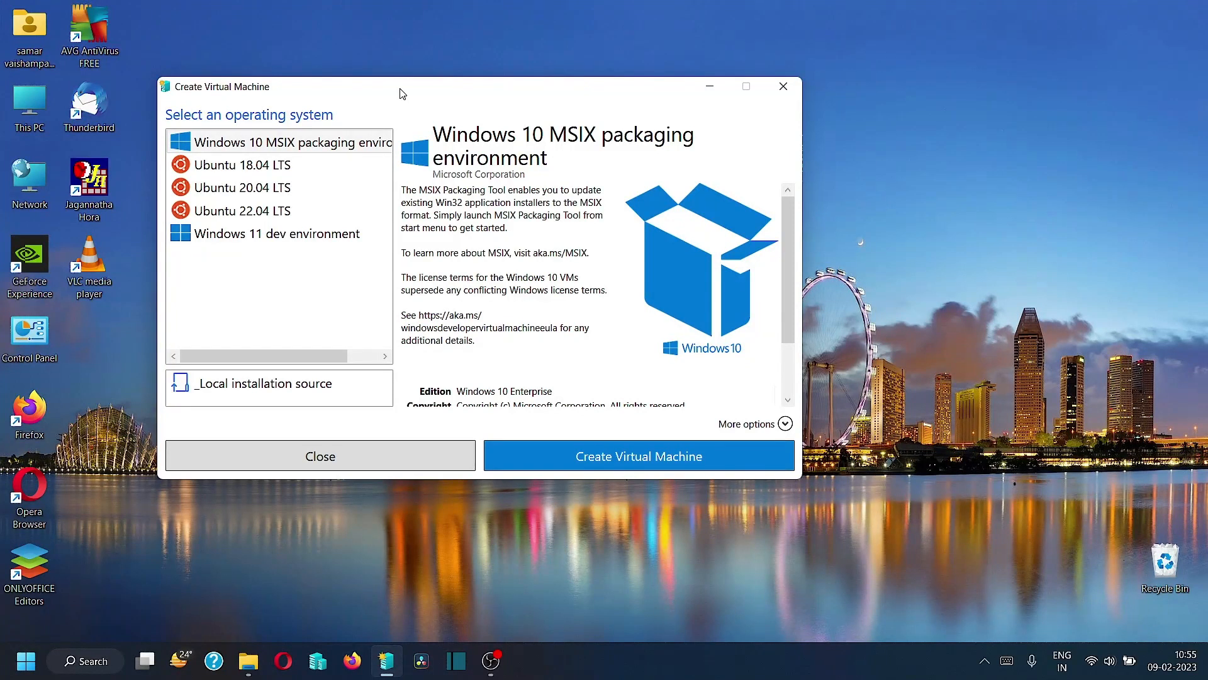
mouse_move(276, 409)
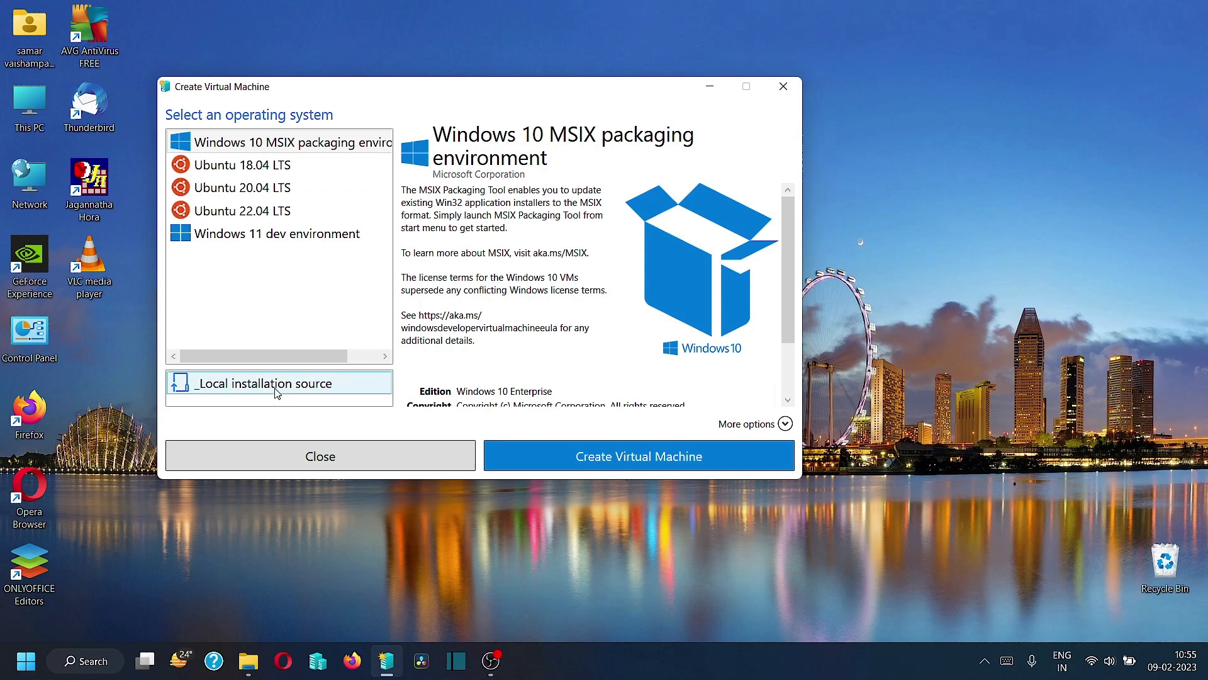
mouse_move(394, 88)
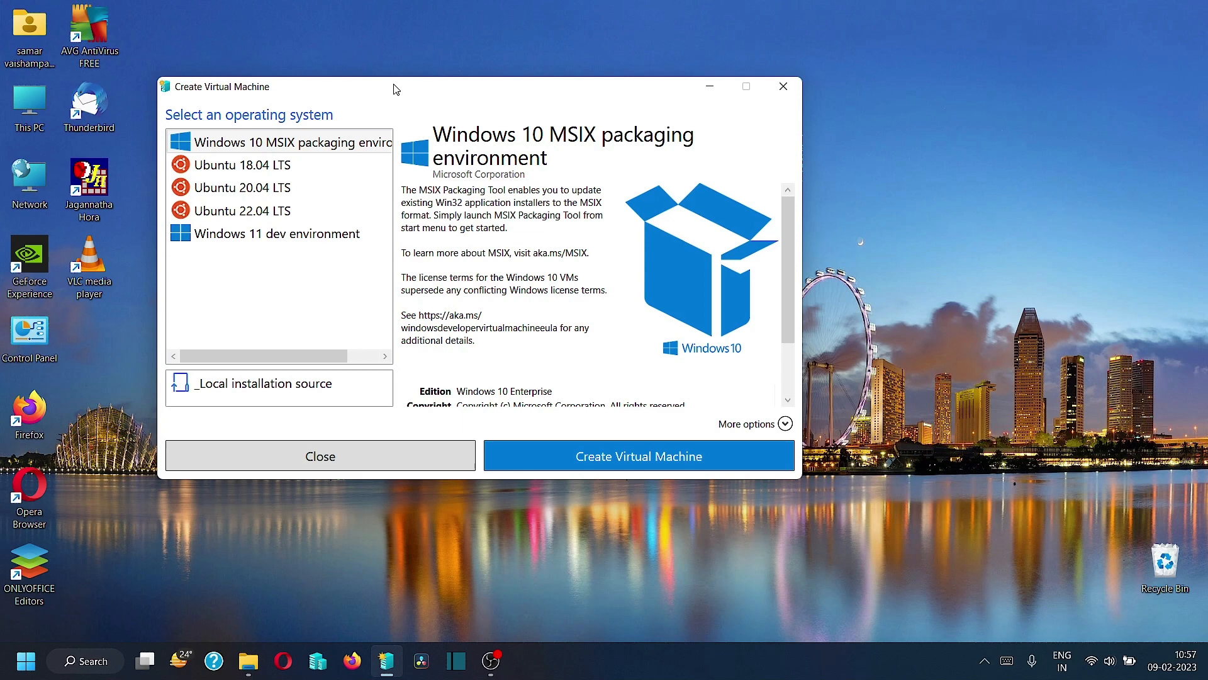
mouse_move(359, 81)
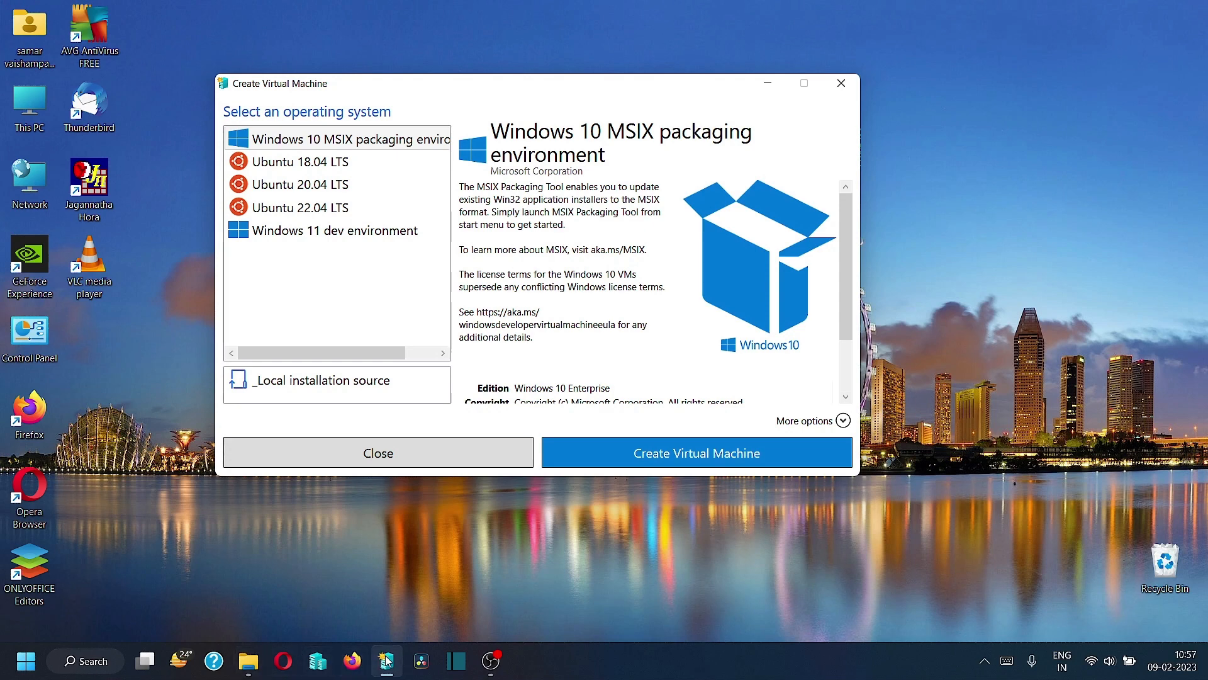
mouse_move(386, 662)
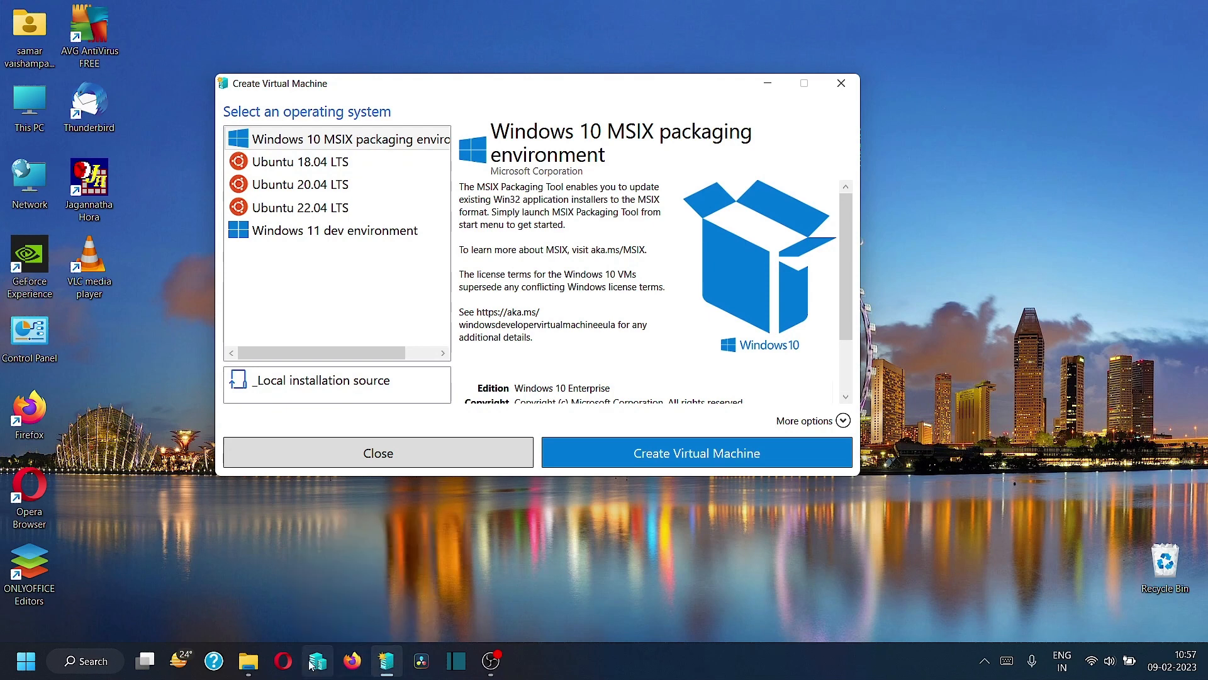
mouse_move(317, 661)
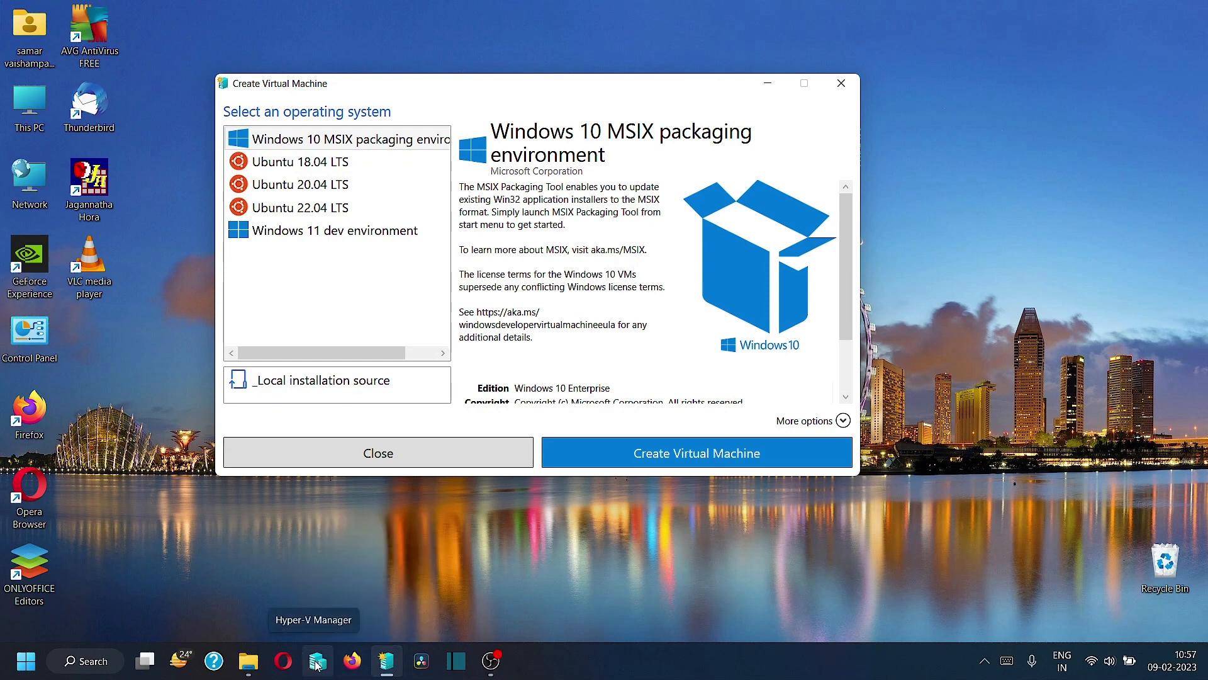
mouse_move(387, 661)
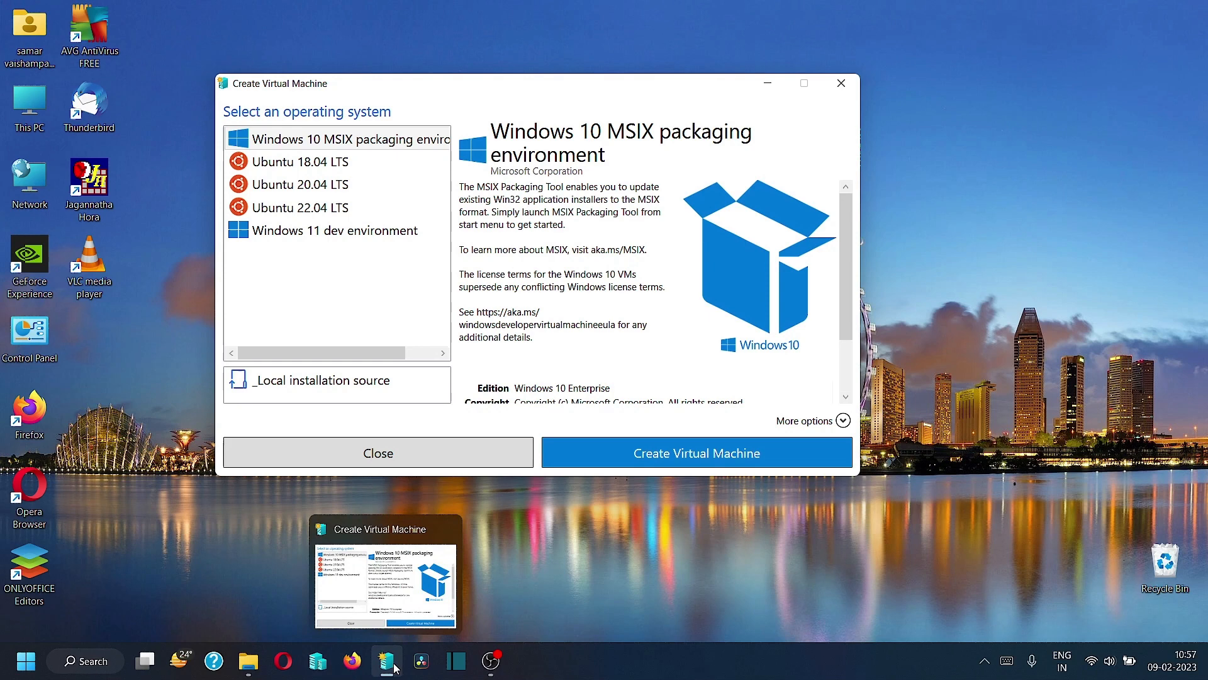
mouse_move(453, 567)
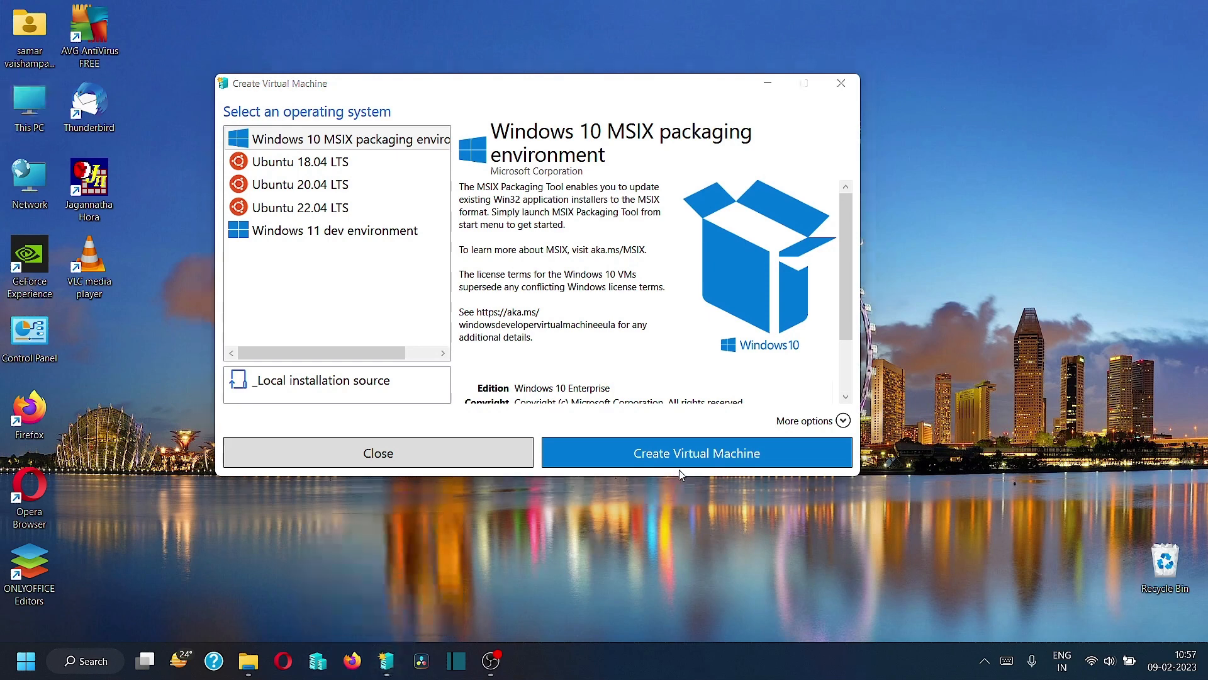
Step: Expand More options and name the new virtual machine BlendOS
left_click(806, 421)
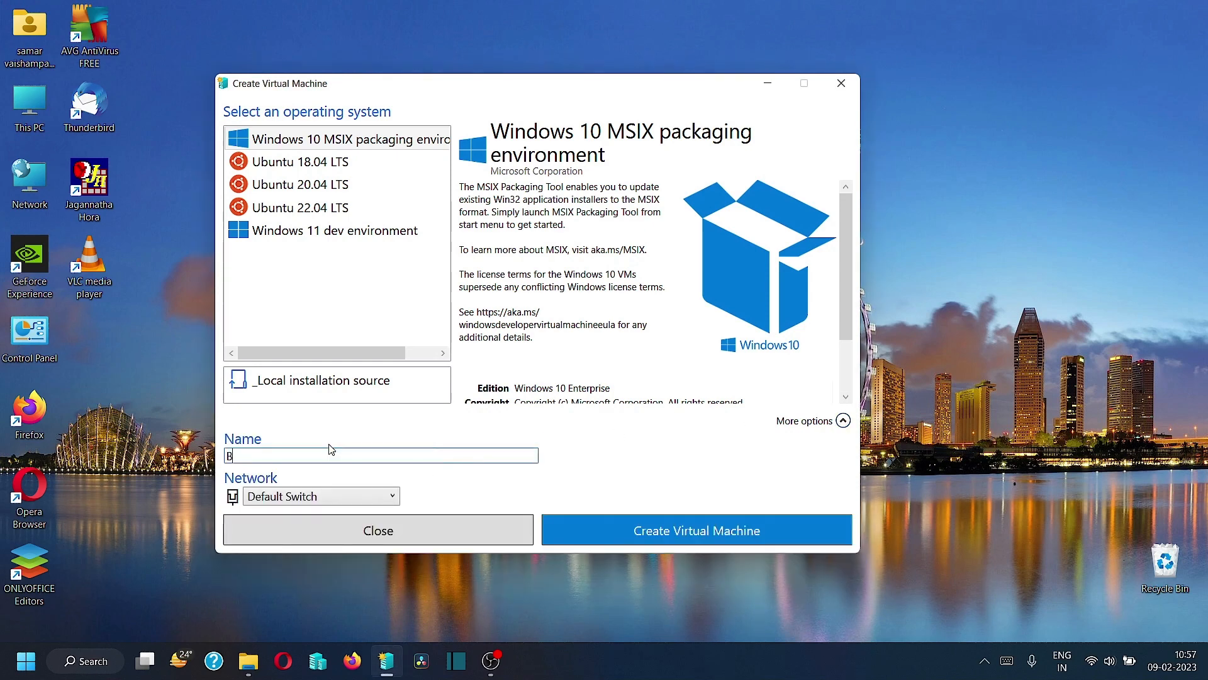
type("lend")
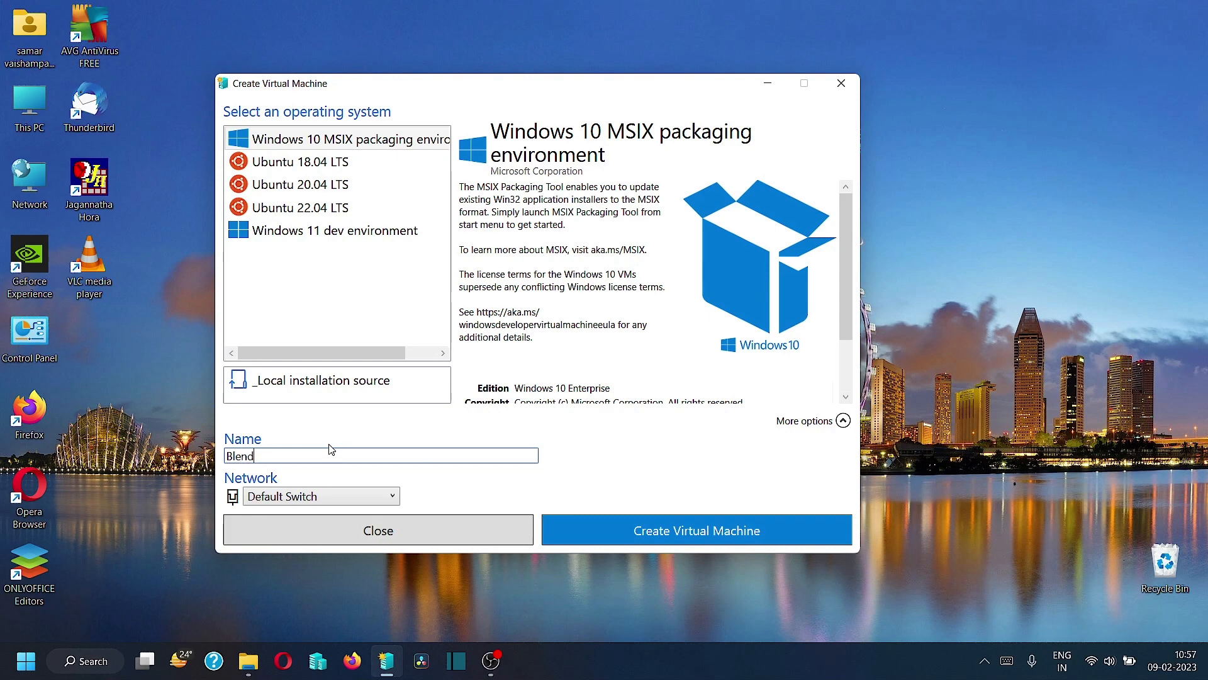
type("OS")
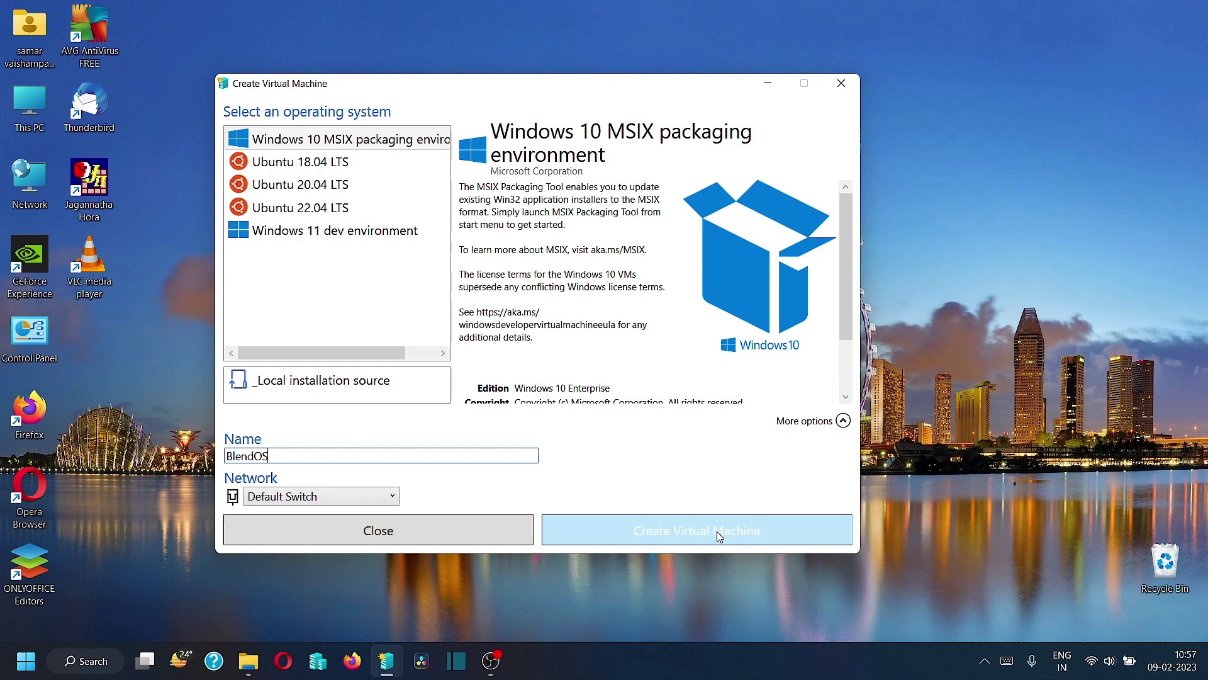
Step: Start creating the machine, then cancel the Windows 10 image download
left_click(695, 529)
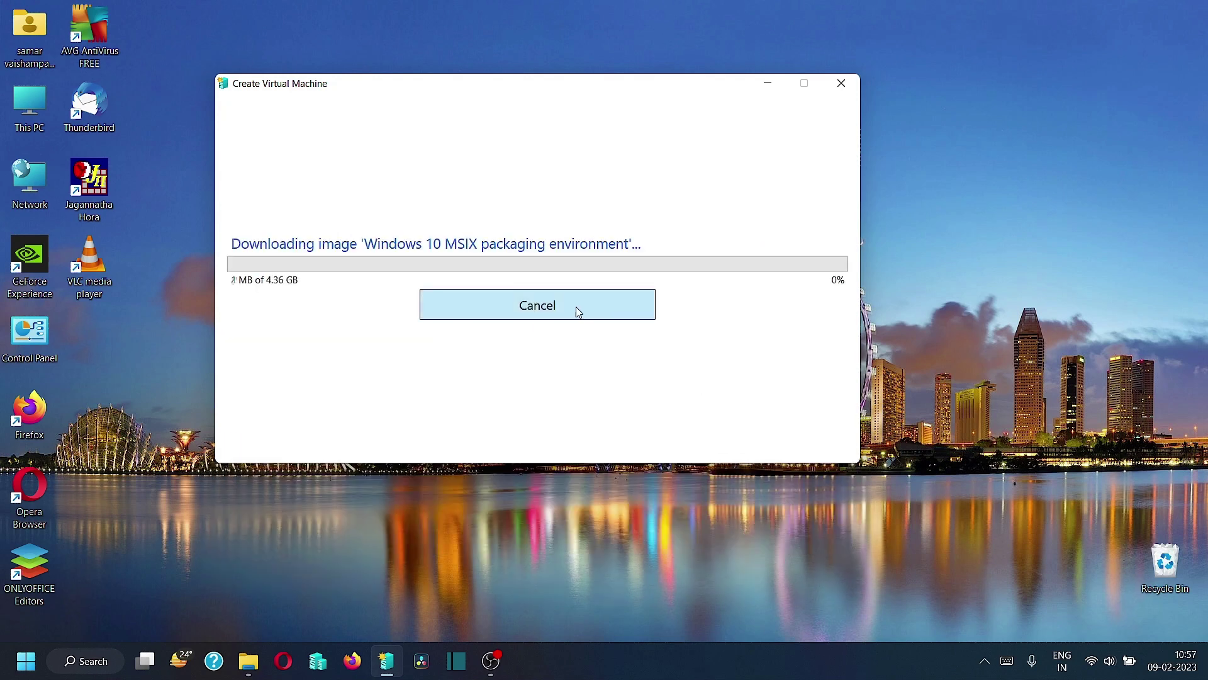
mouse_move(831, 425)
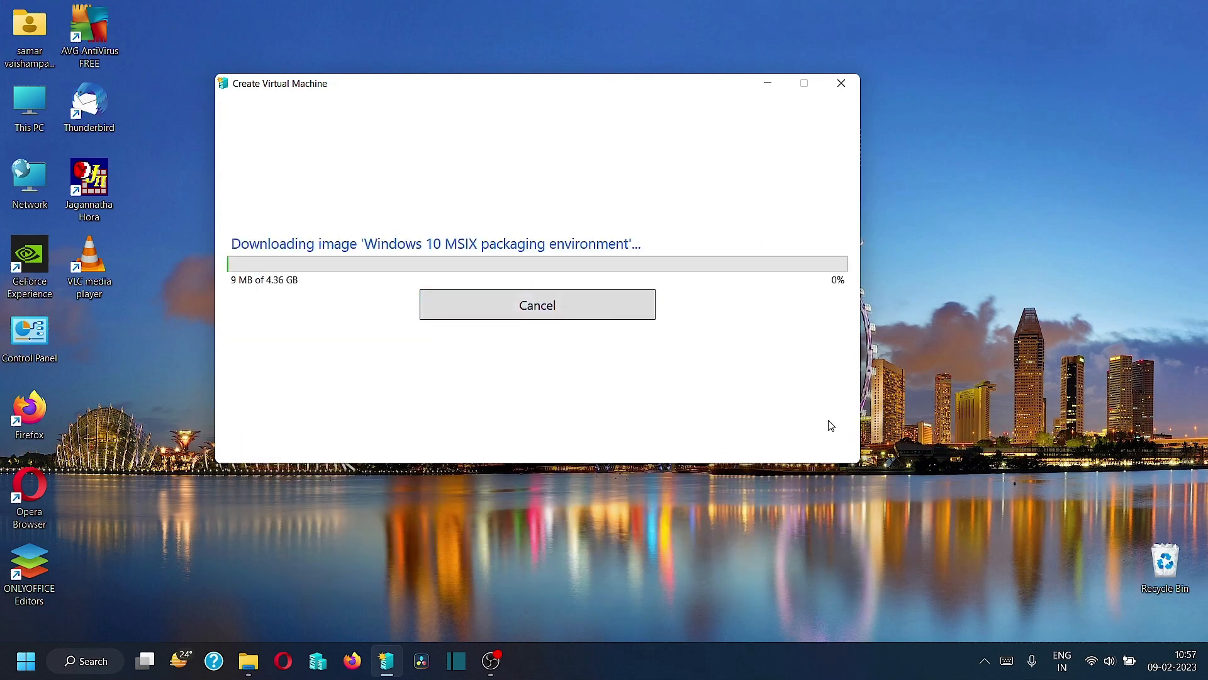
left_click(537, 304)
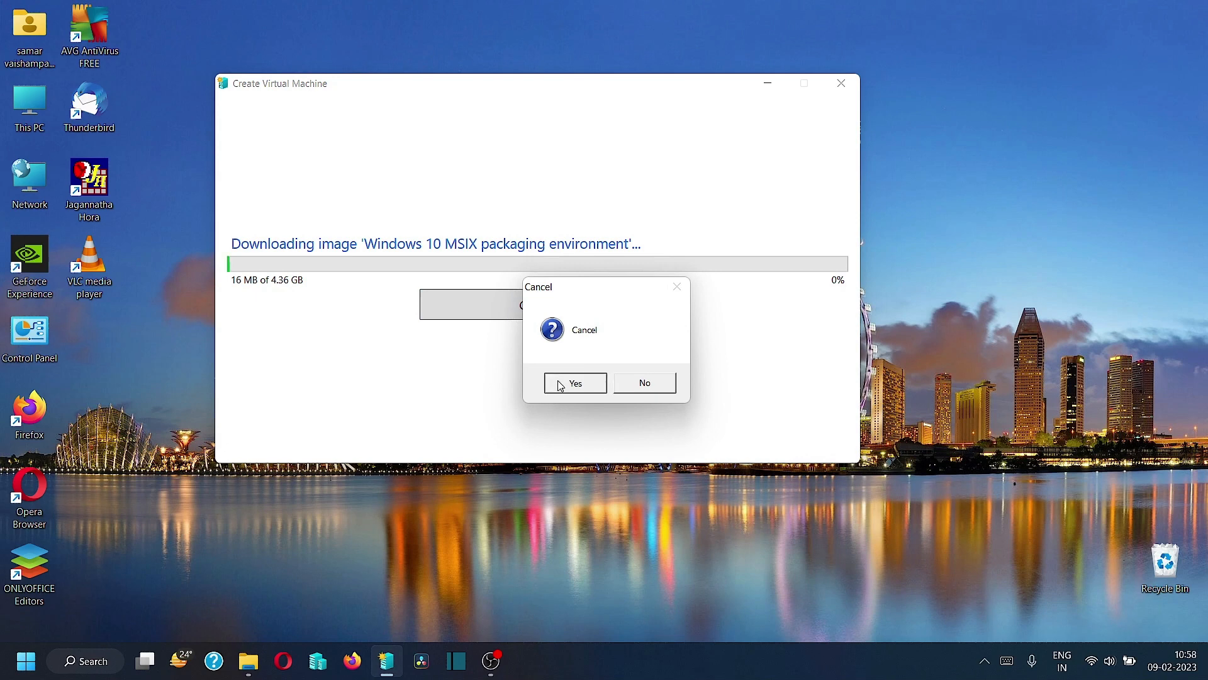
left_click(574, 383)
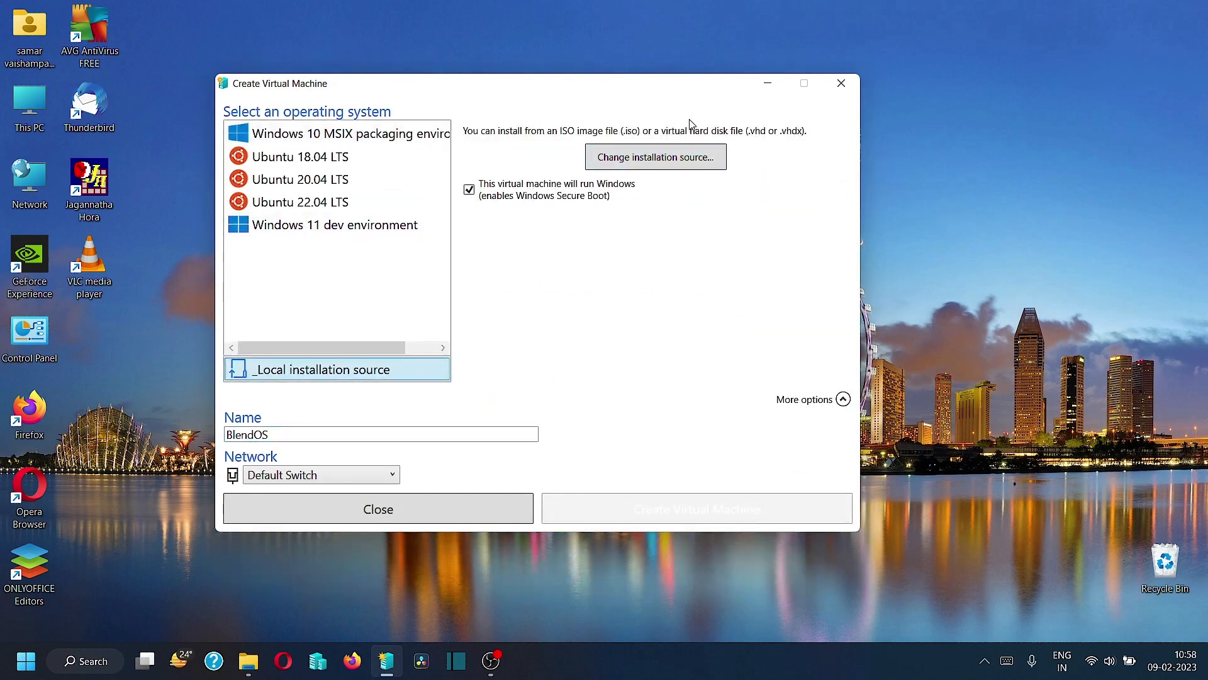
Step: Untick 'will run Windows', use blendOS-2023.01.26-x86_64.iso as source, and create BlendOS
left_click(468, 190)
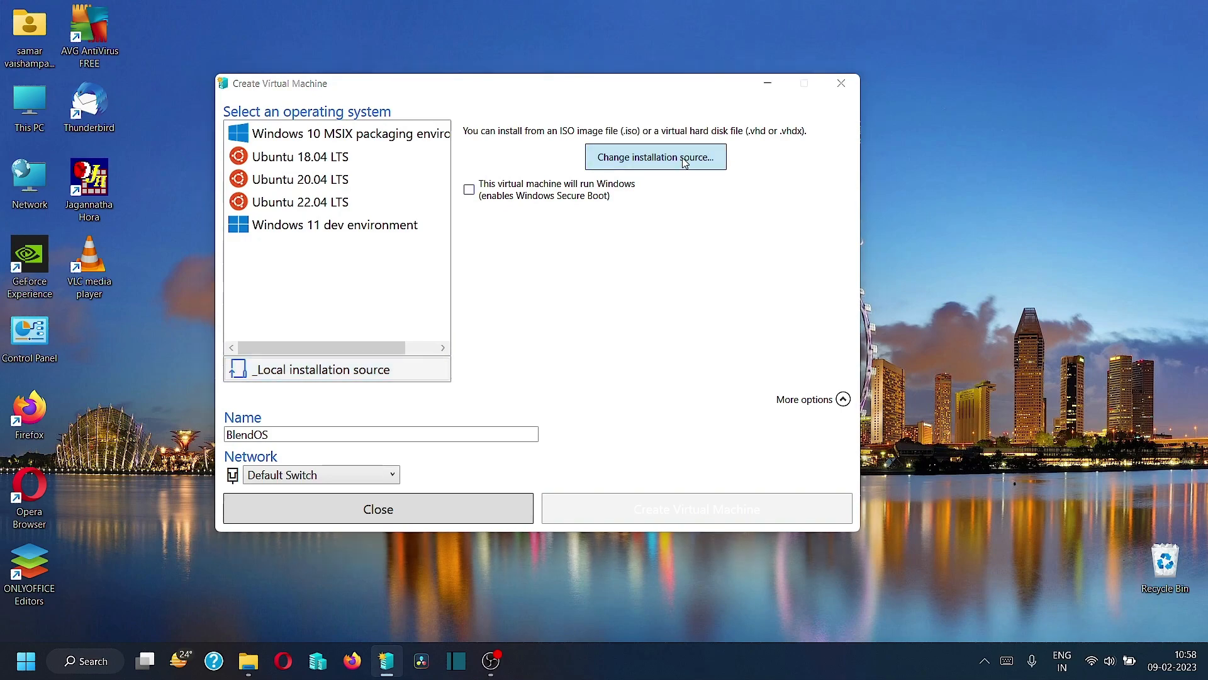
left_click(656, 157)
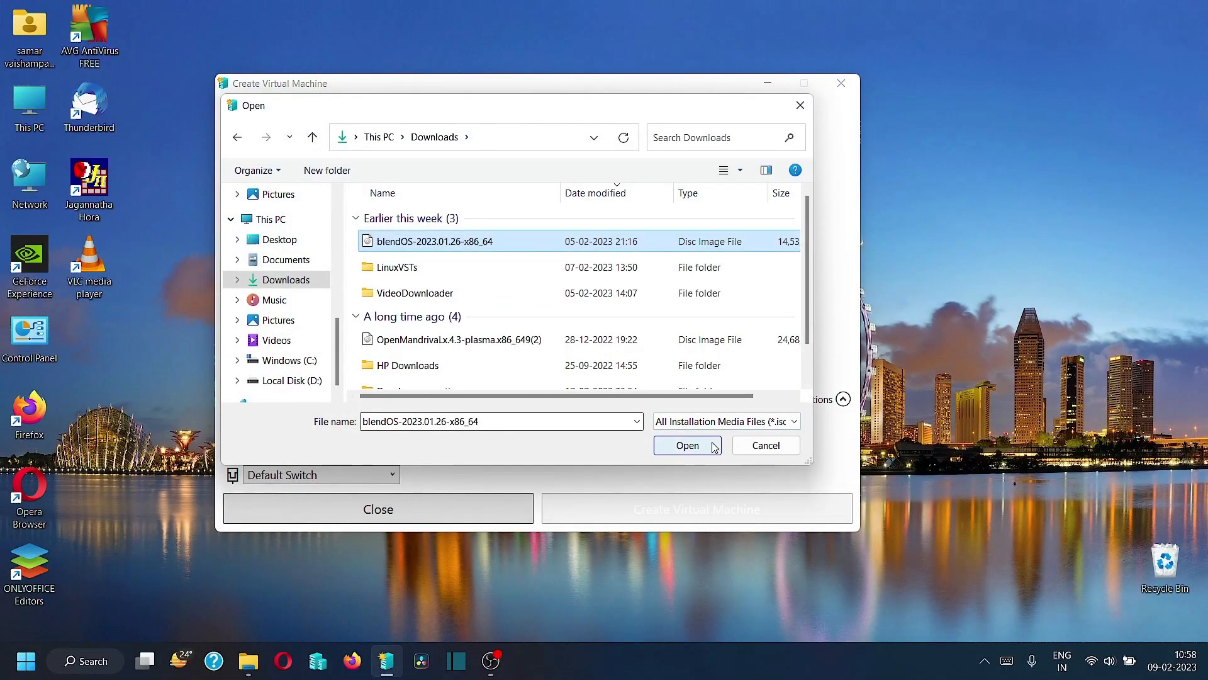
left_click(686, 445)
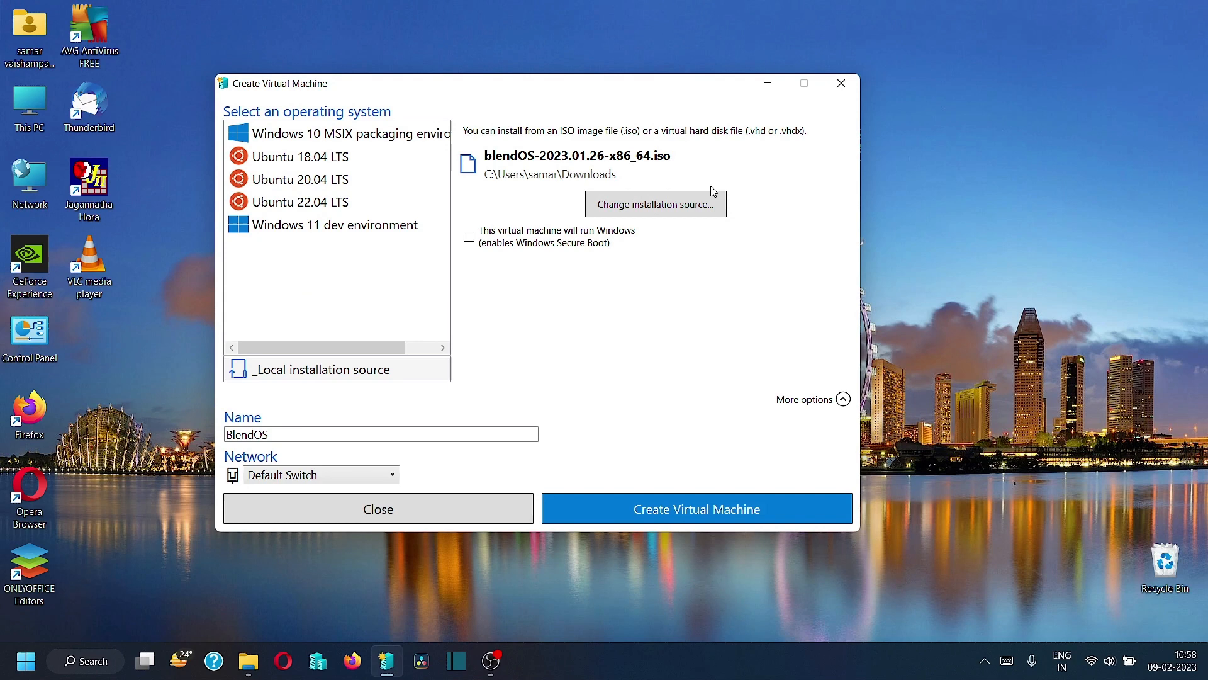
left_click(696, 508)
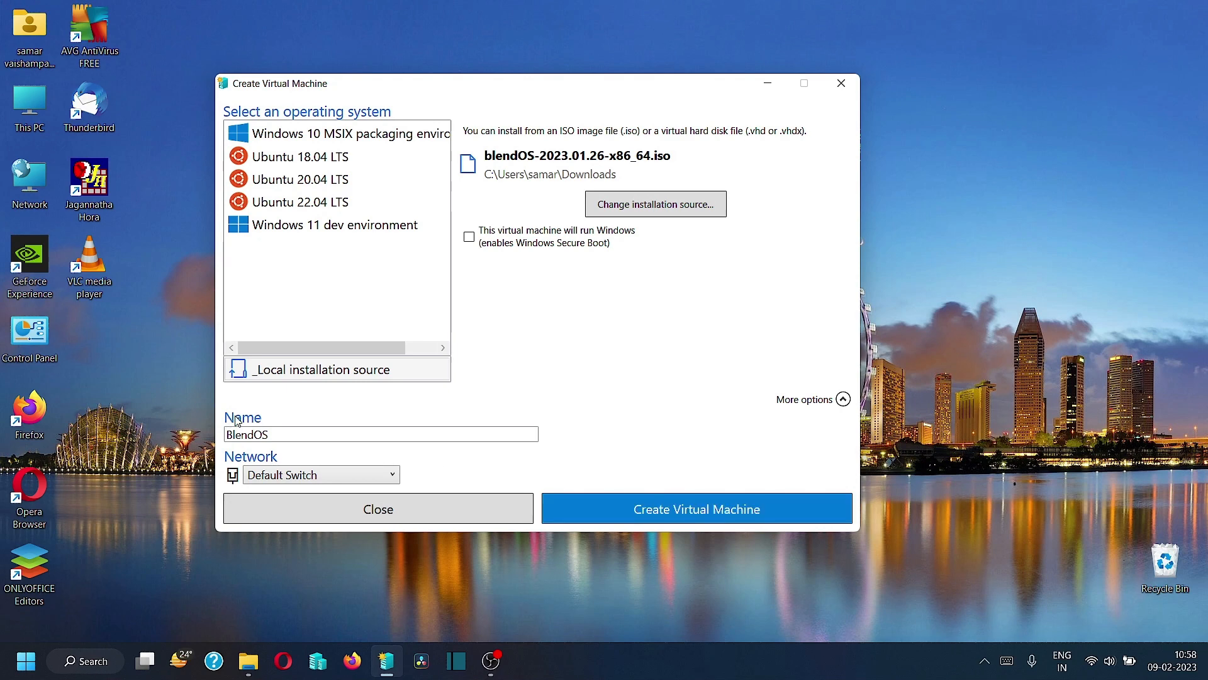
mouse_move(814, 400)
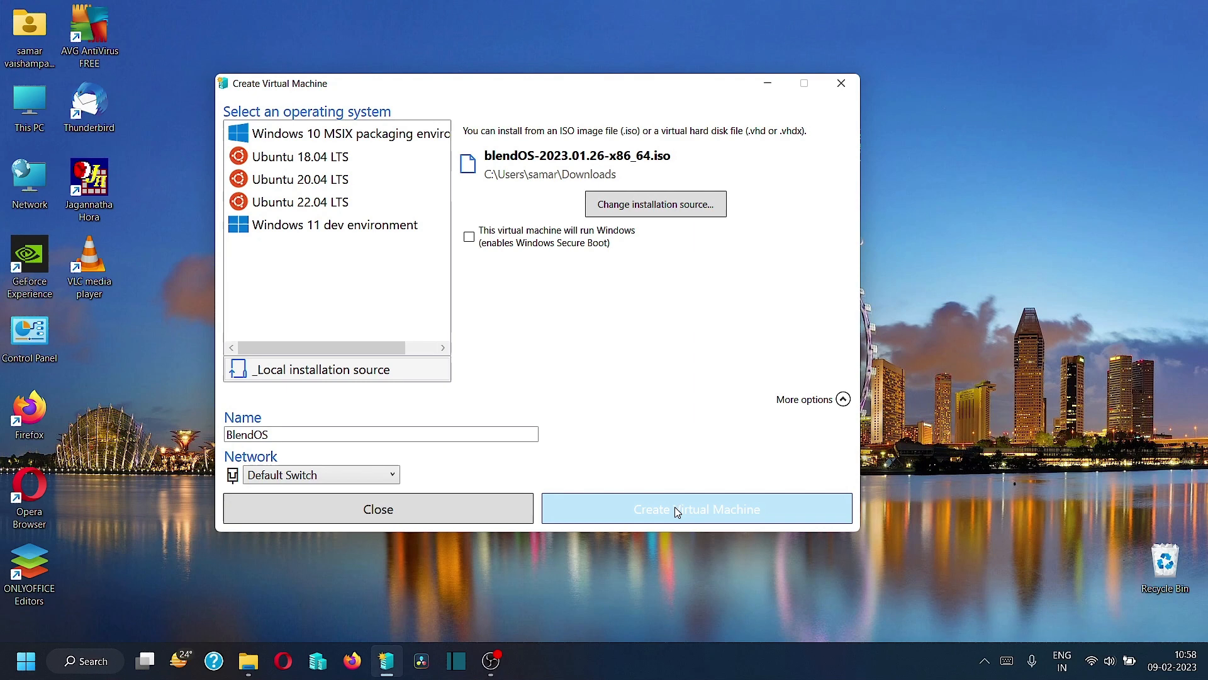
left_click(696, 509)
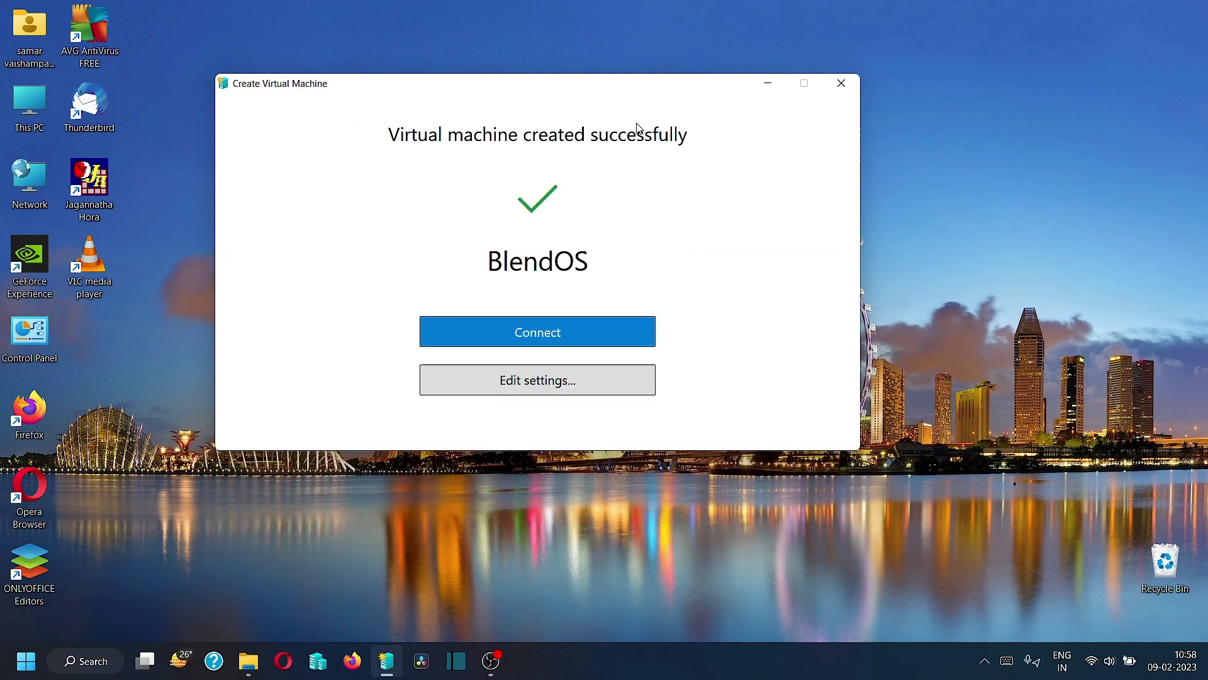
mouse_move(537, 386)
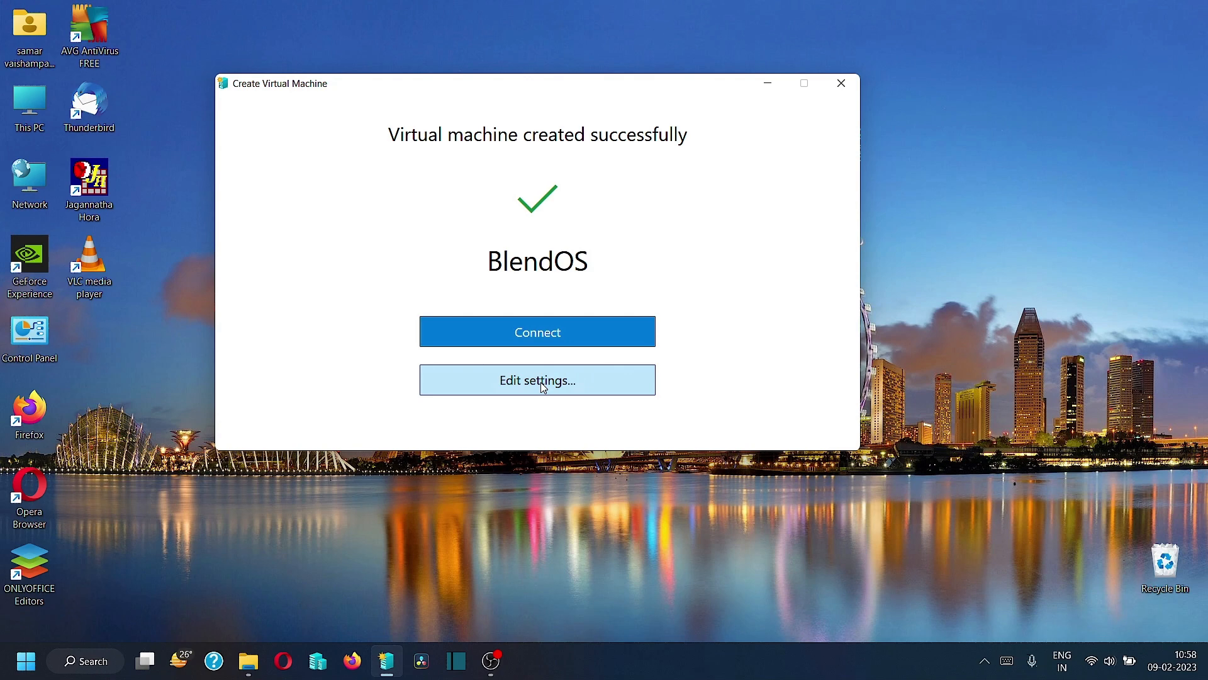
Step: Open BlendOS settings and review Firmware boot order (ISO first) and Security (Secure Boot off)
left_click(536, 379)
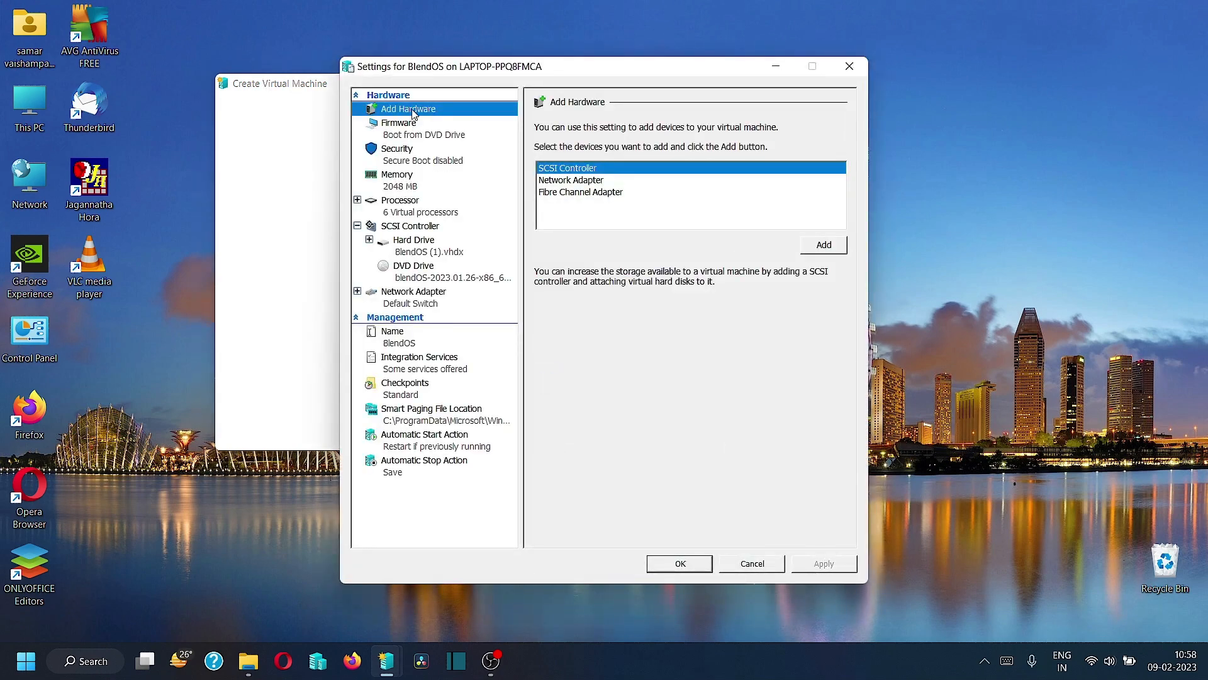
mouse_move(422, 138)
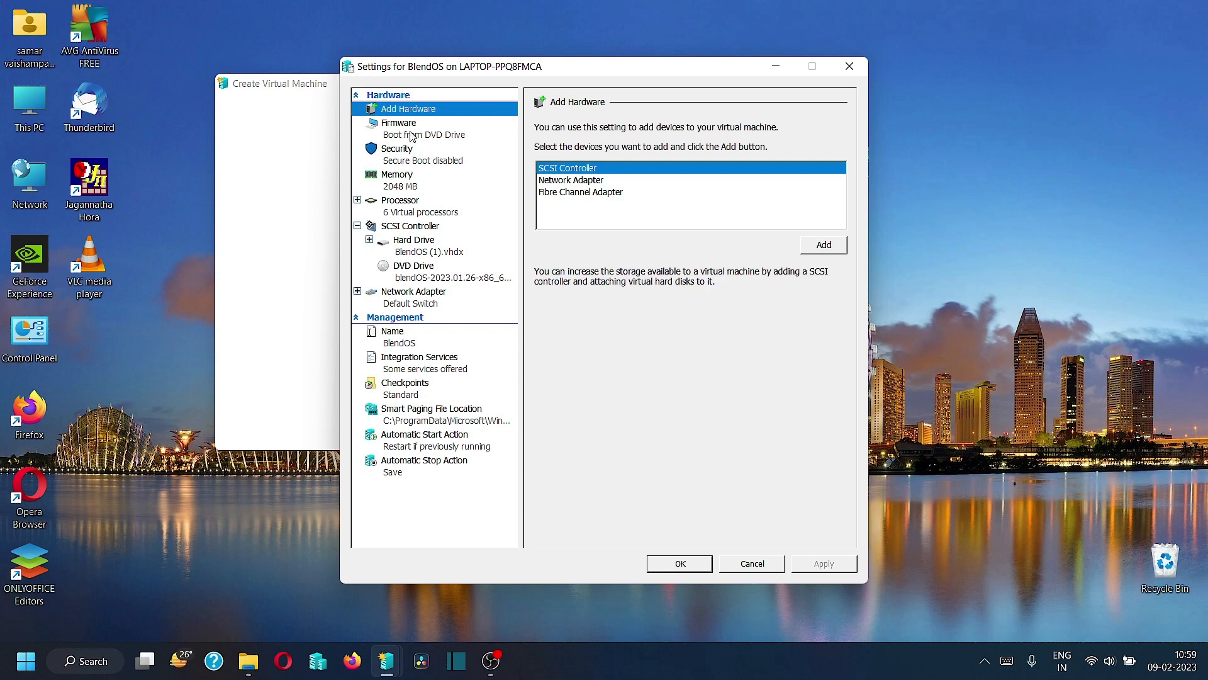
left_click(398, 123)
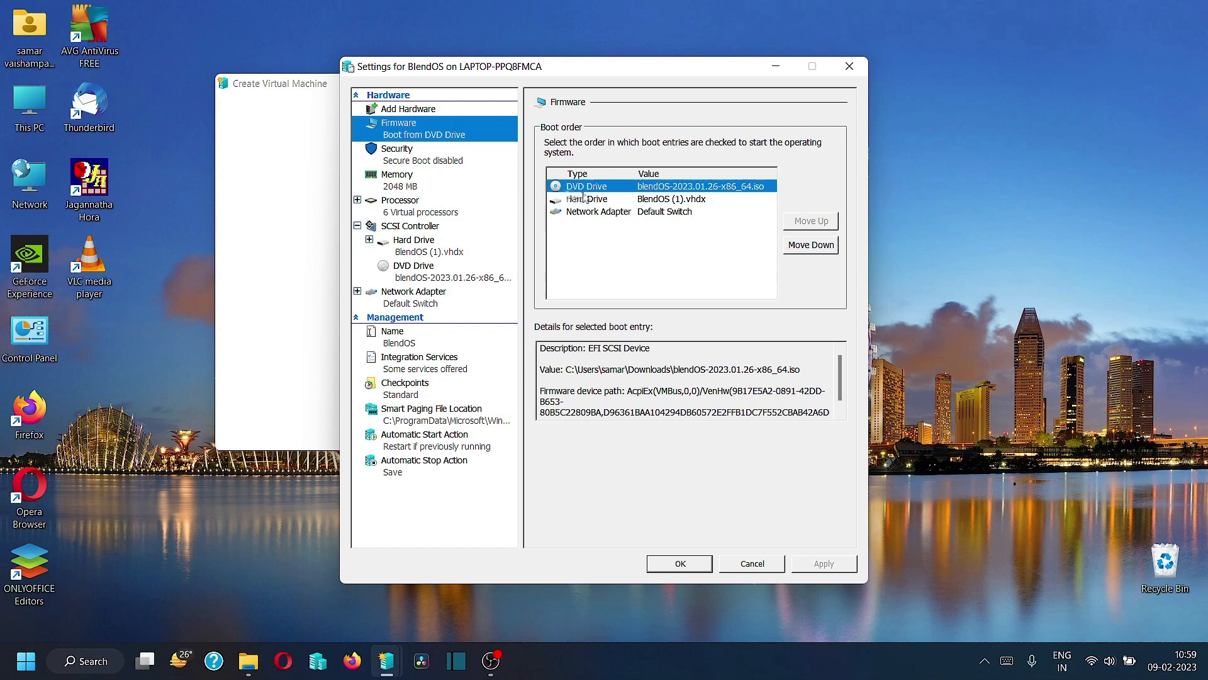
mouse_move(598, 191)
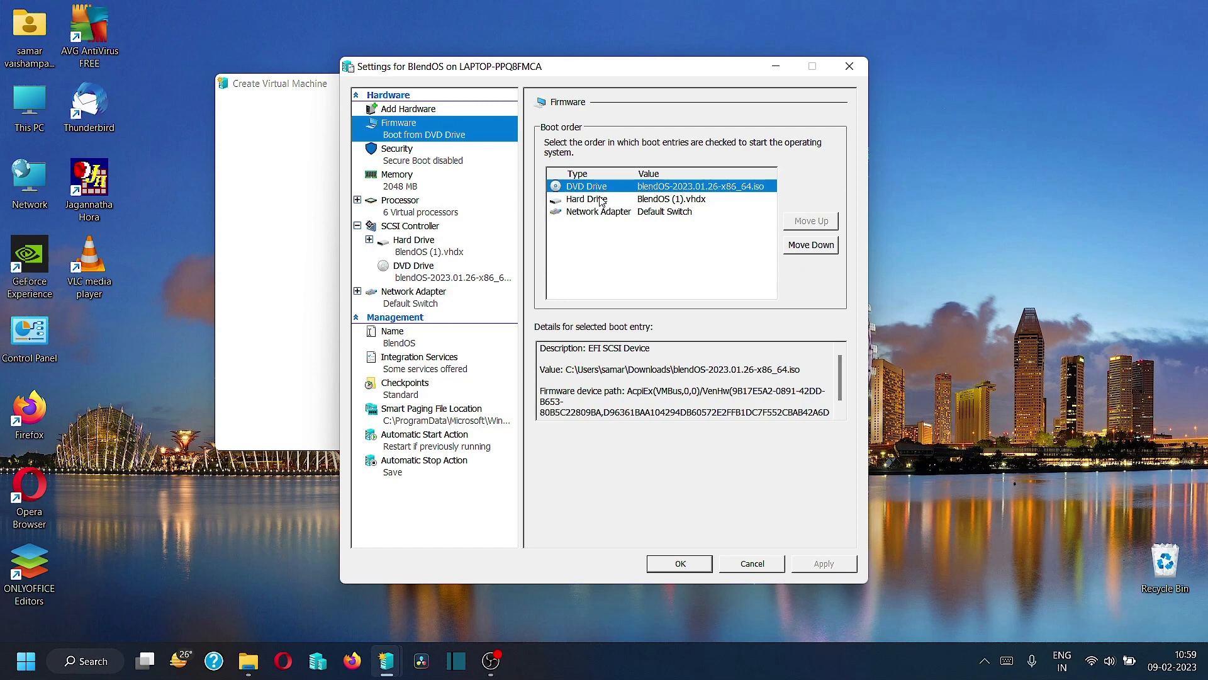
mouse_move(597, 212)
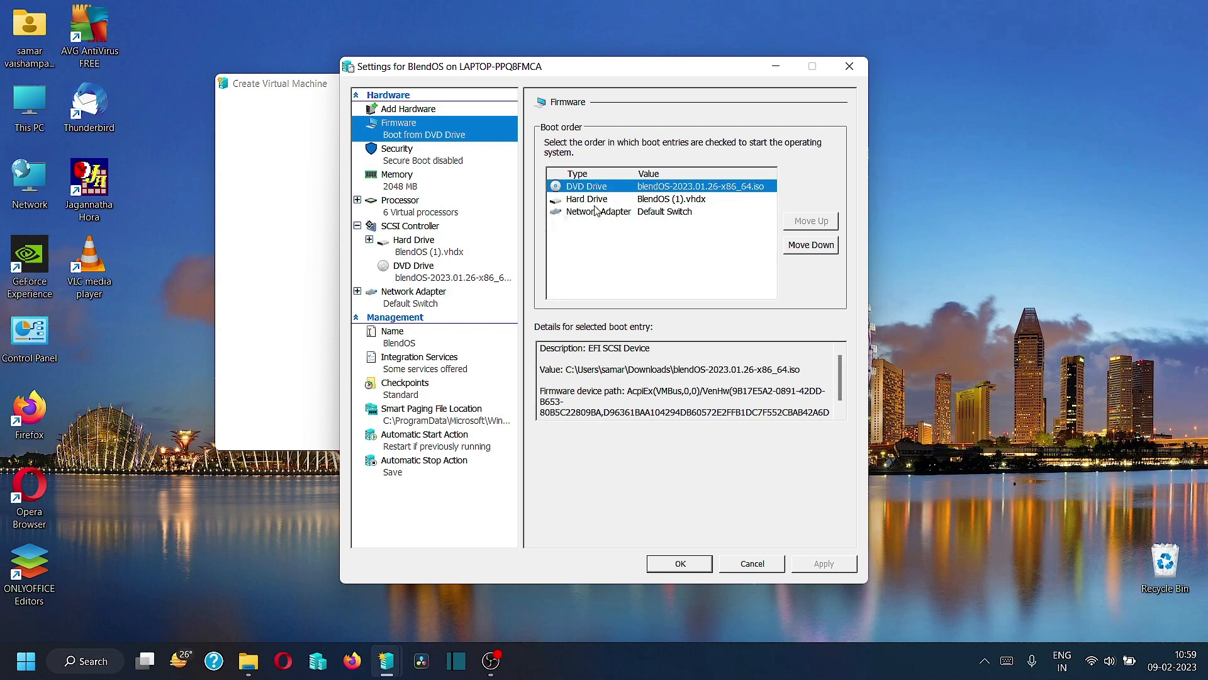
mouse_move(662, 209)
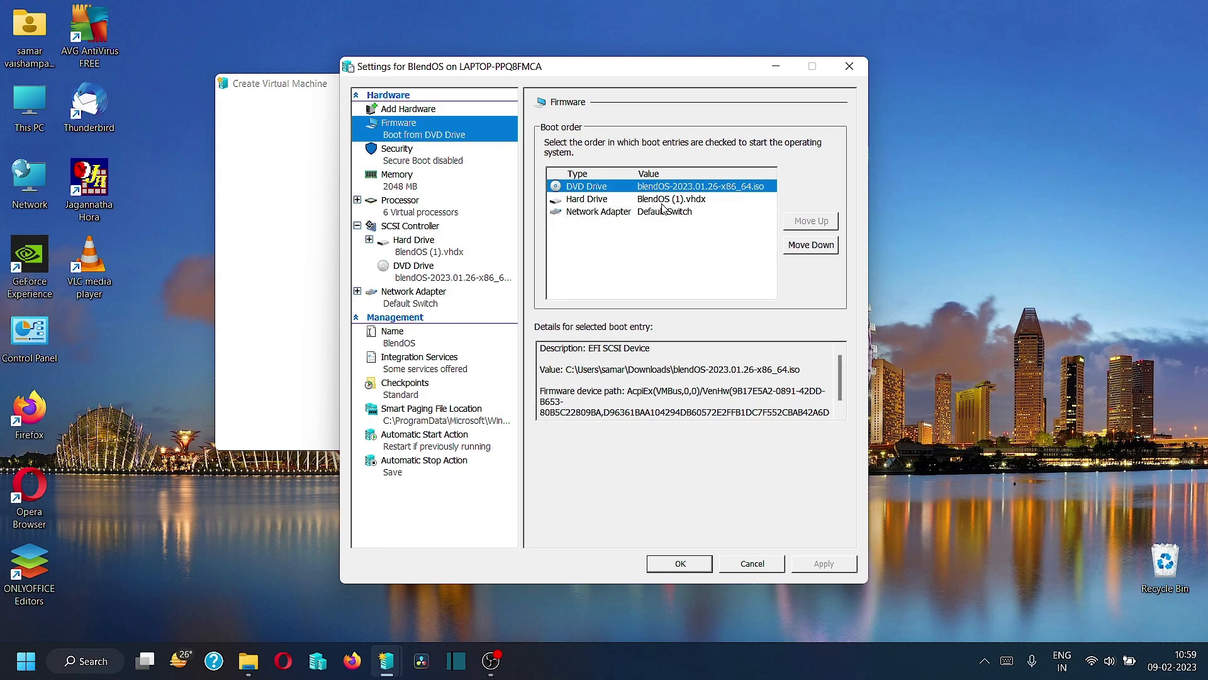
mouse_move(729, 206)
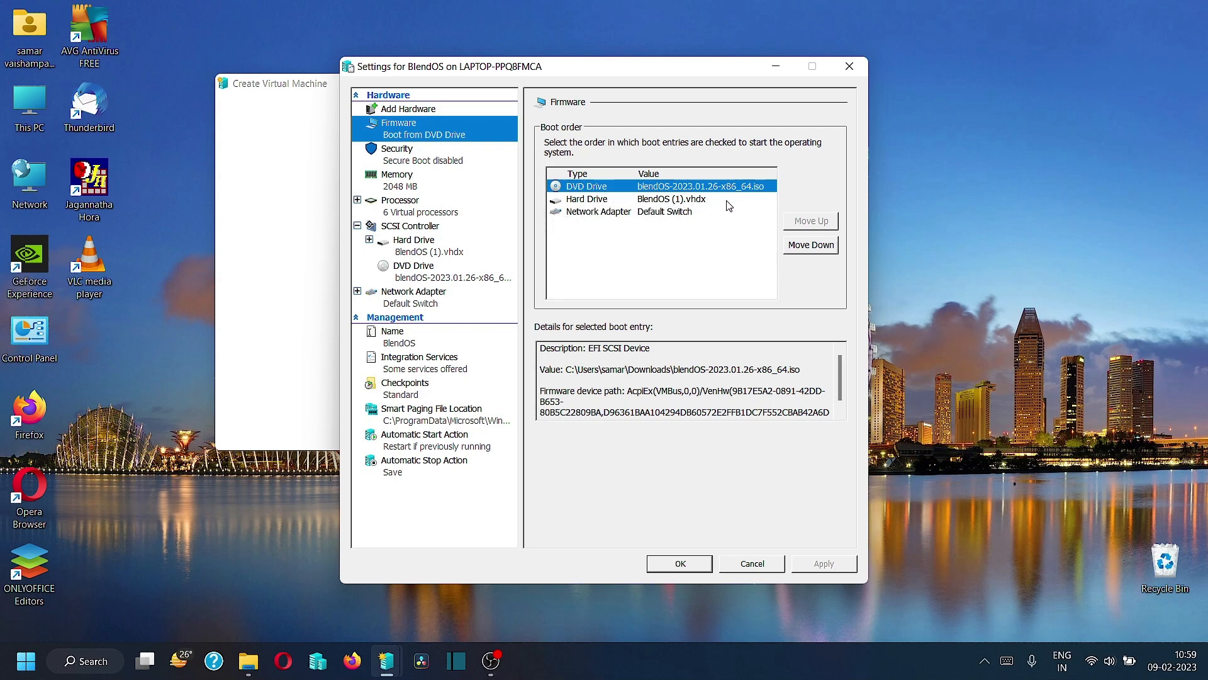
left_click(398, 149)
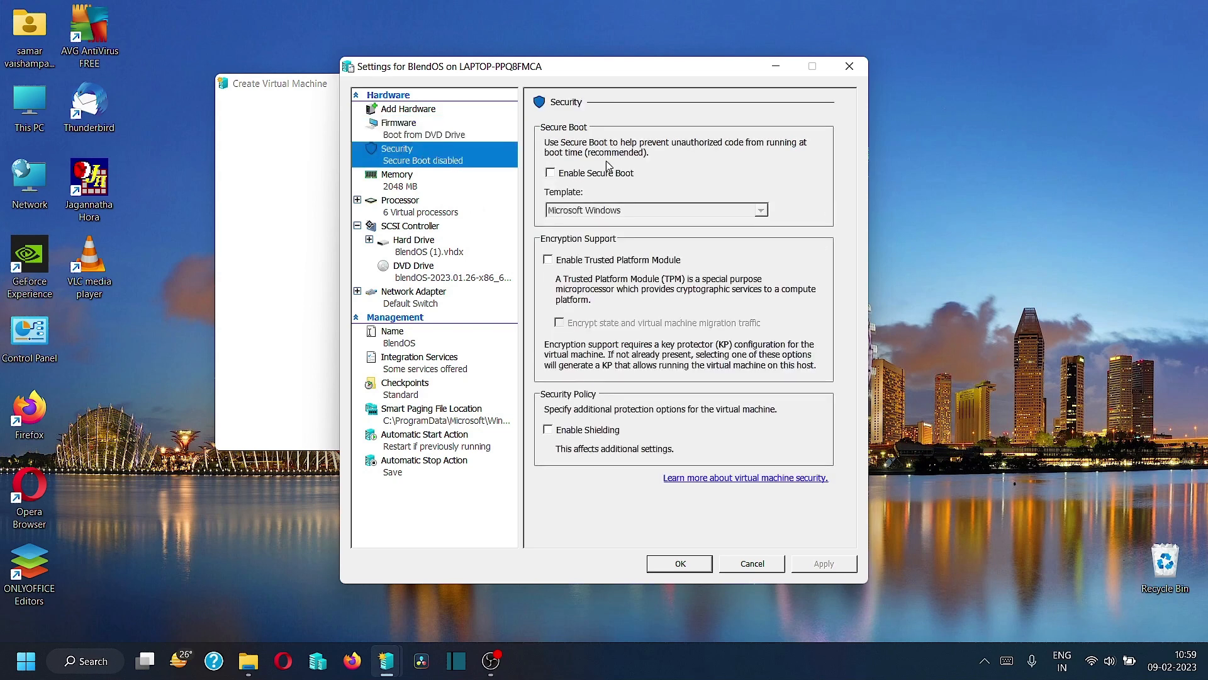
Step: Set maximum memory to 4096 and give BlendOS 4 virtual processors
left_click(397, 179)
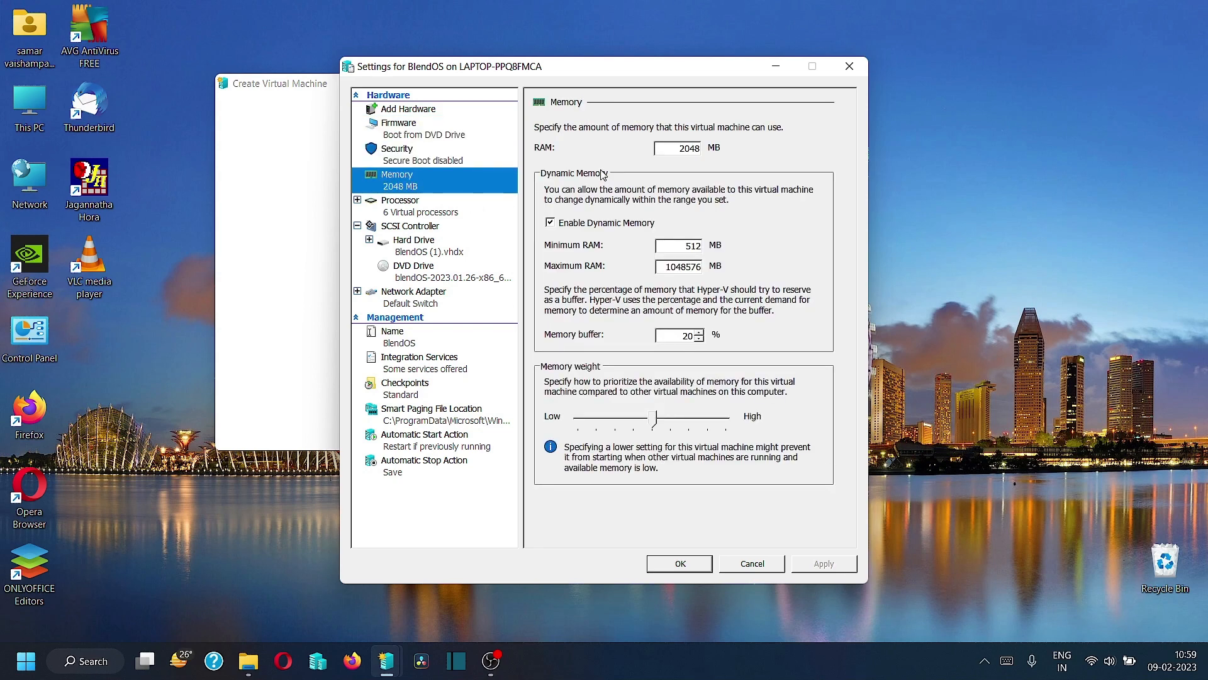
mouse_move(700, 175)
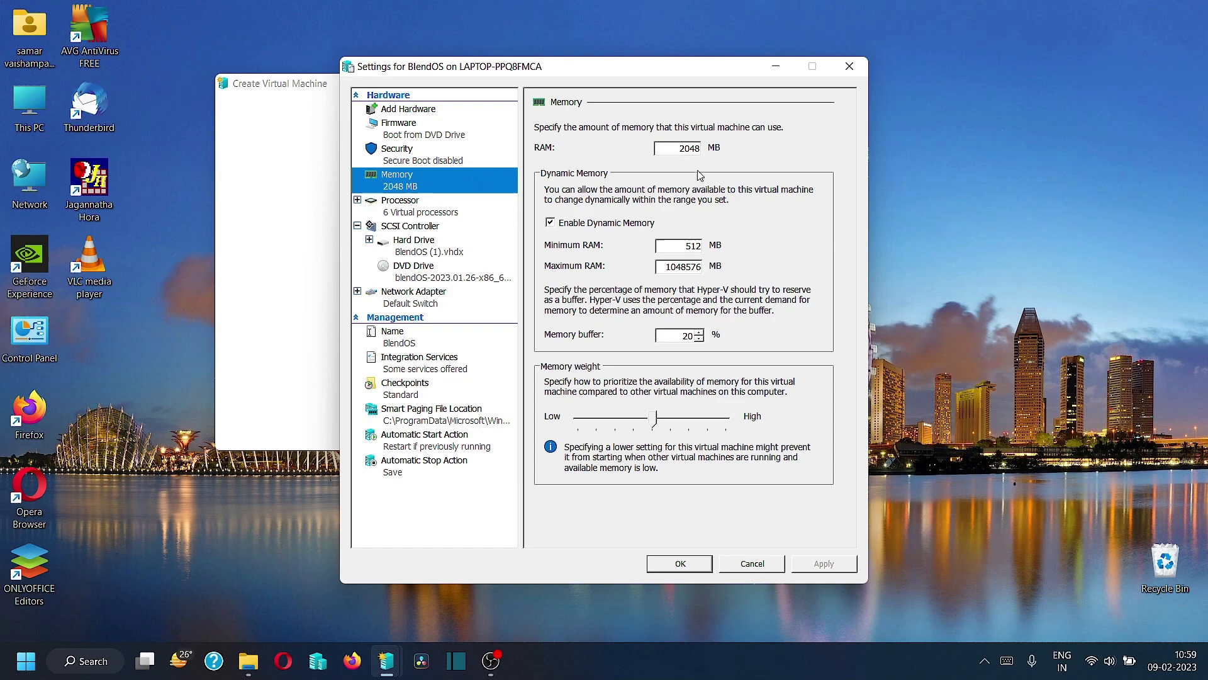
triple_click(678, 266)
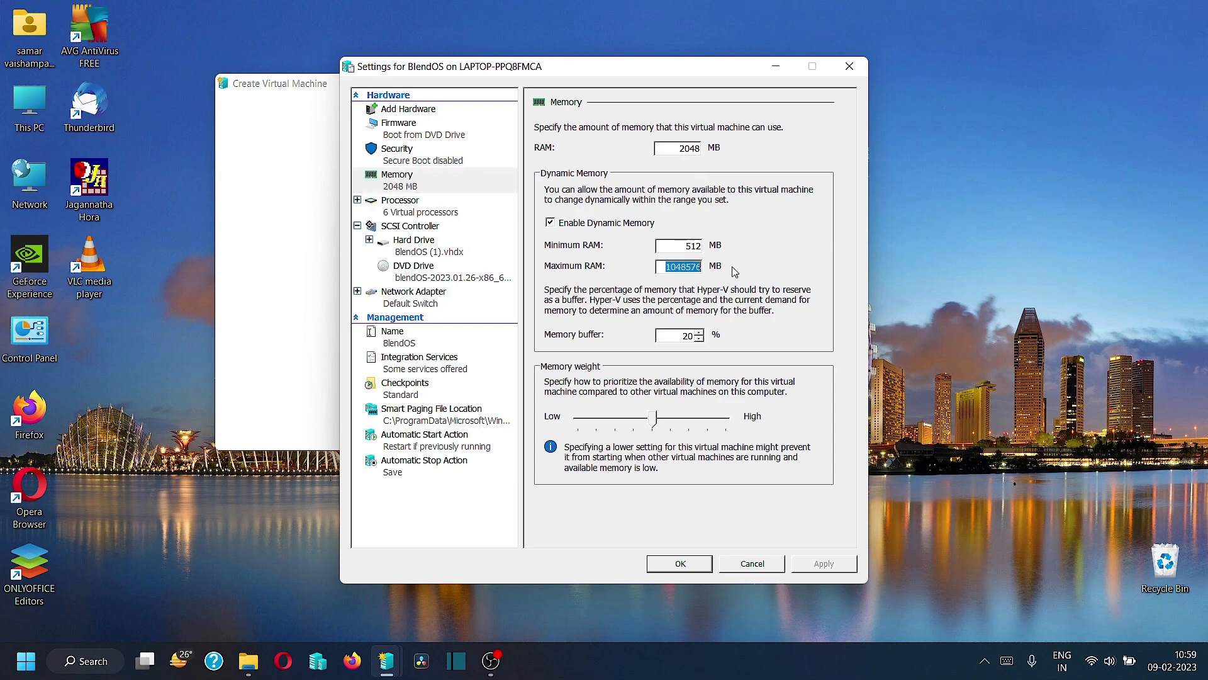
type("4096")
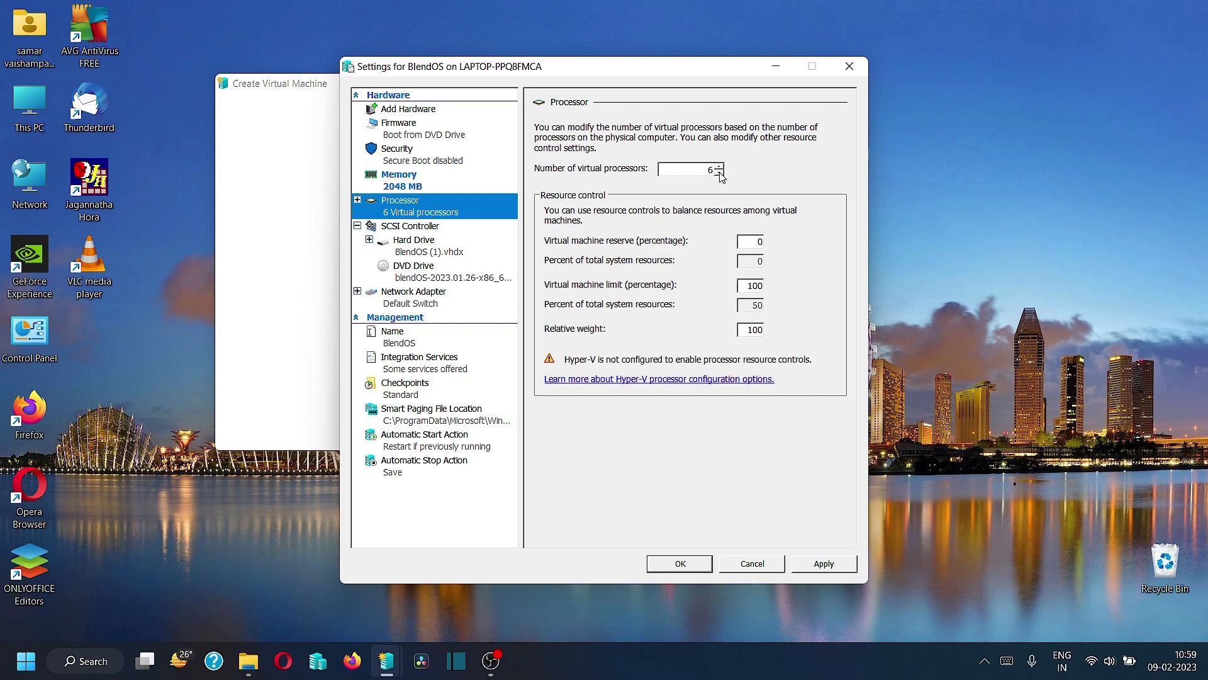
mouse_move(700, 181)
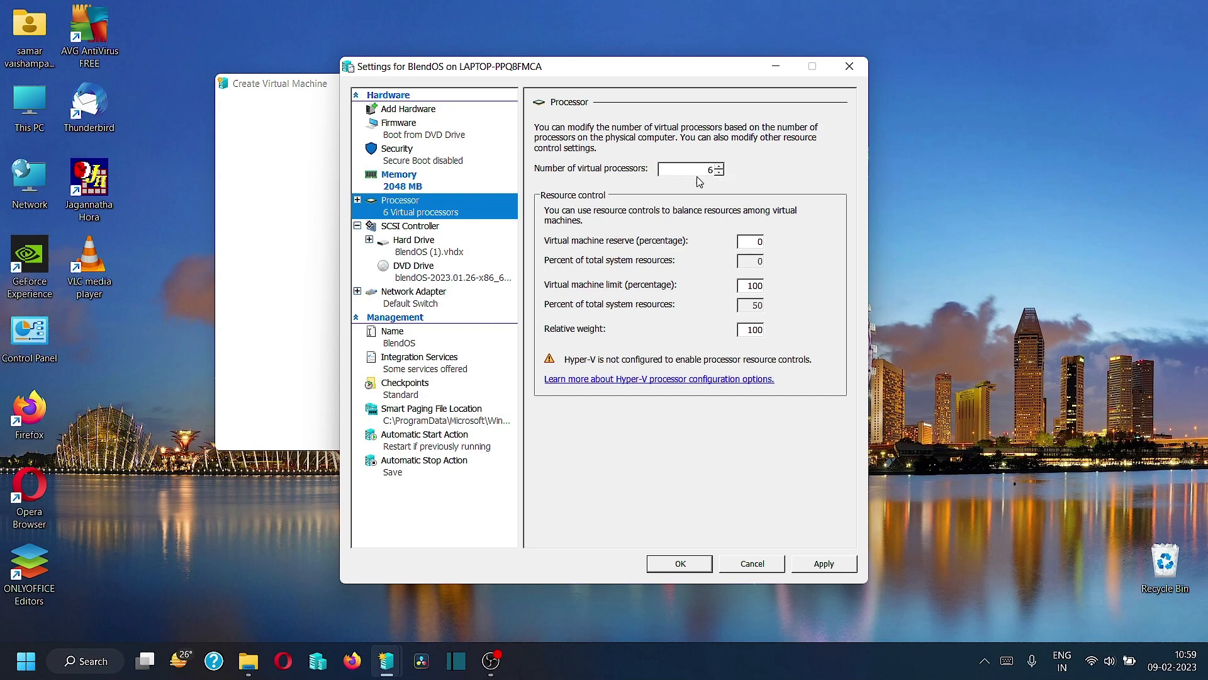
left_click(720, 174)
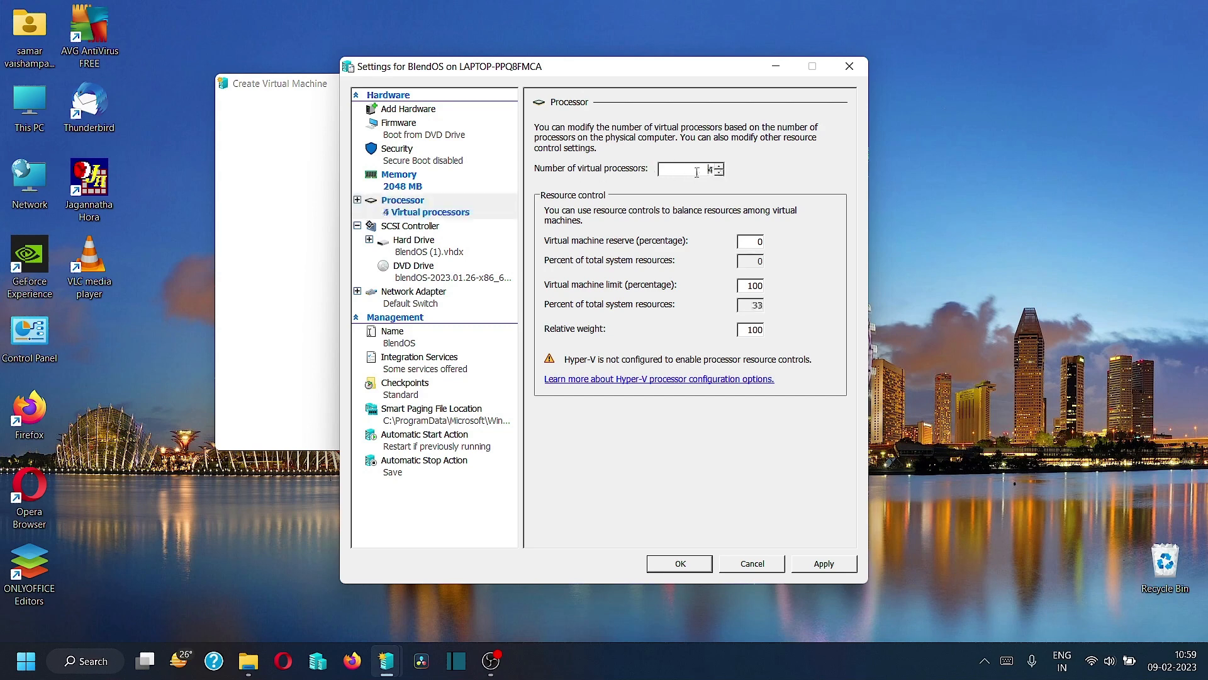
Step: Review the Hard Drive and DVD Drive pages, then save the settings
left_click(414, 240)
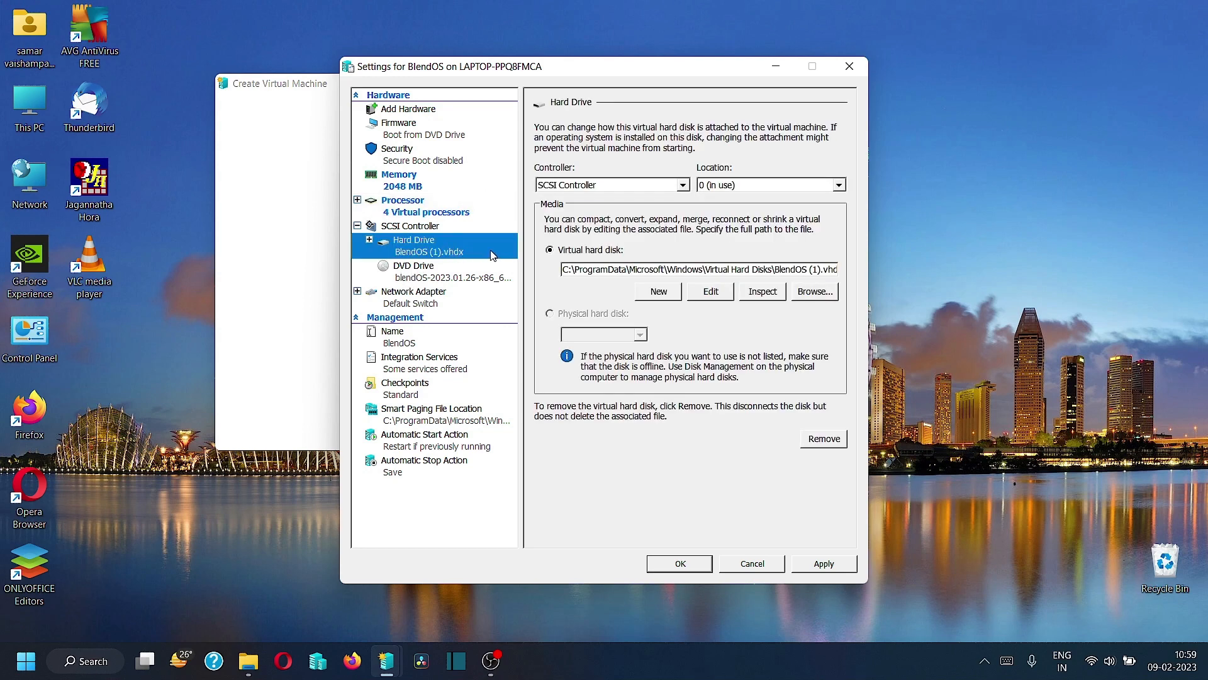
mouse_move(392, 279)
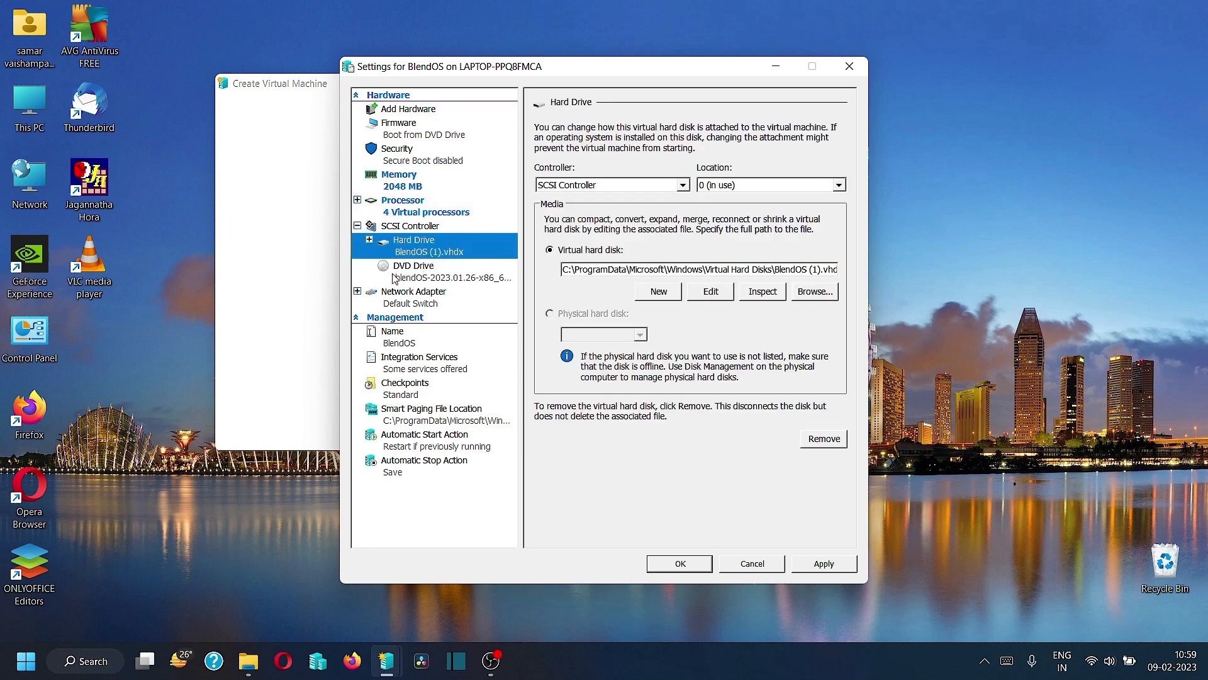
left_click(414, 270)
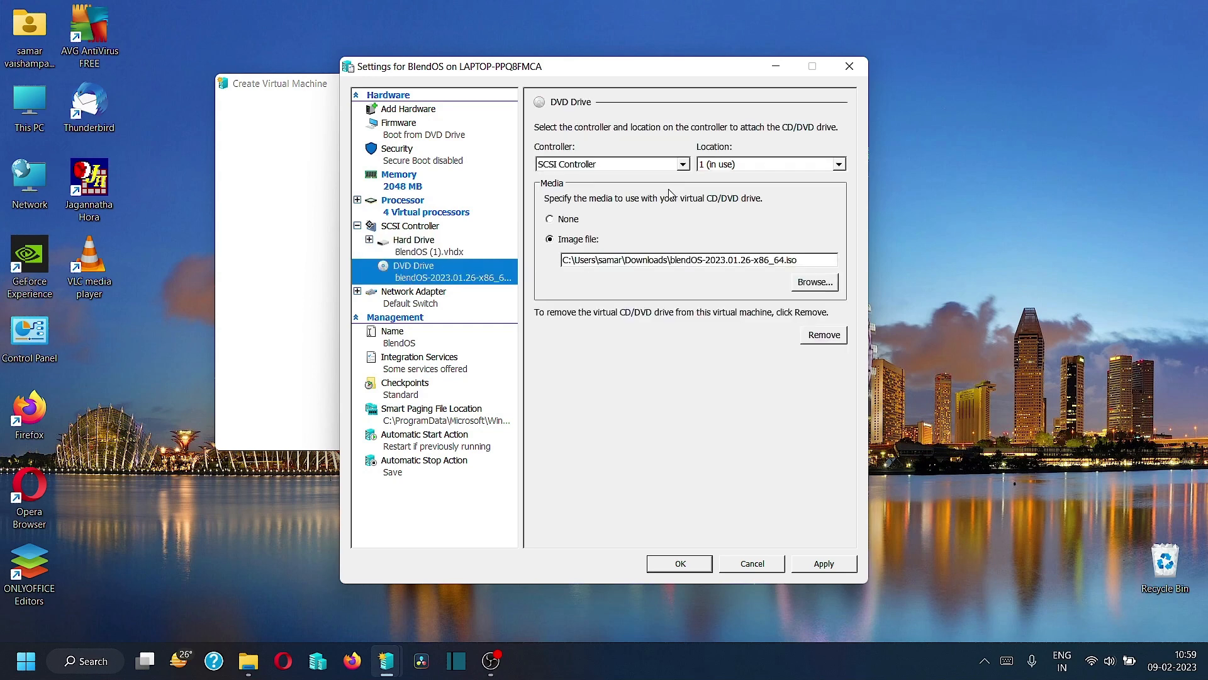
mouse_move(436, 308)
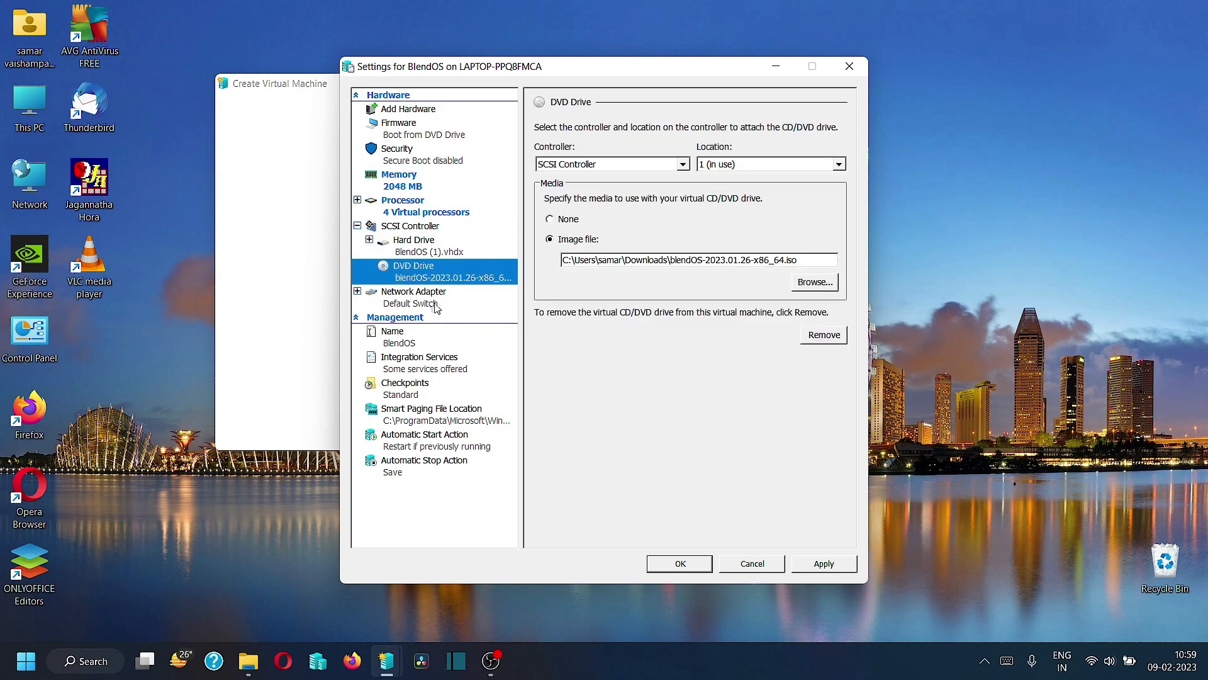
mouse_move(487, 301)
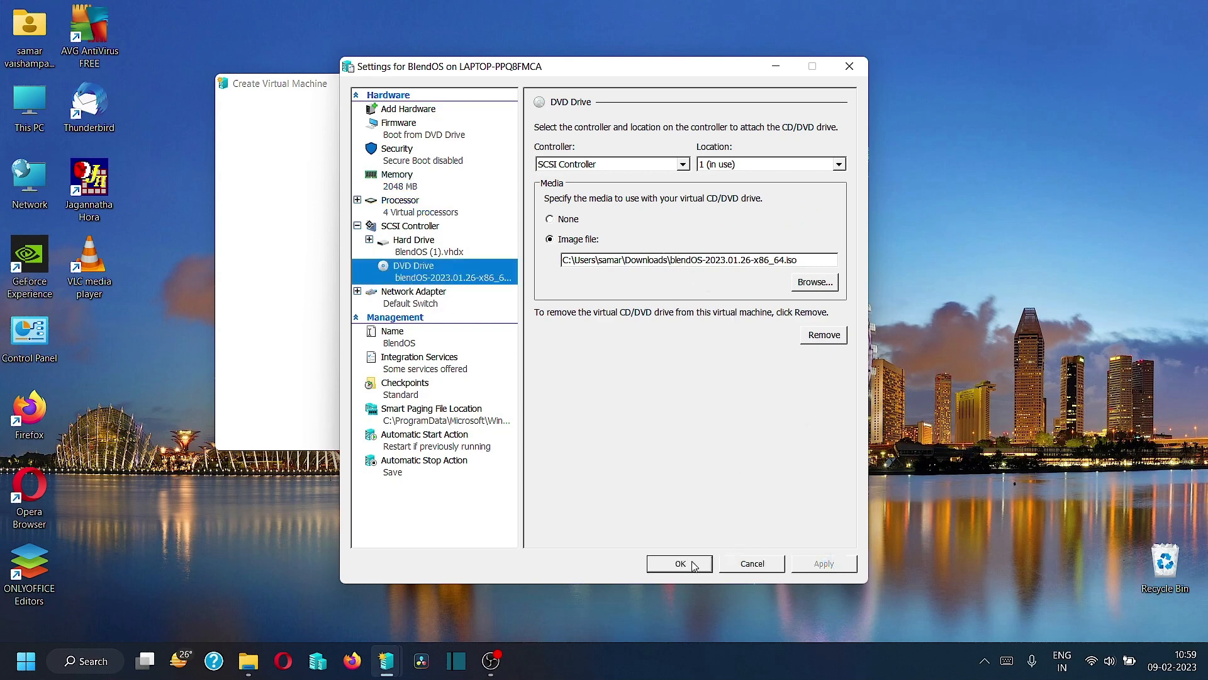
left_click(679, 563)
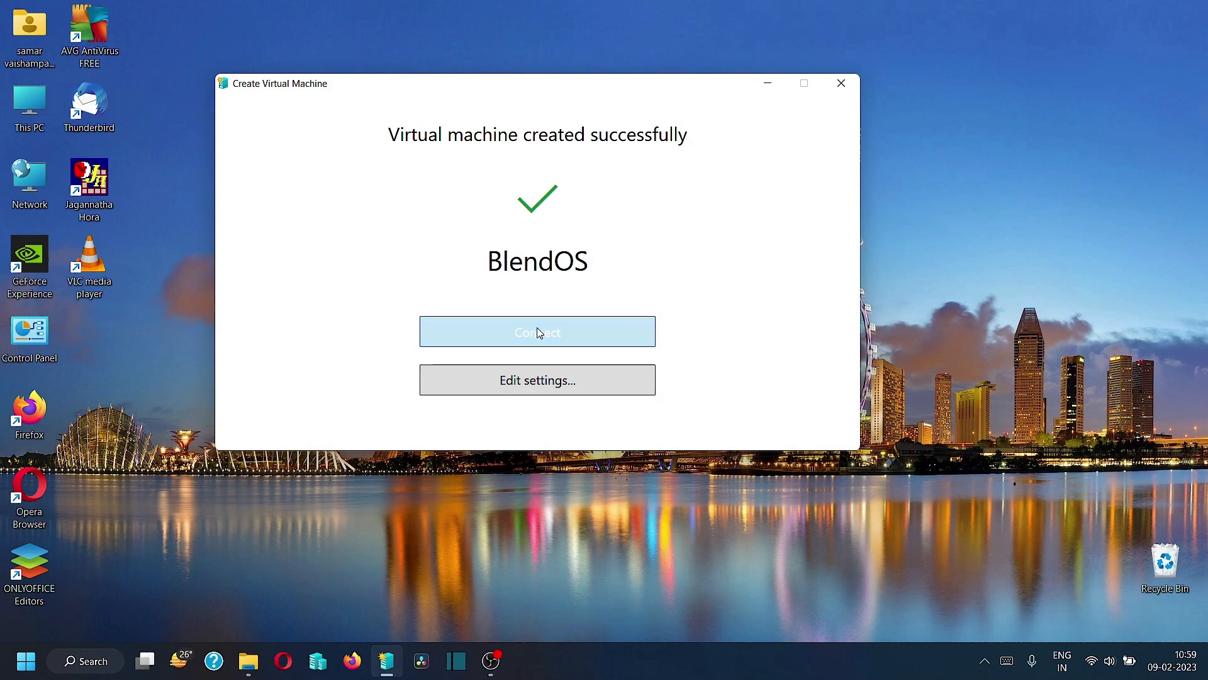
Step: Connect to and start BlendOS, and boot the 'blendOS installer (x86_64, UEFI)' entry
left_click(537, 332)
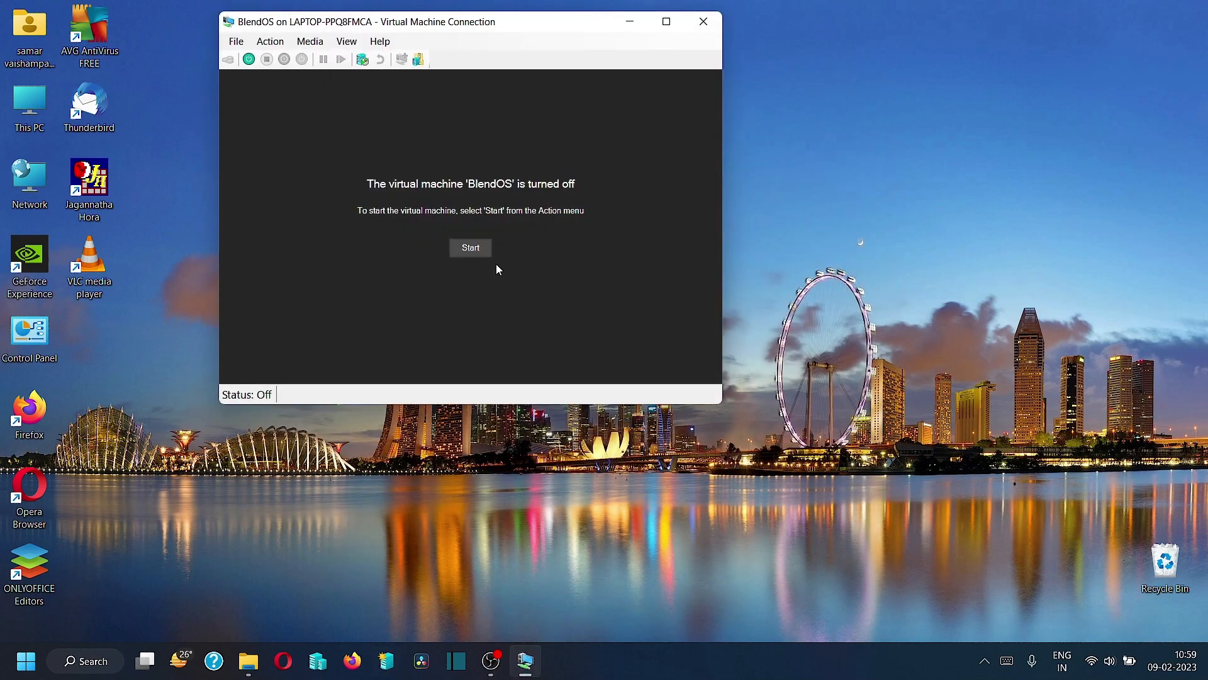
left_click(470, 247)
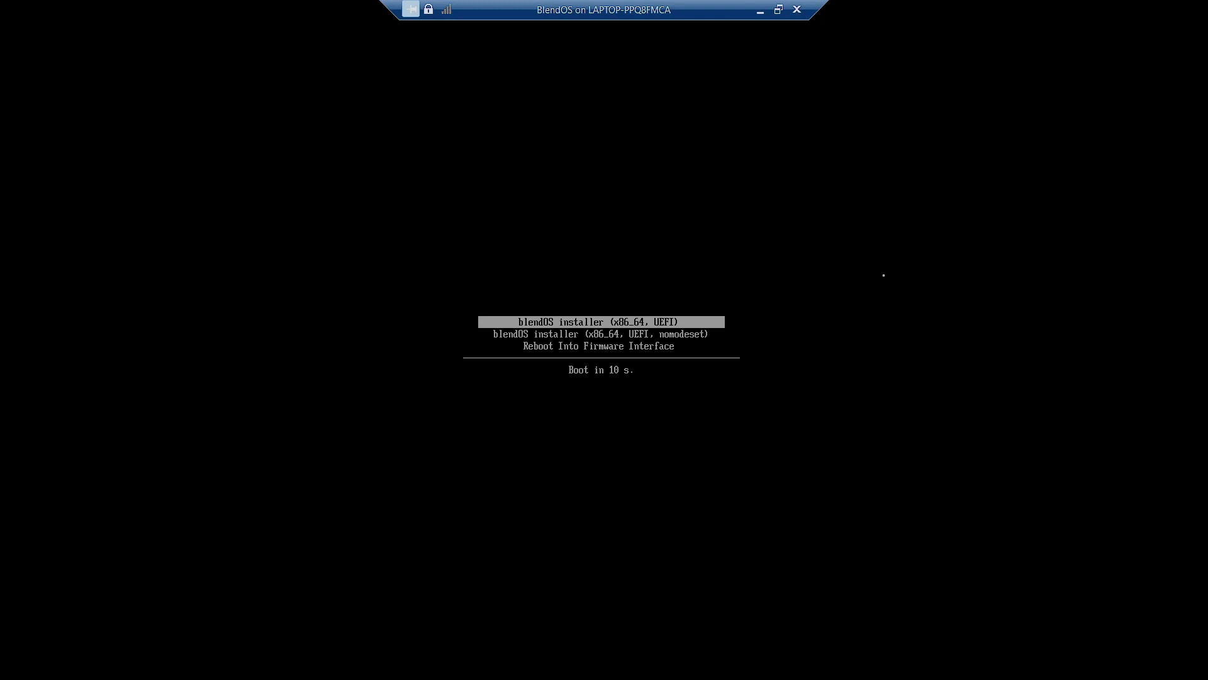
key("Down")
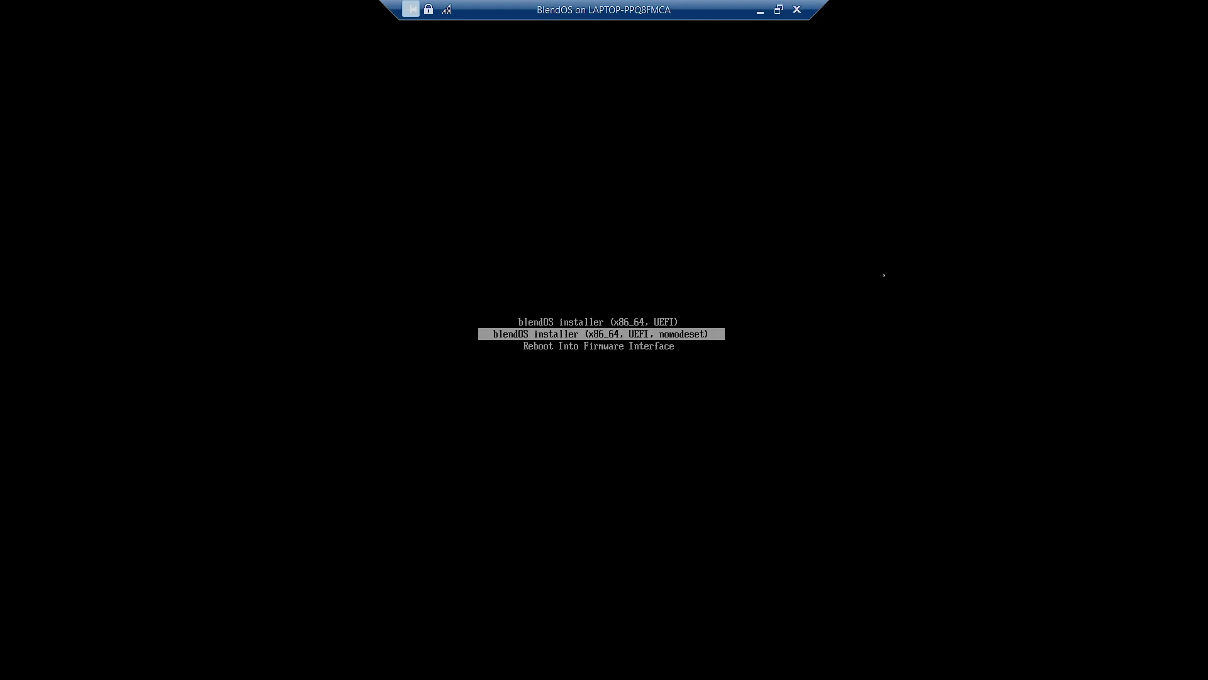
key("Down")
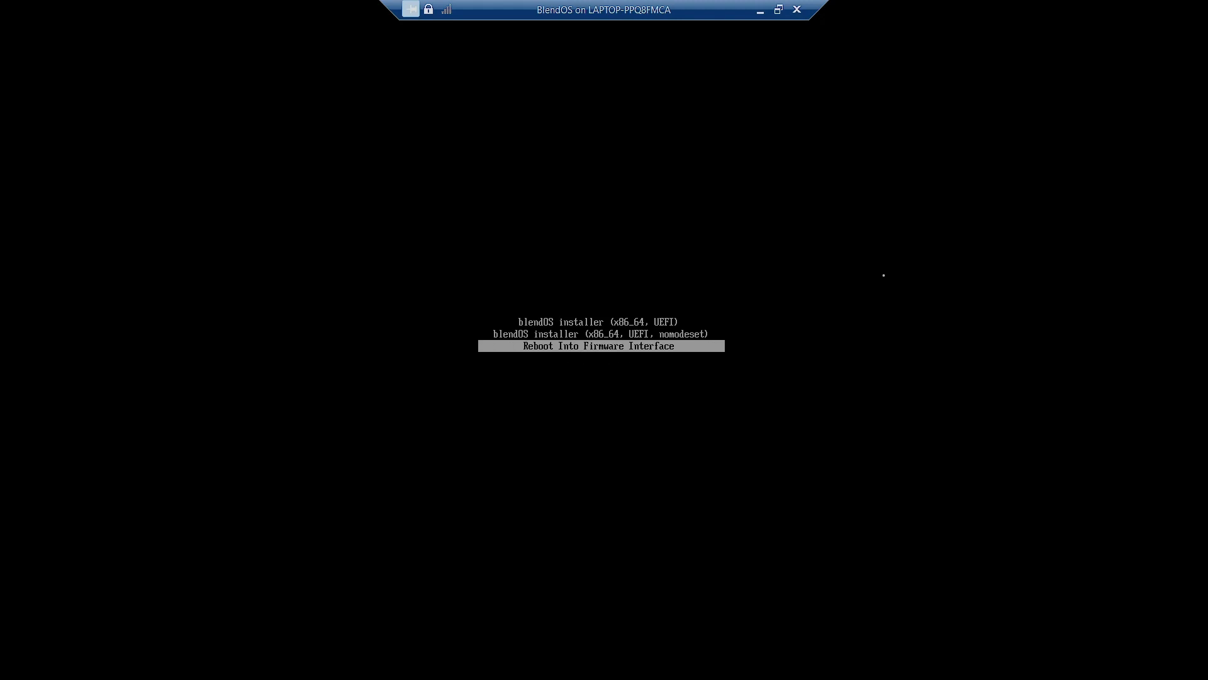
key("Up")
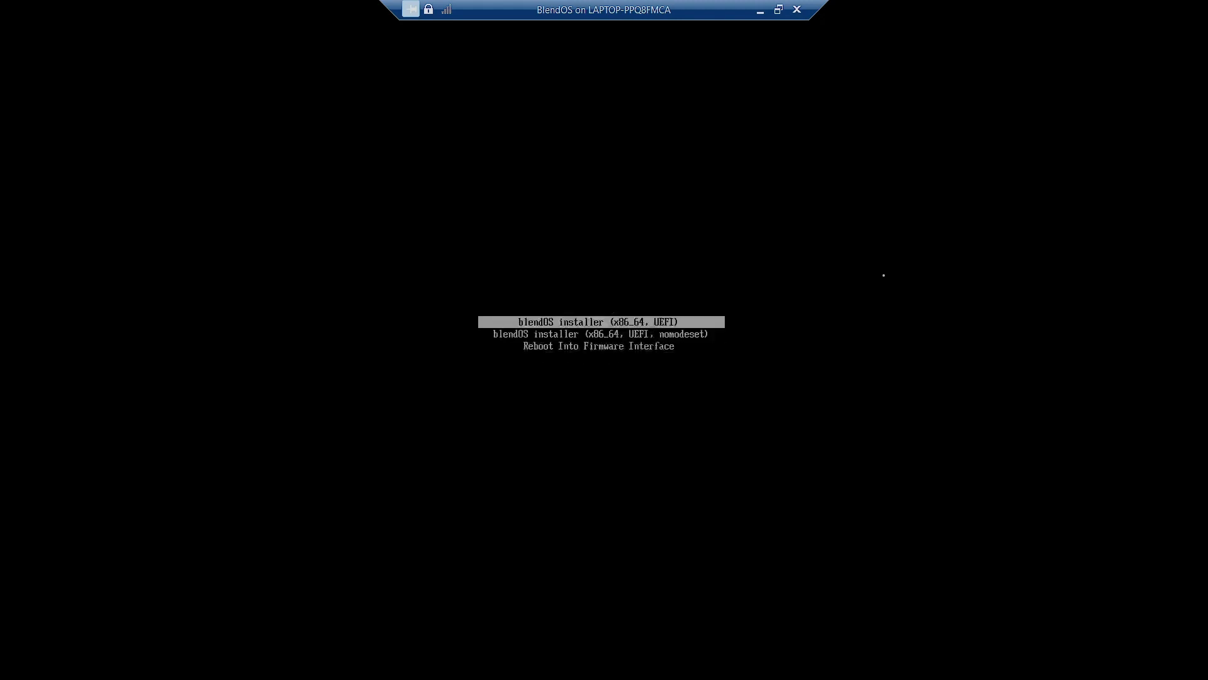
key("Return")
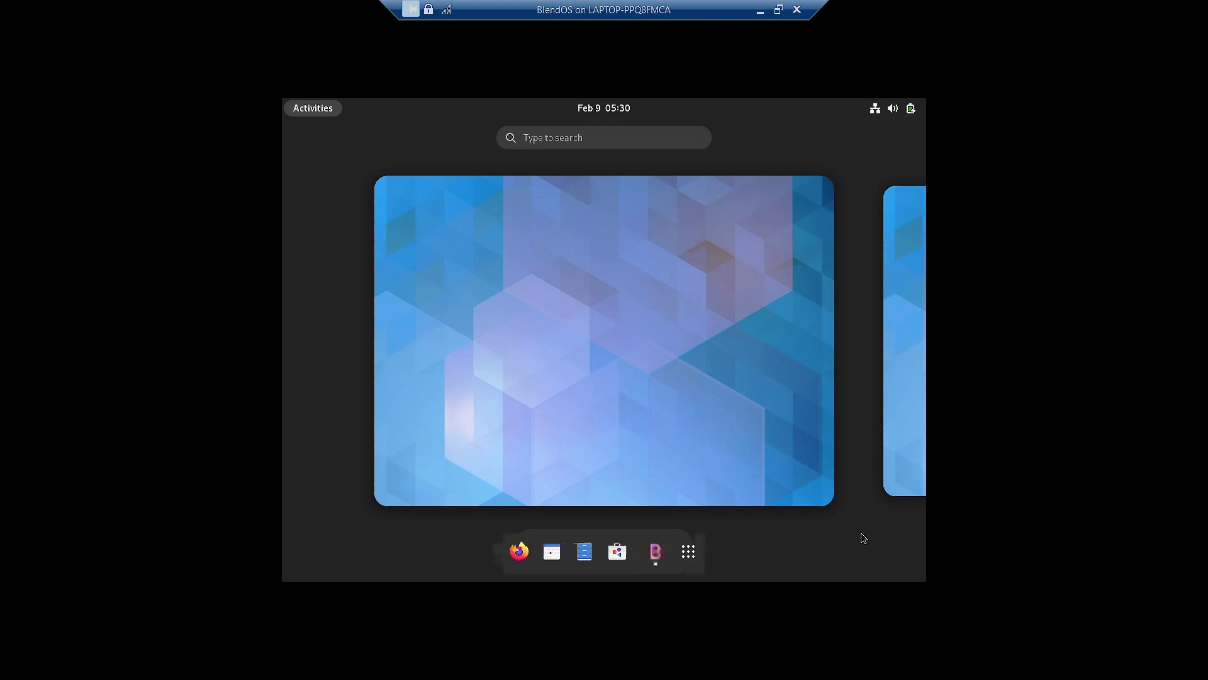
Step: In Settings > Displays, set the resolution to 1024×768 and keep the changes
left_click(656, 552)
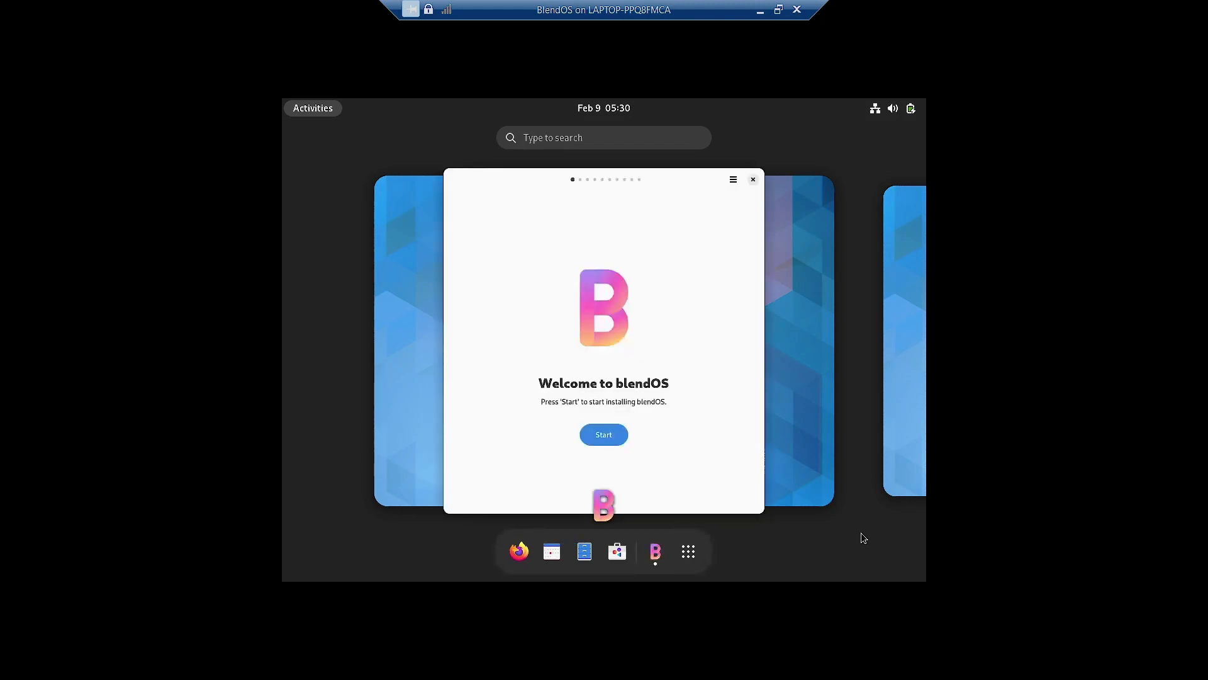
mouse_move(816, 296)
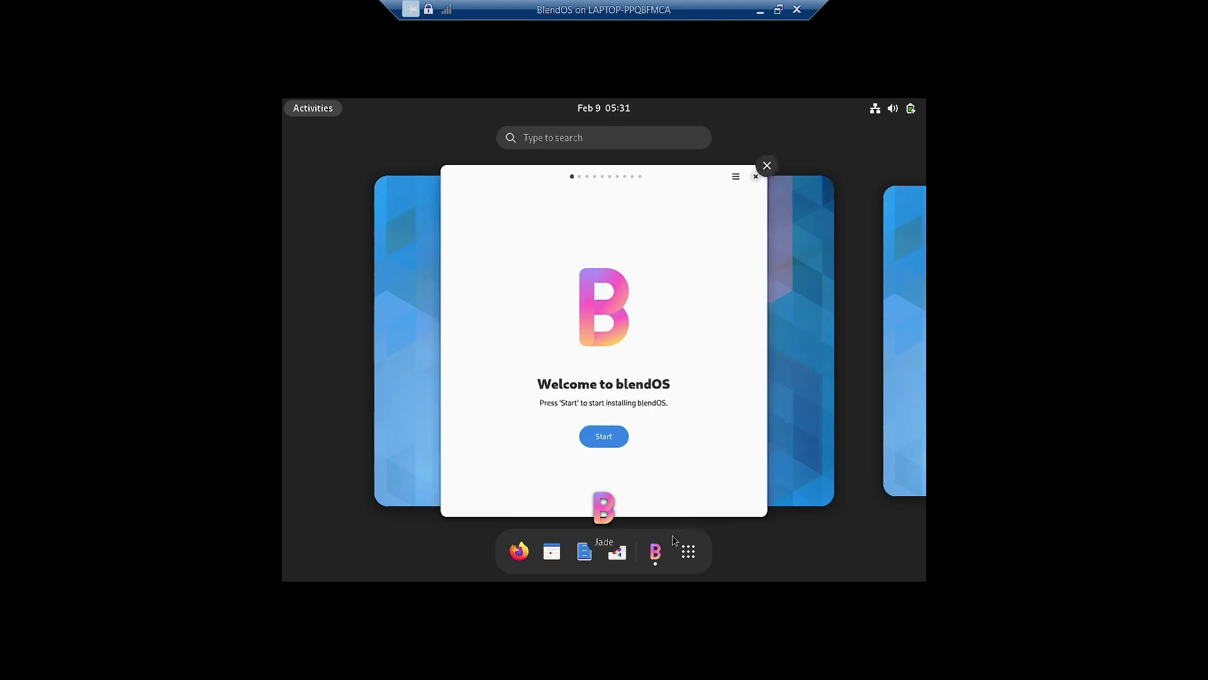
left_click(687, 552)
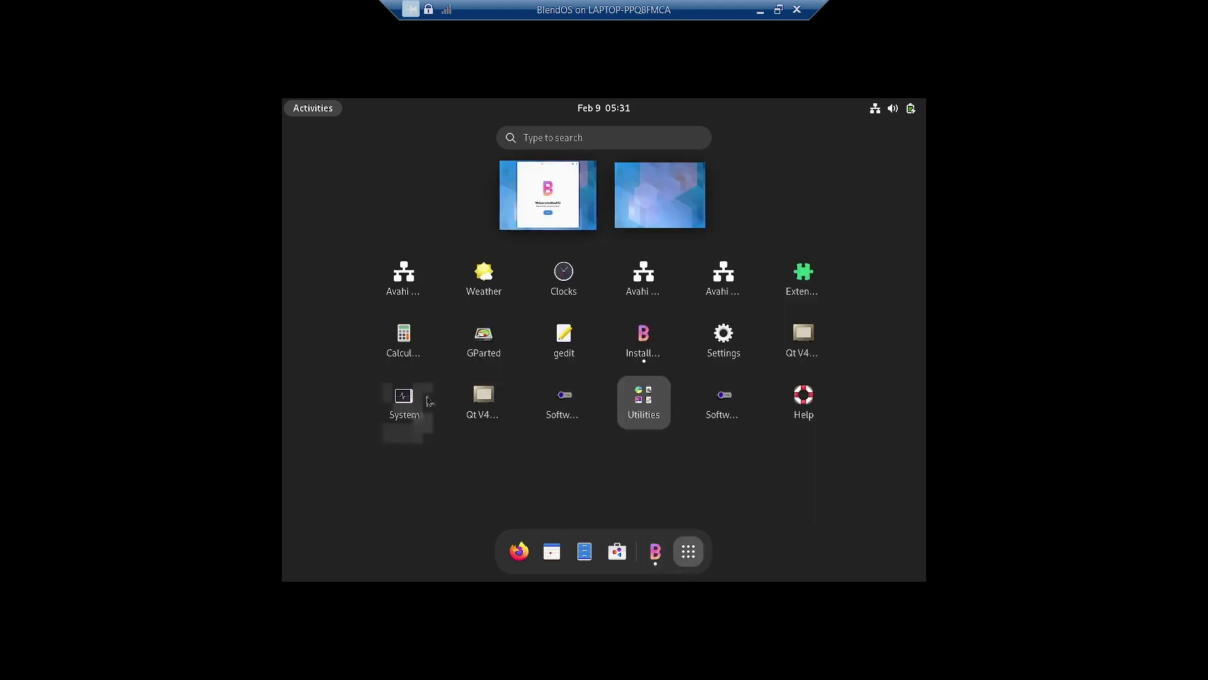
left_click(642, 334)
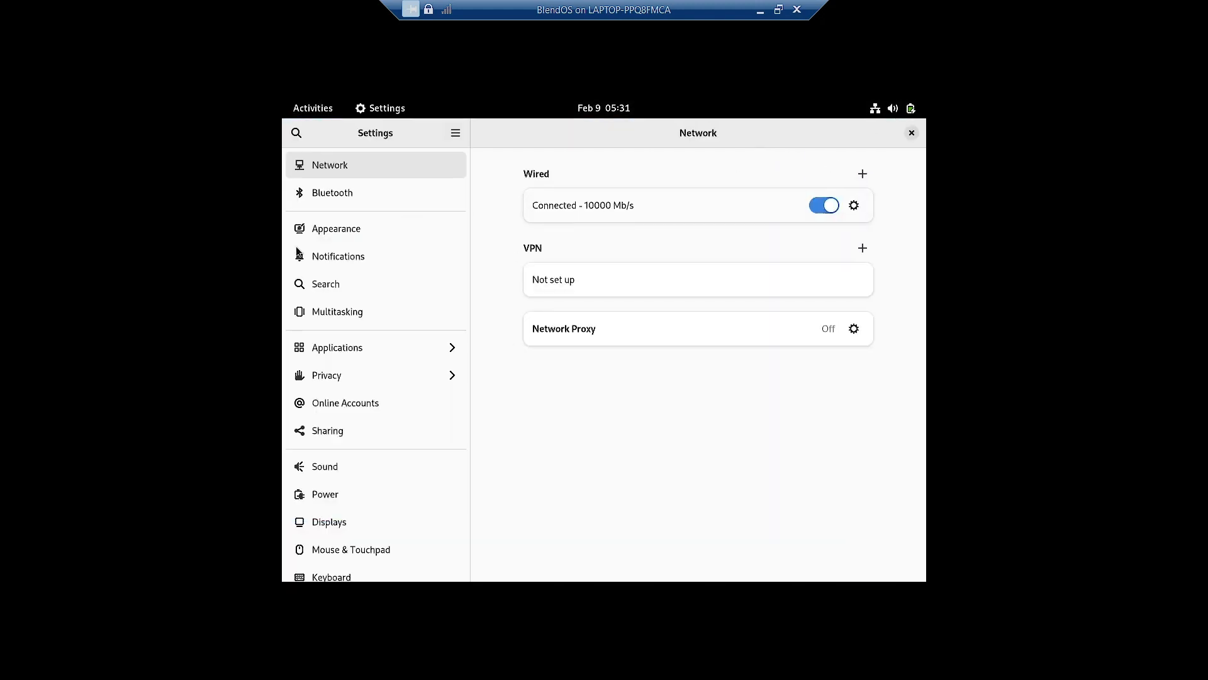
mouse_move(329, 521)
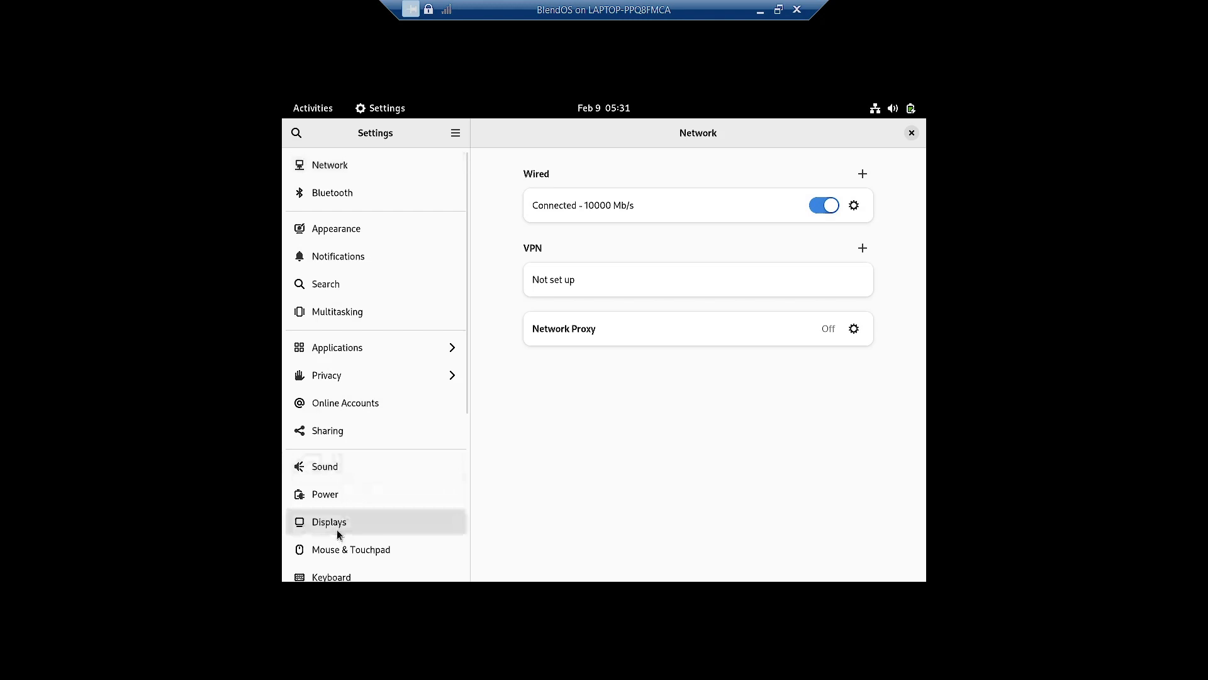
left_click(823, 214)
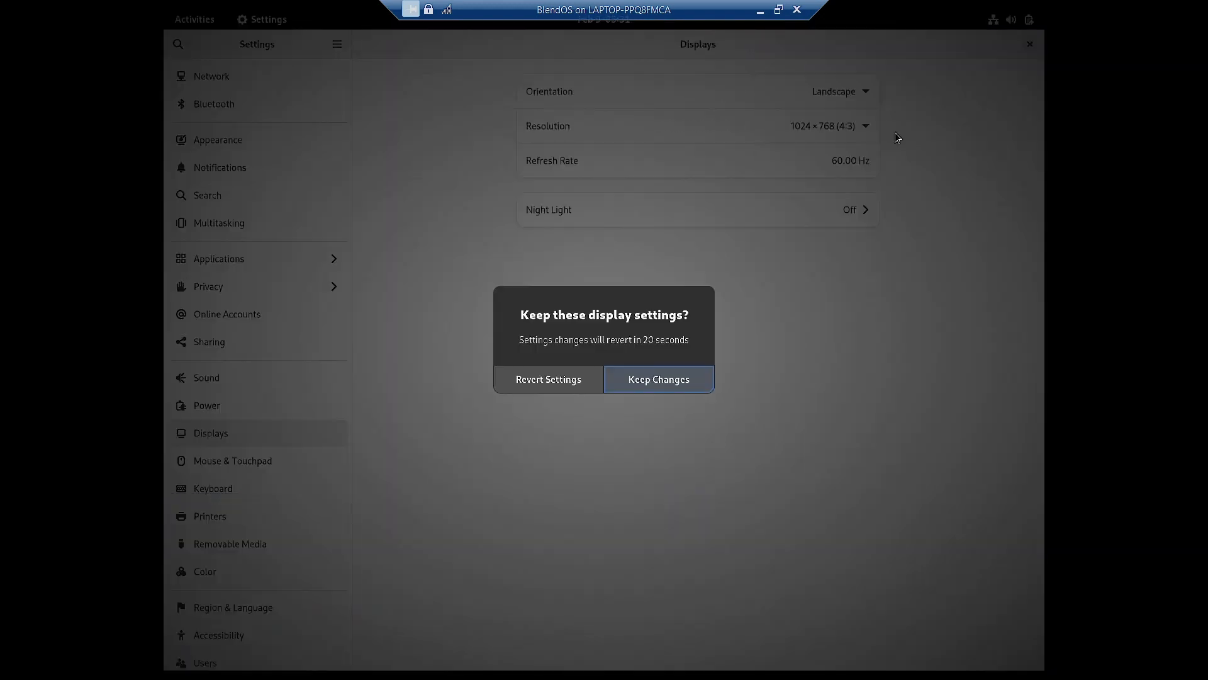
left_click(657, 378)
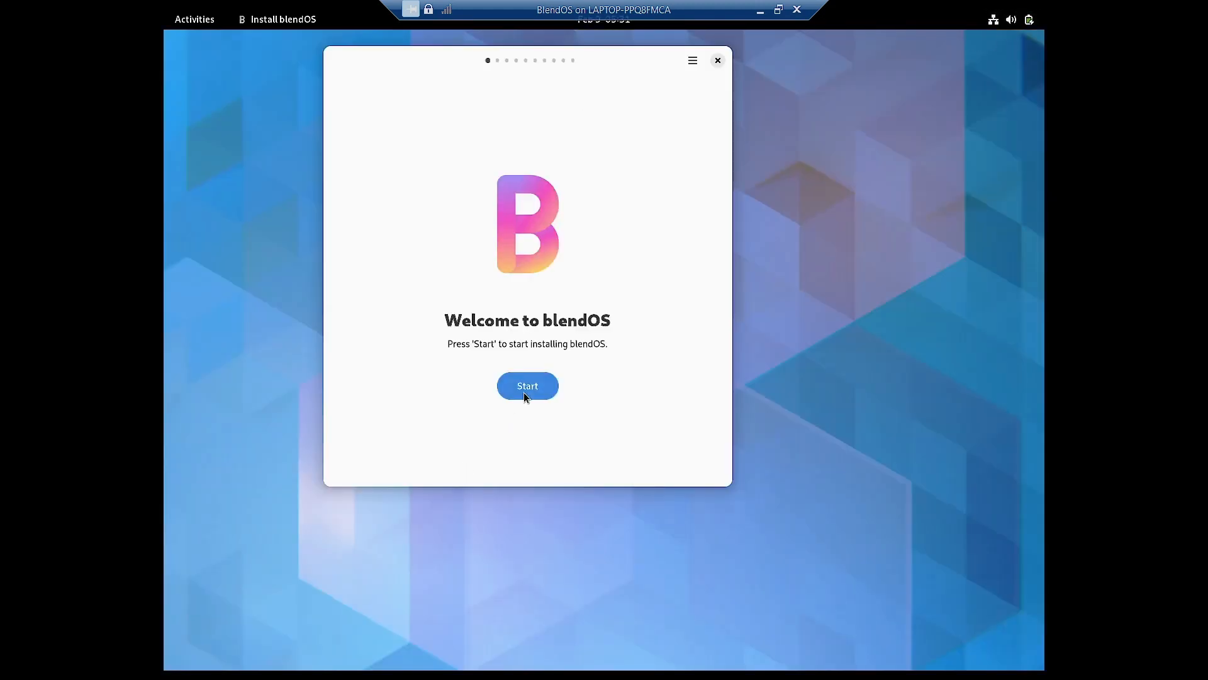
Step: Begin installation and search for the India English keyboard layout
left_click(527, 386)
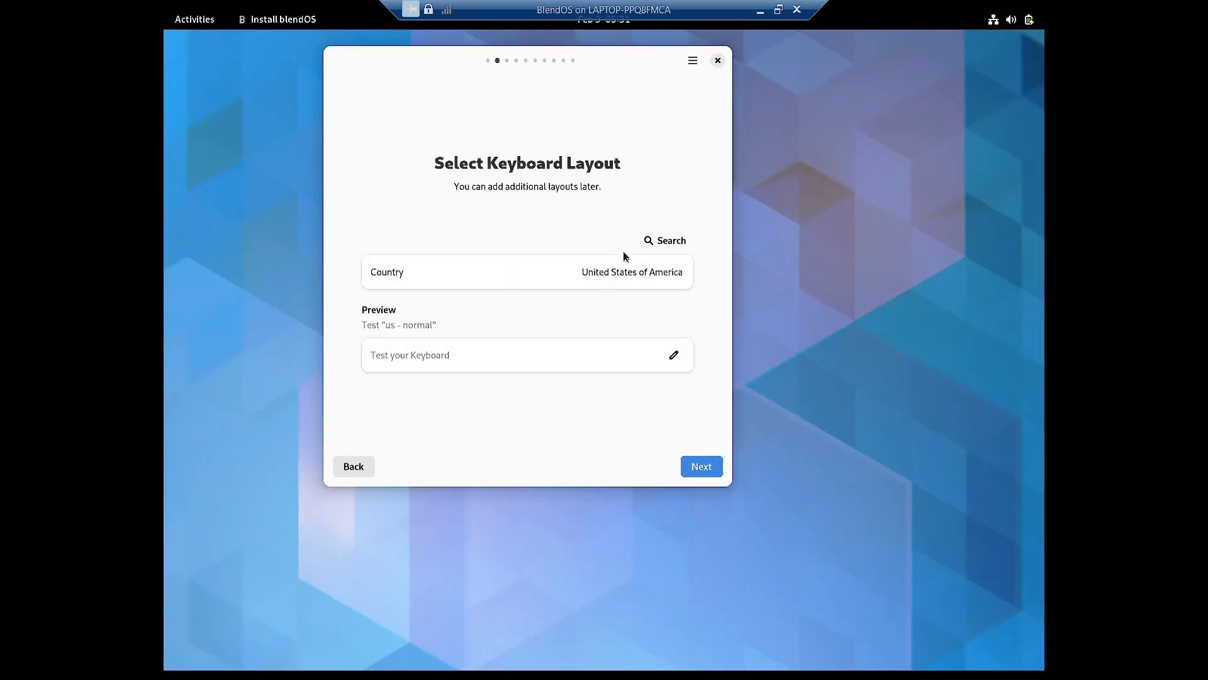
mouse_move(666, 239)
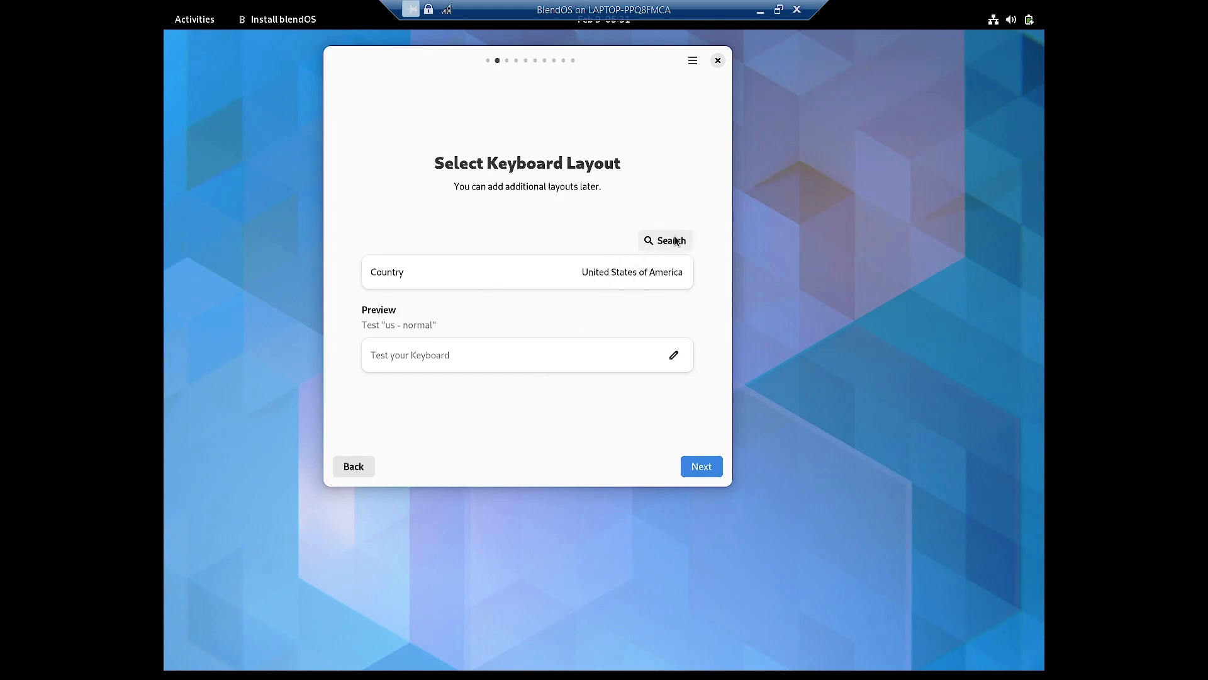
left_click(665, 240)
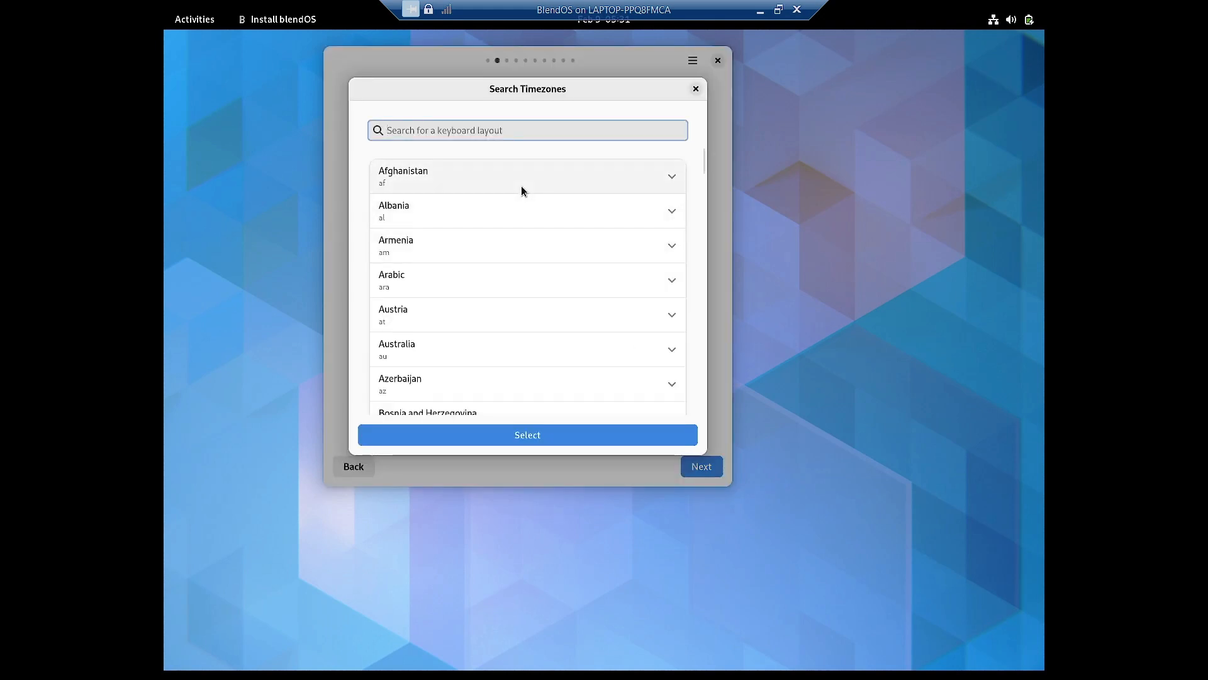
type("ind")
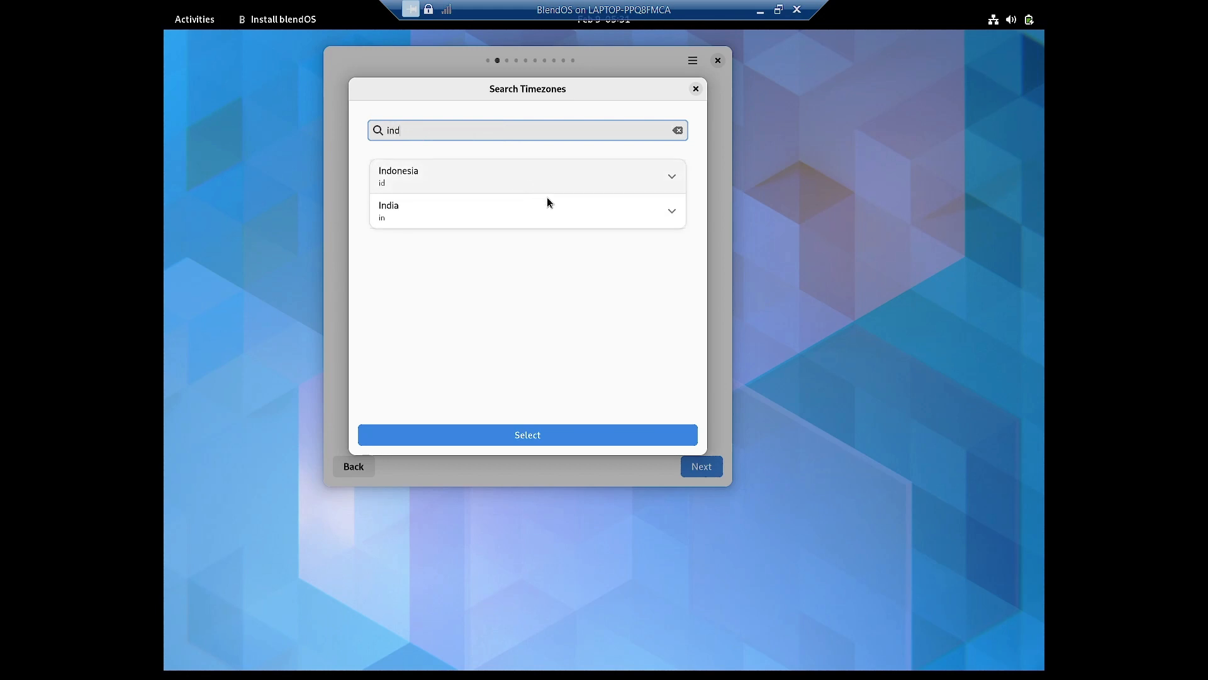
left_click(526, 210)
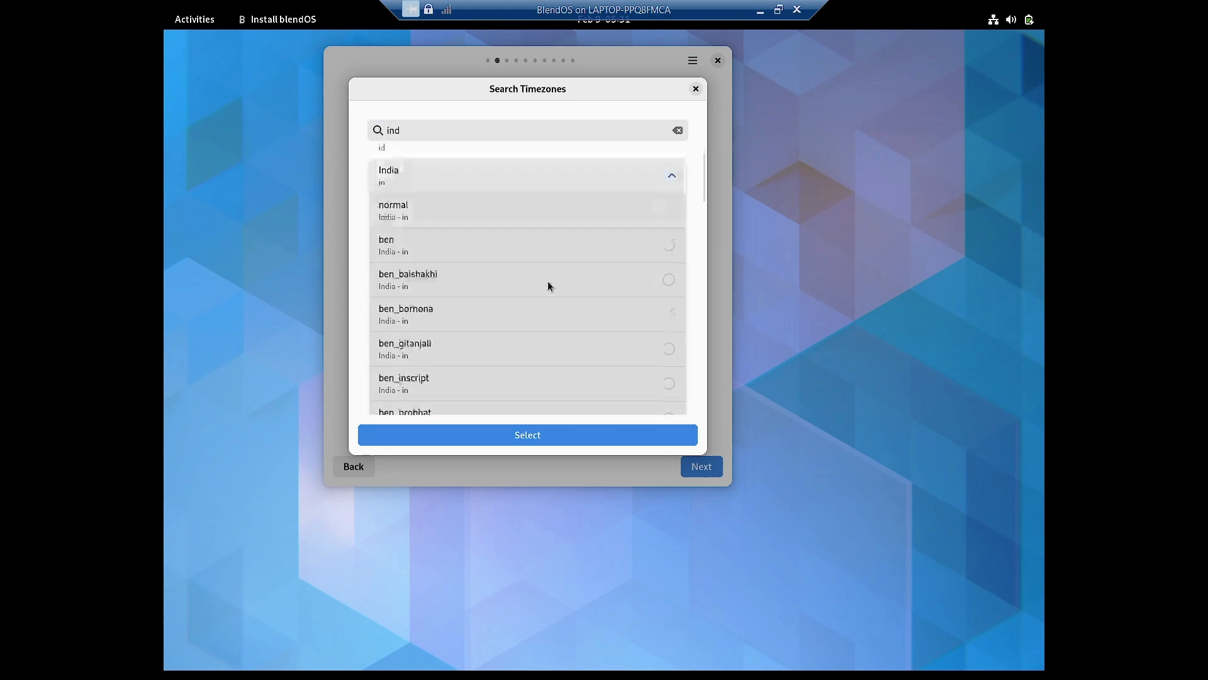
scroll("down", 3)
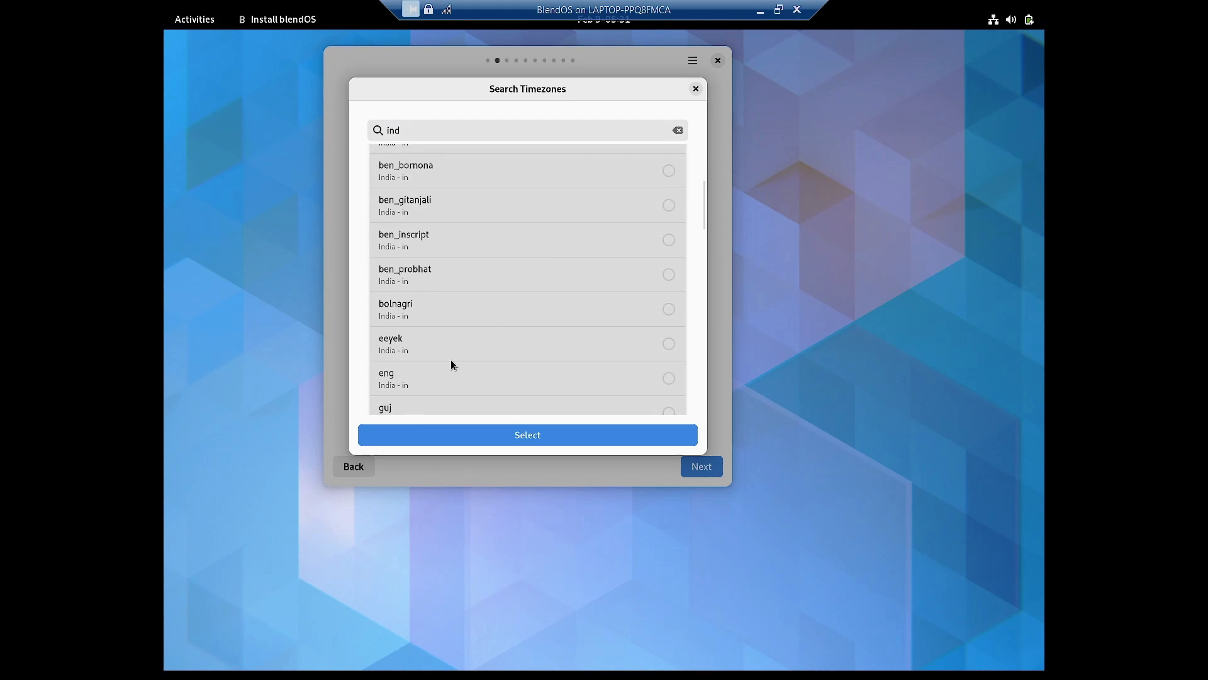
mouse_move(385, 390)
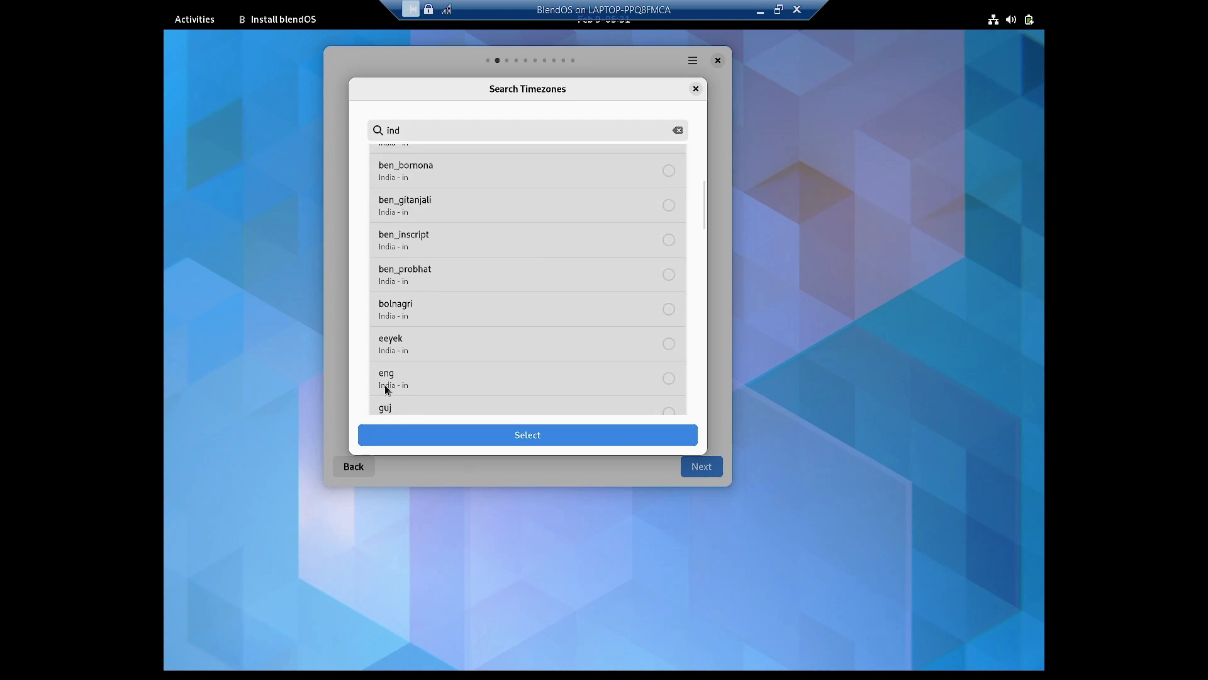
mouse_move(669, 385)
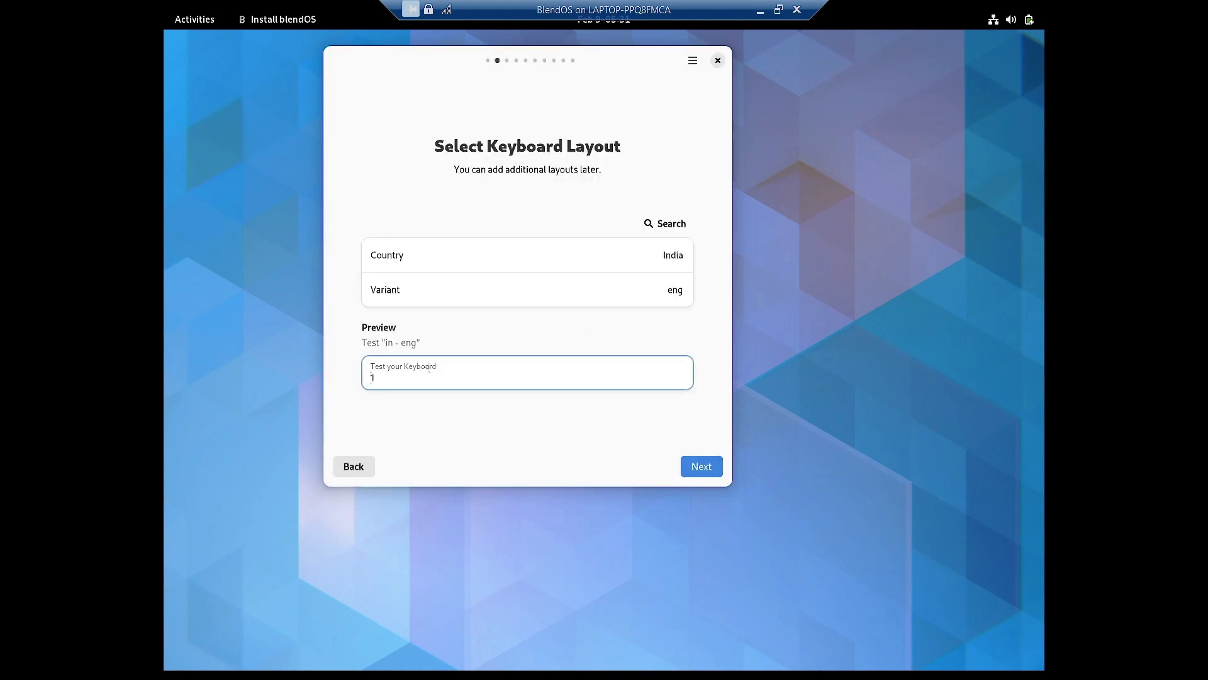
Step: Try the layout by typing, then accept the Asia/Kolkata timezone
type("23qwe")
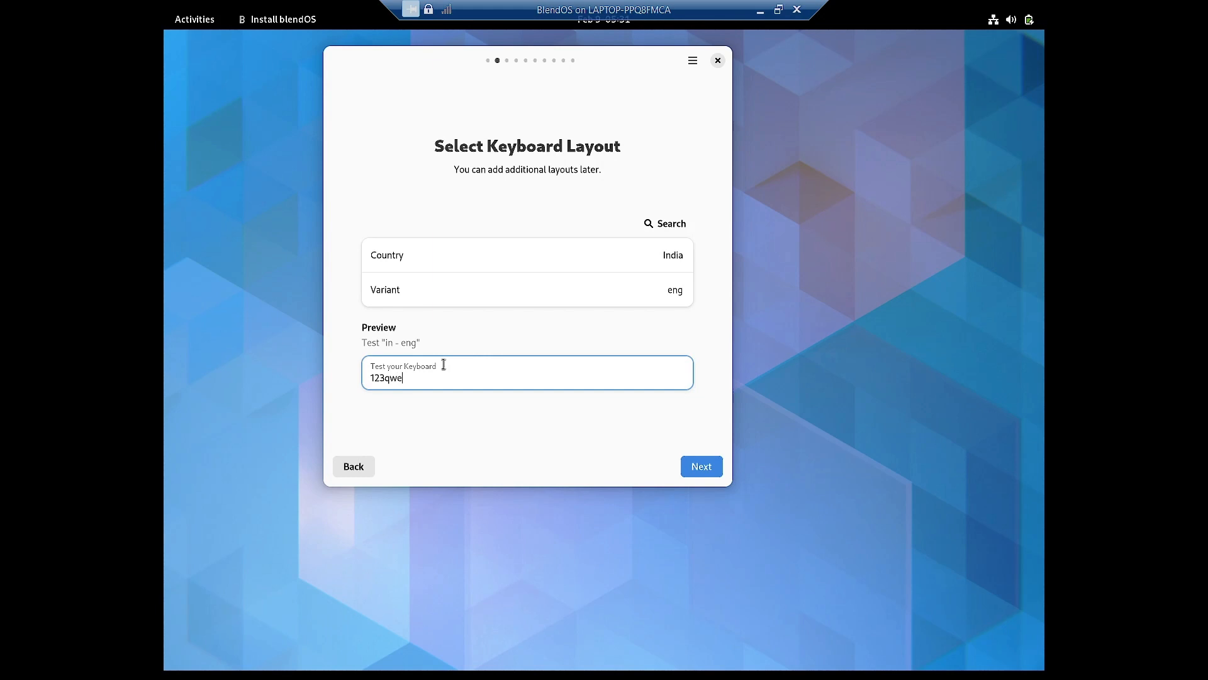
left_click(701, 466)
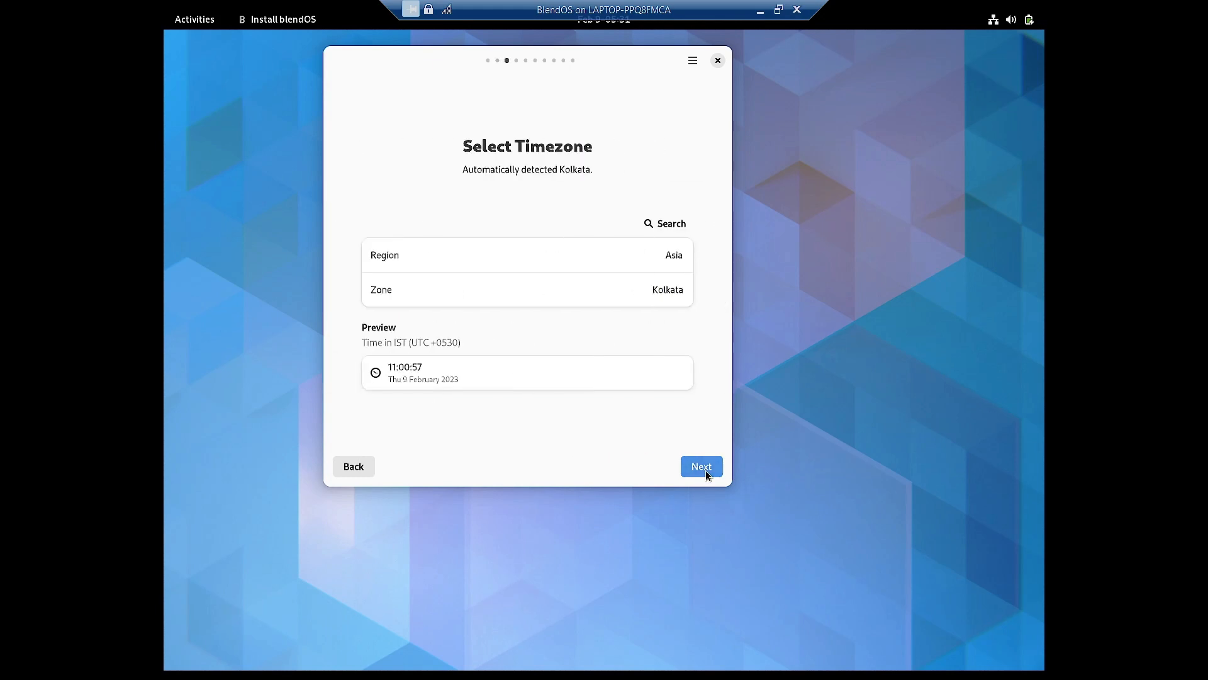
mouse_move(419, 305)
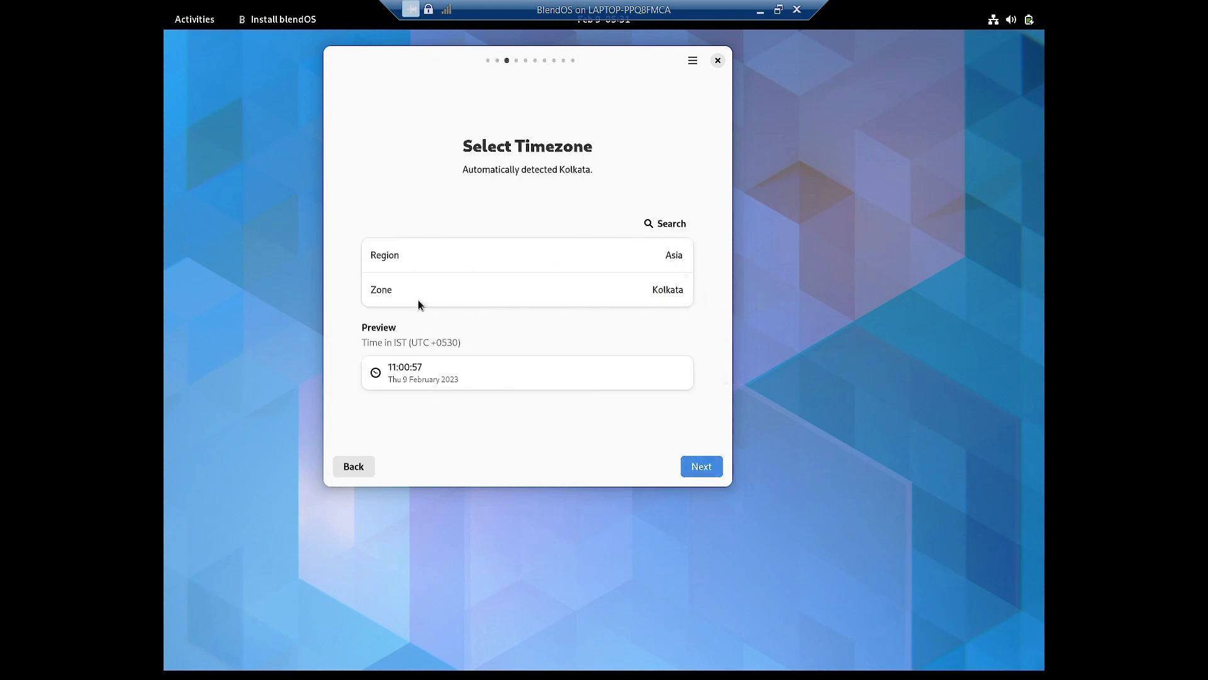
mouse_move(384, 346)
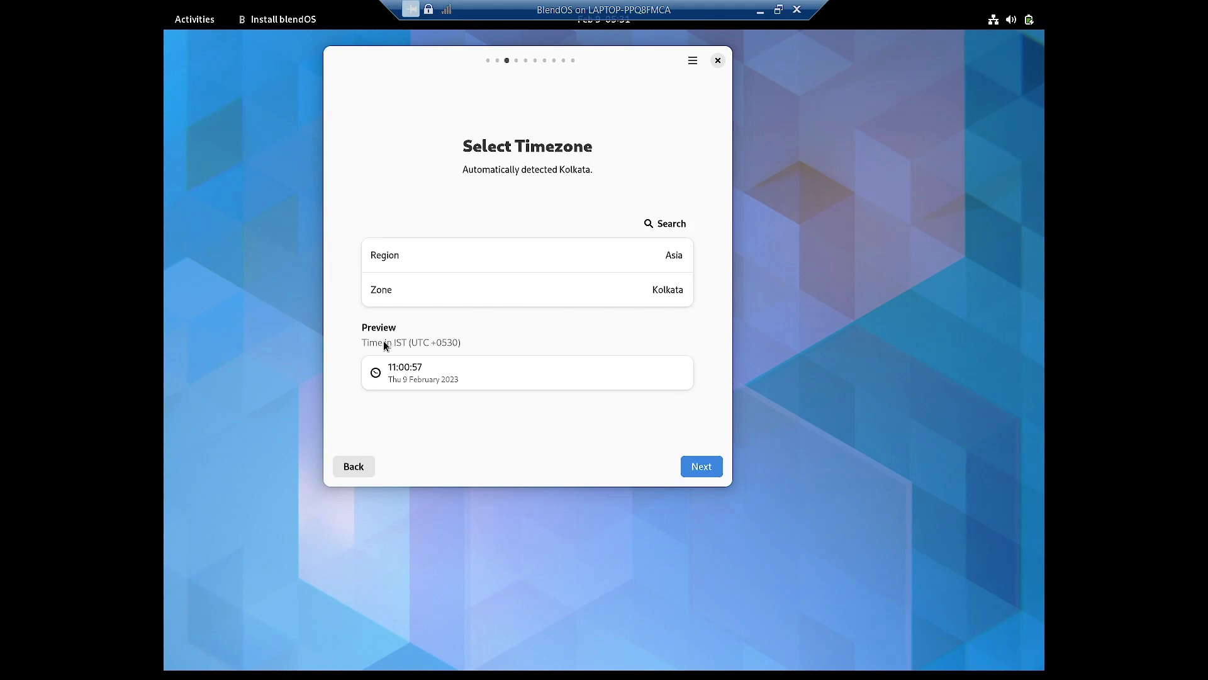
mouse_move(704, 447)
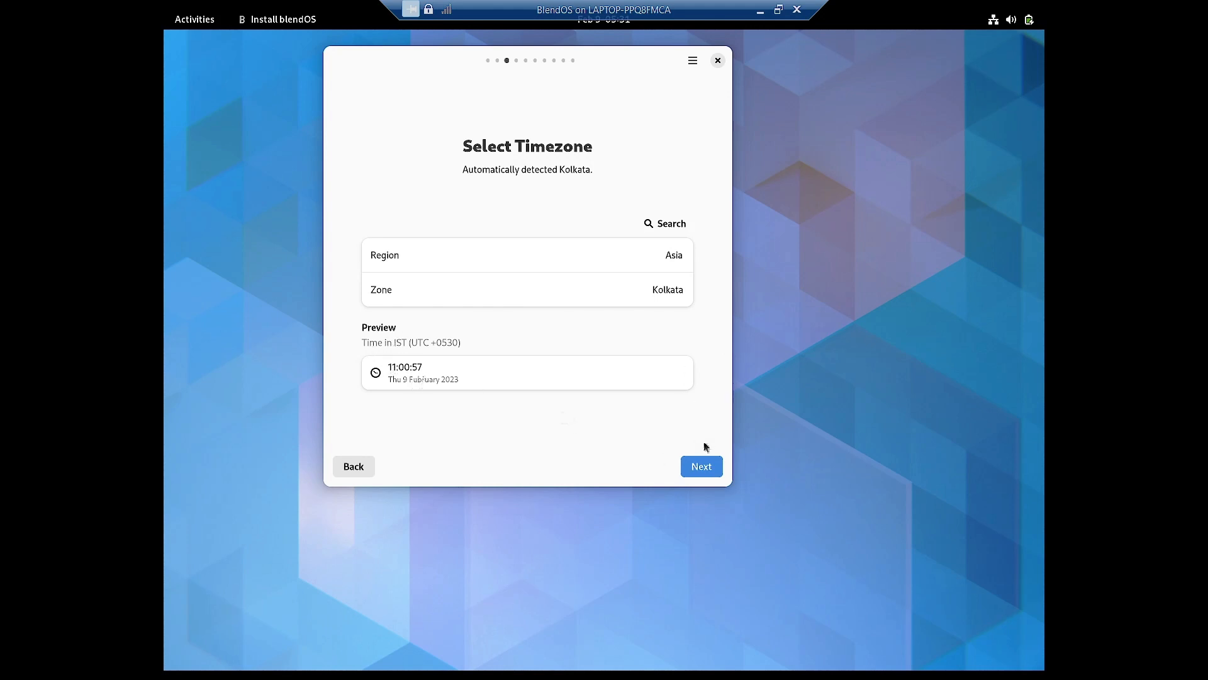
left_click(699, 466)
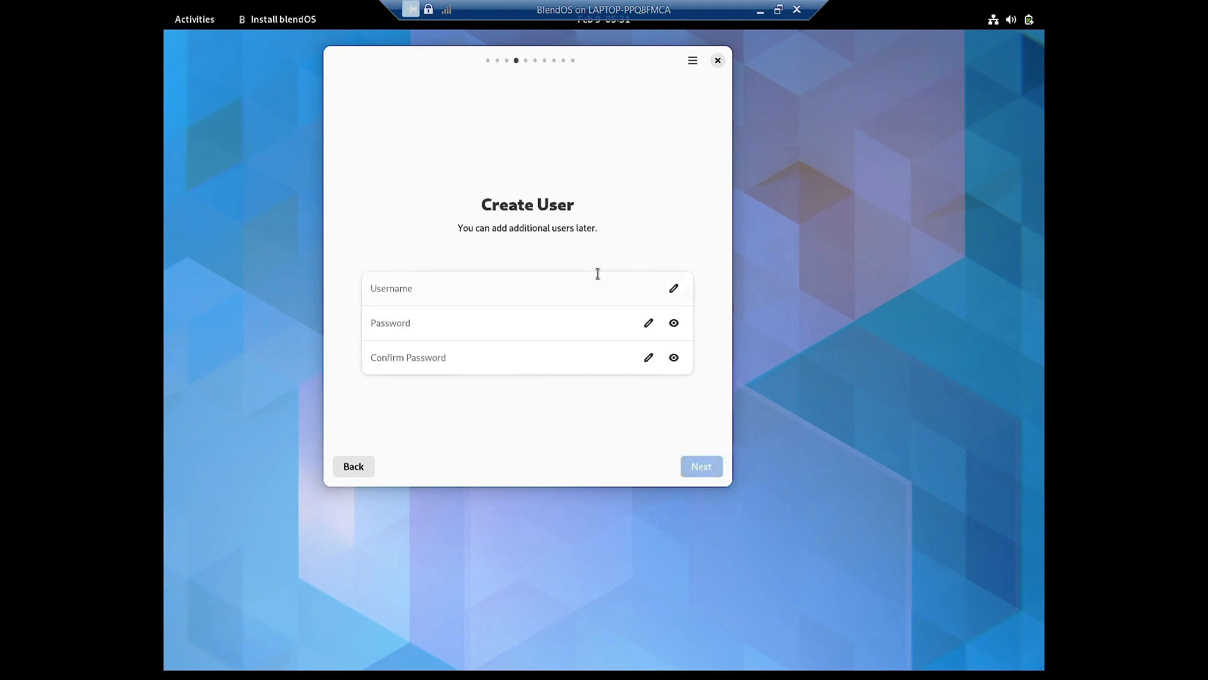
Step: Create user account 'sam' with a confirmed password and continue
type("sam")
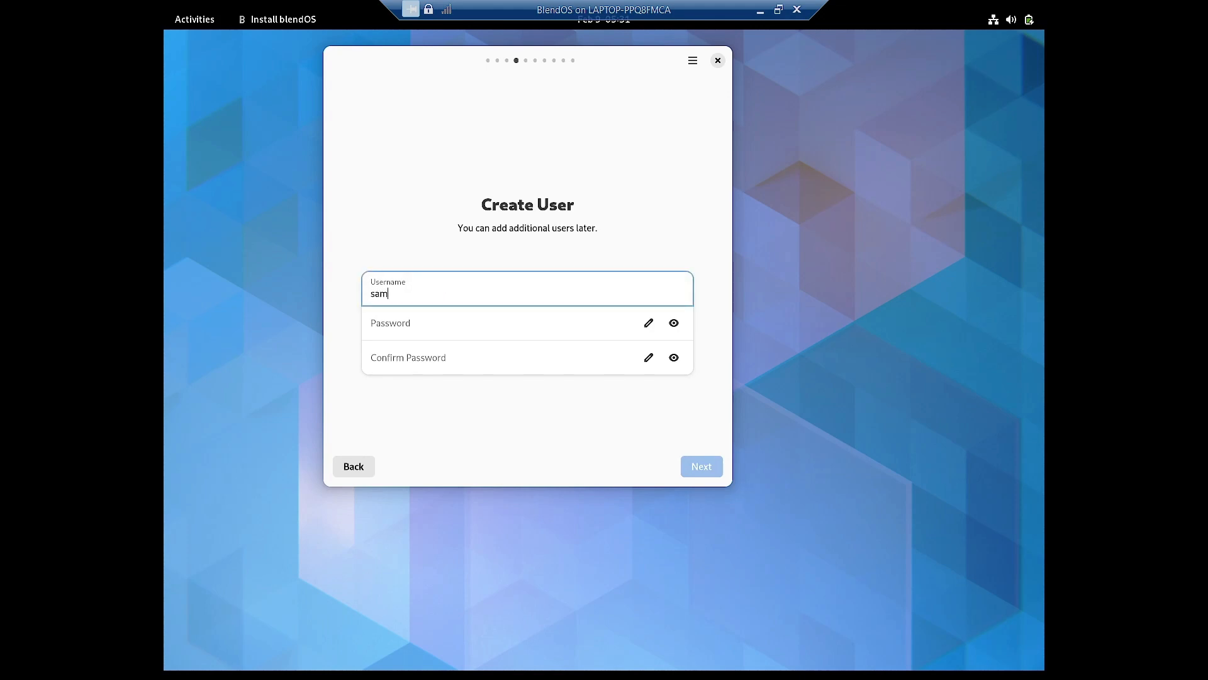
left_click(526, 323)
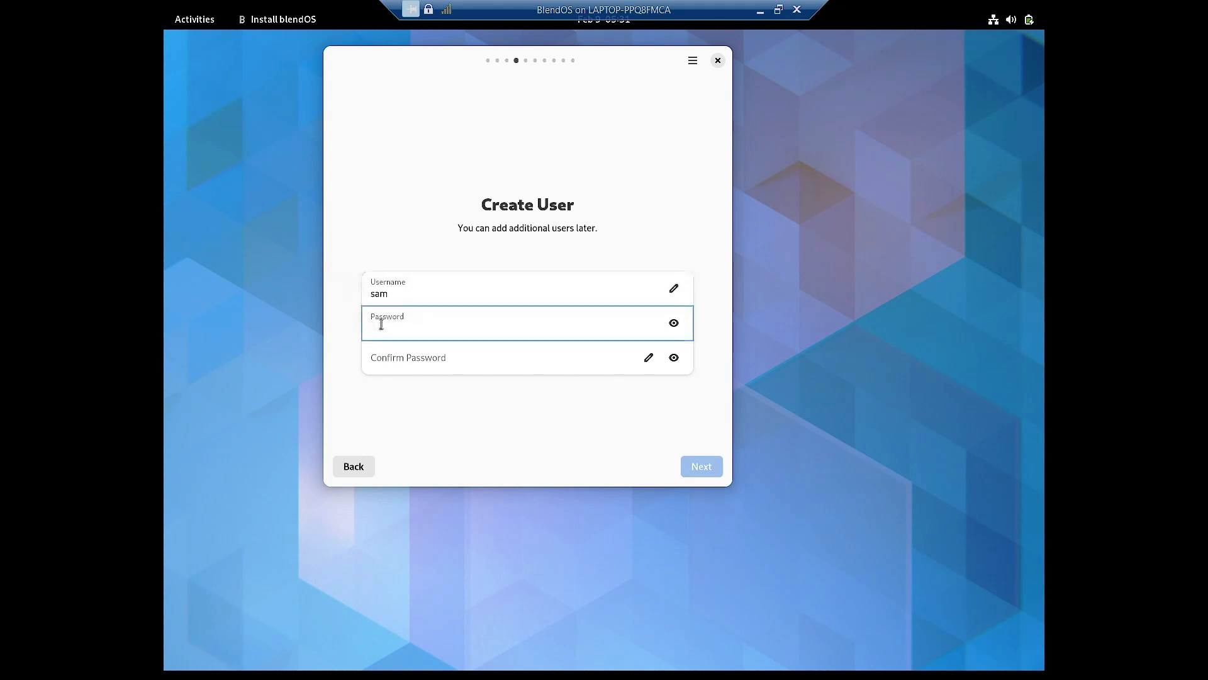
type("password")
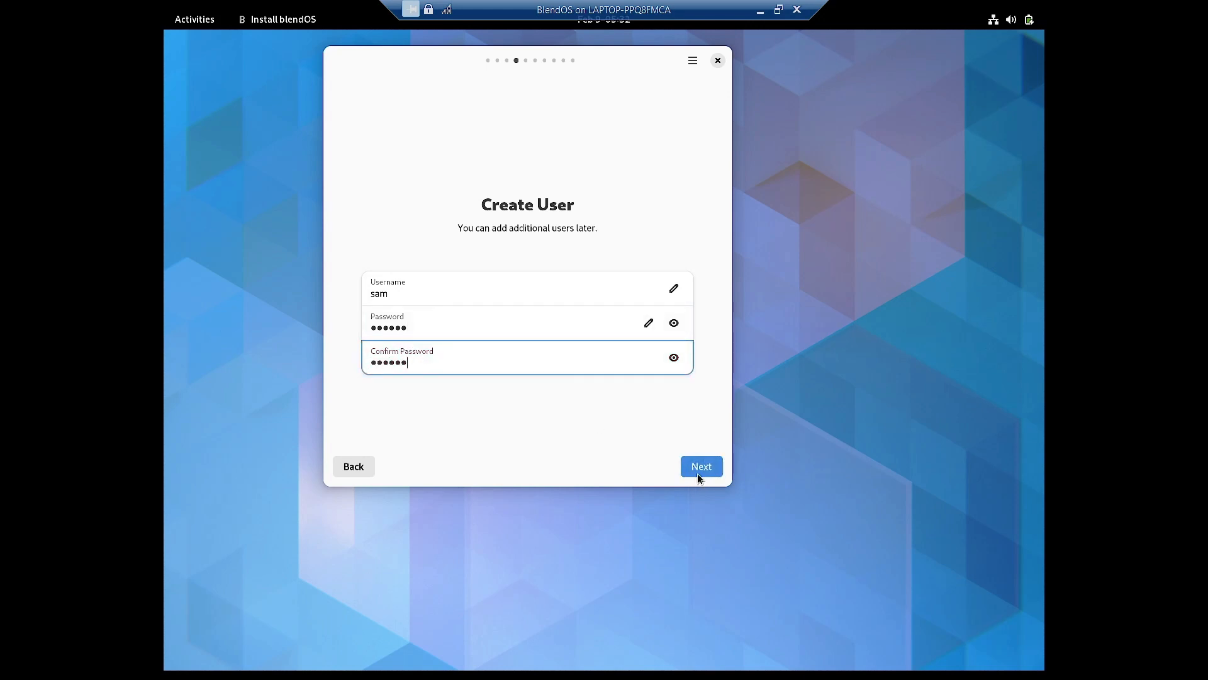
left_click(700, 466)
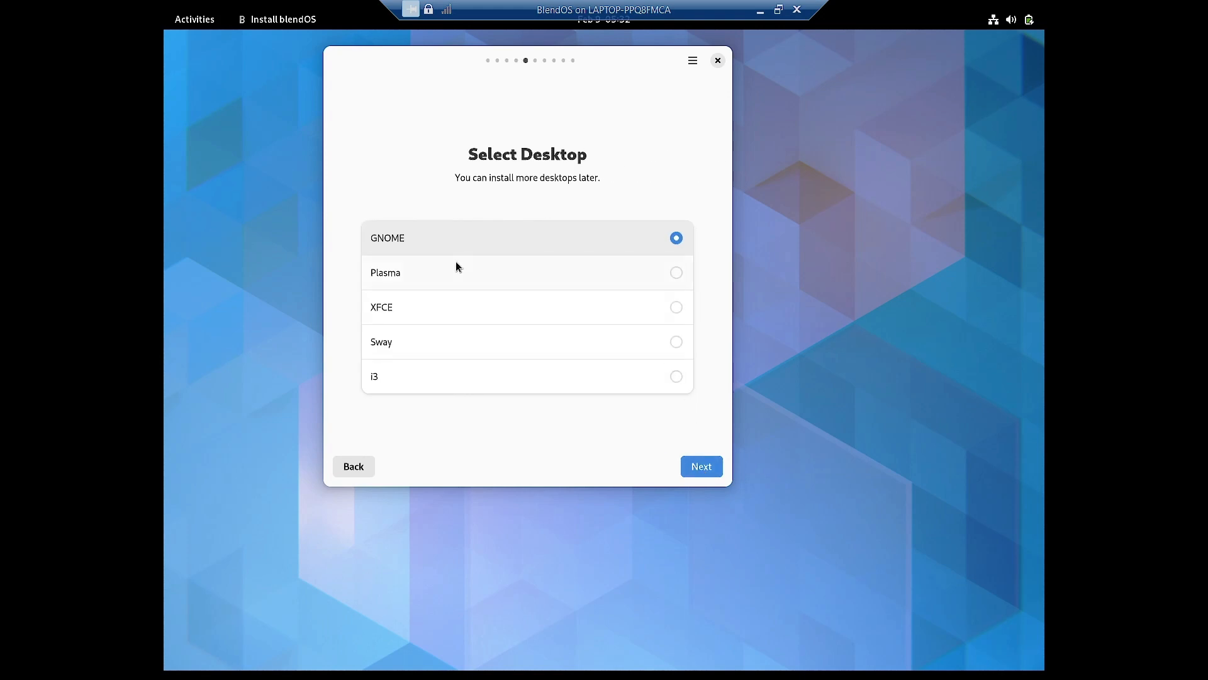
mouse_move(468, 244)
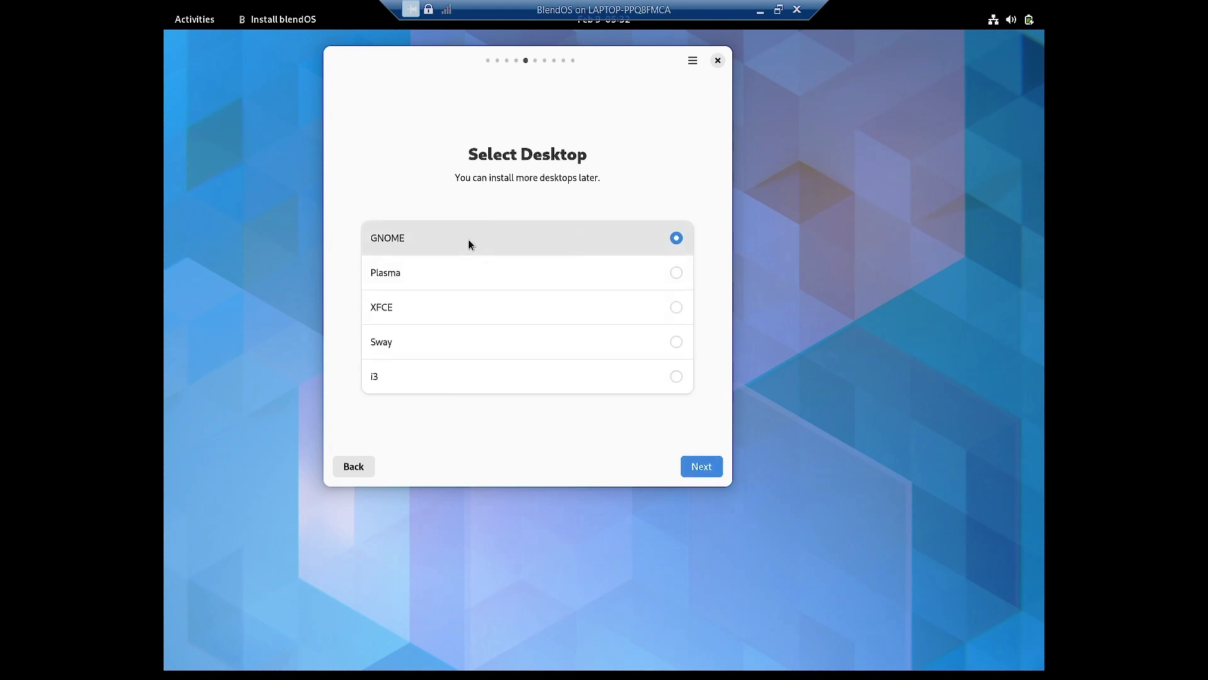
mouse_move(465, 395)
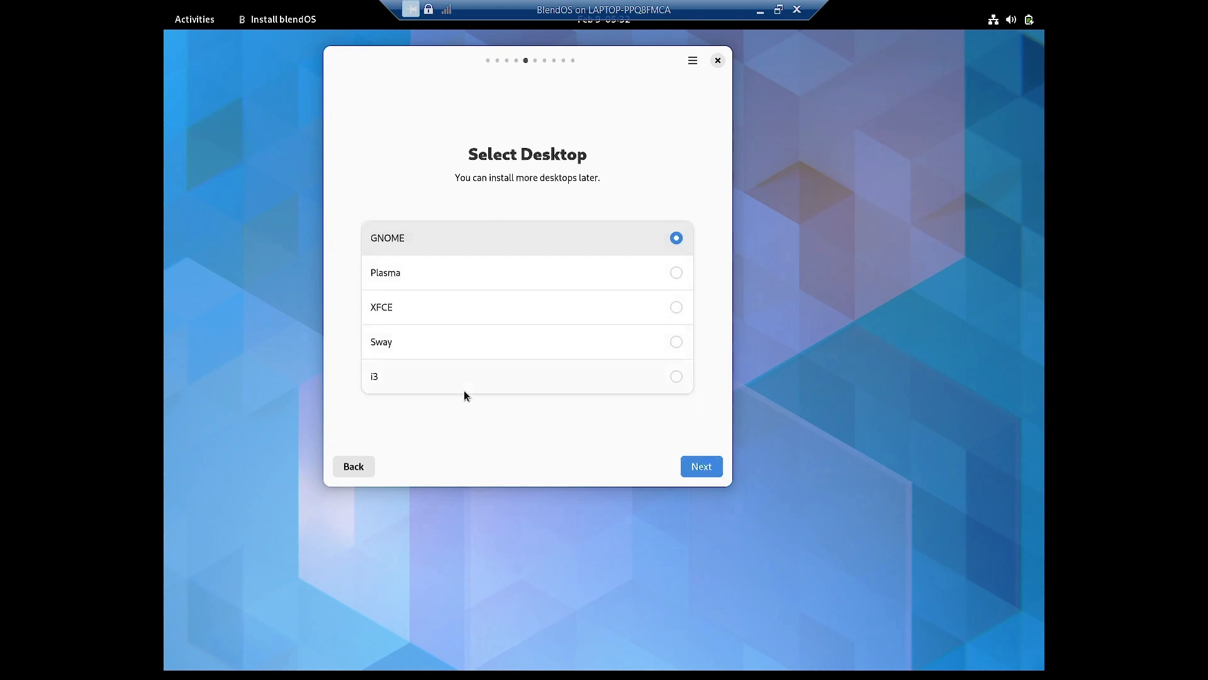
mouse_move(718, 381)
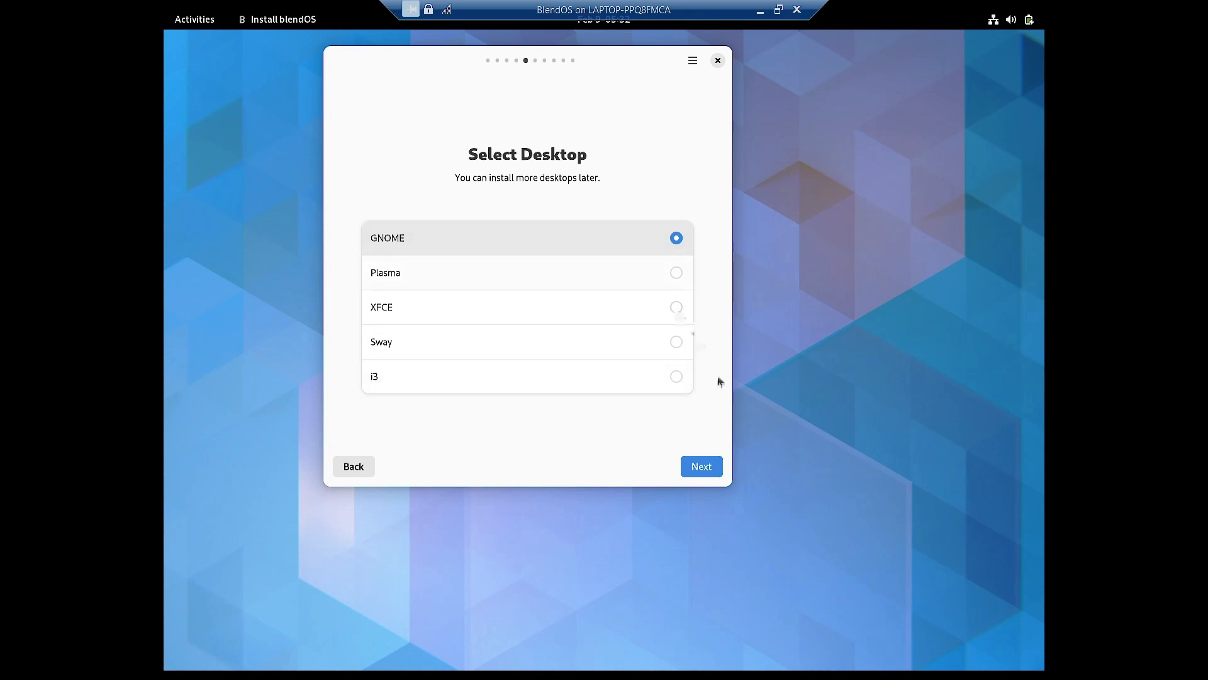
mouse_move(700, 467)
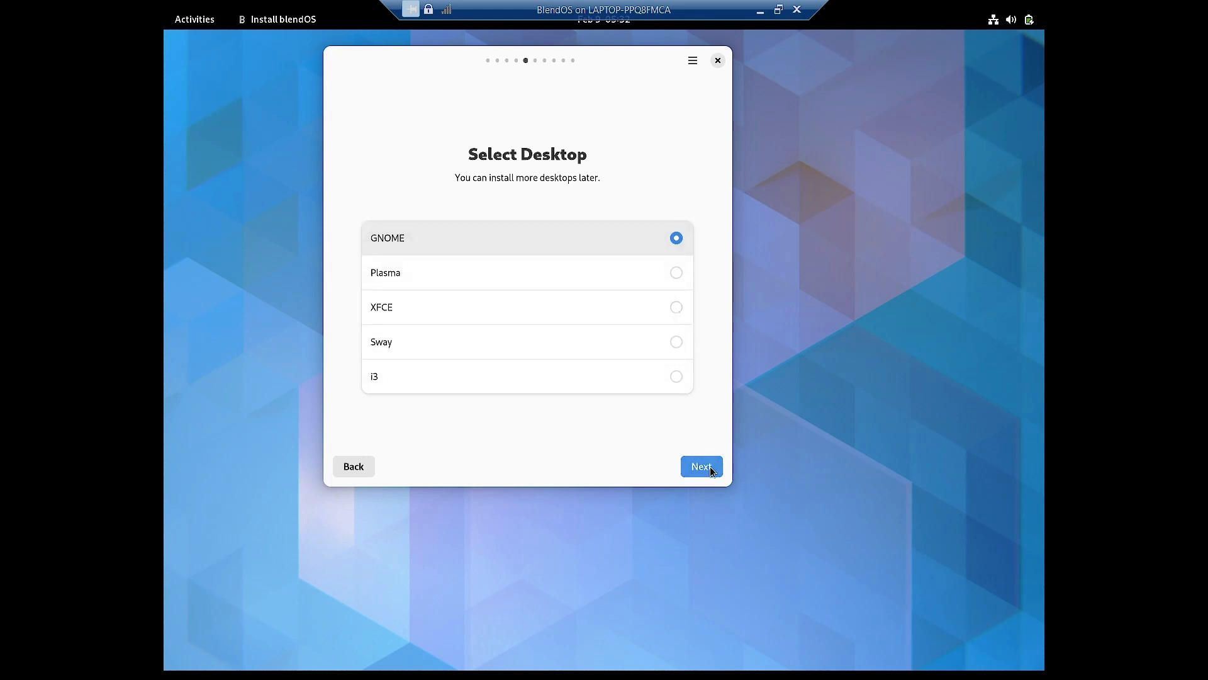
Step: Keep GNOME and default miscellaneous settings with Zramd on, reaching the sda disk step
left_click(699, 467)
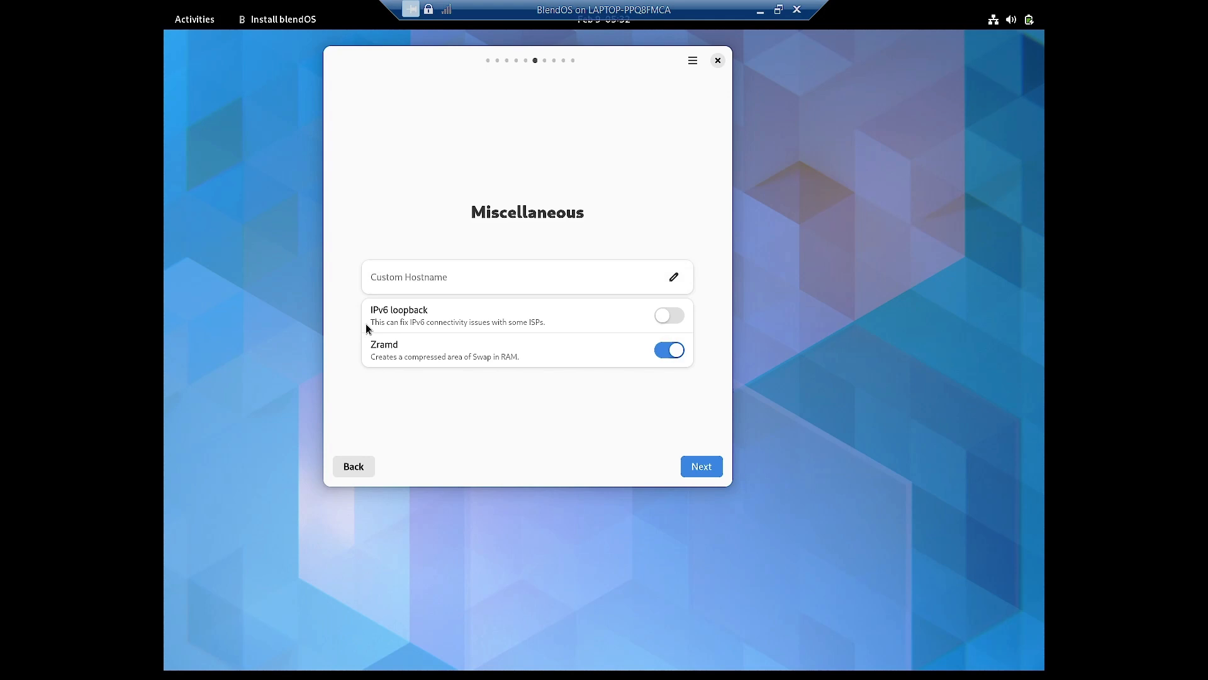
mouse_move(380, 322)
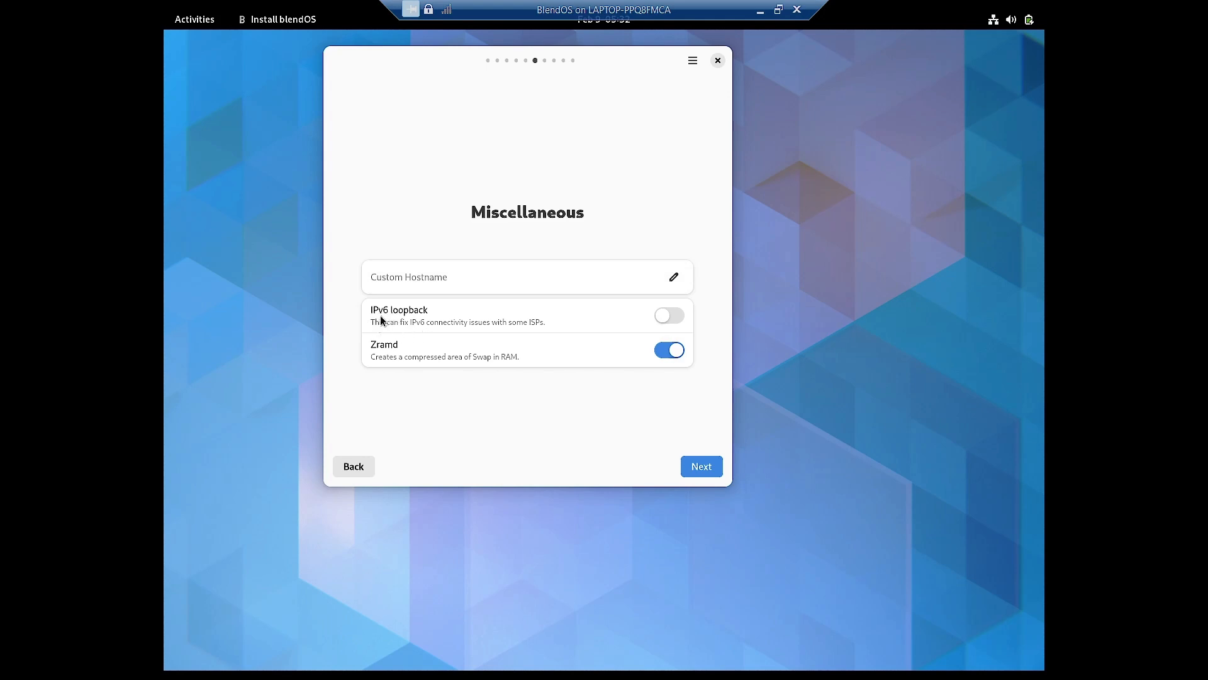
mouse_move(385, 355)
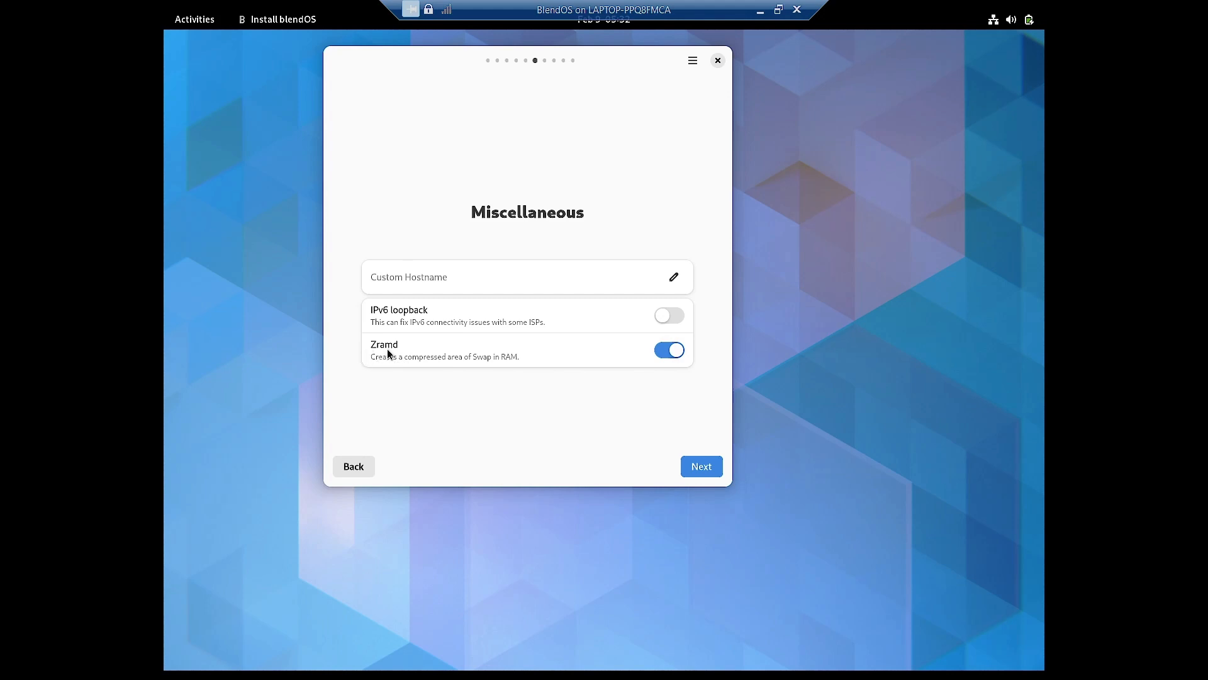
mouse_move(375, 362)
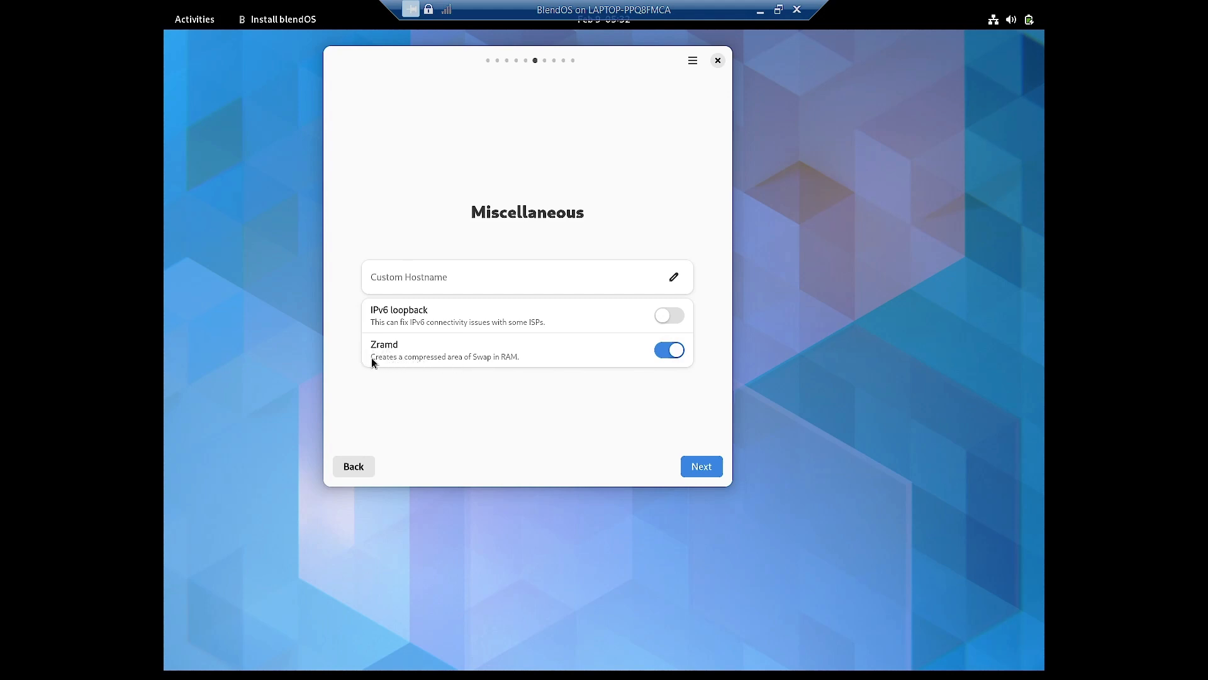
mouse_move(391, 363)
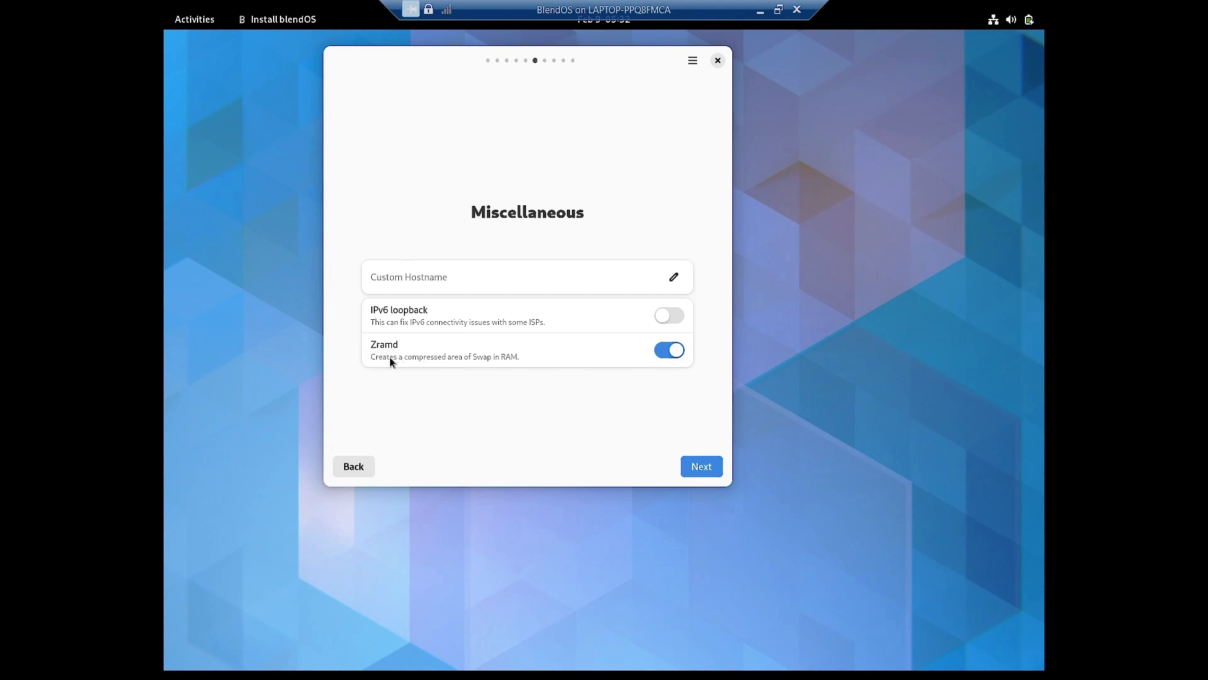
mouse_move(443, 367)
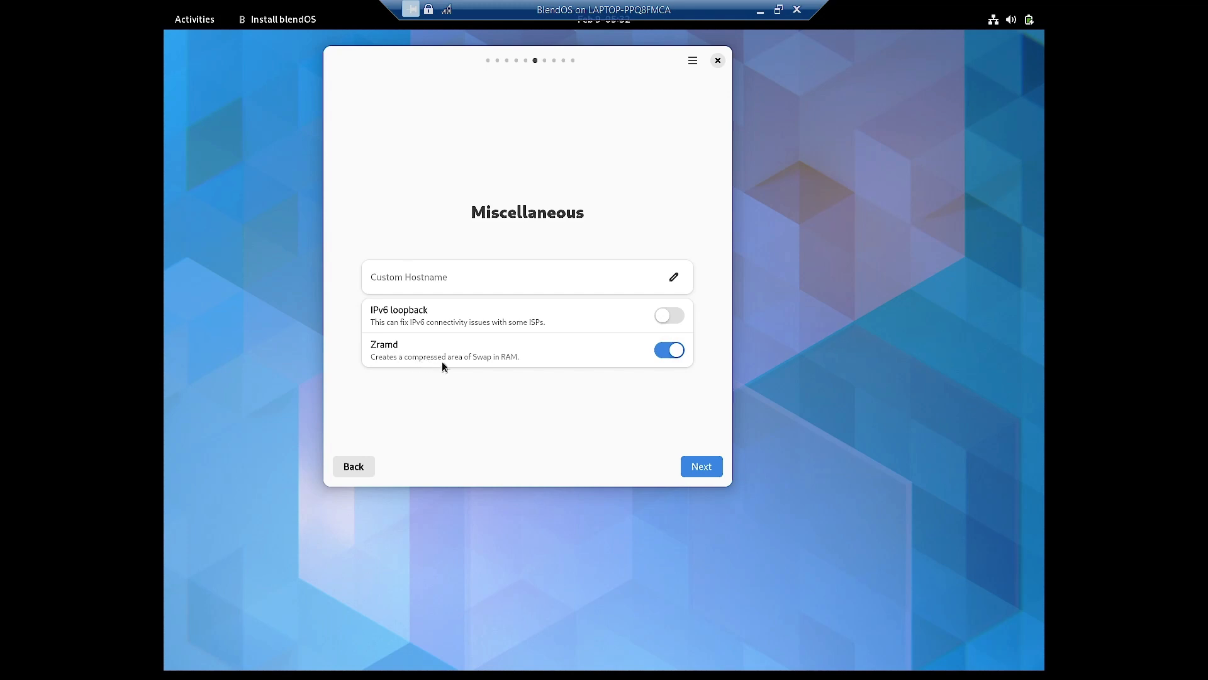
mouse_move(651, 395)
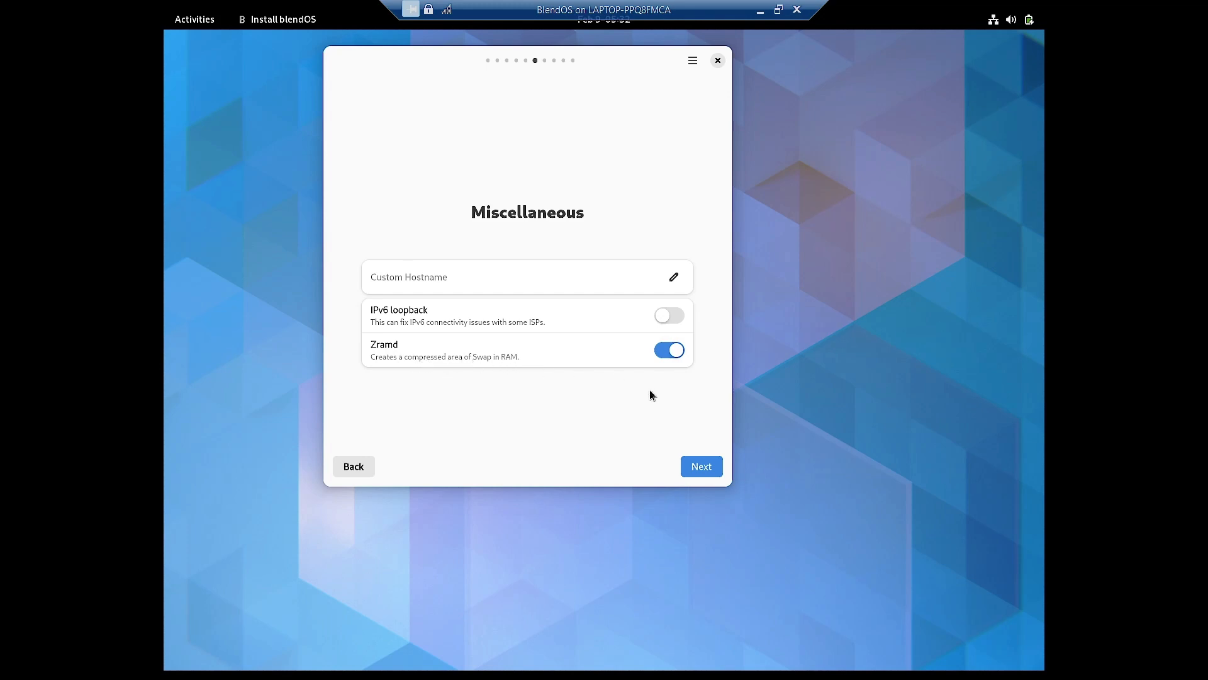
mouse_move(632, 417)
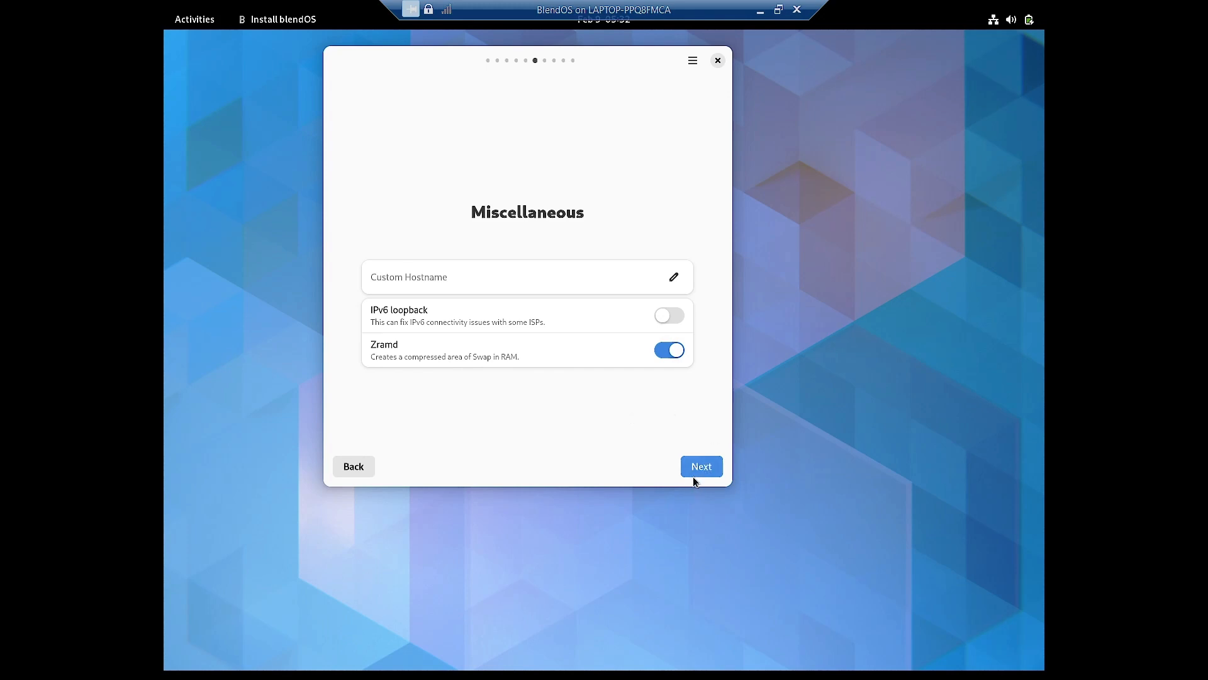
mouse_move(621, 409)
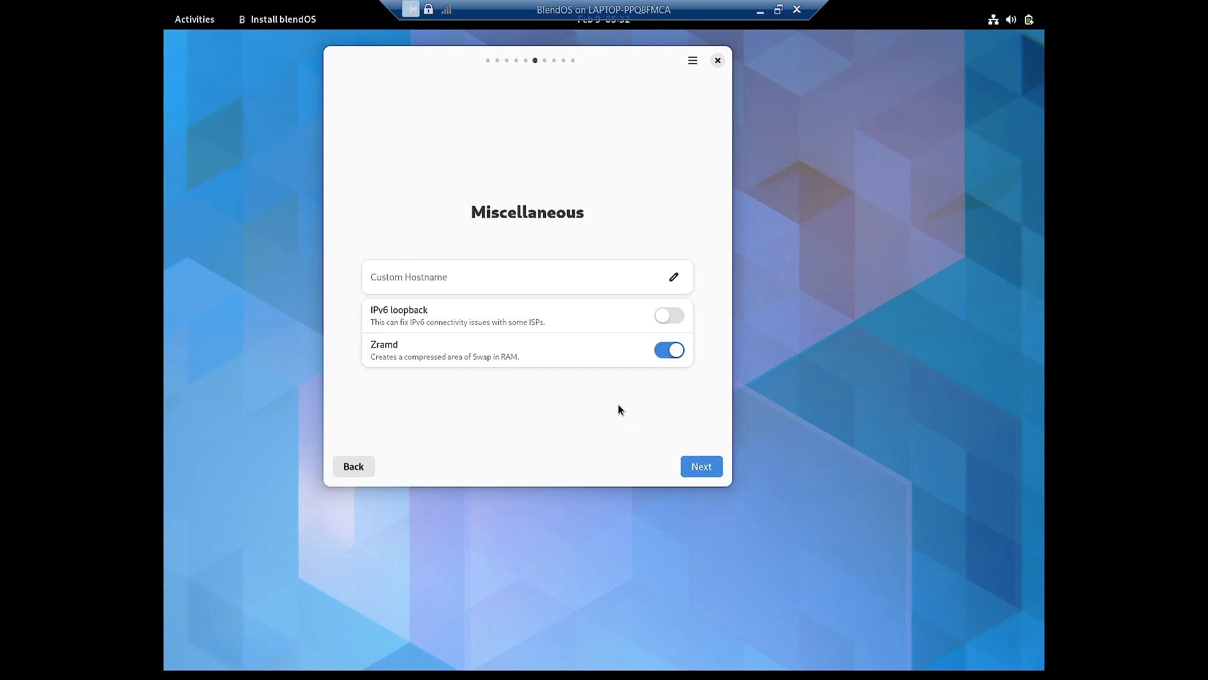
mouse_move(593, 432)
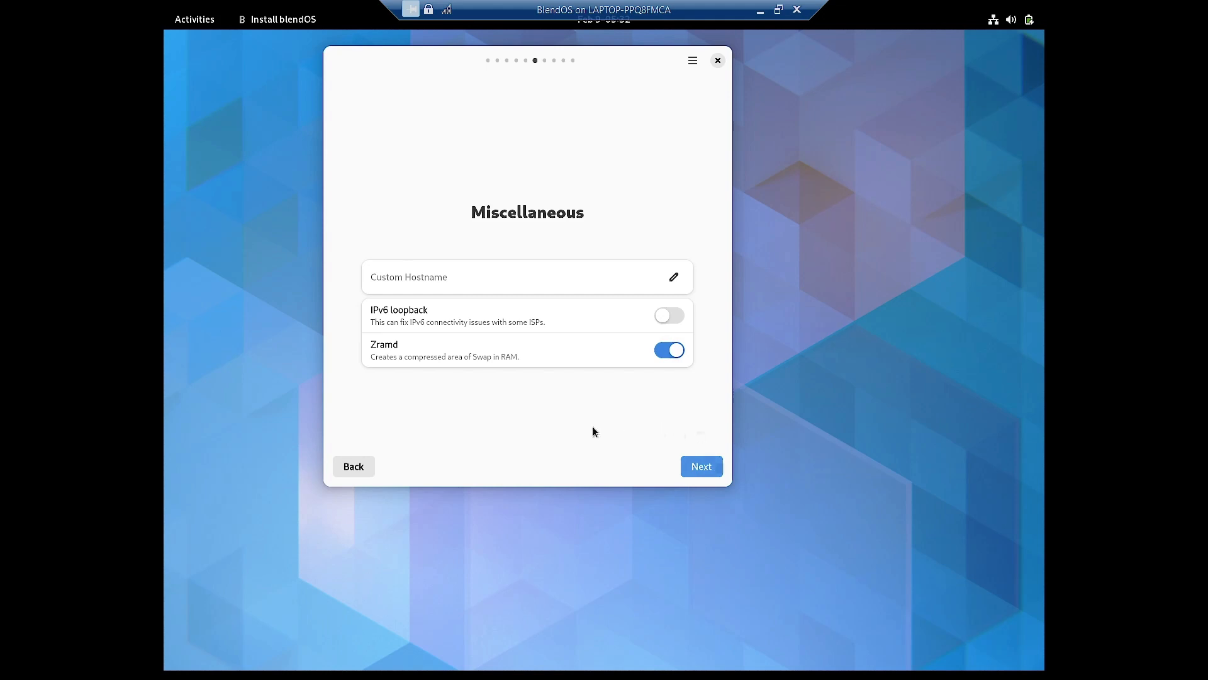
left_click(701, 466)
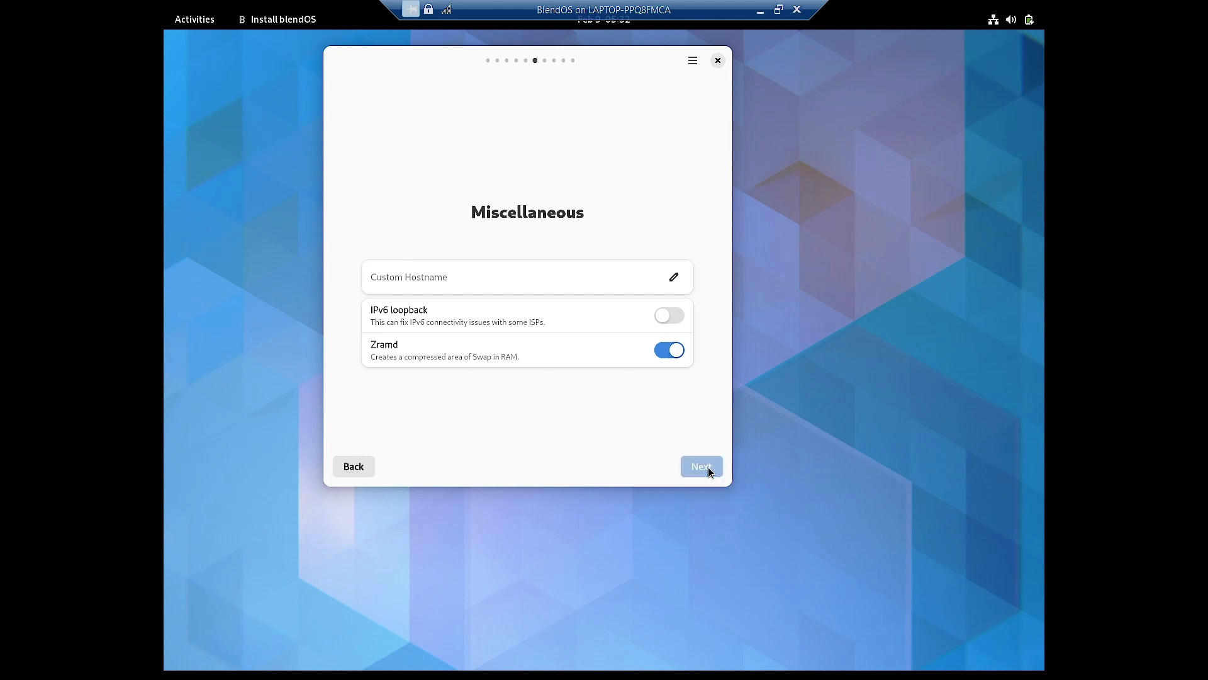
left_click(700, 467)
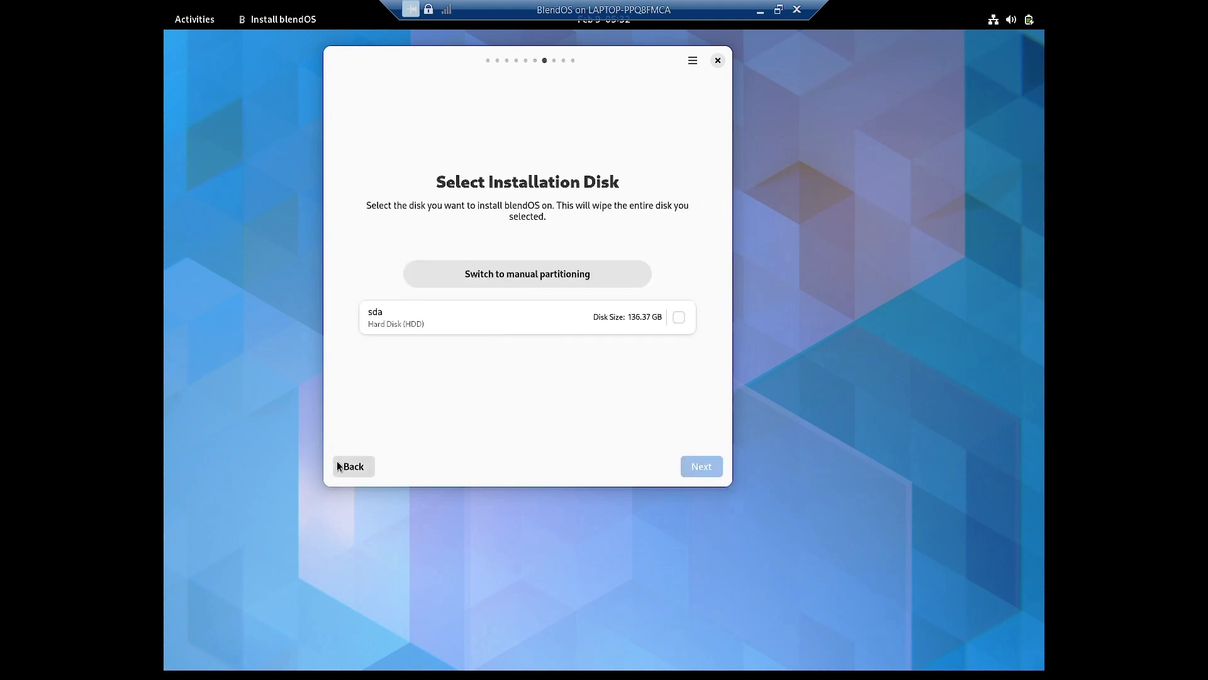
Step: Return to the partitioning step and launch GParted on the unformatted /dev/sda
left_click(700, 466)
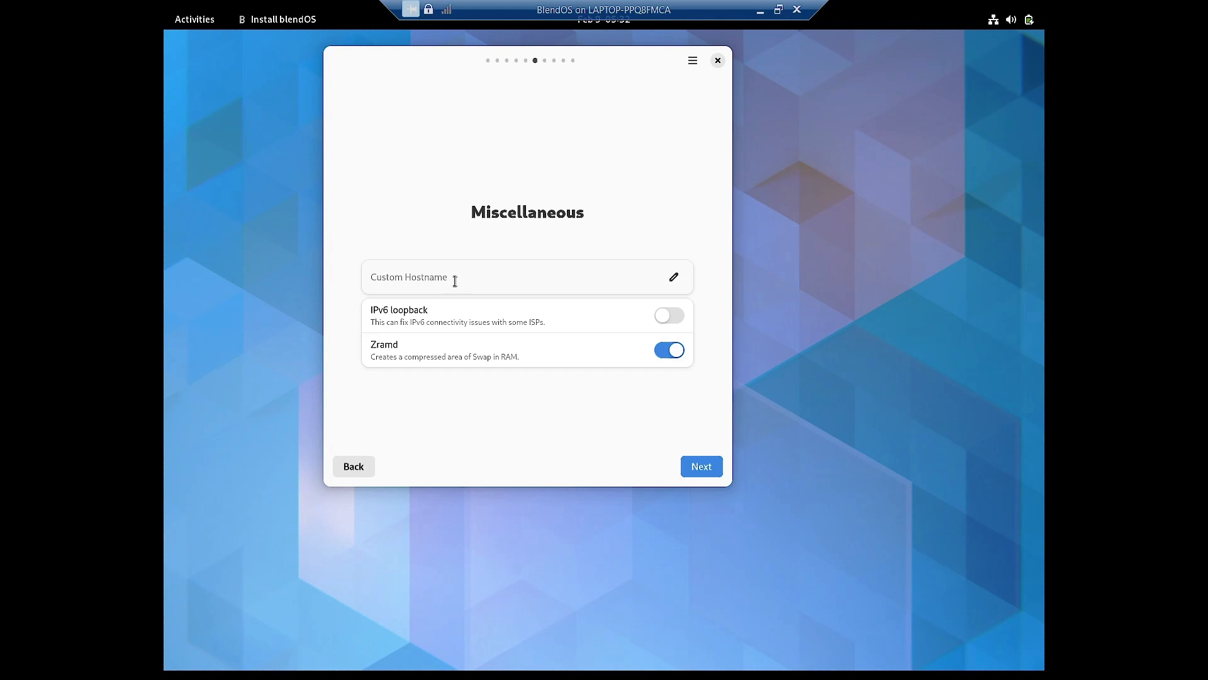
left_click(700, 466)
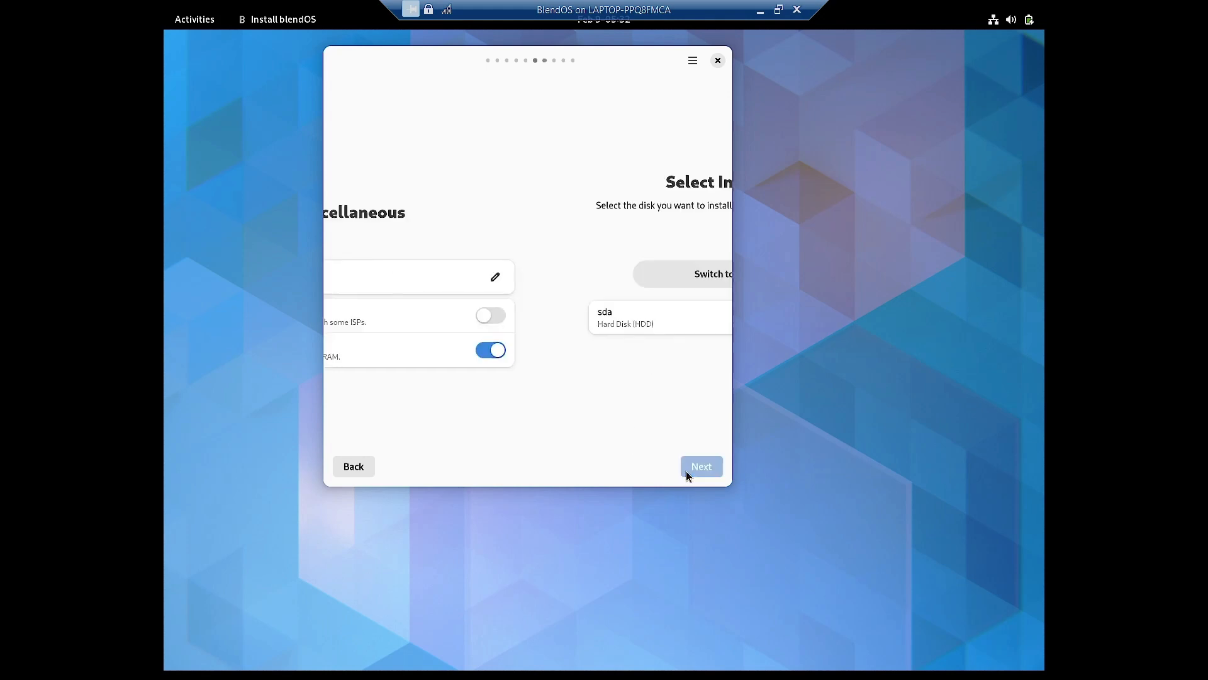
left_click(700, 466)
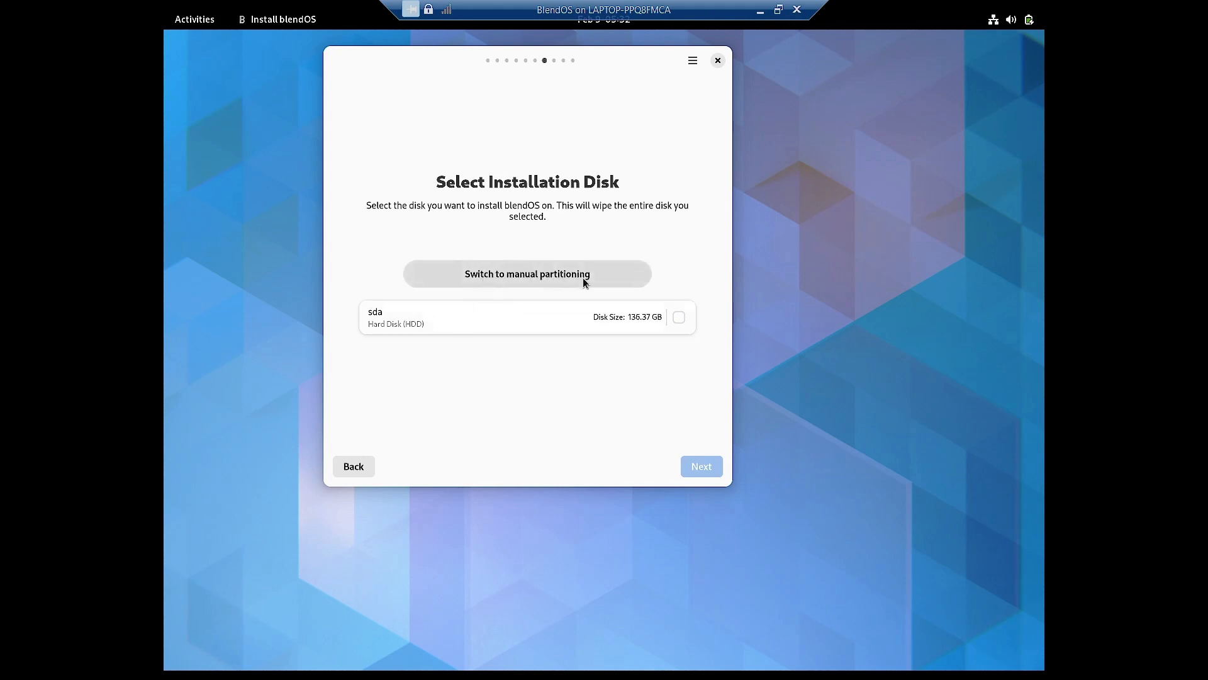
mouse_move(453, 273)
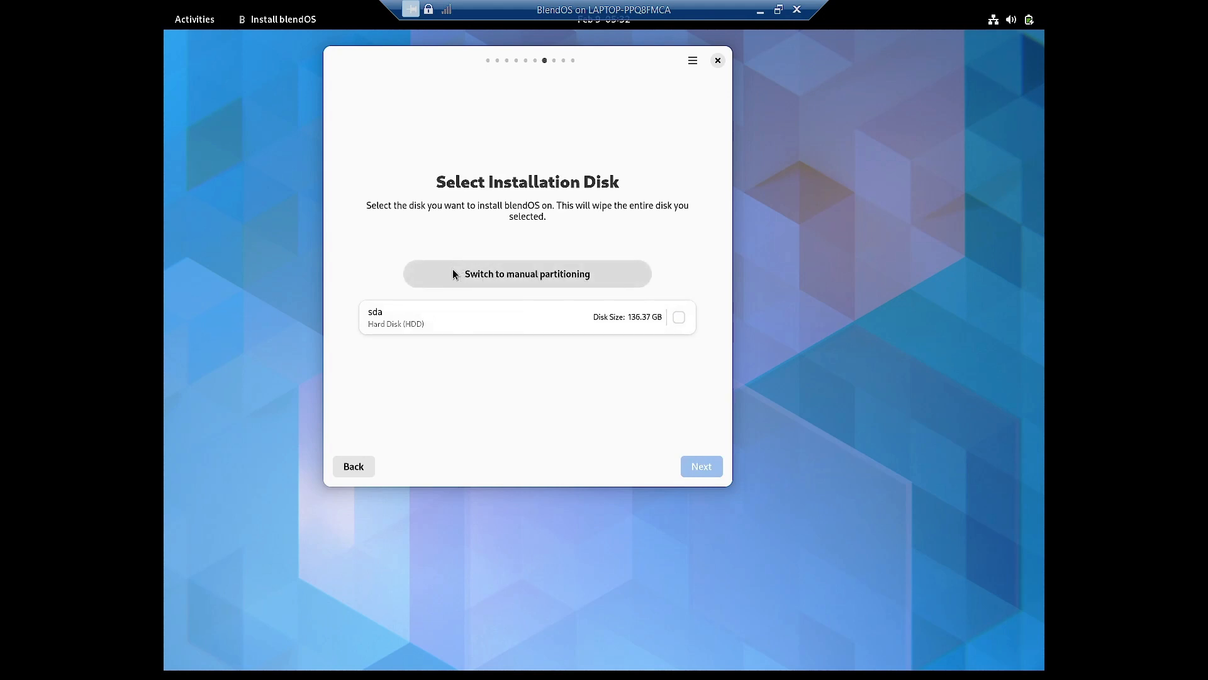
mouse_move(374, 326)
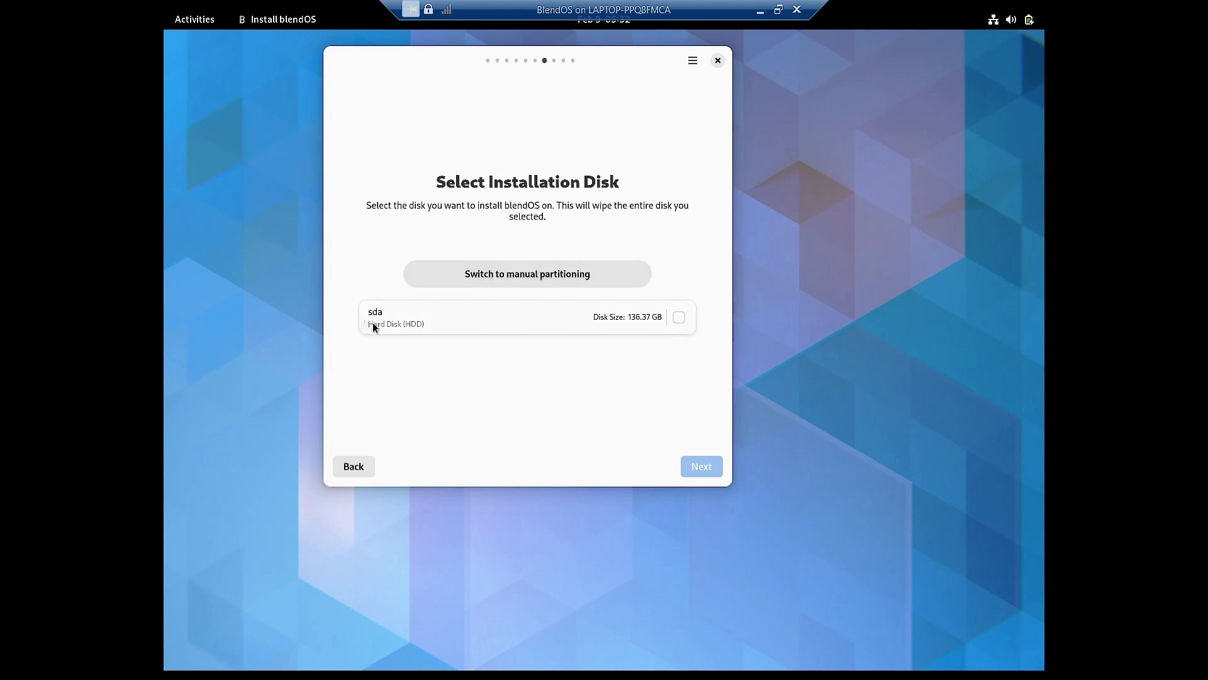
mouse_move(378, 317)
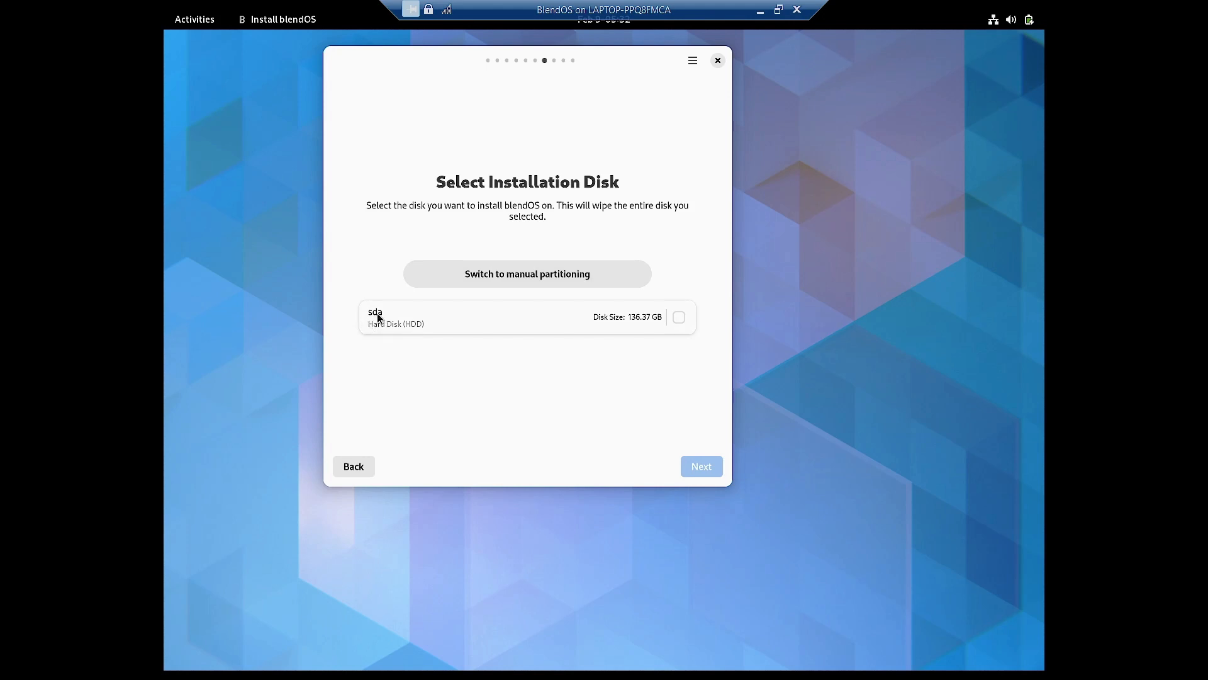
mouse_move(501, 286)
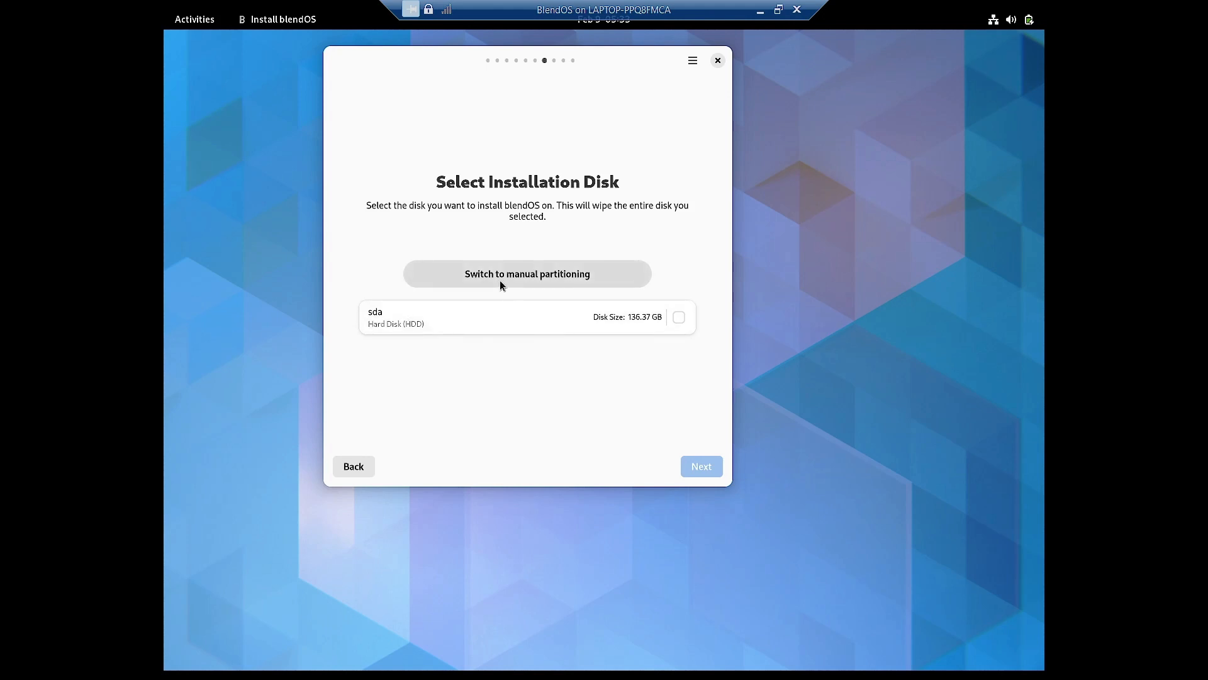
left_click(527, 274)
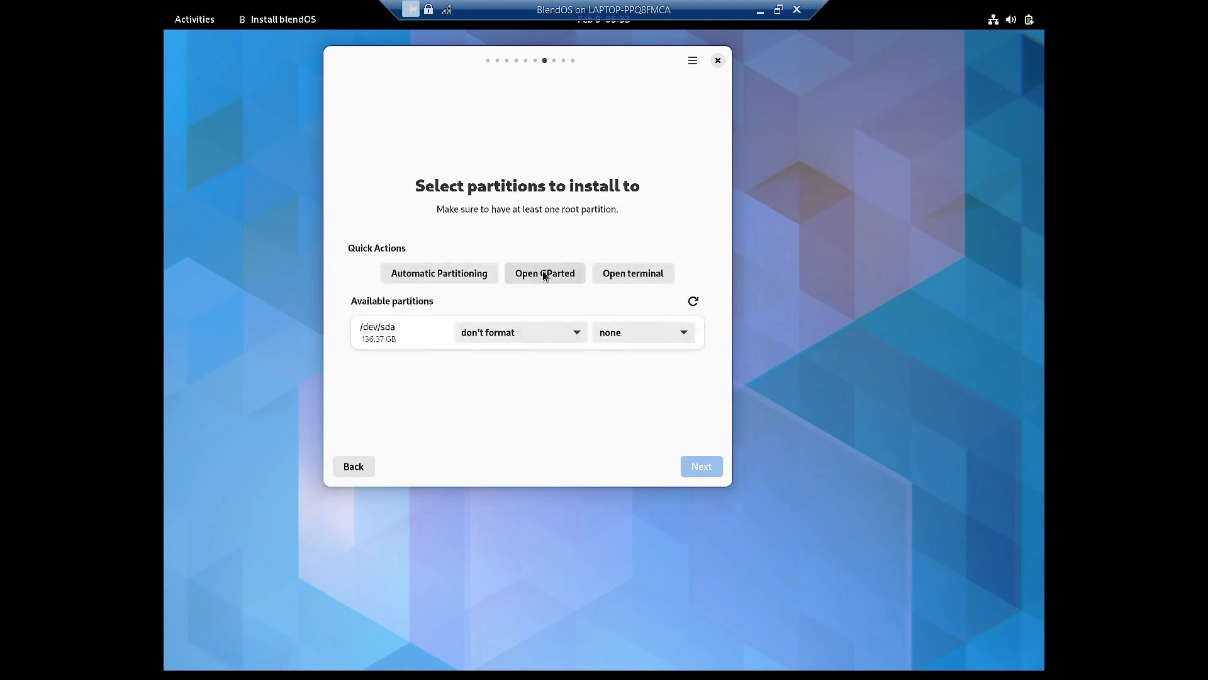
mouse_move(624, 422)
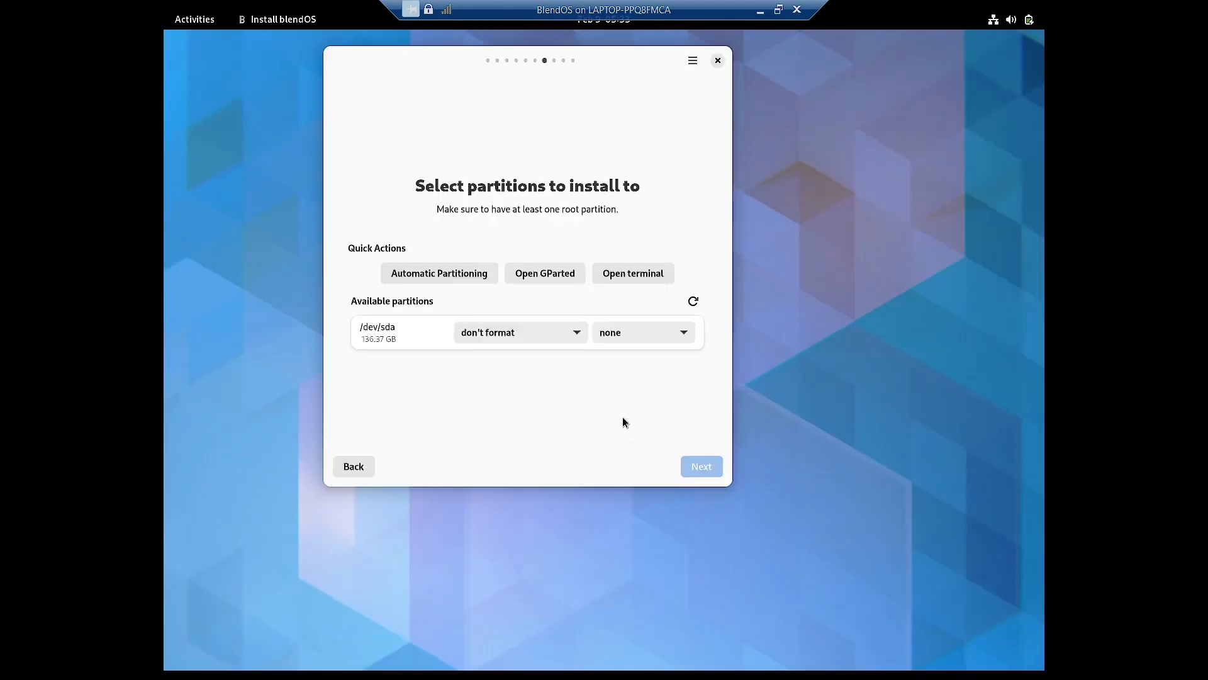
left_click(544, 272)
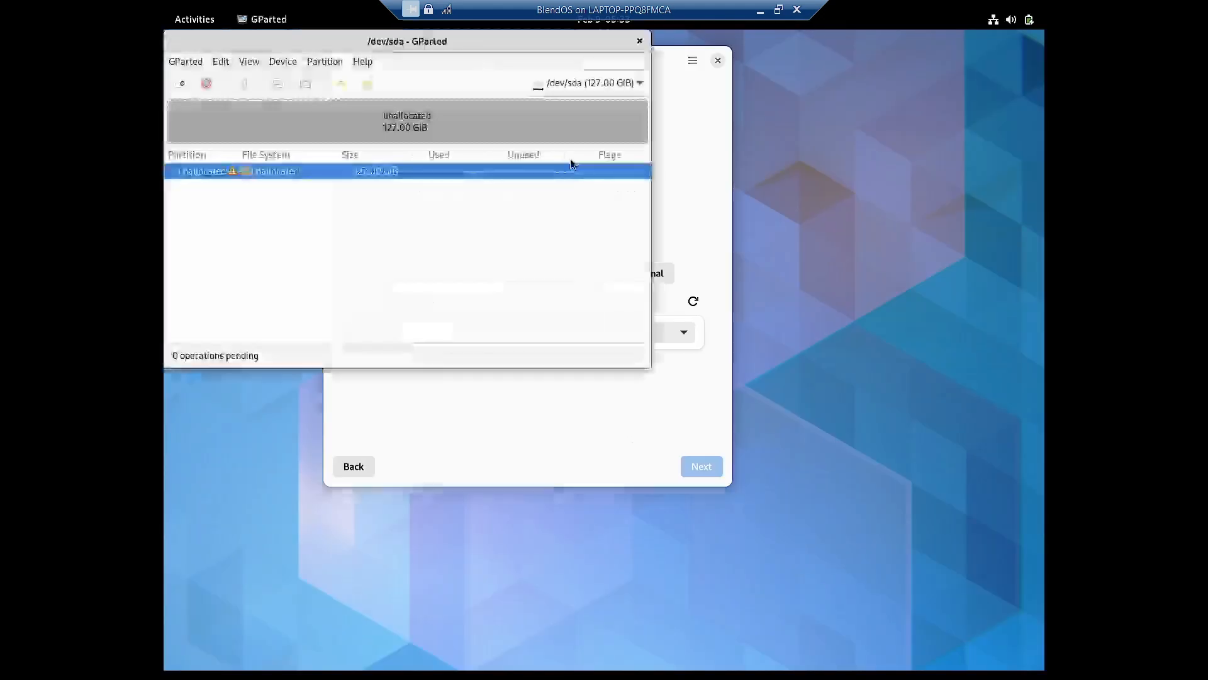
Step: Create a new gpt partition table on /dev/sda in GParted
left_click(282, 61)
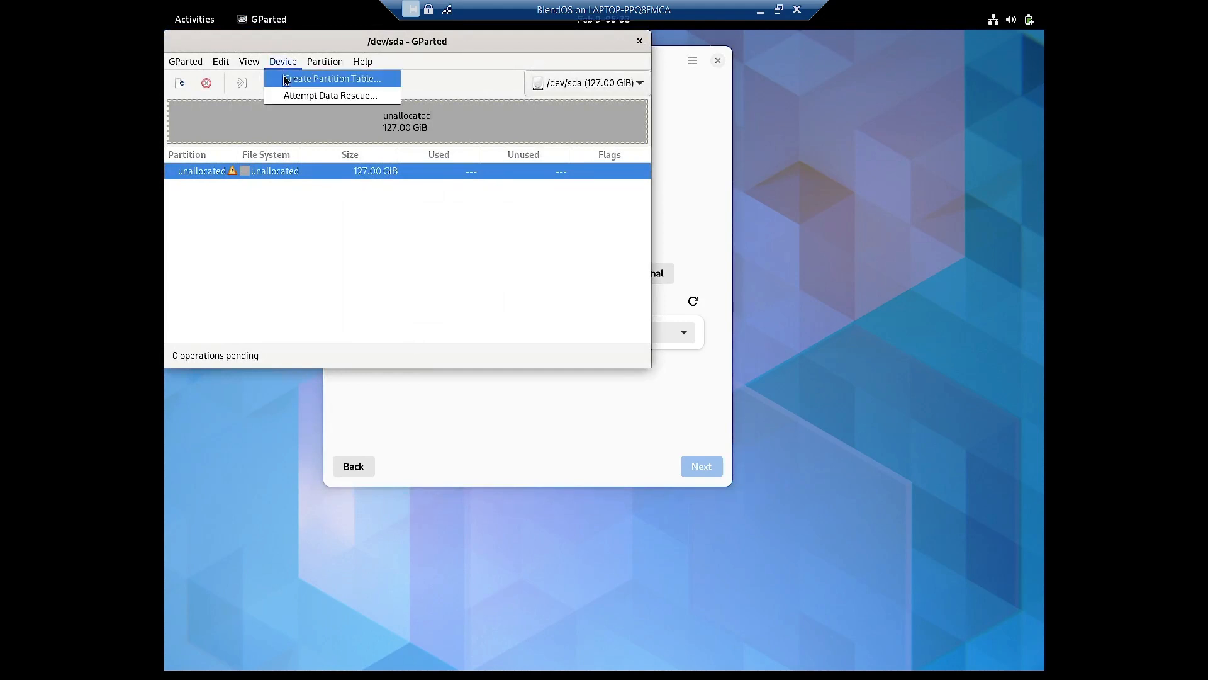
left_click(331, 78)
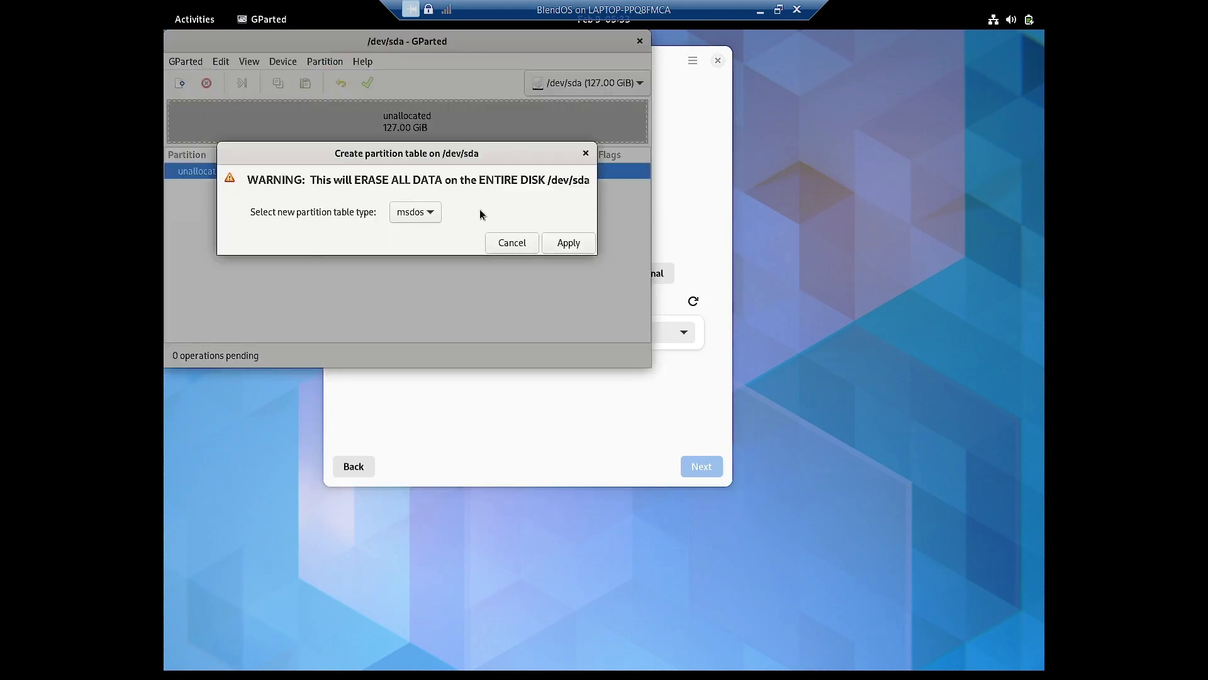
left_click(414, 212)
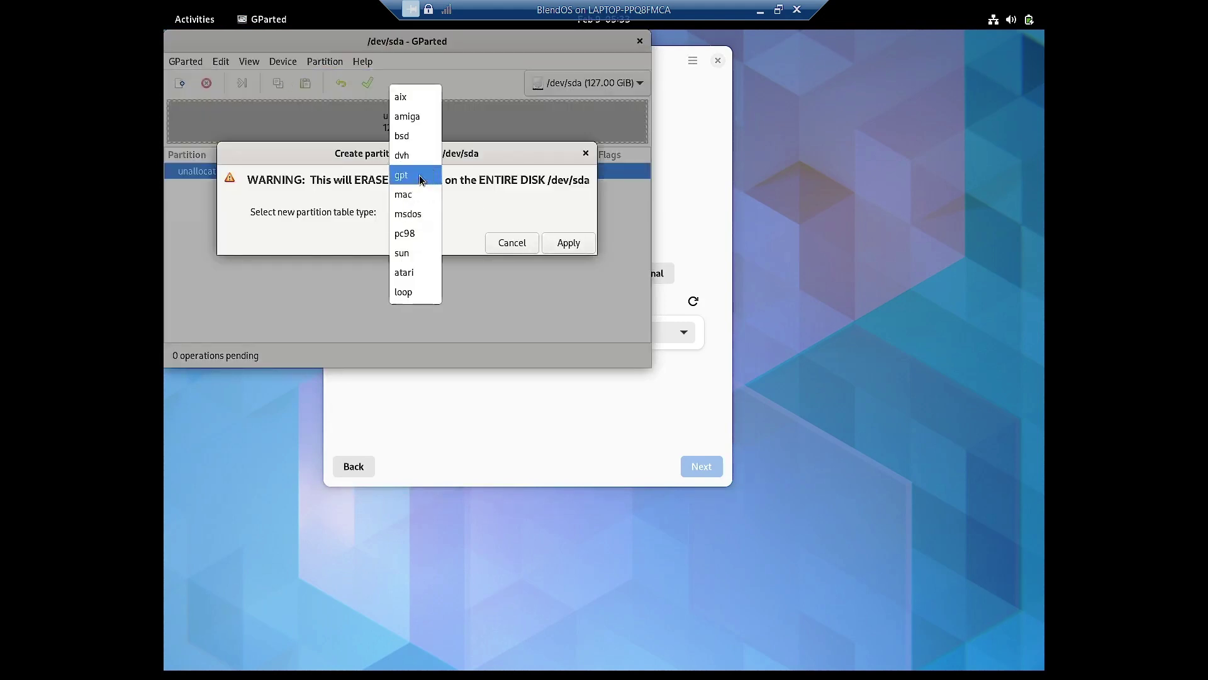
left_click(402, 175)
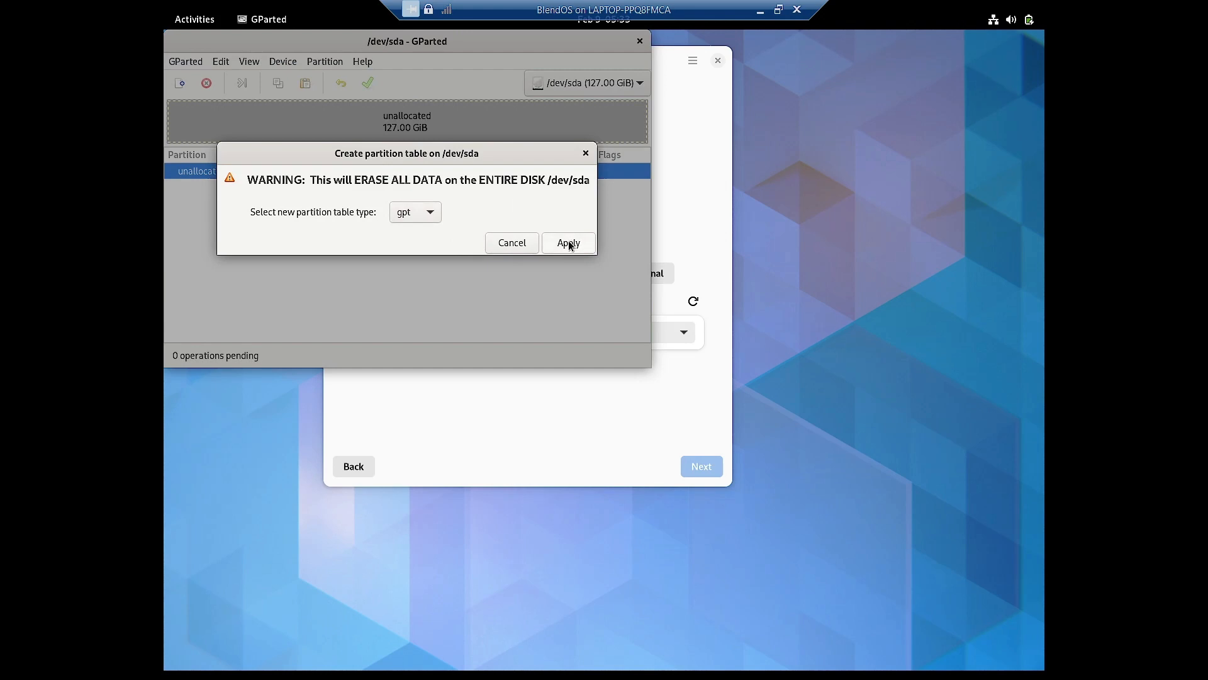
left_click(568, 241)
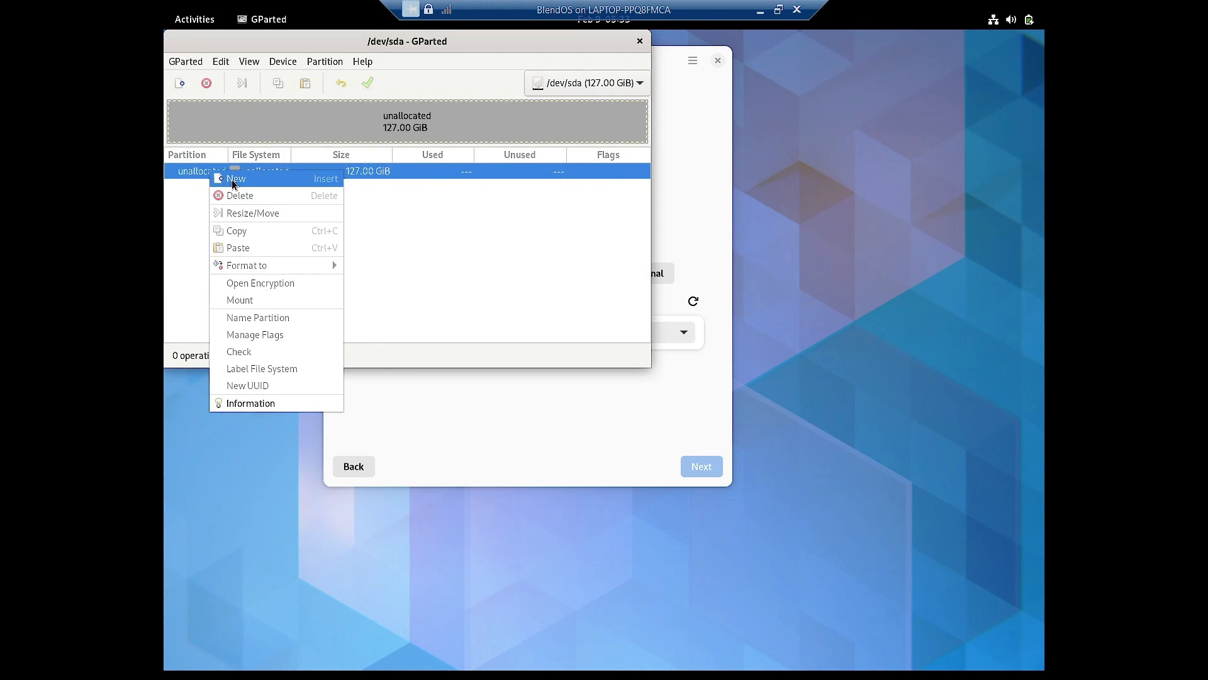
left_click(236, 179)
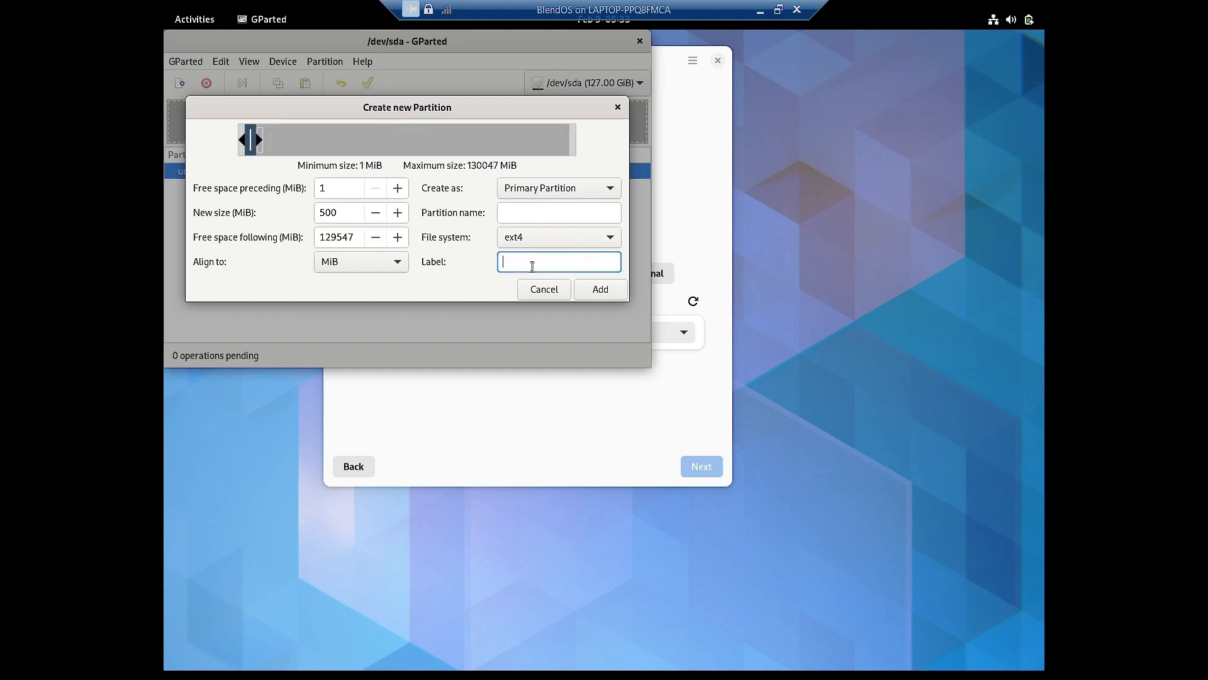
Step: Add a 500 MiB ext4 partition labelled 'boot' at the start of /dev/sda
type("boot")
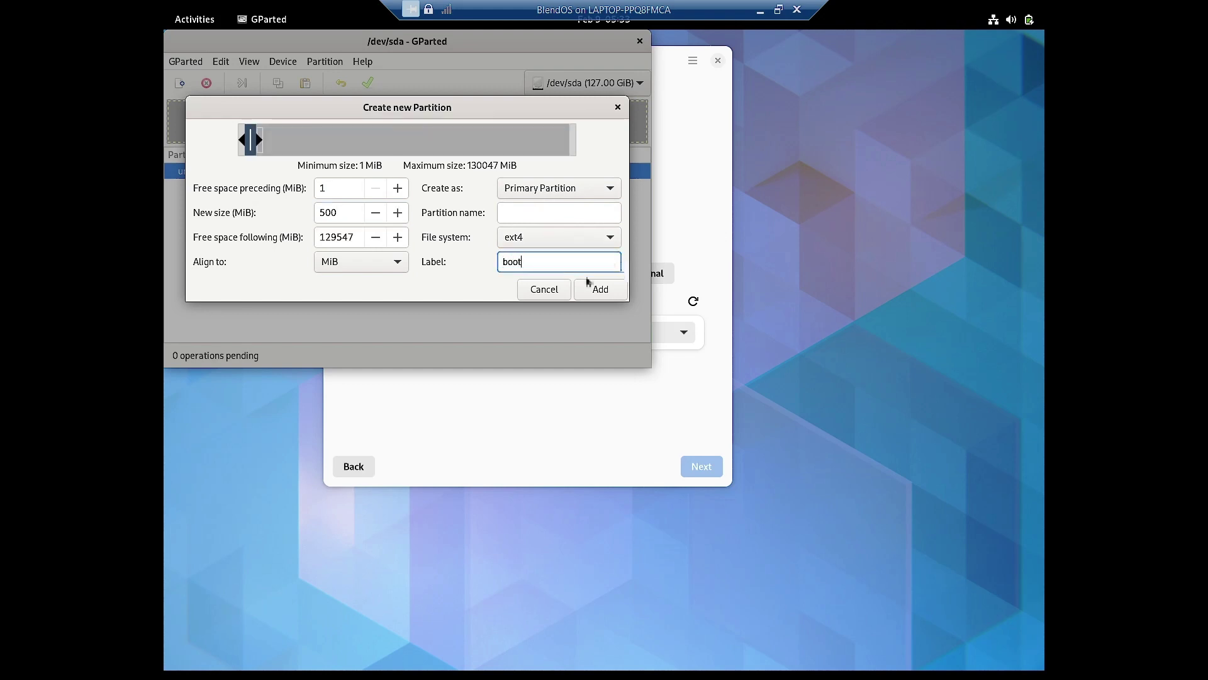
left_click(600, 289)
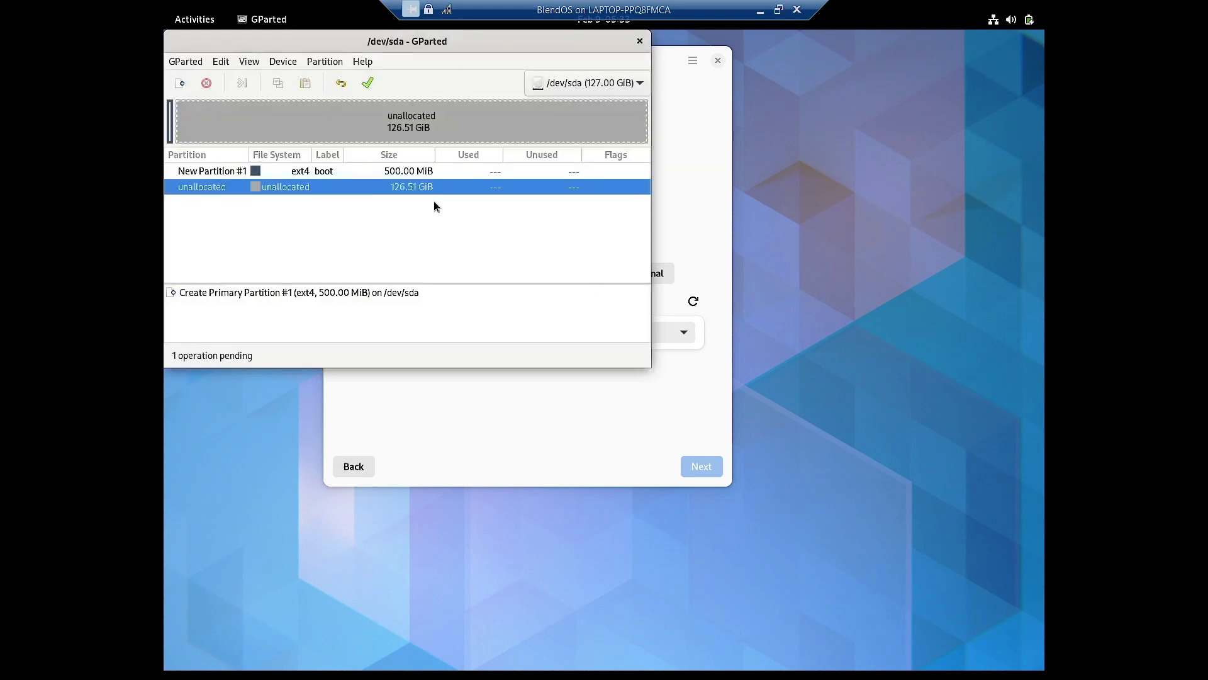
right_click(212, 170)
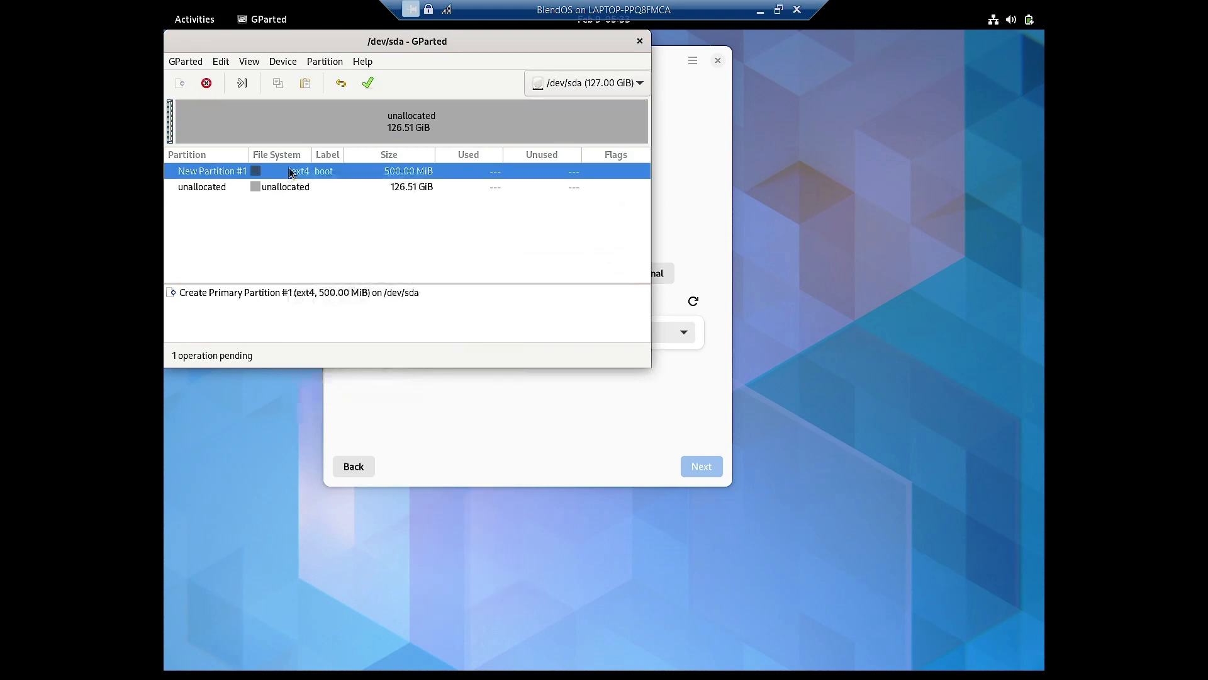
right_click(308, 171)
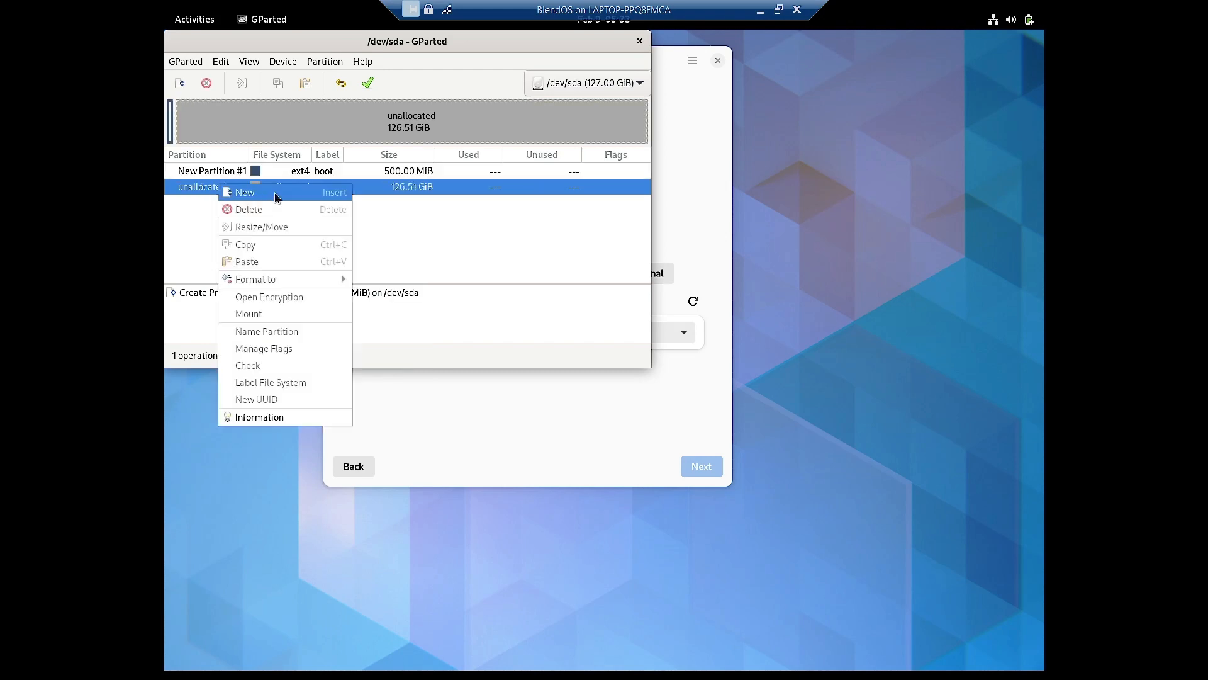
mouse_move(258, 194)
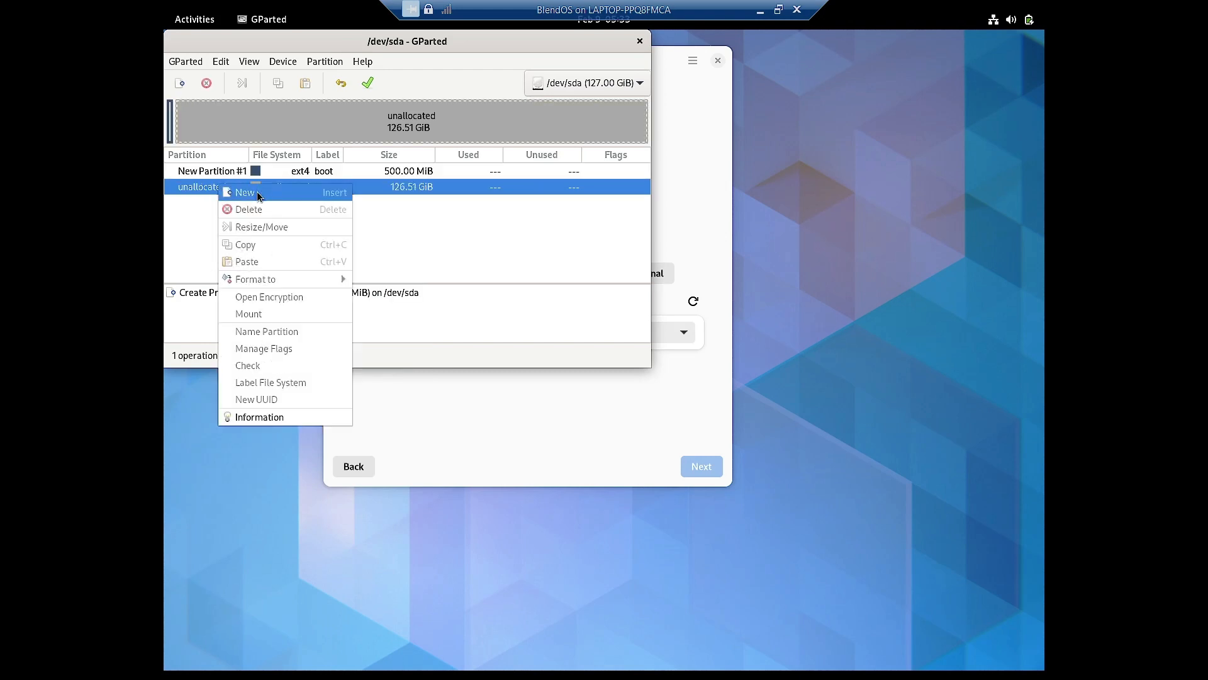
Step: Queue a 126.51 GiB ext4 partition labelled 'system' with 1 MiB free space before and after
left_click(244, 192)
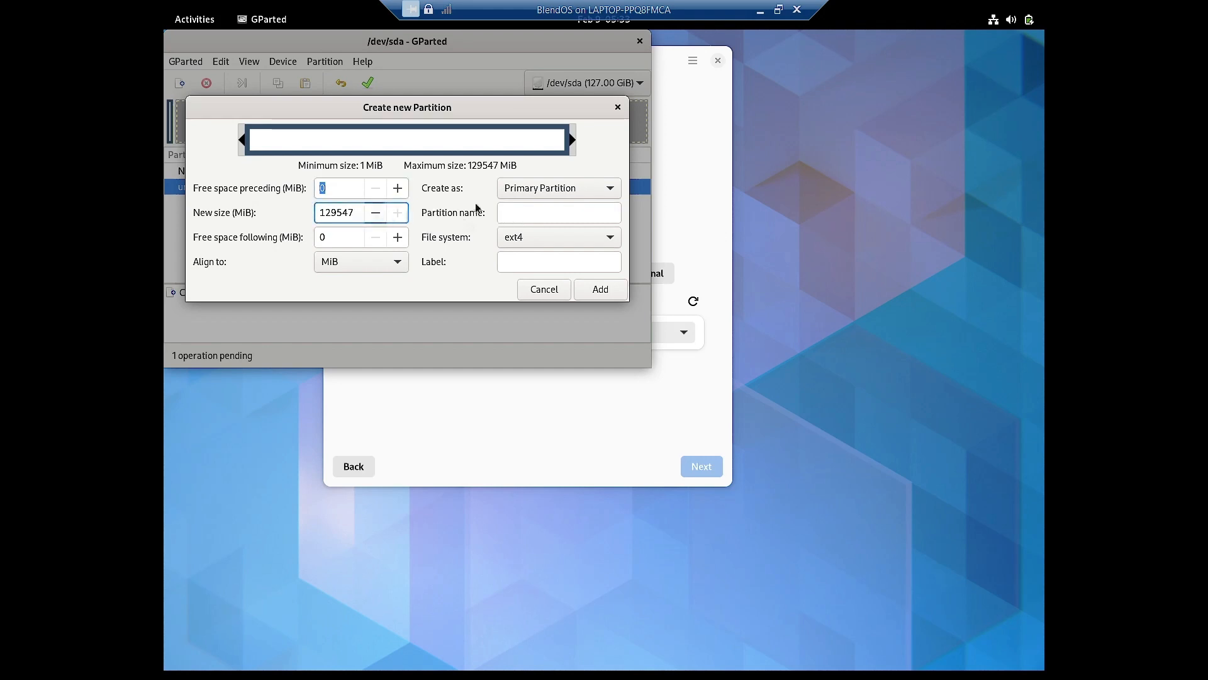
left_click(559, 261)
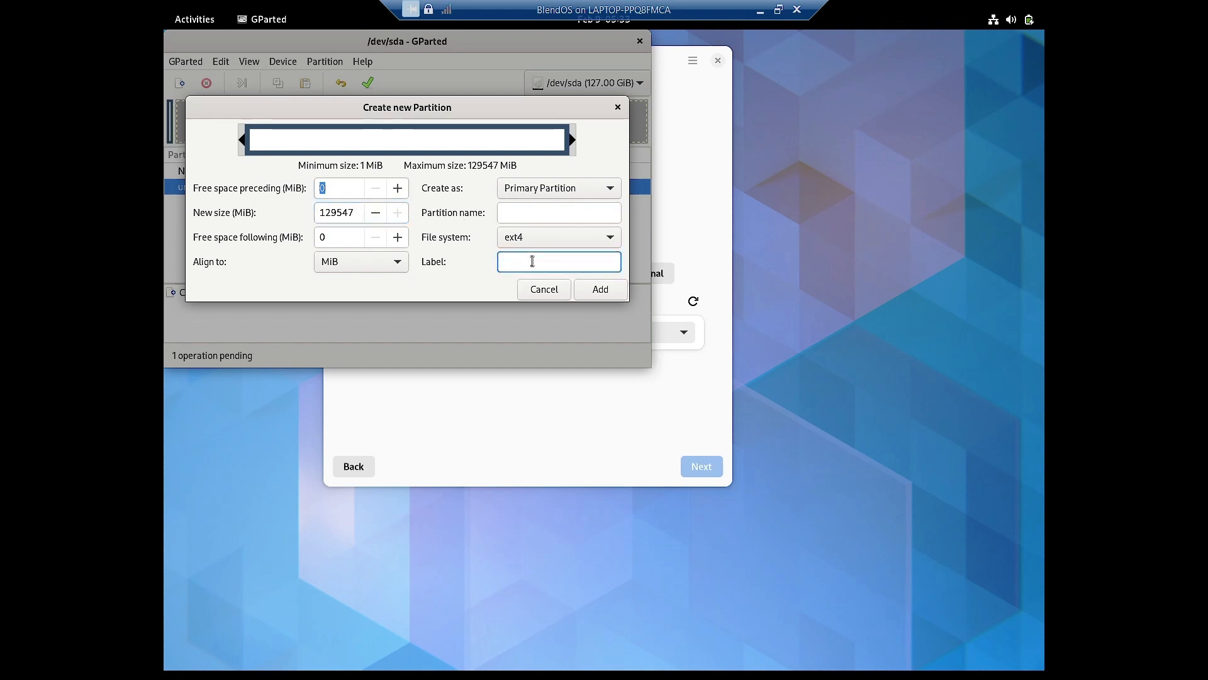
type("root")
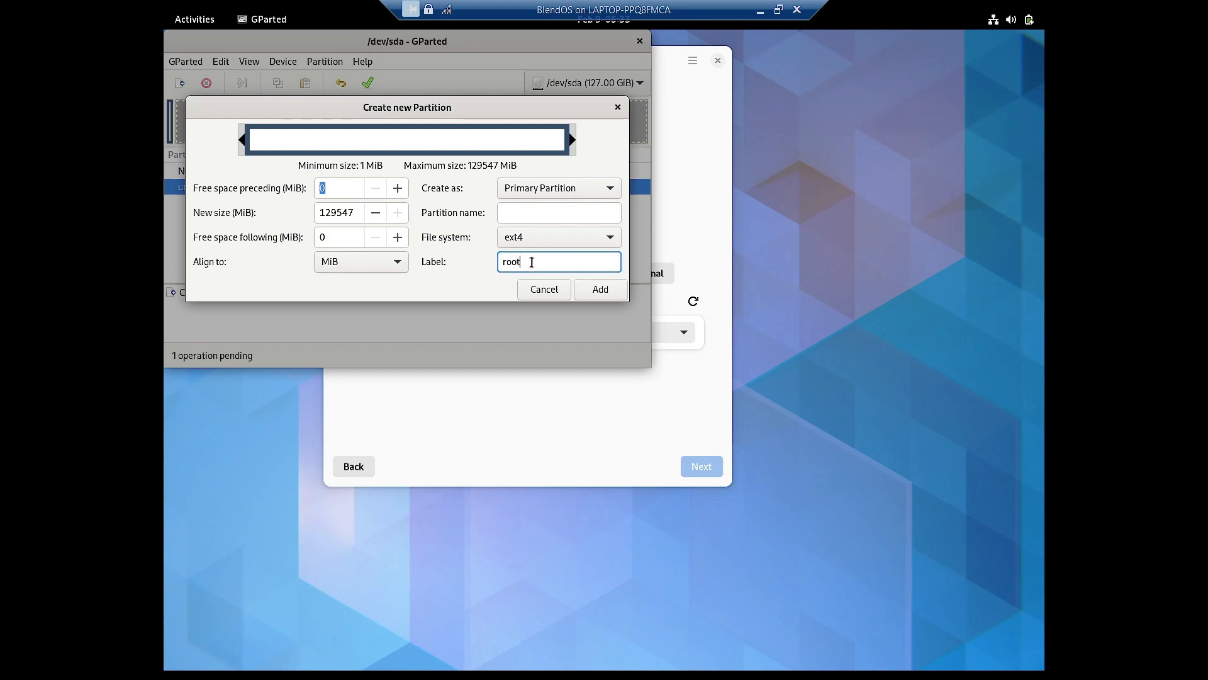
type("system")
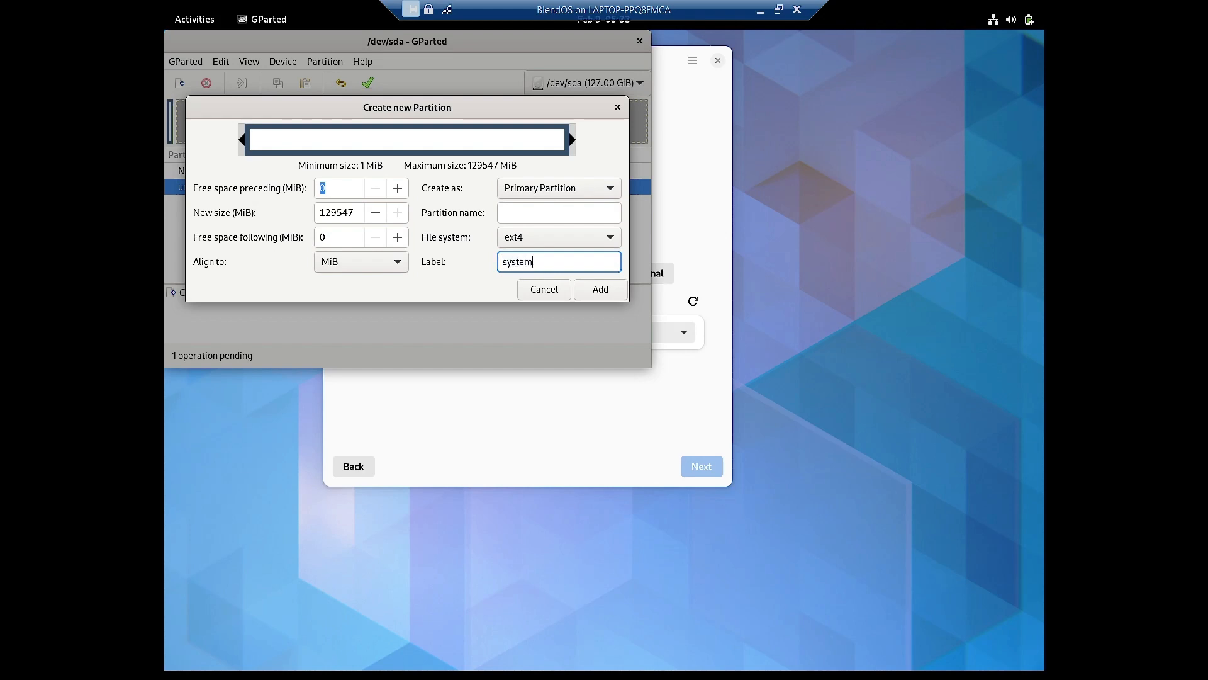
mouse_move(299, 265)
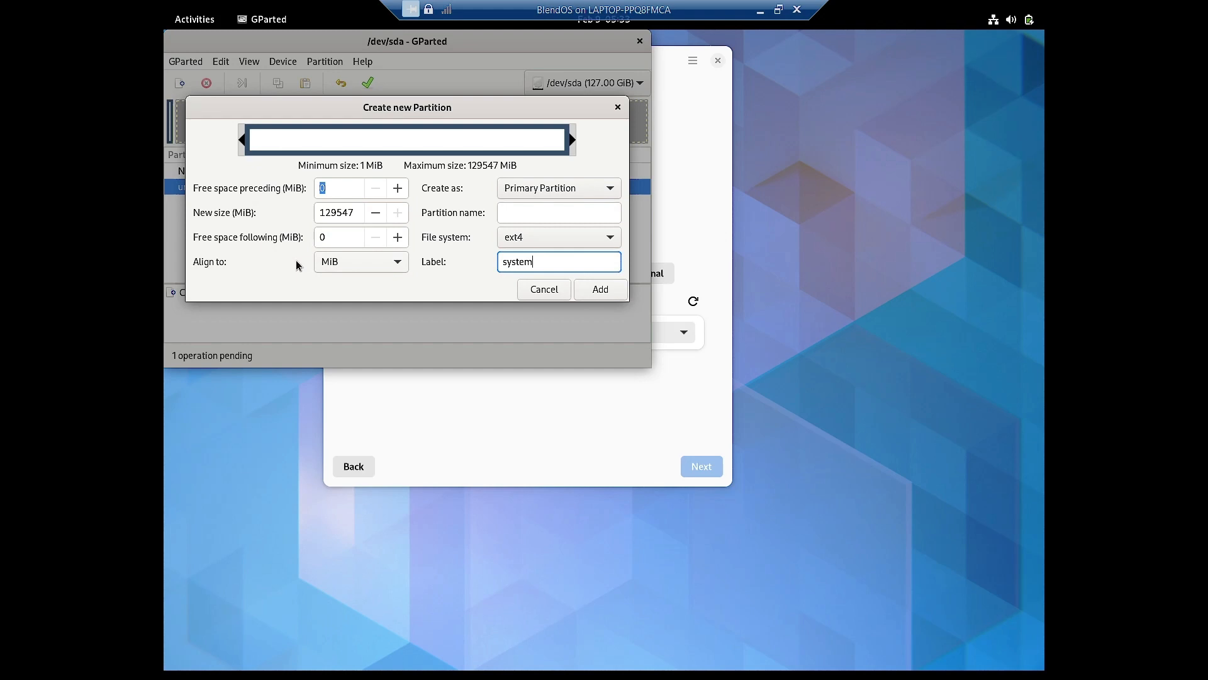
left_click(339, 237)
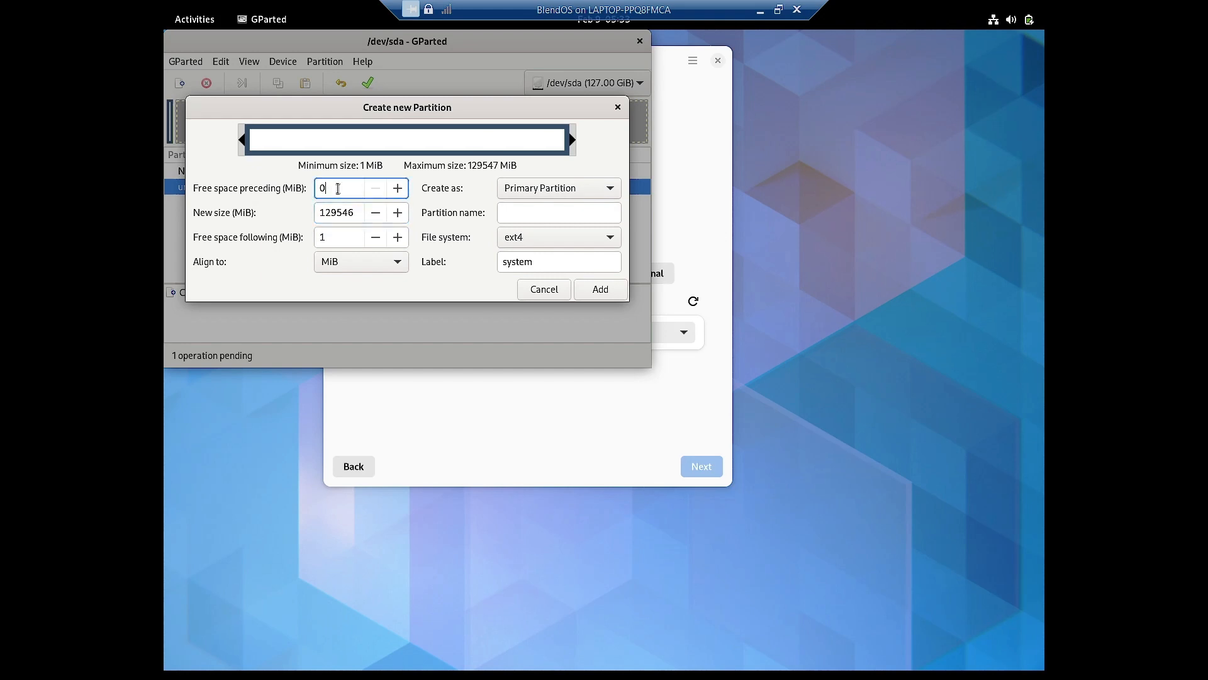
type("1")
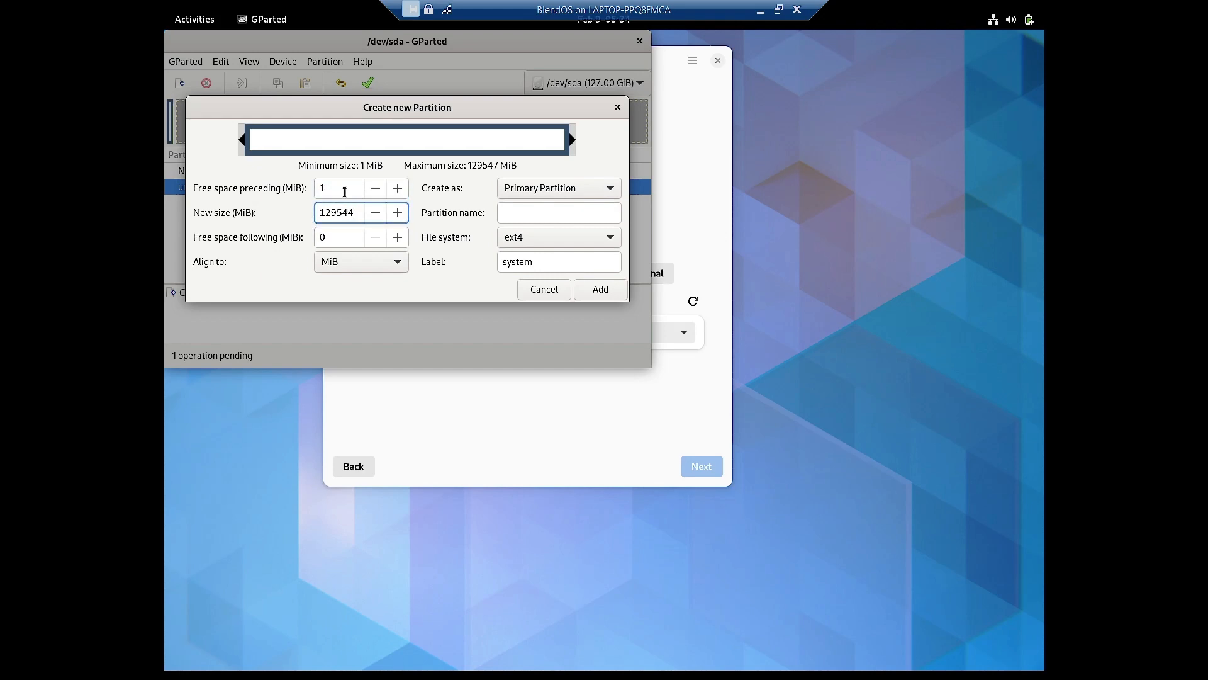
left_click(398, 212)
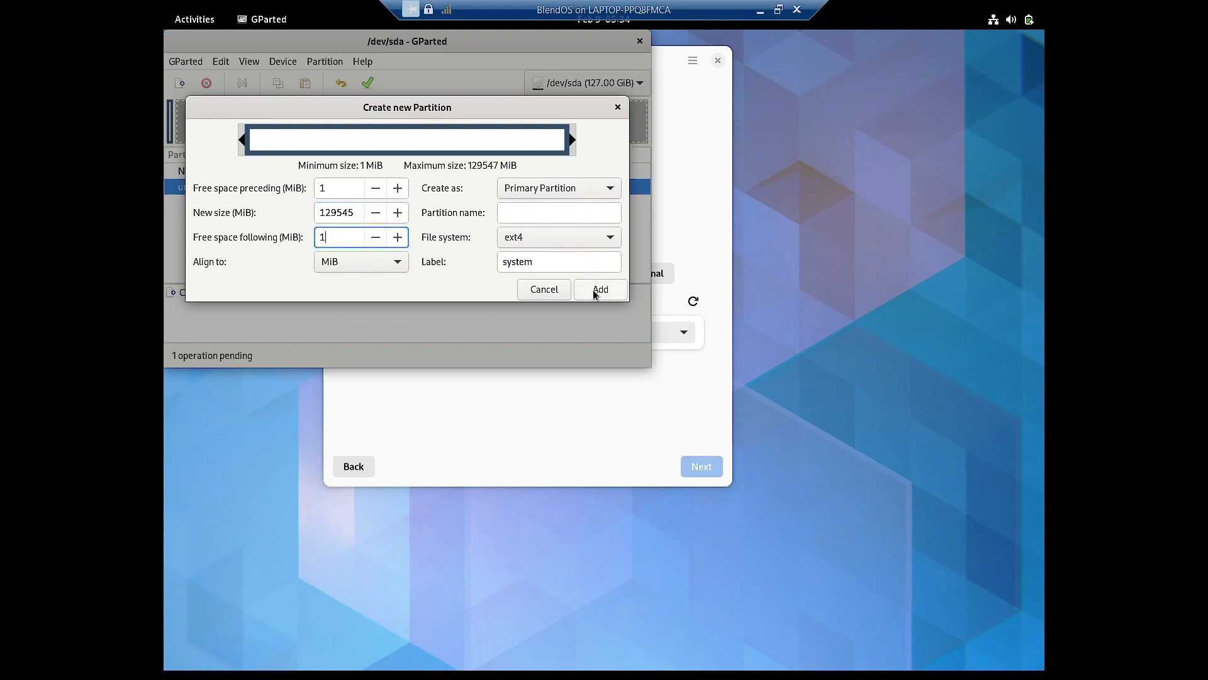
left_click(600, 289)
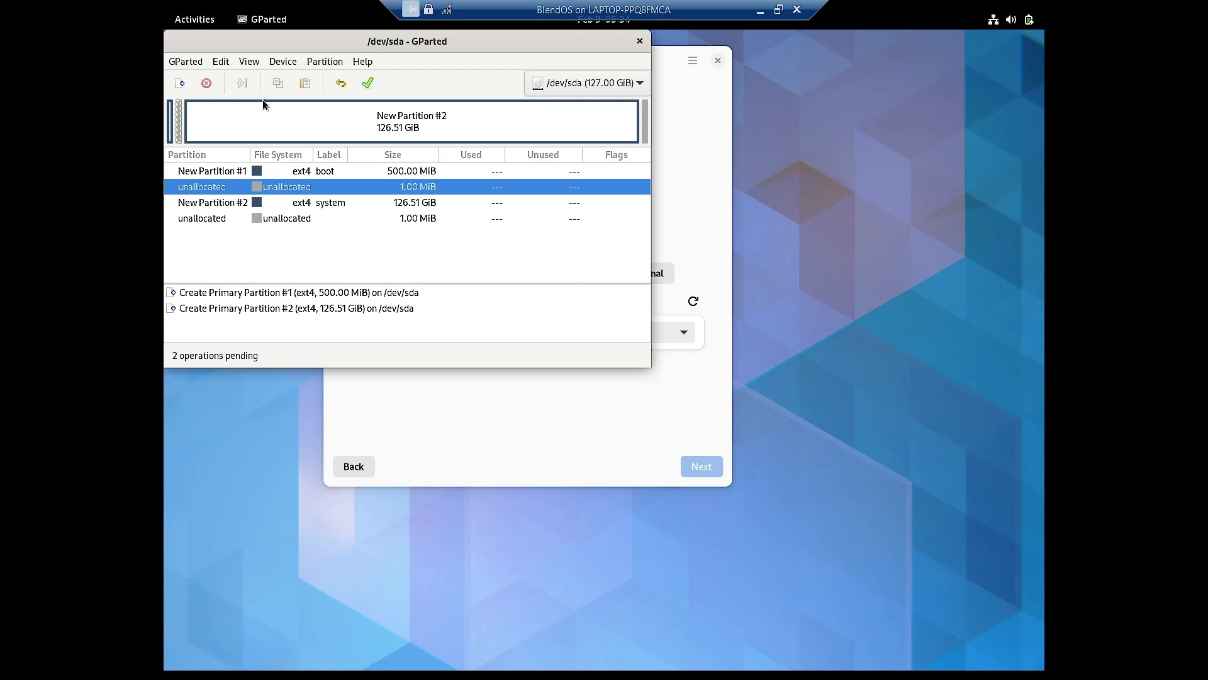
mouse_move(368, 82)
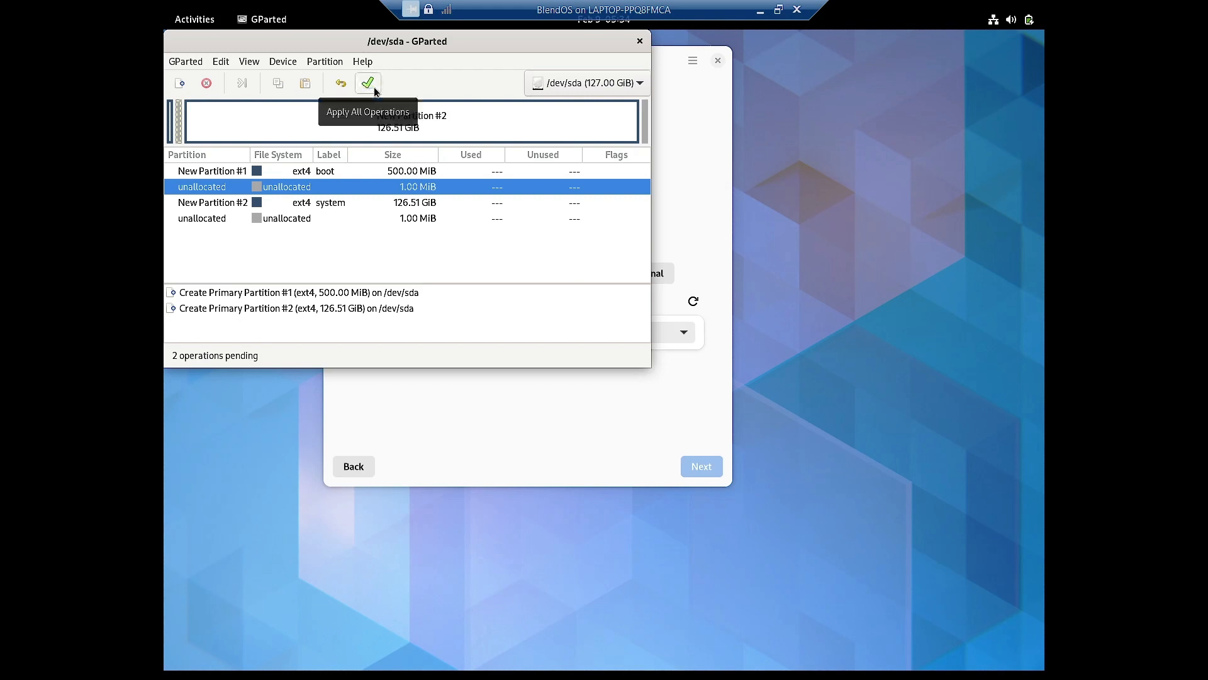
mouse_move(478, 249)
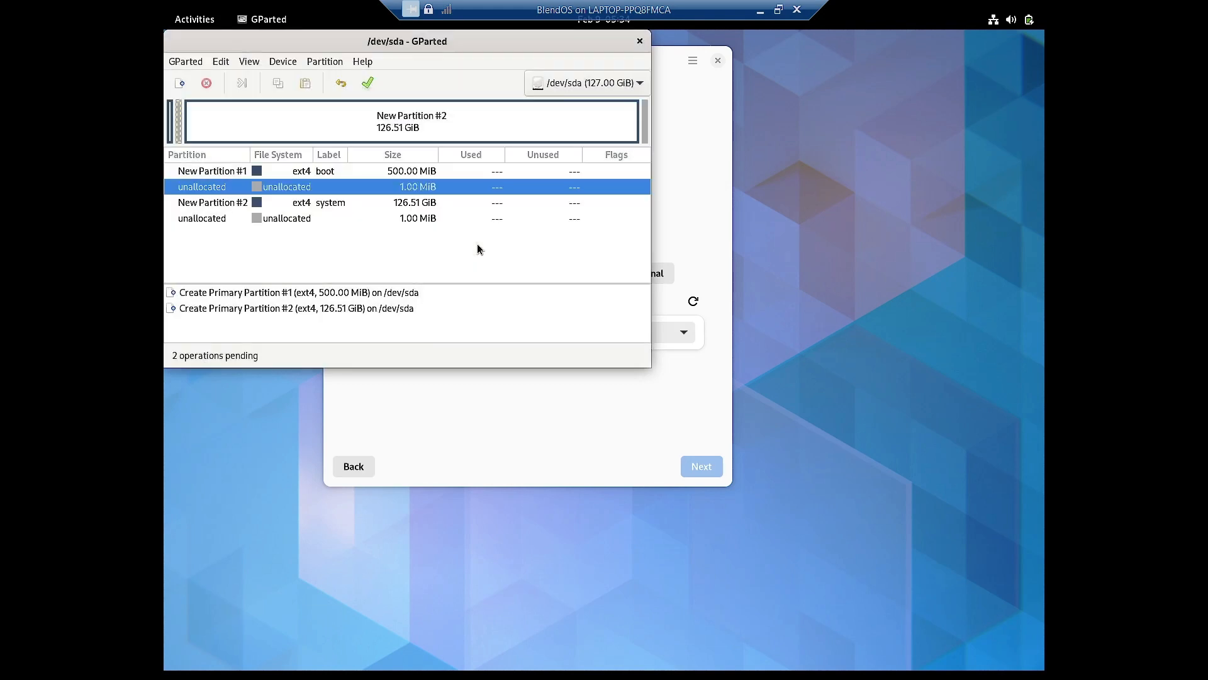
Step: Apply pending operations to create /dev/sda1 boot and /dev/sda2 system, then quit GParted
left_click(368, 82)
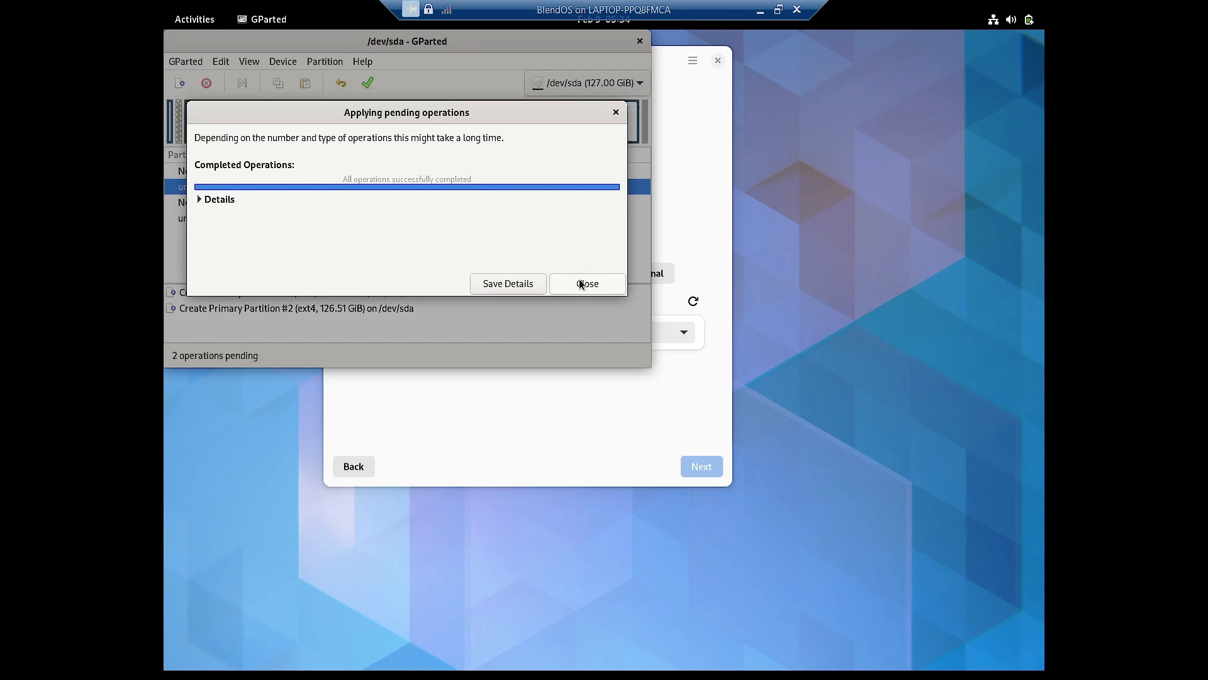
left_click(587, 283)
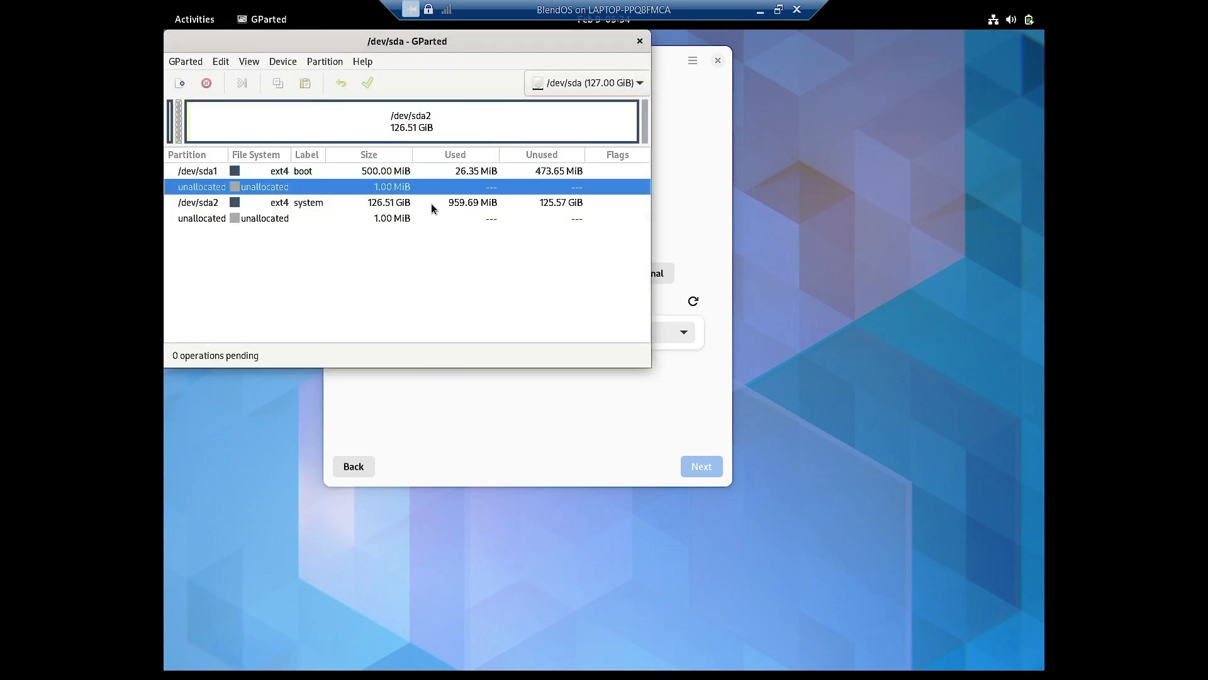
left_click(185, 61)
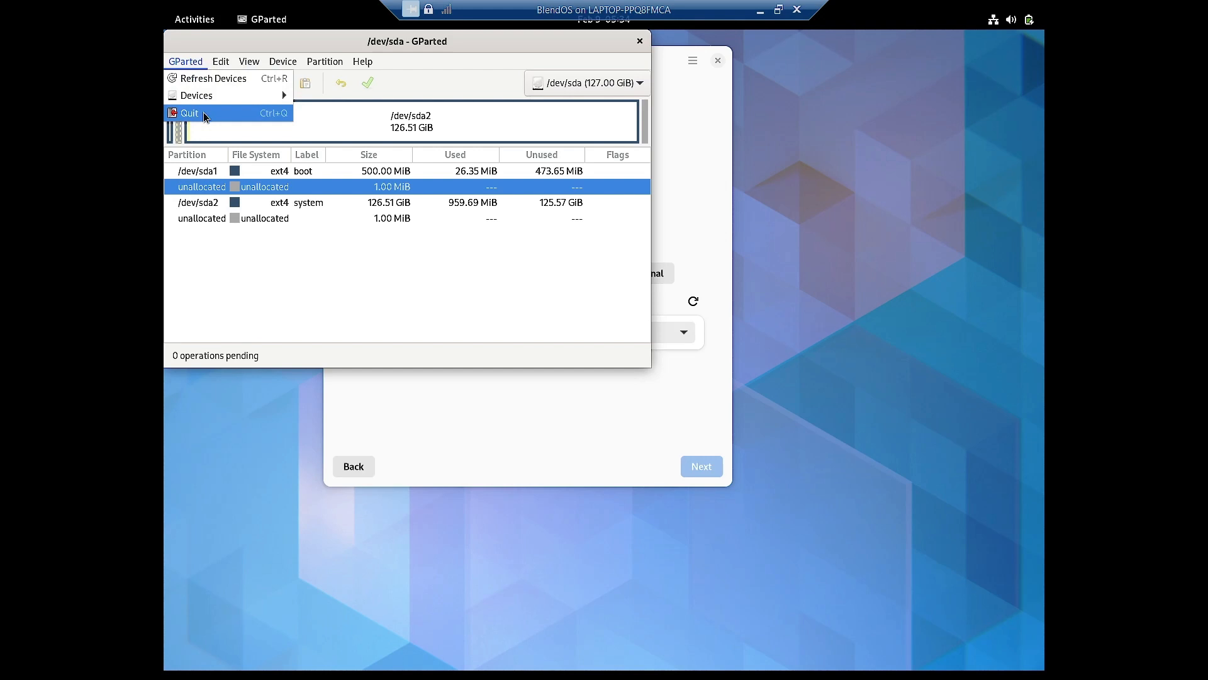
left_click(189, 113)
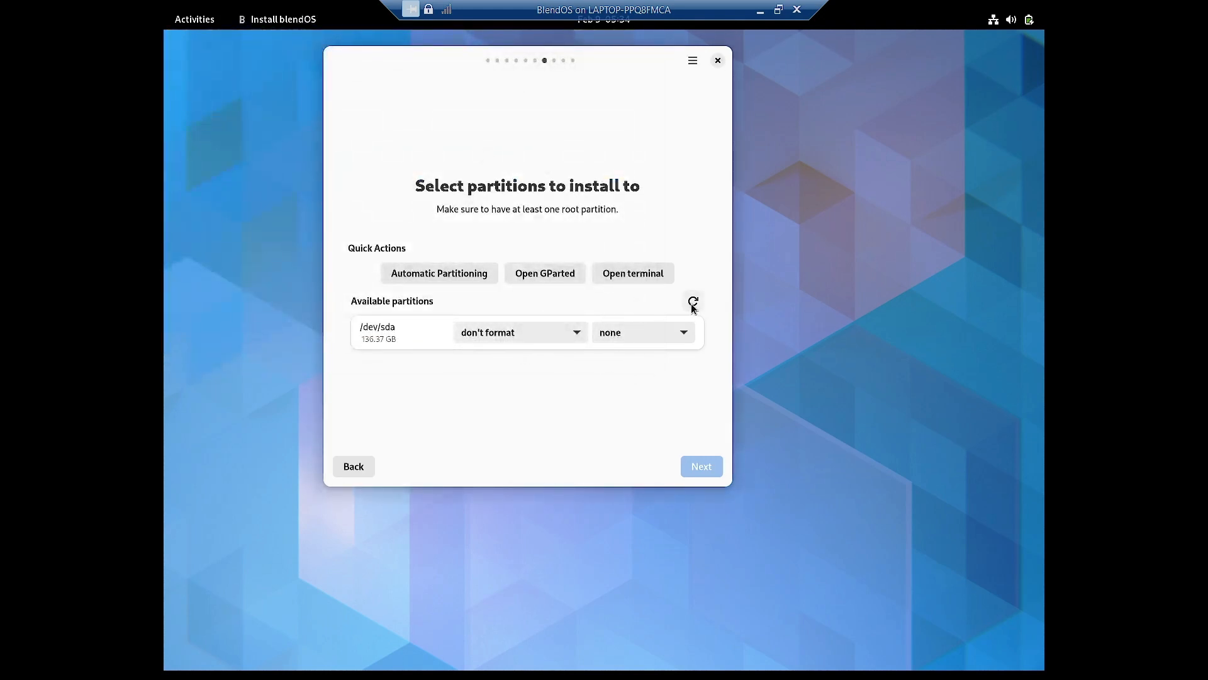
Step: Refresh the partition list and set /dev/sda1 to ext4 mounted at /boot/efi
left_click(520, 314)
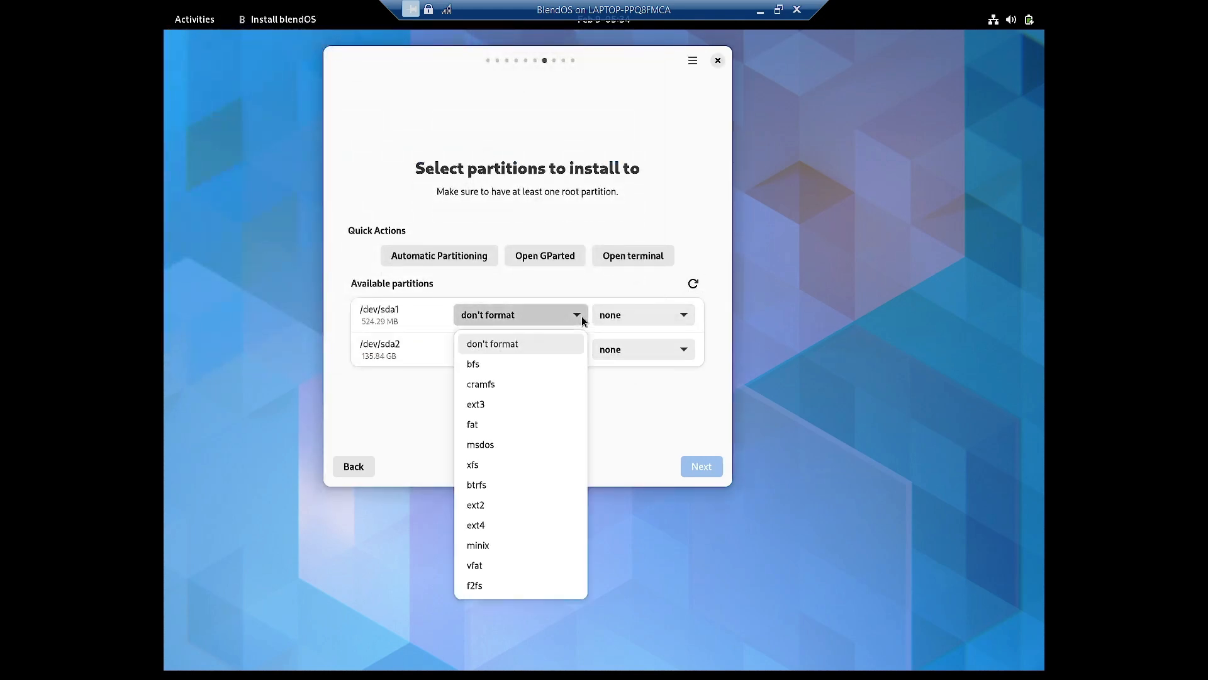
mouse_move(499, 533)
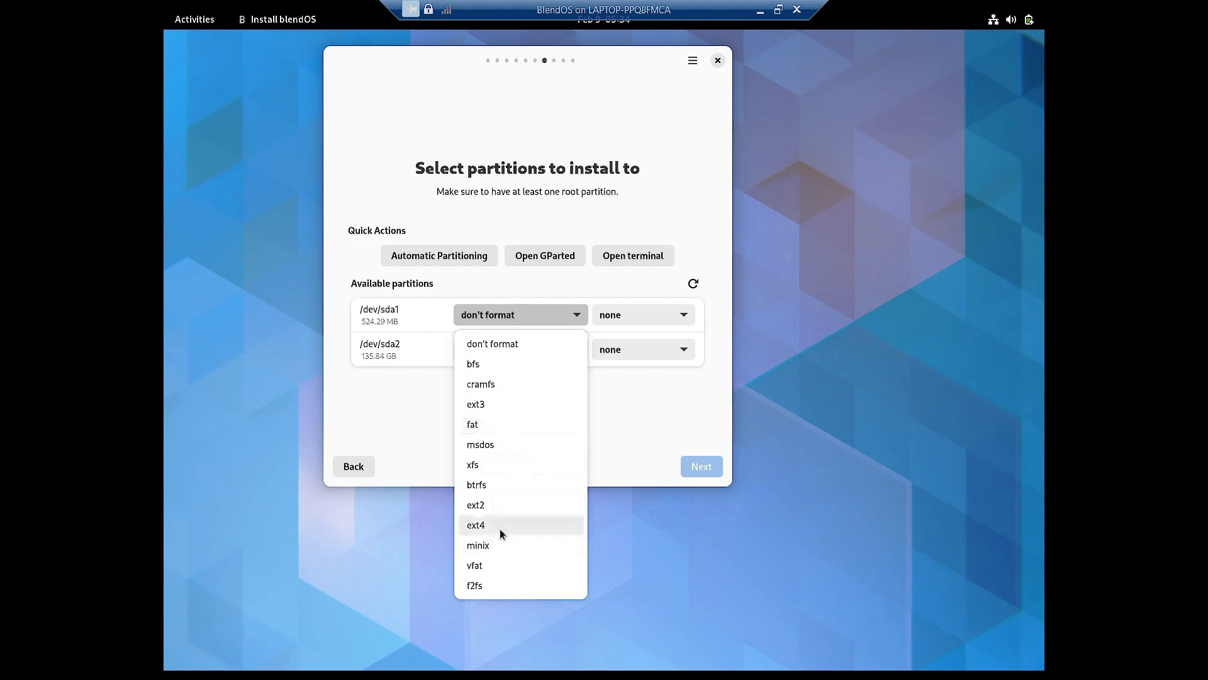
left_click(476, 525)
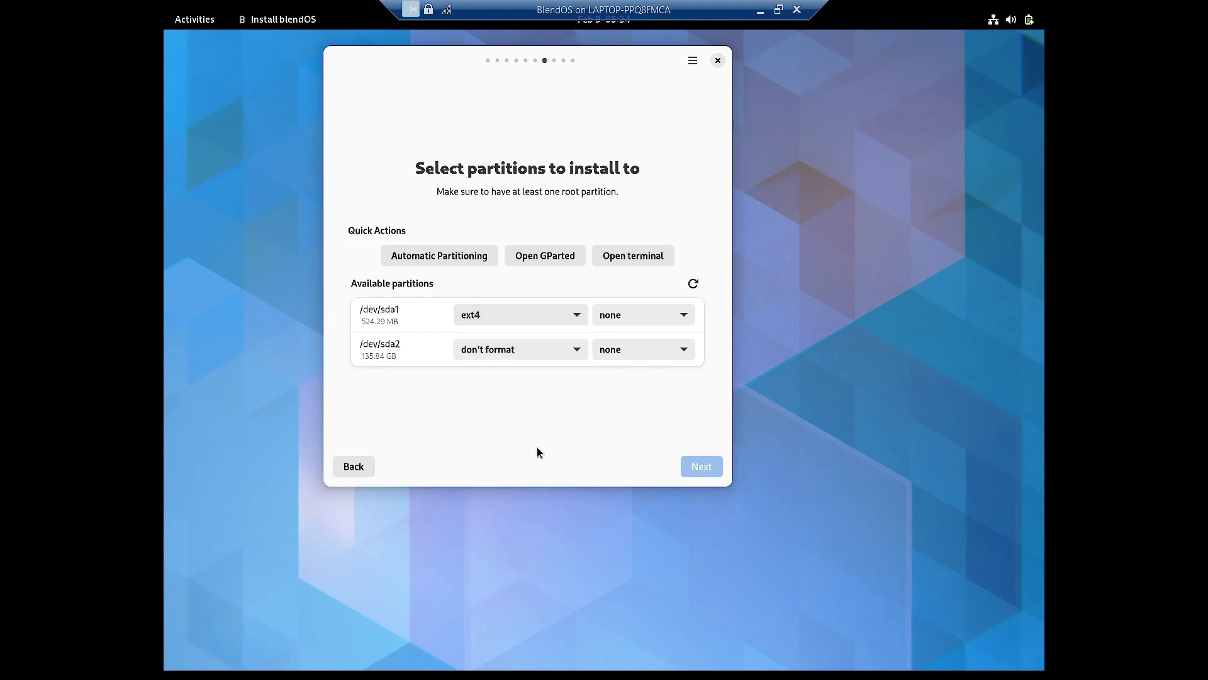
left_click(642, 315)
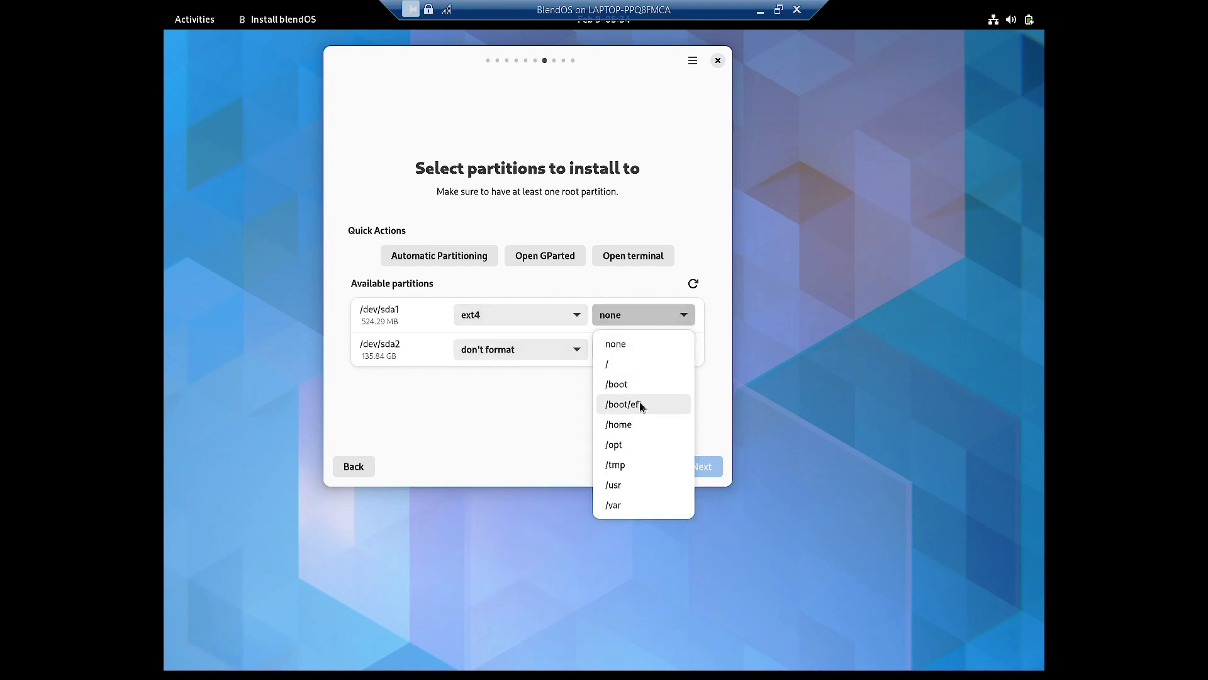
Step: Format /dev/sda2 as ext4 and mount it as root (/)
left_click(640, 404)
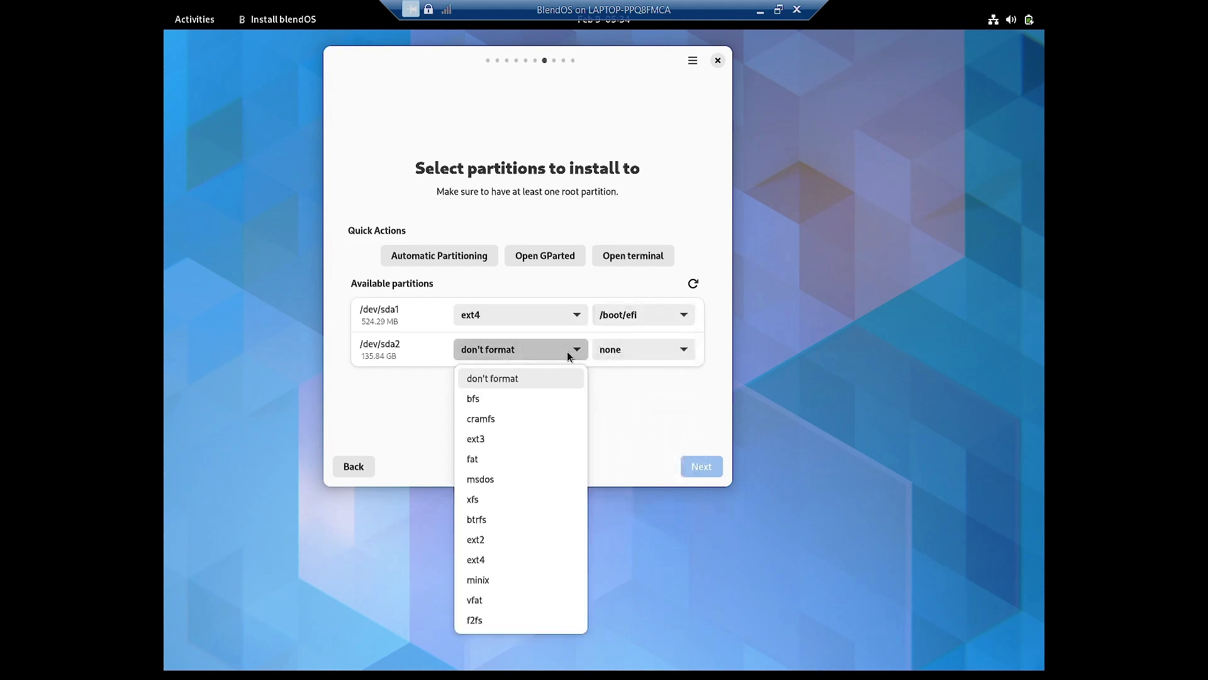
left_click(476, 560)
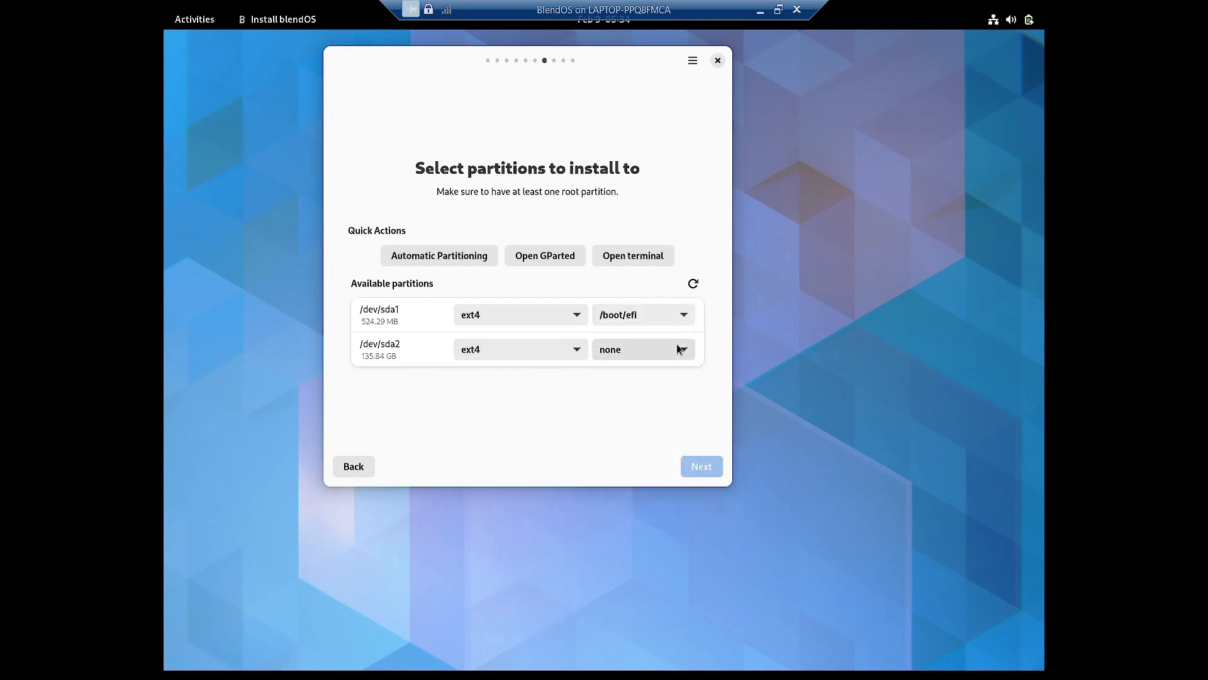
left_click(642, 349)
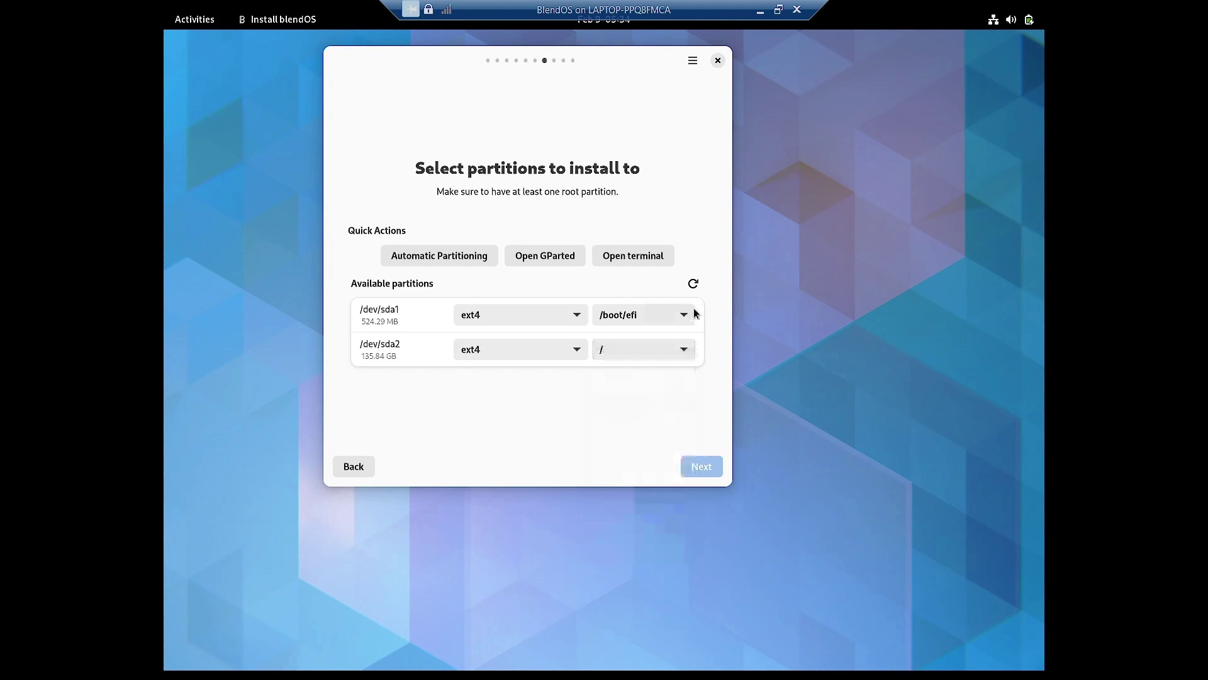
mouse_move(692, 309)
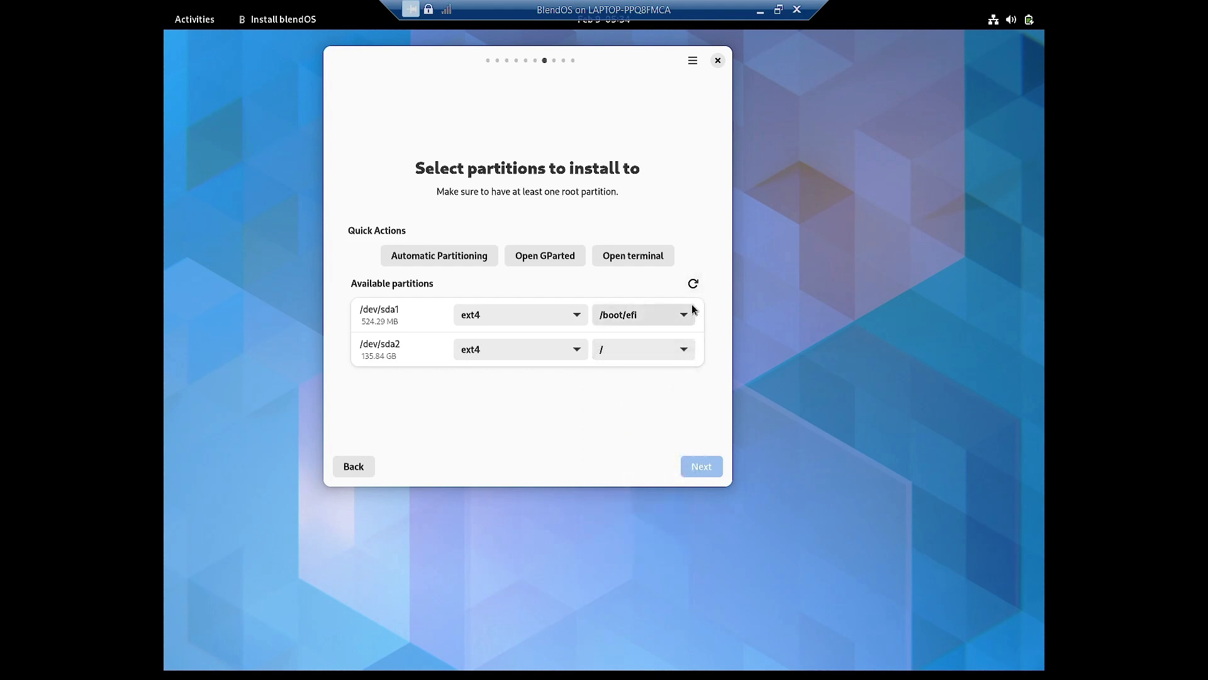
mouse_move(623, 406)
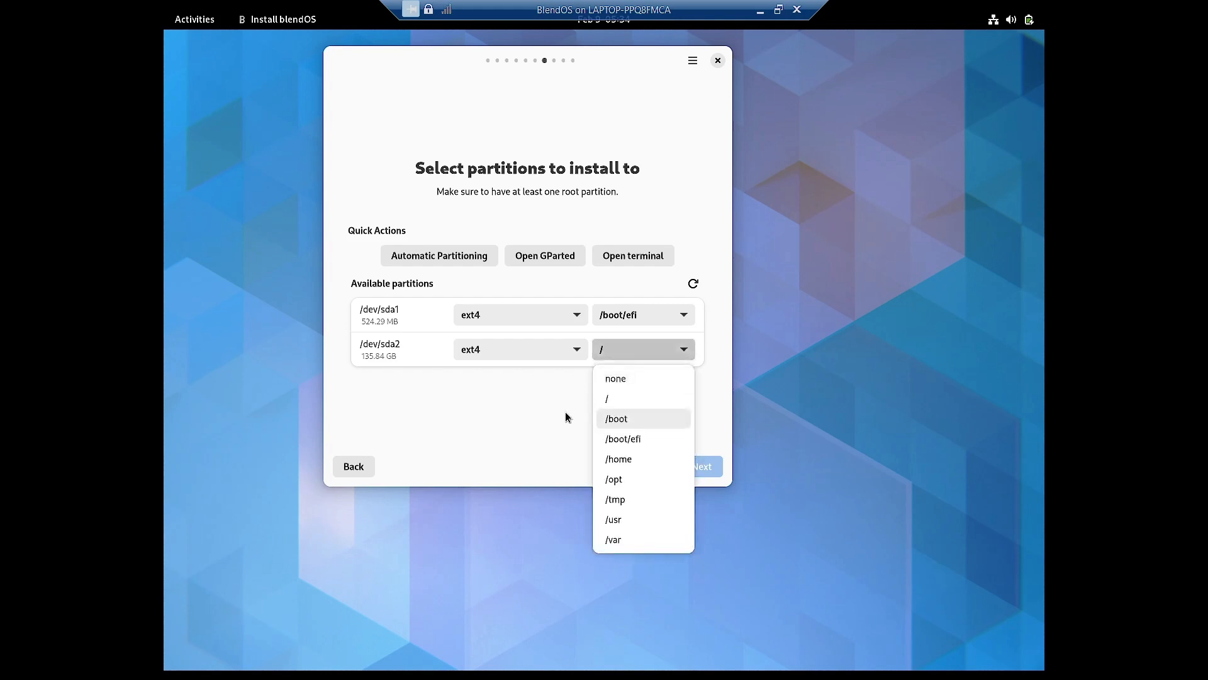
left_click(605, 398)
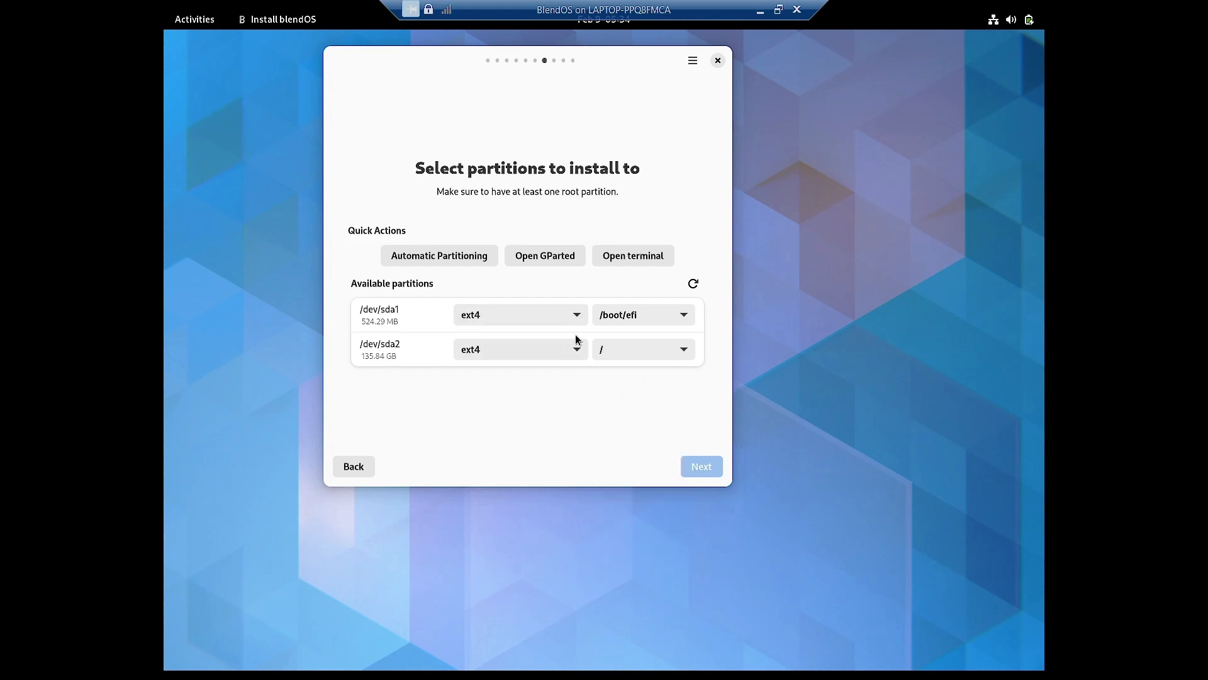
left_click(576, 315)
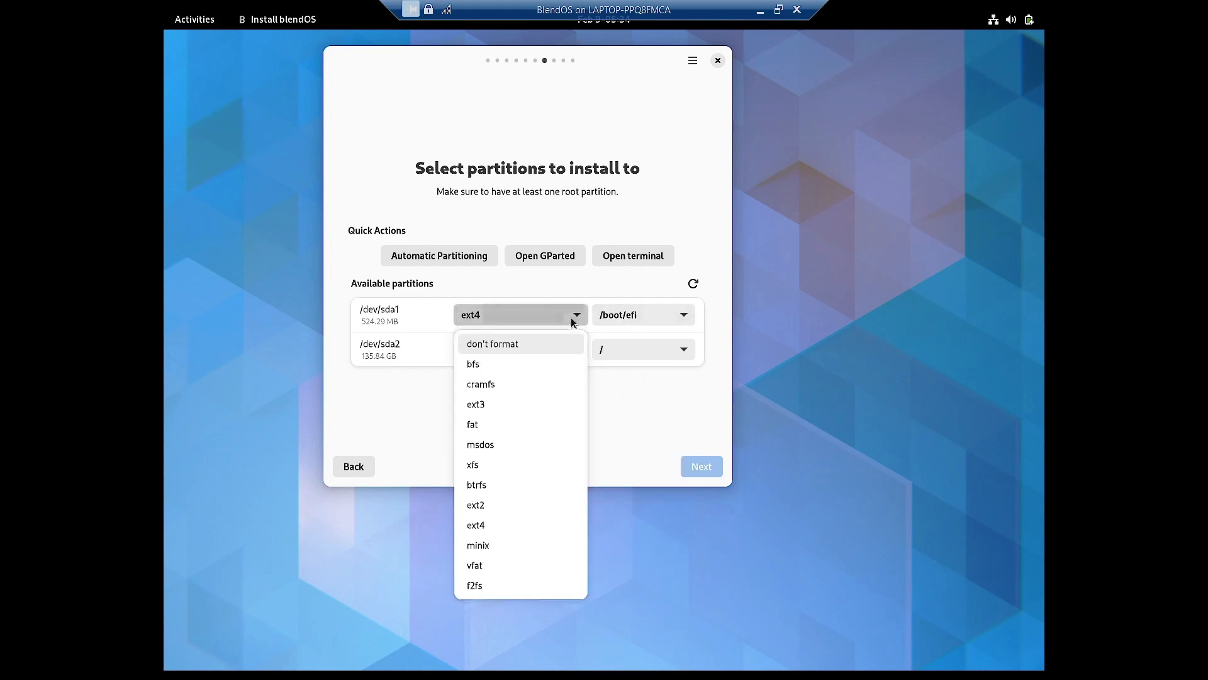
Step: Try vfat, then settle on fat as the /dev/sda1 format
left_click(476, 525)
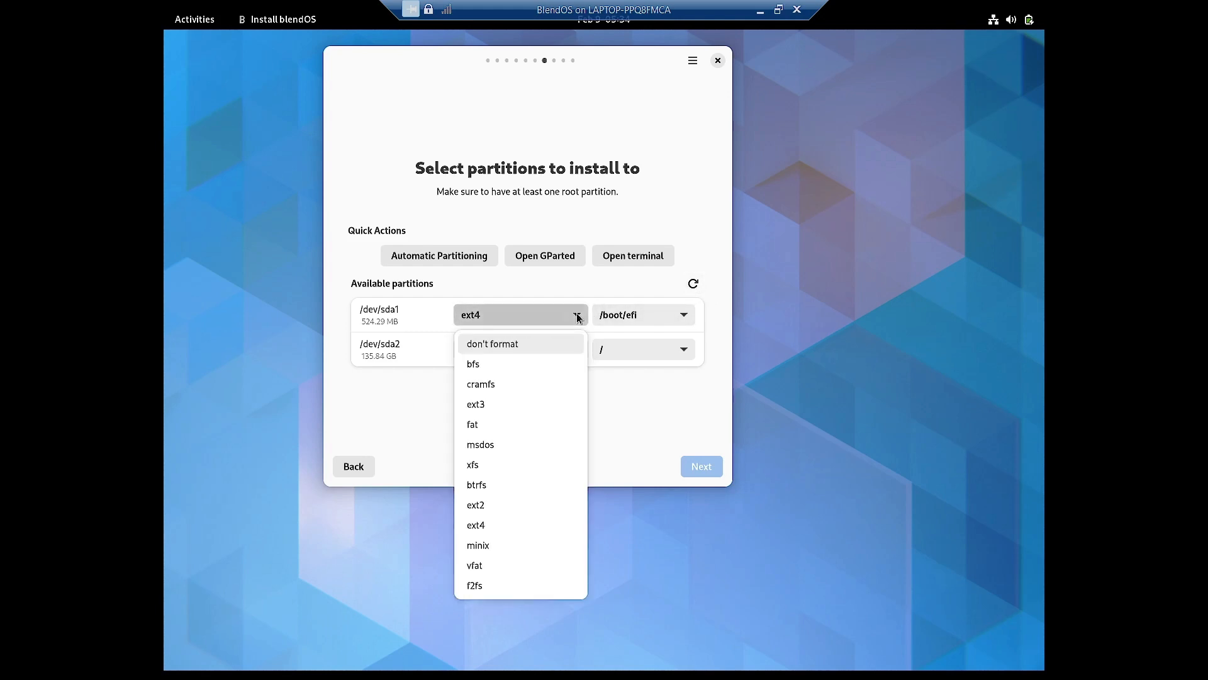
mouse_move(528, 424)
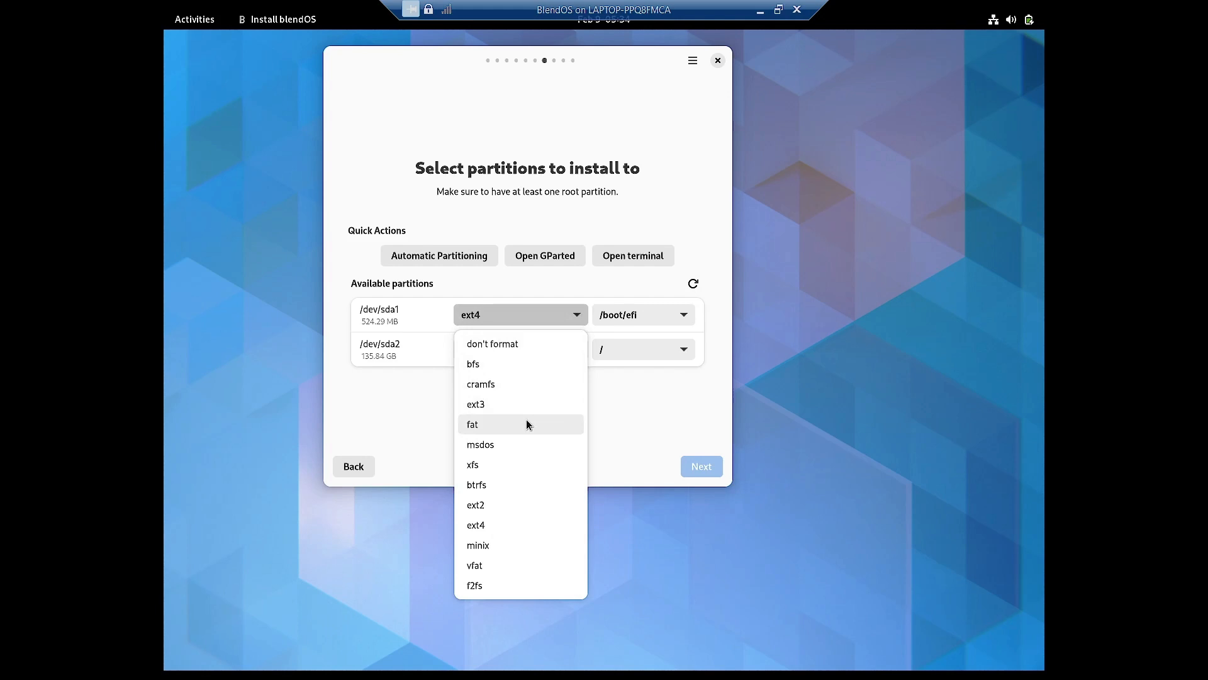
mouse_move(529, 484)
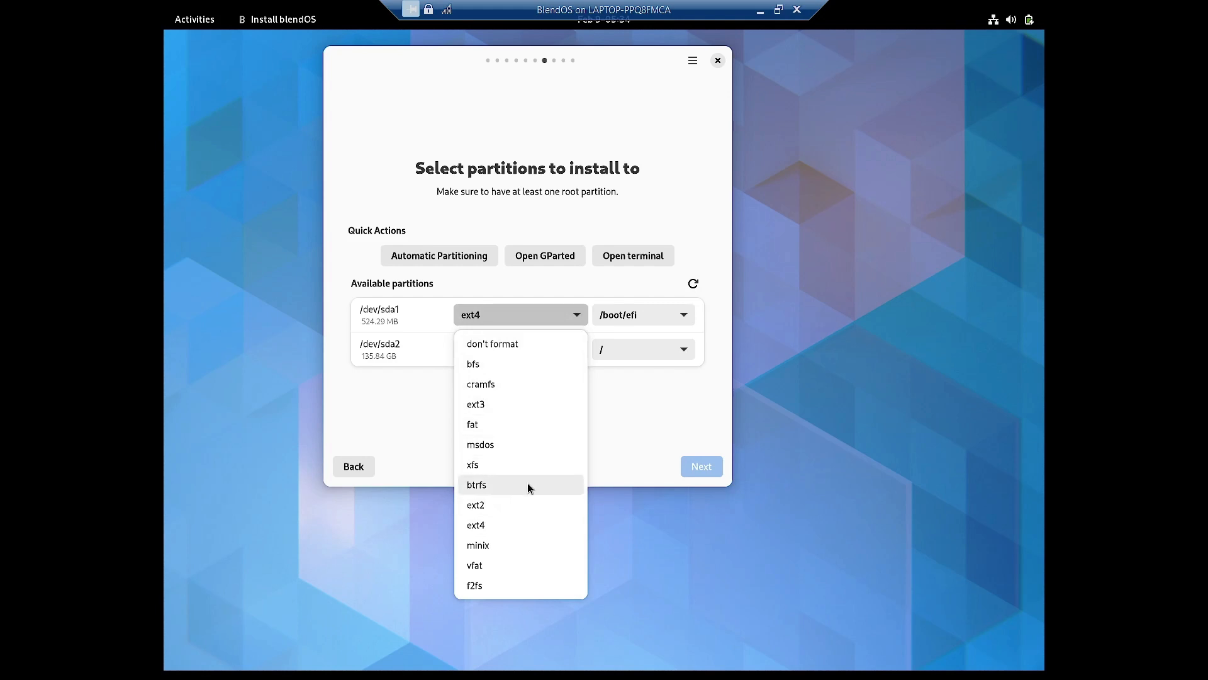
left_click(473, 565)
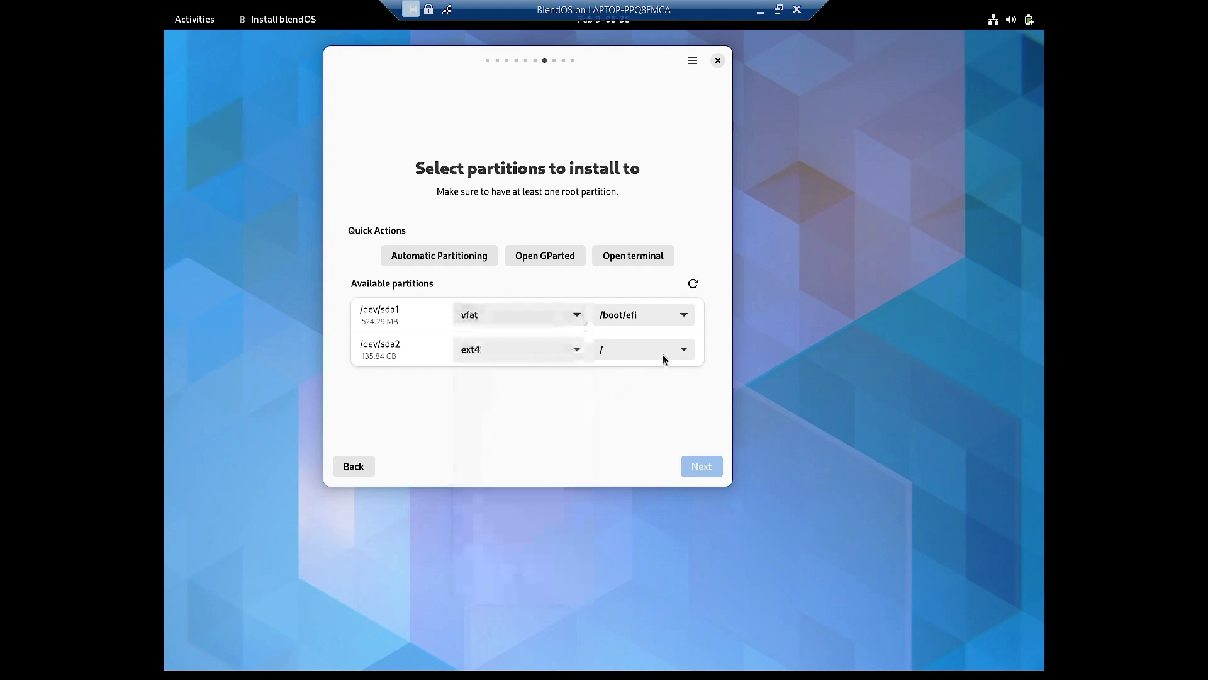
mouse_move(694, 447)
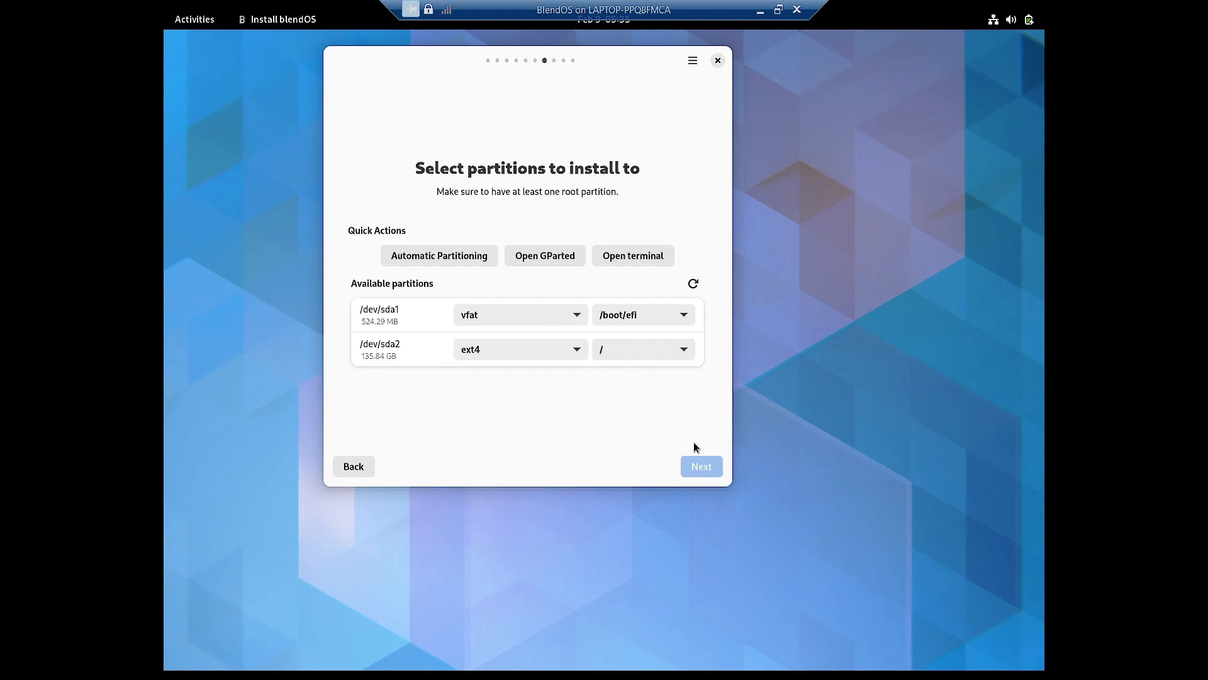
mouse_move(584, 339)
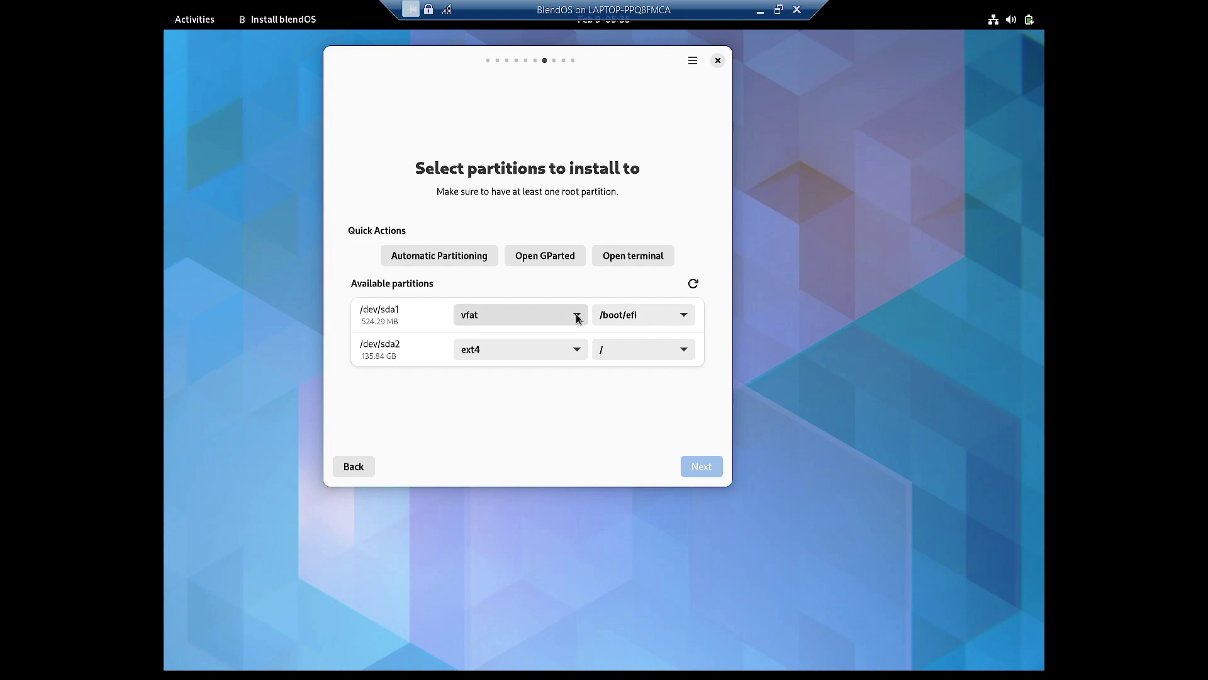
left_click(574, 315)
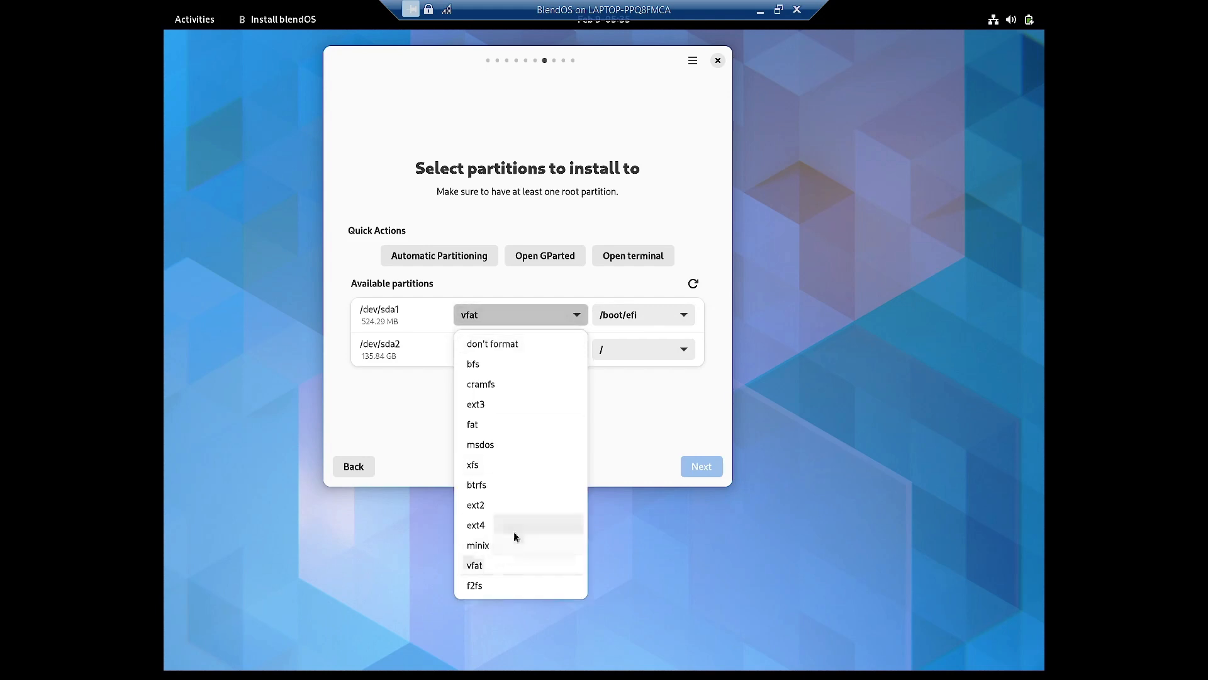
mouse_move(516, 447)
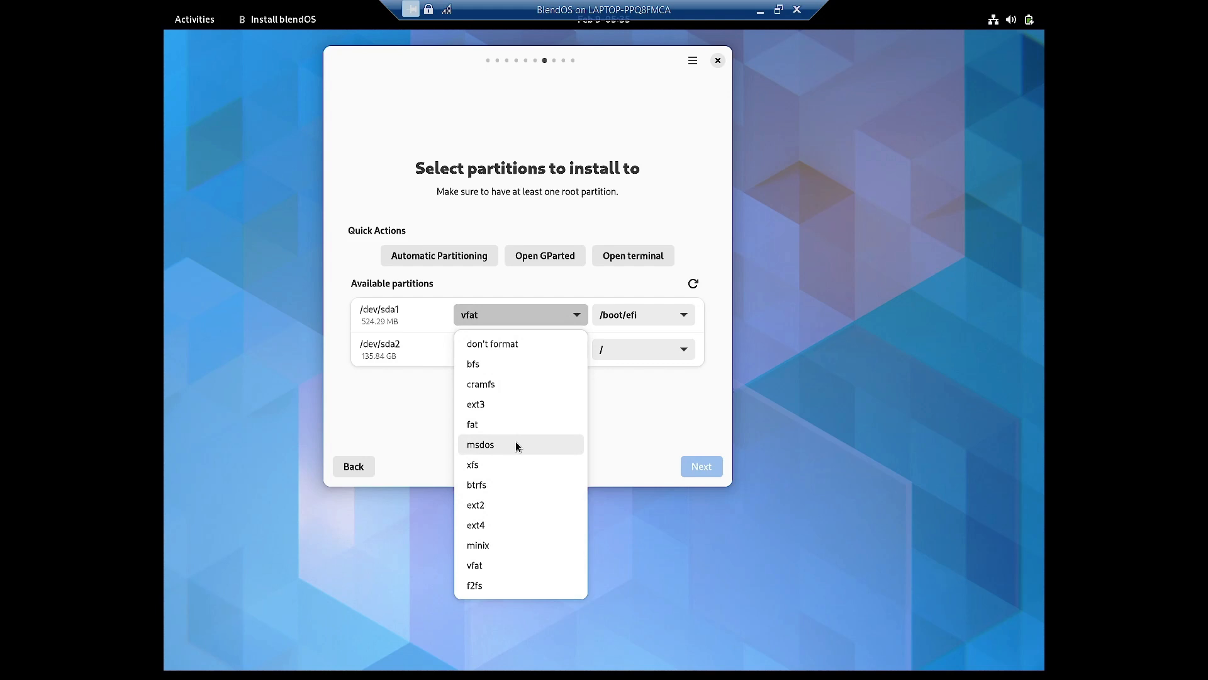
left_click(472, 423)
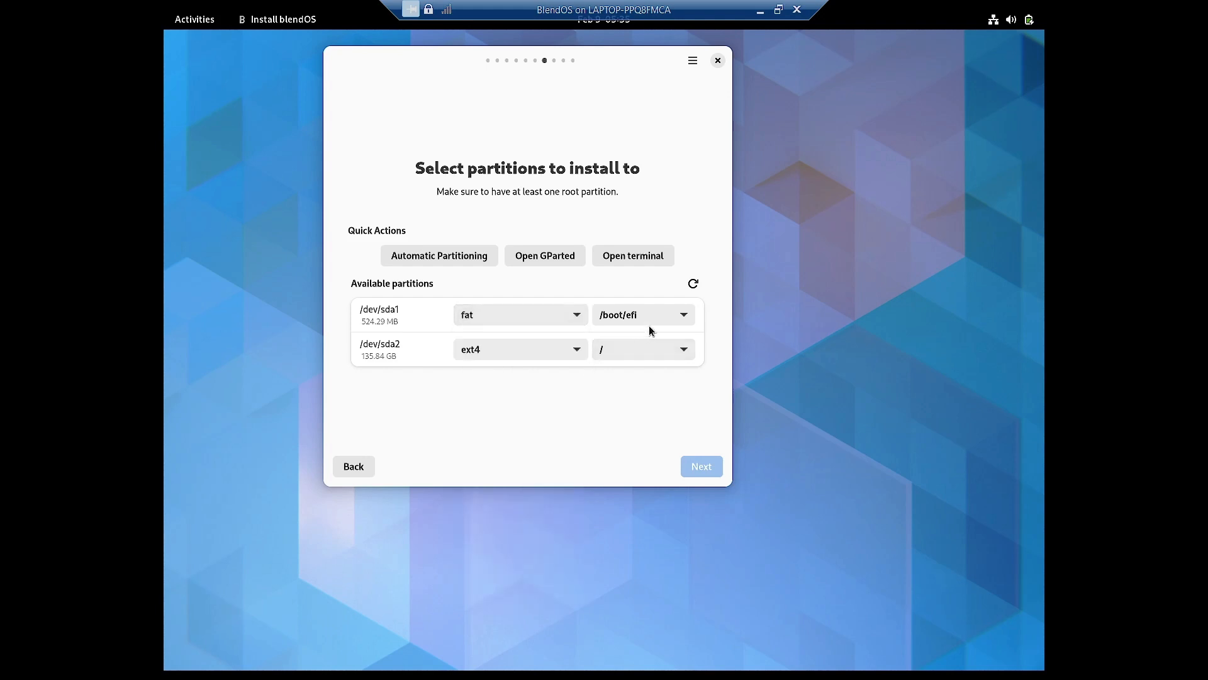
Step: Experiment with /dev/sda1 options (/boot, msdos), returning it to ext4 at /boot/efi
left_click(642, 315)
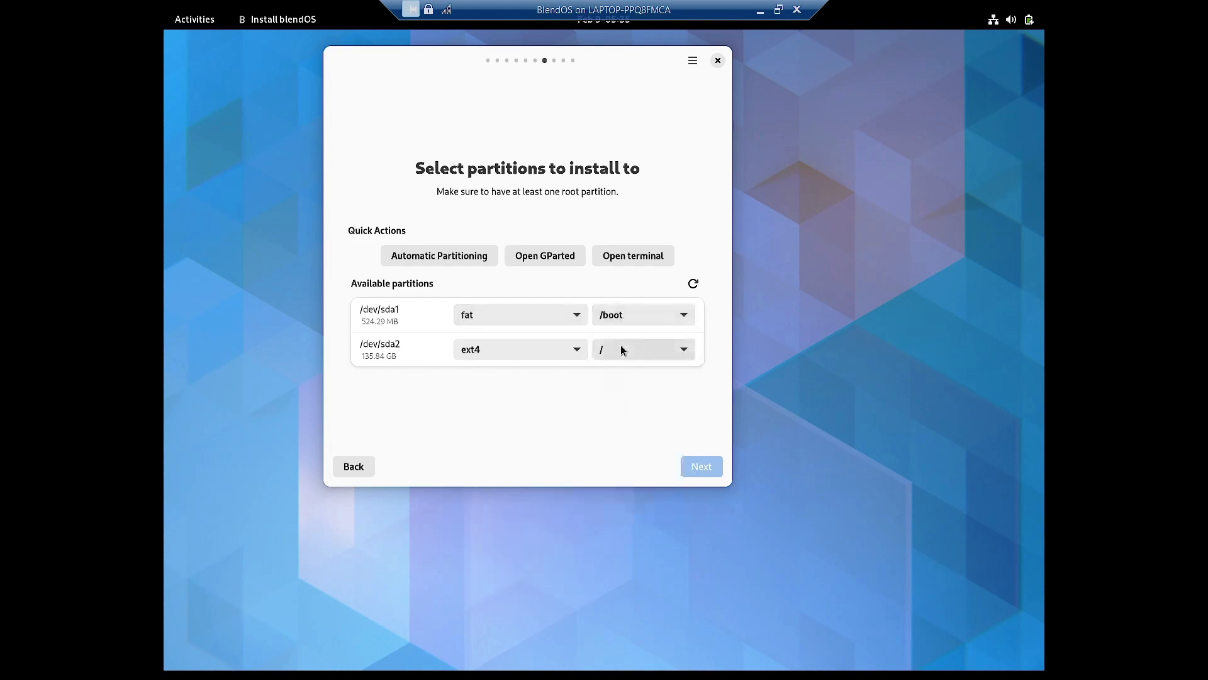
mouse_move(613, 364)
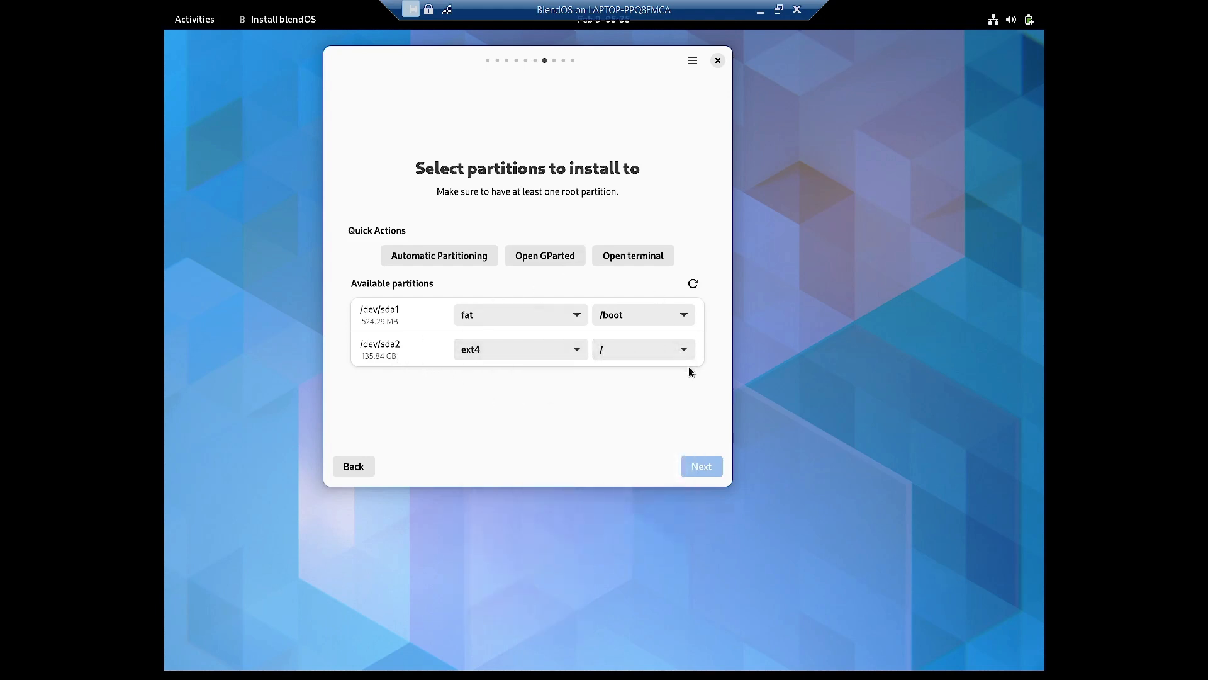
mouse_move(559, 301)
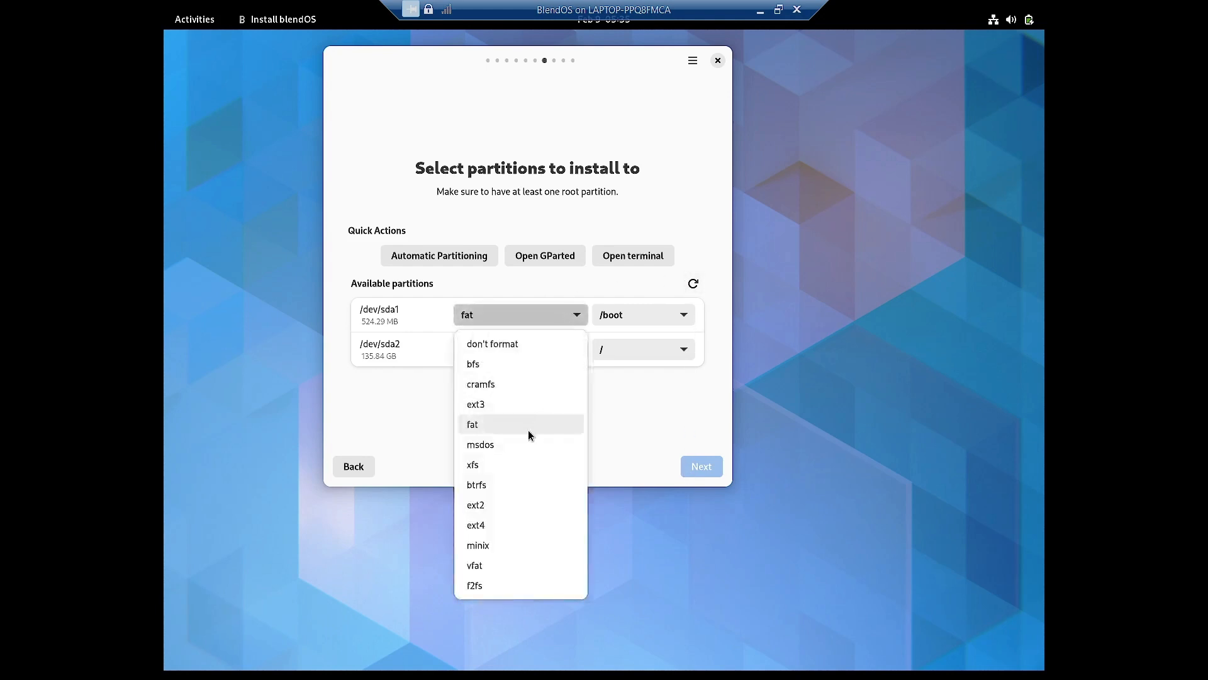
mouse_move(537, 460)
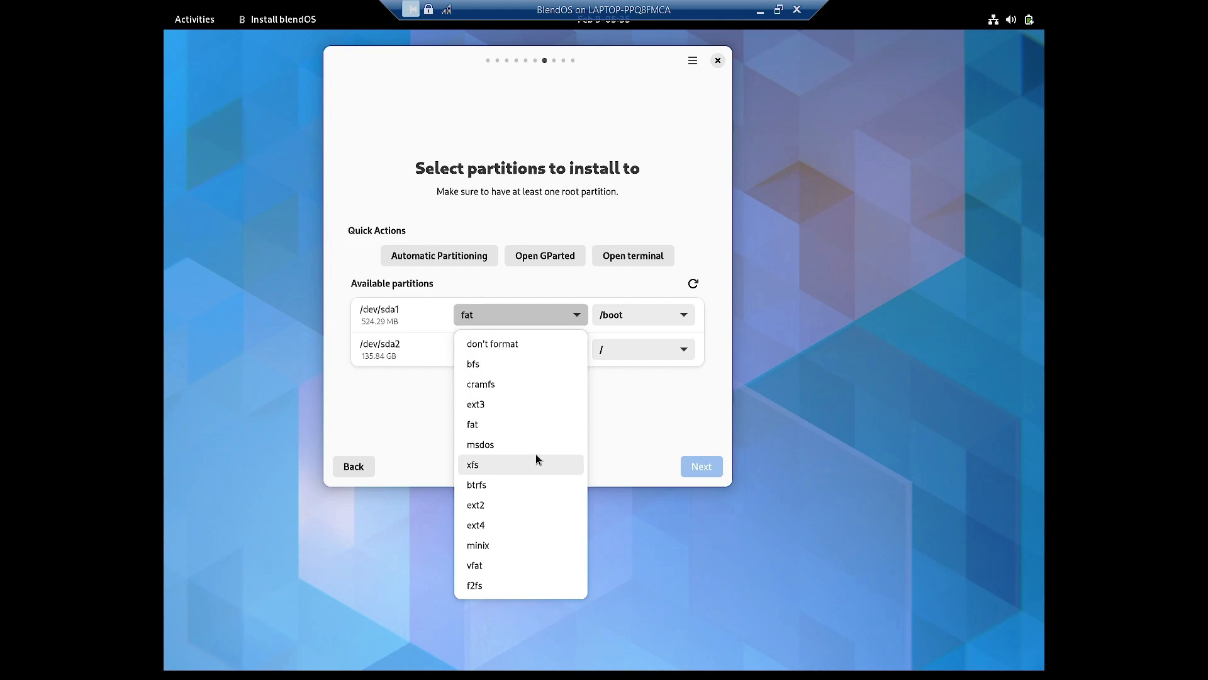
left_click(481, 445)
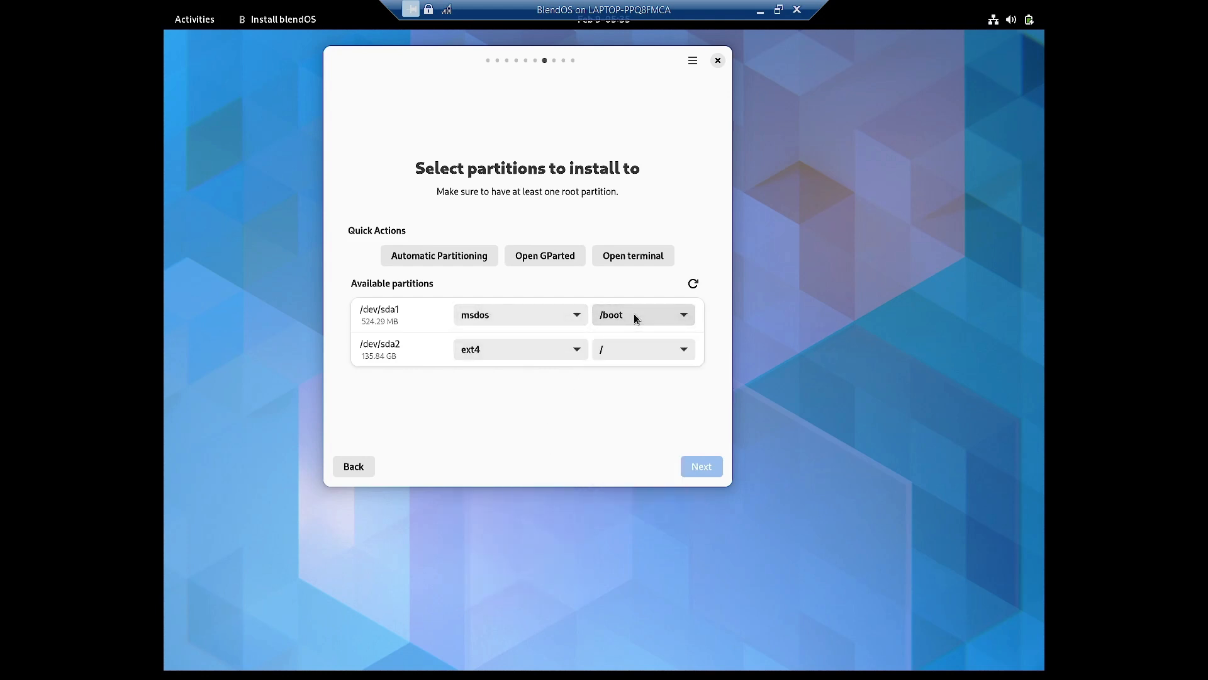
left_click(642, 315)
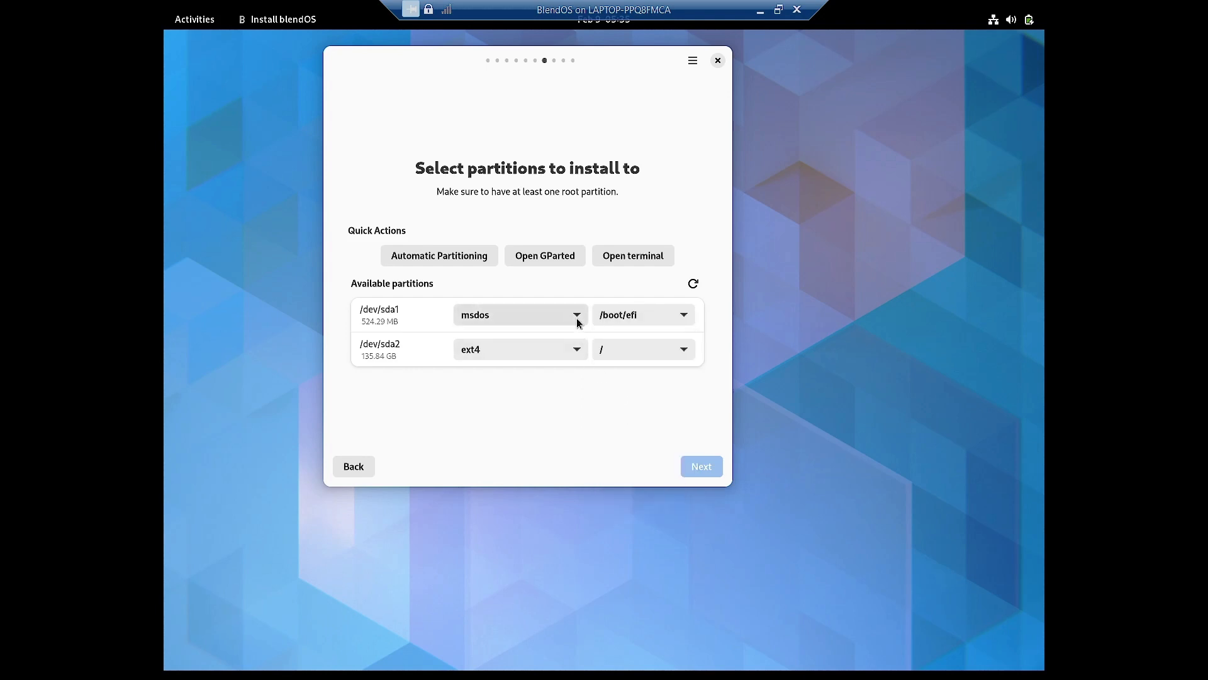
left_click(574, 315)
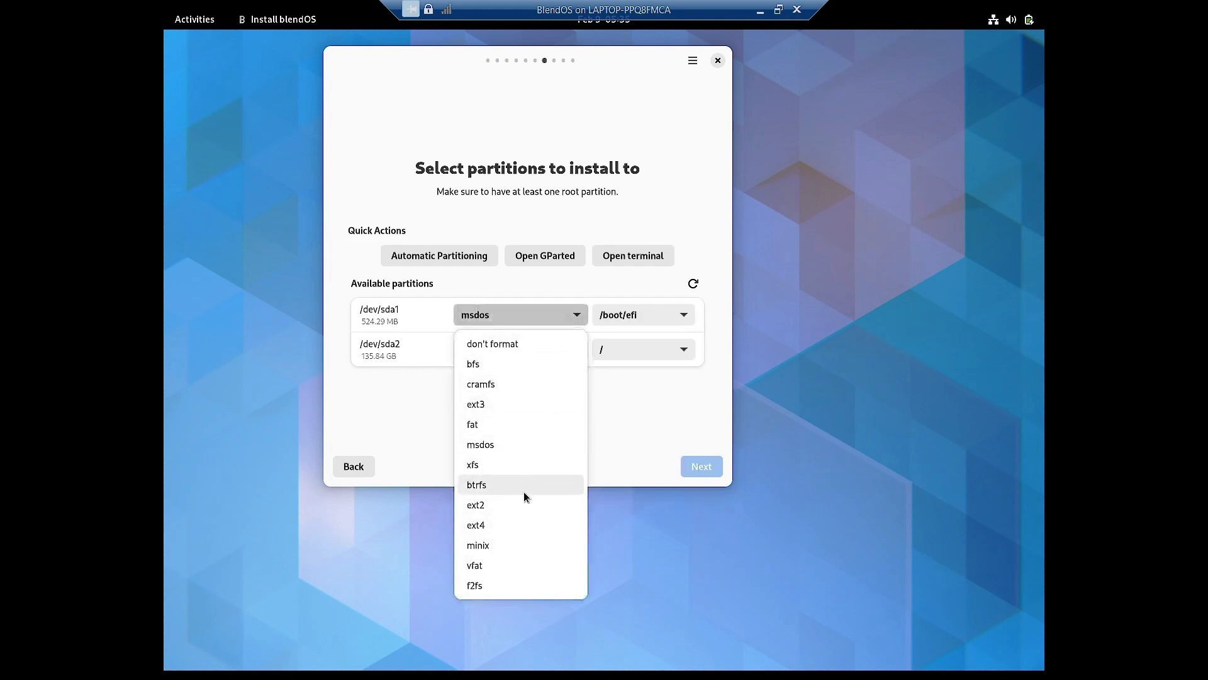
left_click(476, 525)
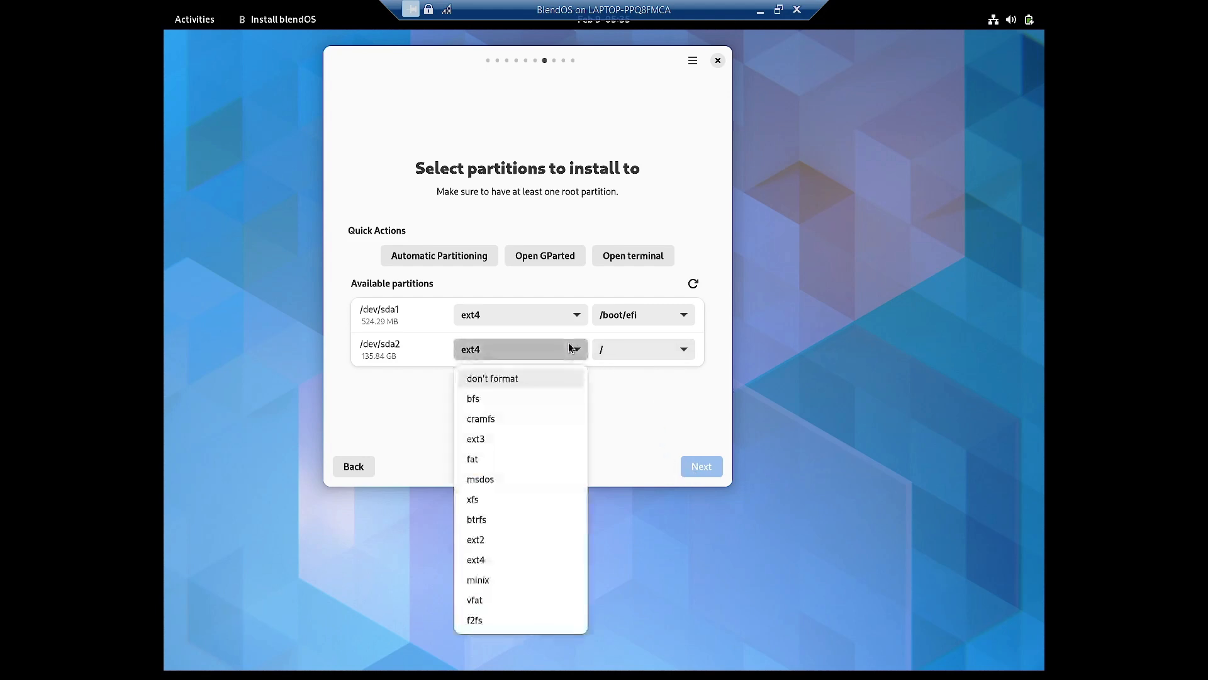
Step: Keep /dev/sda2 at root, then choose automatic partitioning with disk sda as target
left_click(642, 350)
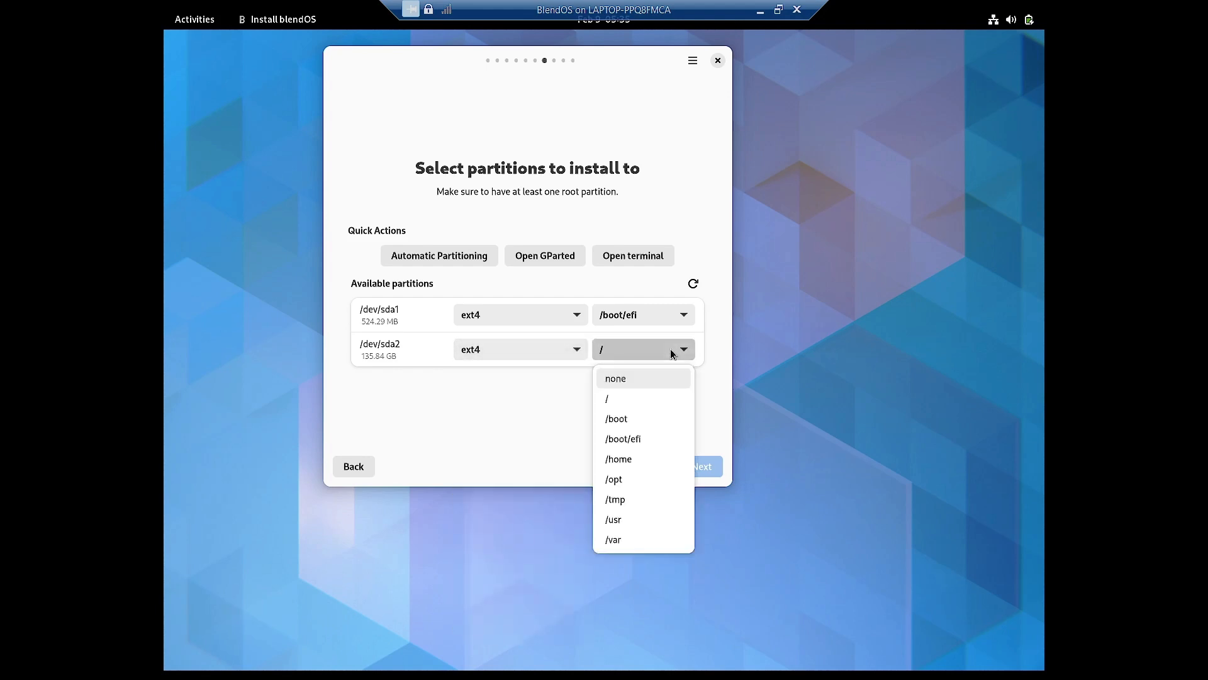
left_click(606, 398)
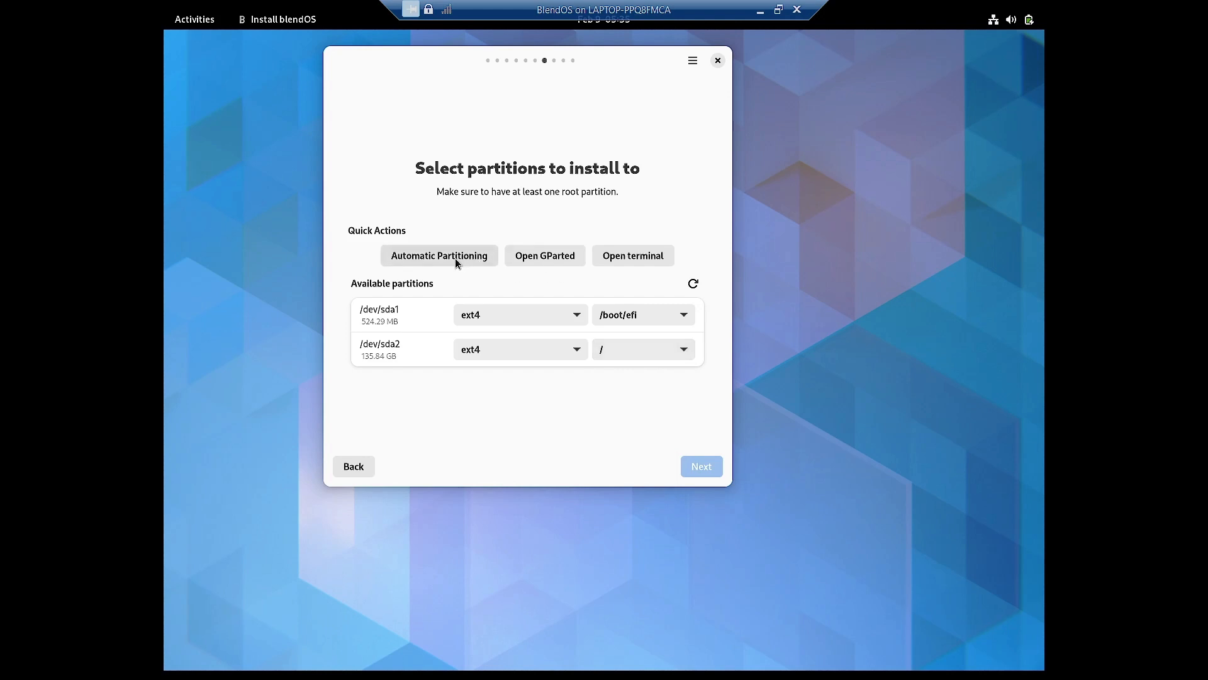
left_click(439, 255)
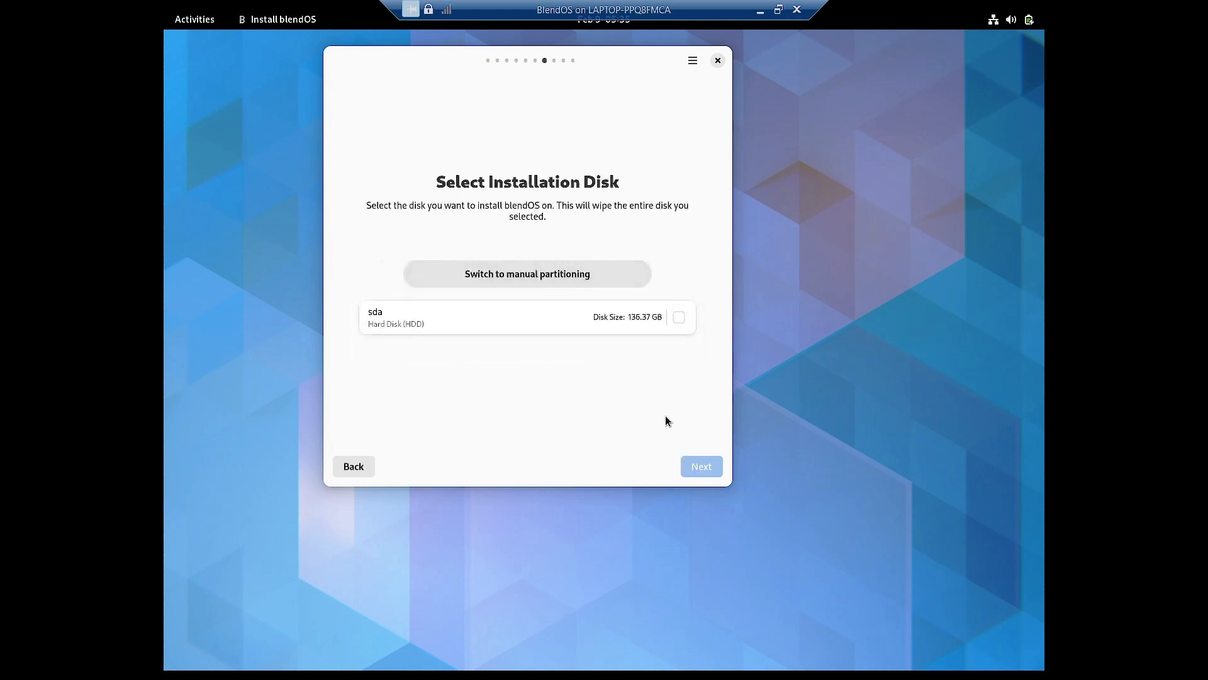
left_click(677, 317)
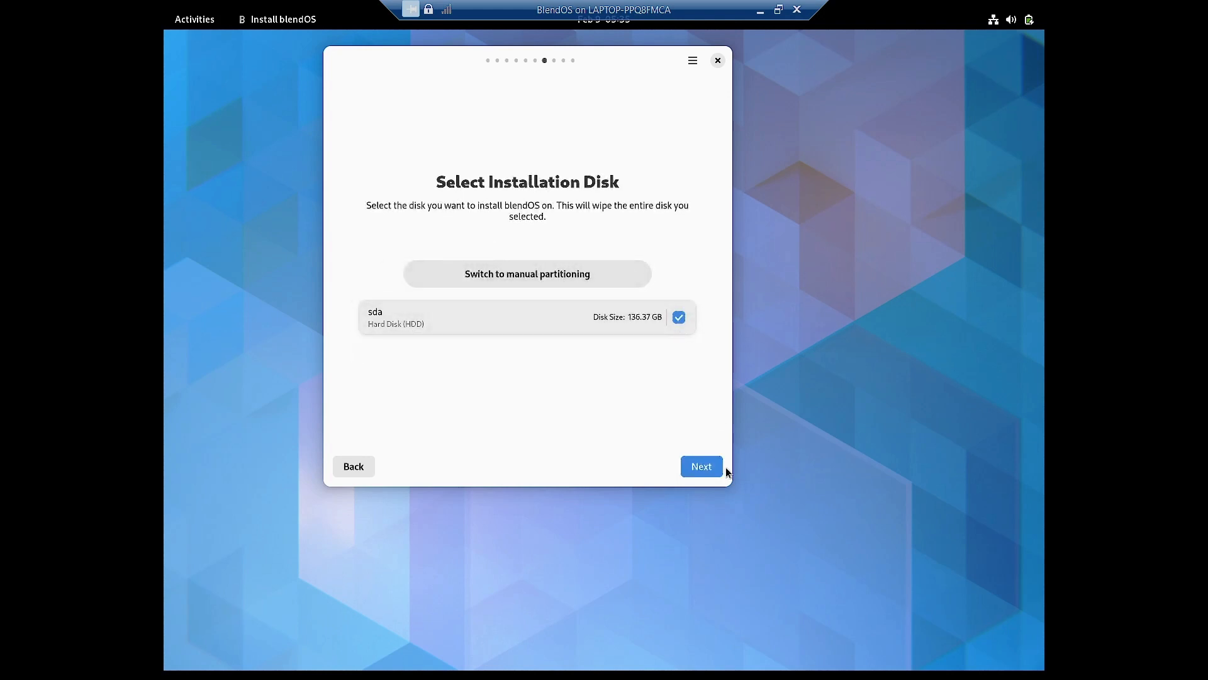
left_click(700, 466)
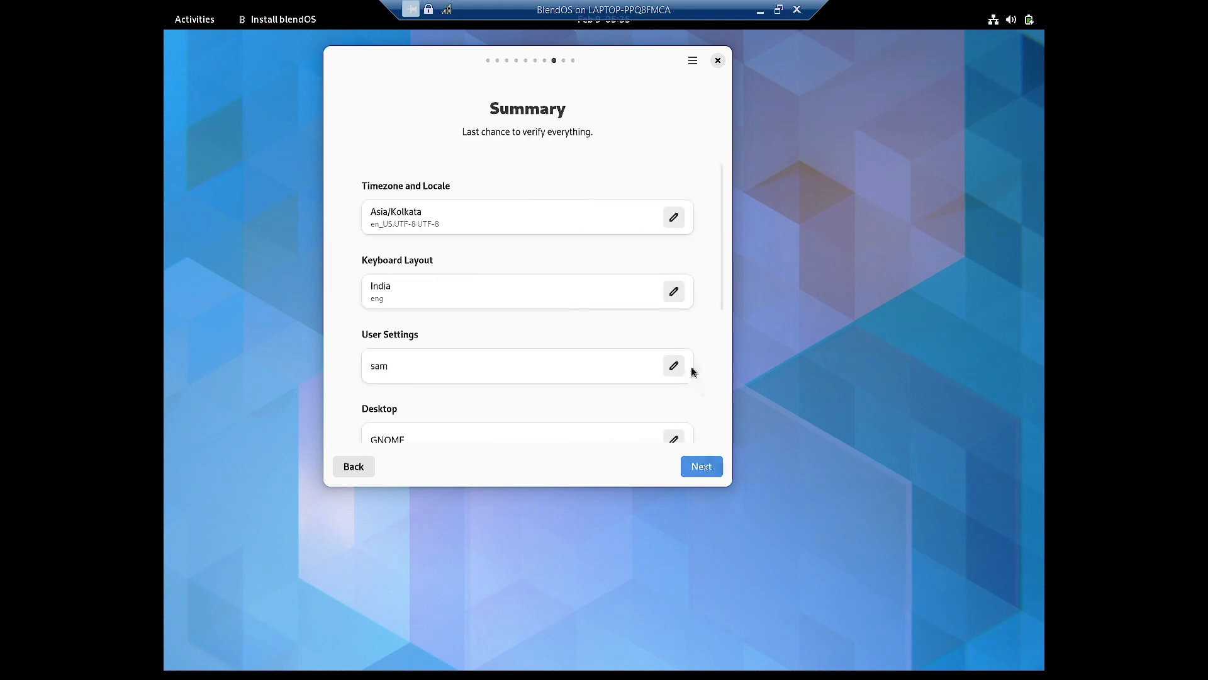
scroll("down", 3)
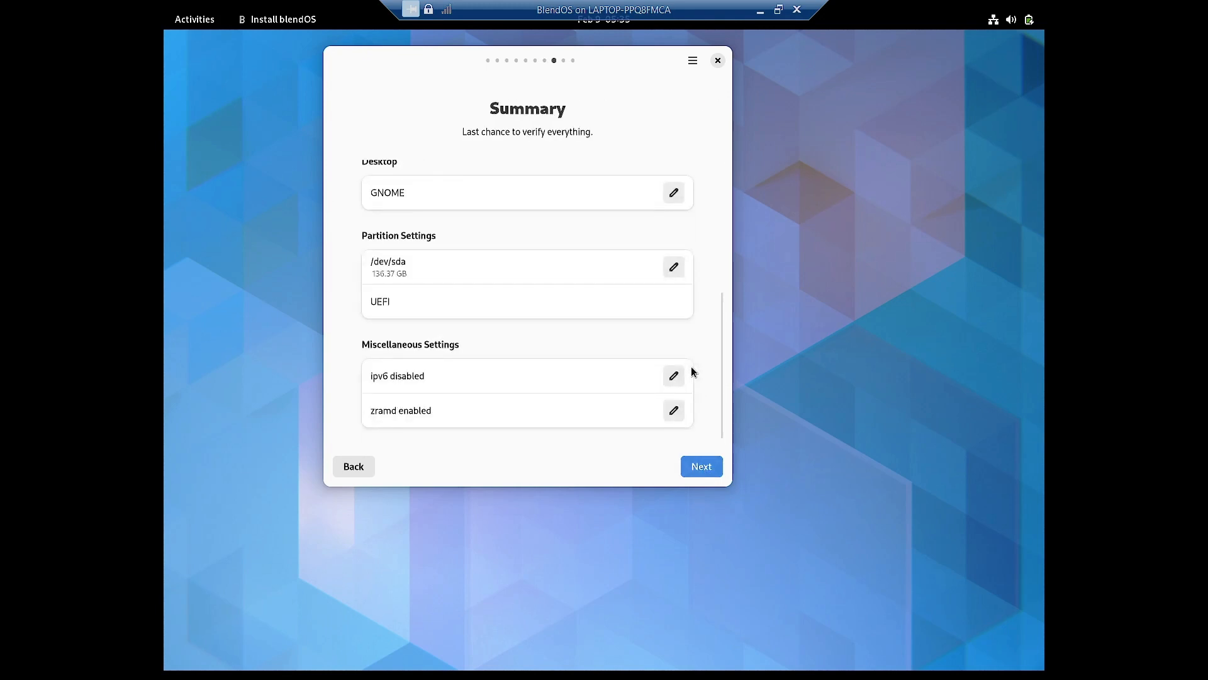
scroll("up", 3)
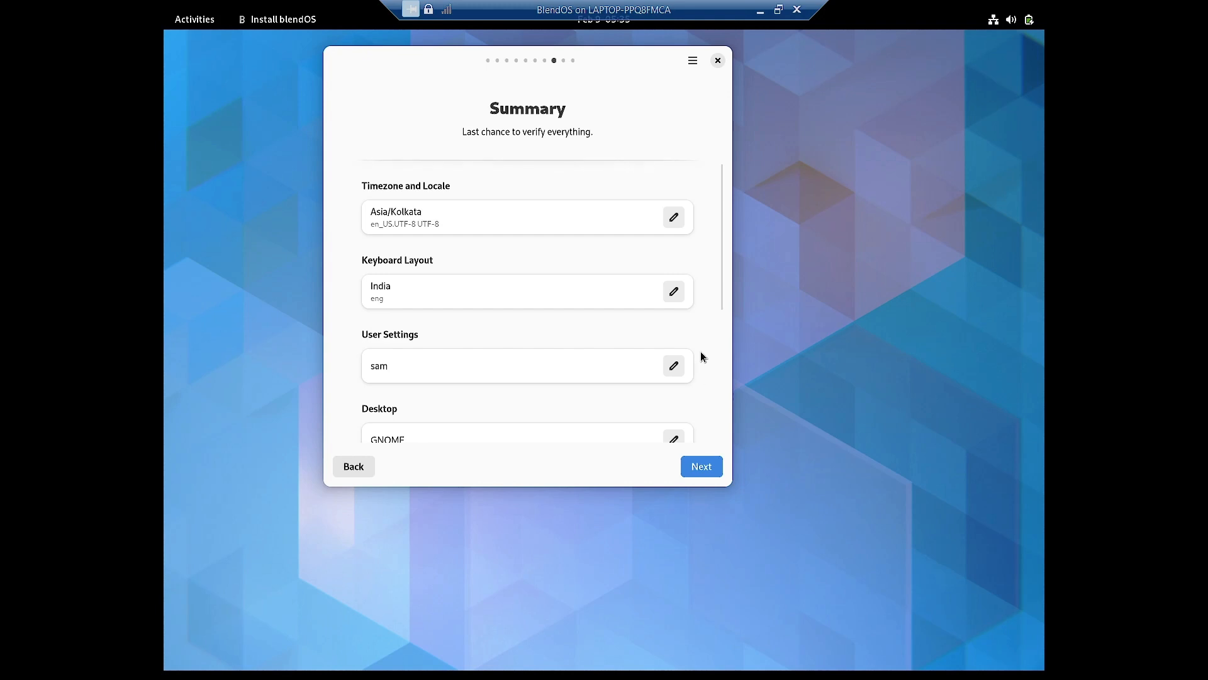
scroll("down", 3)
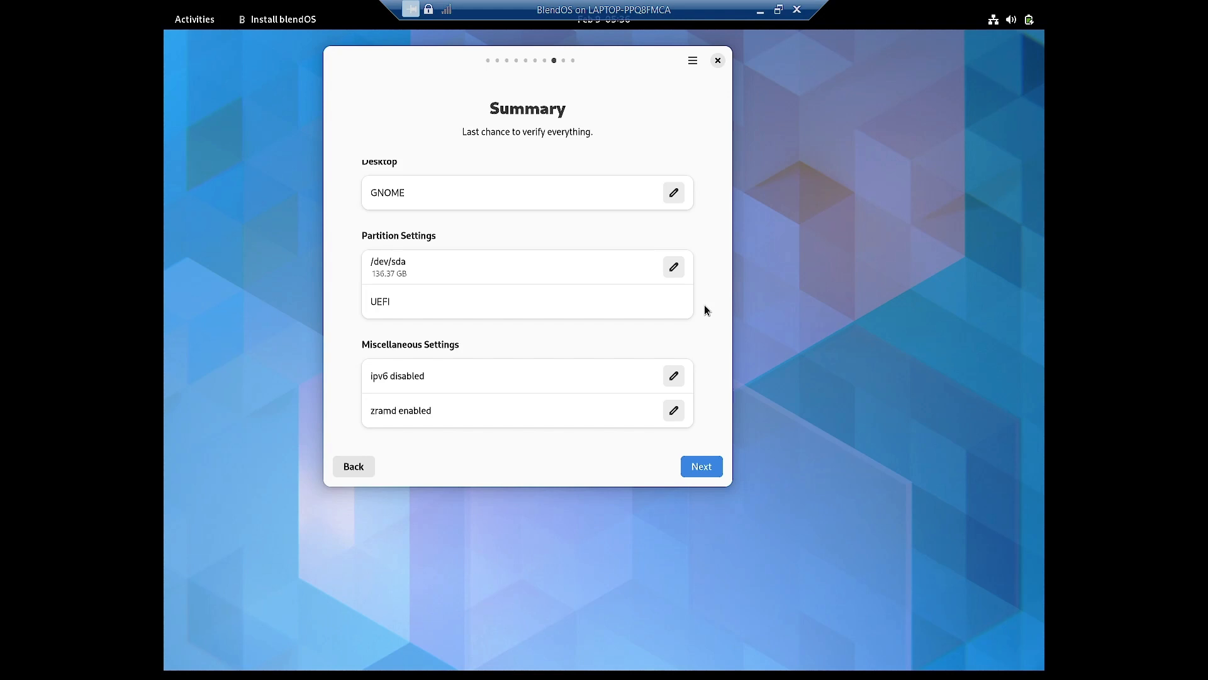
mouse_move(715, 178)
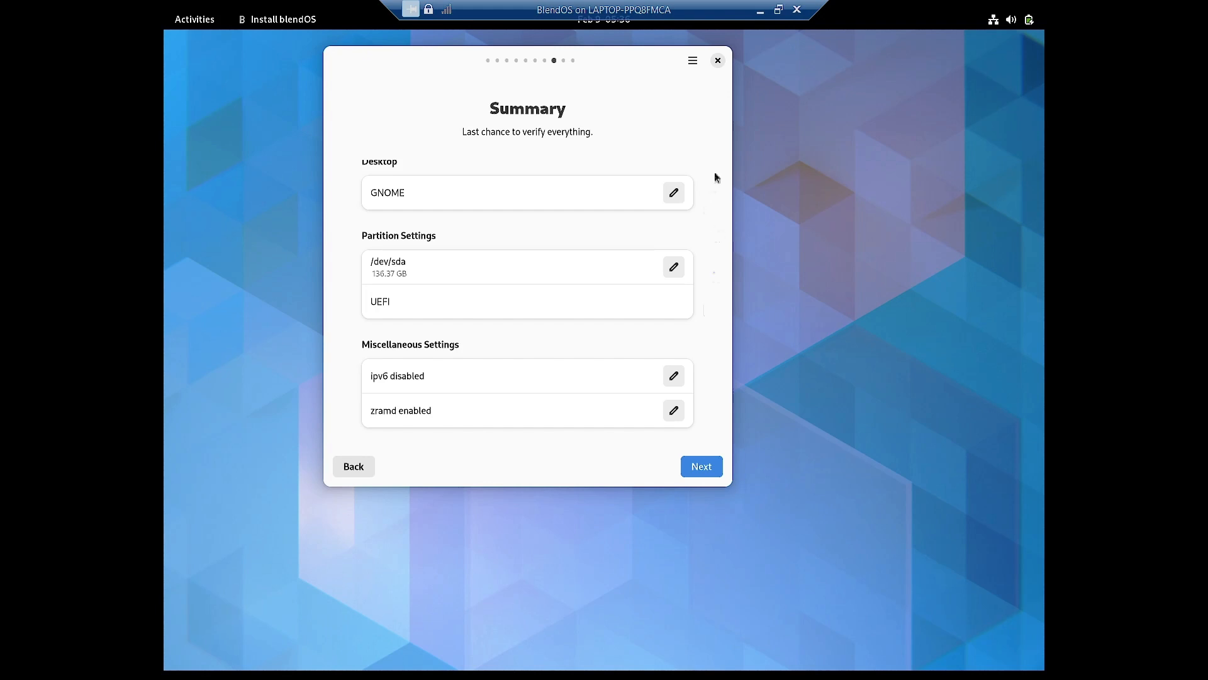
mouse_move(353, 467)
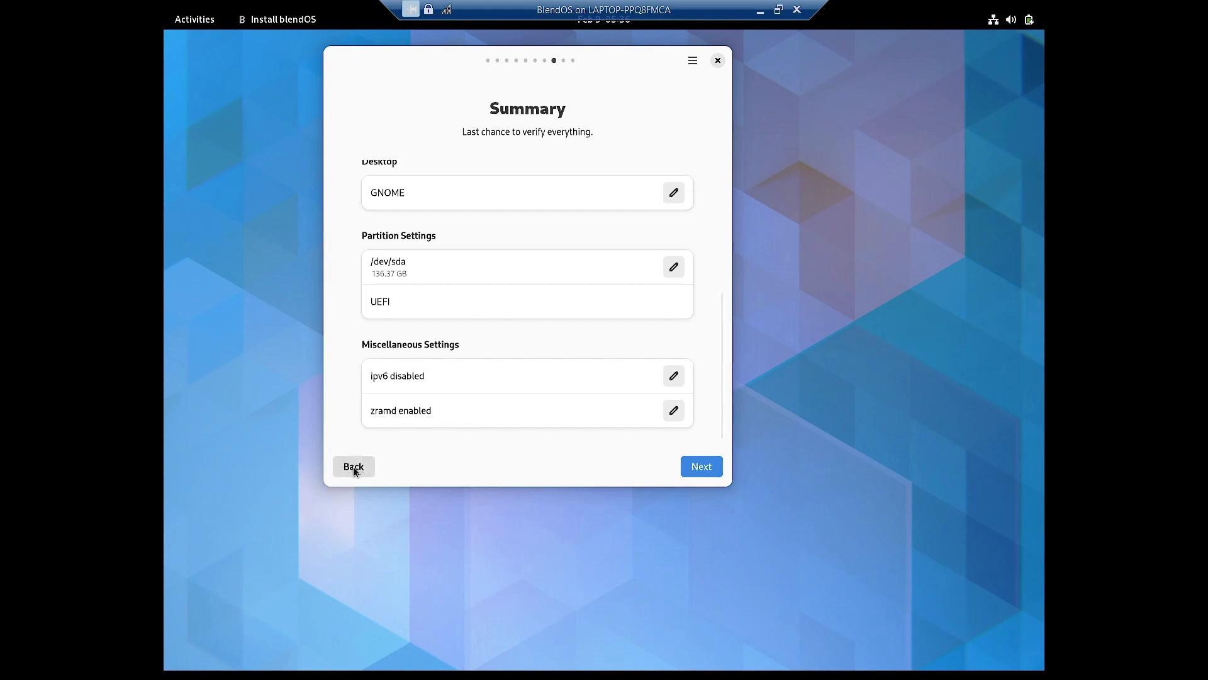
mouse_move(582, 475)
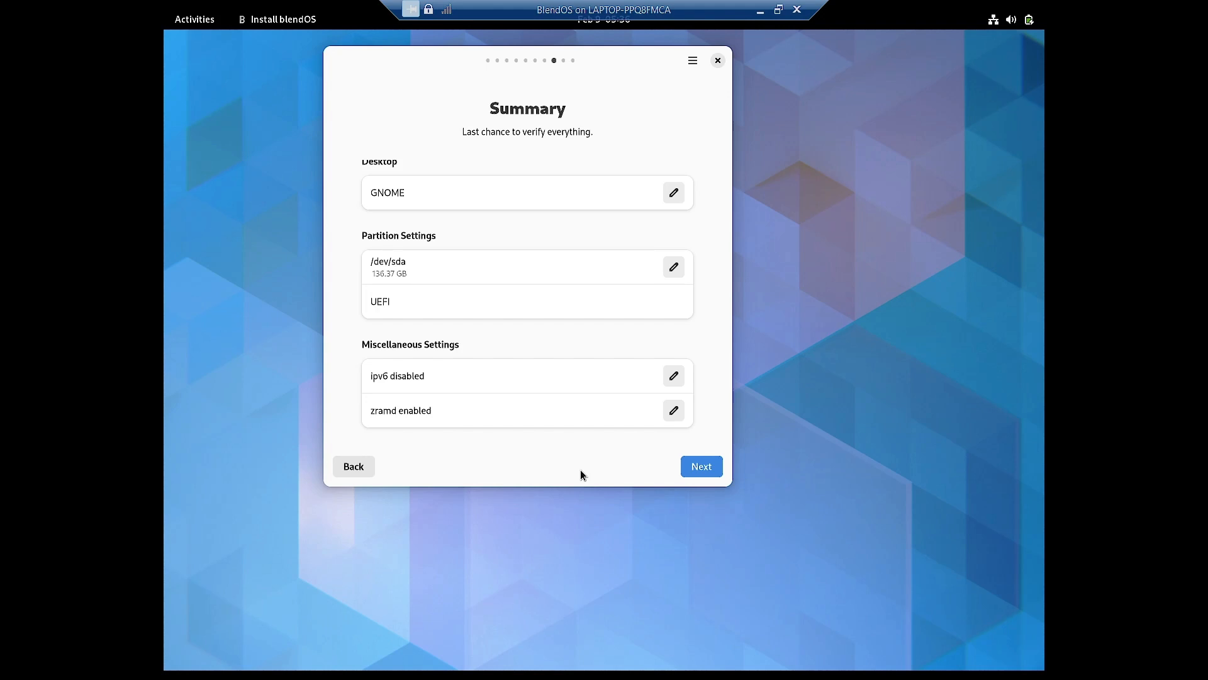
mouse_move(368, 460)
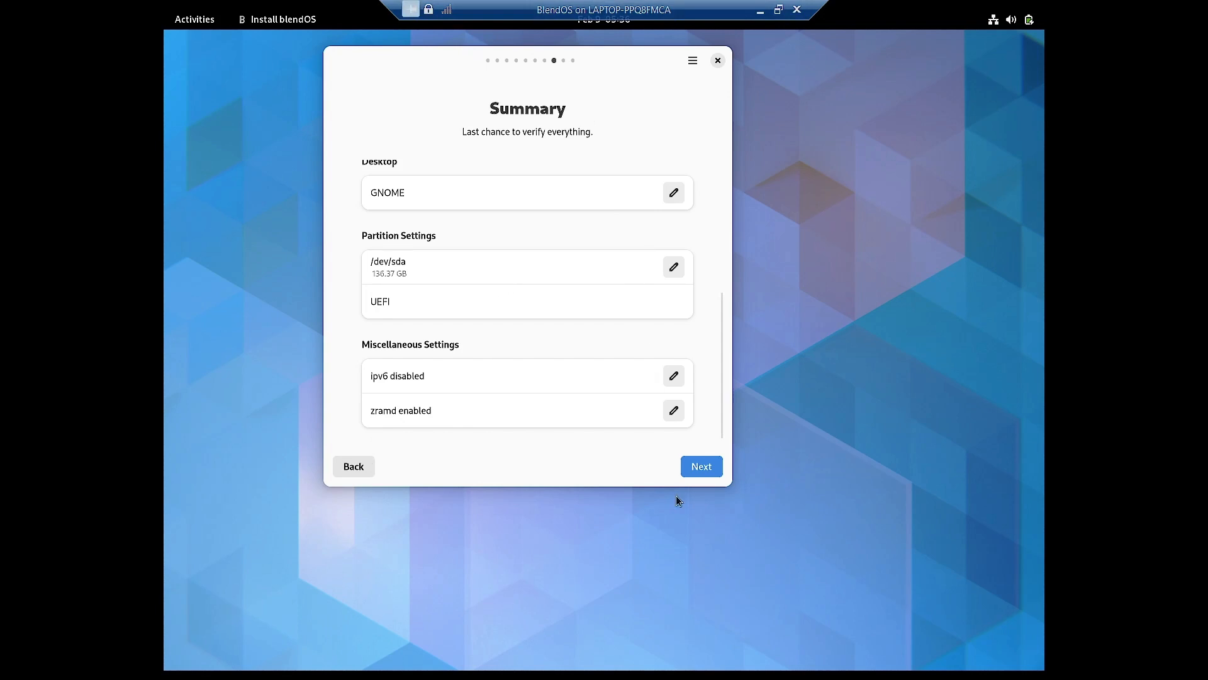
mouse_move(606, 395)
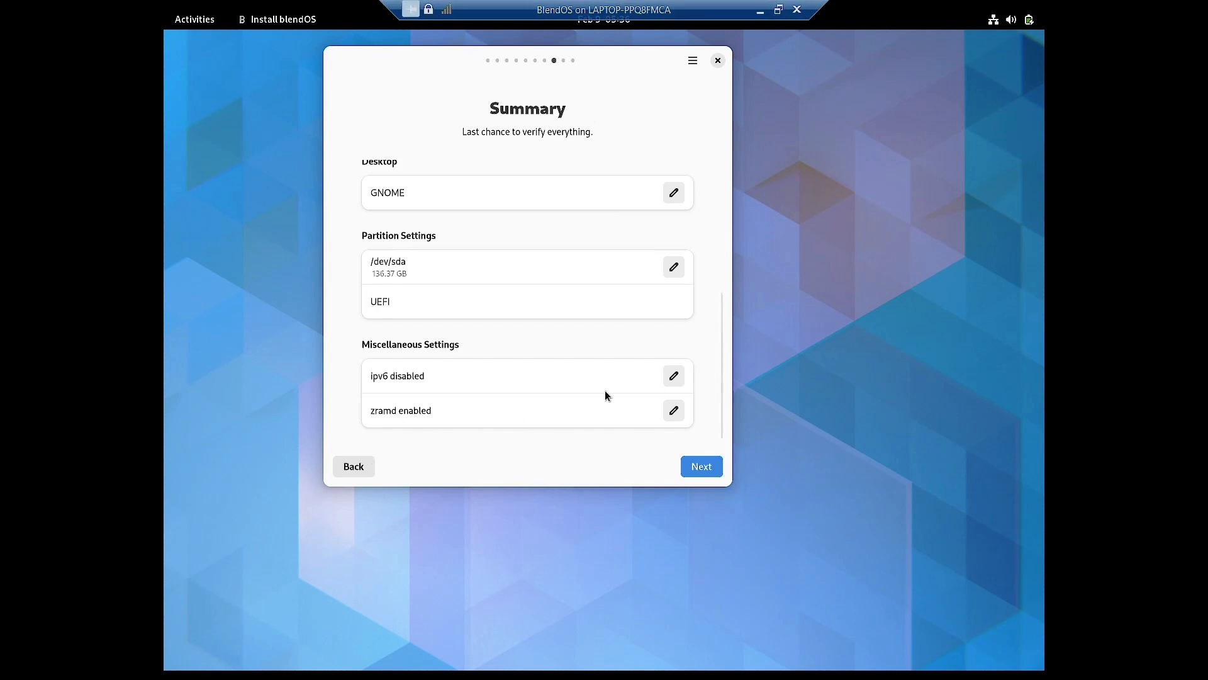
mouse_move(414, 310)
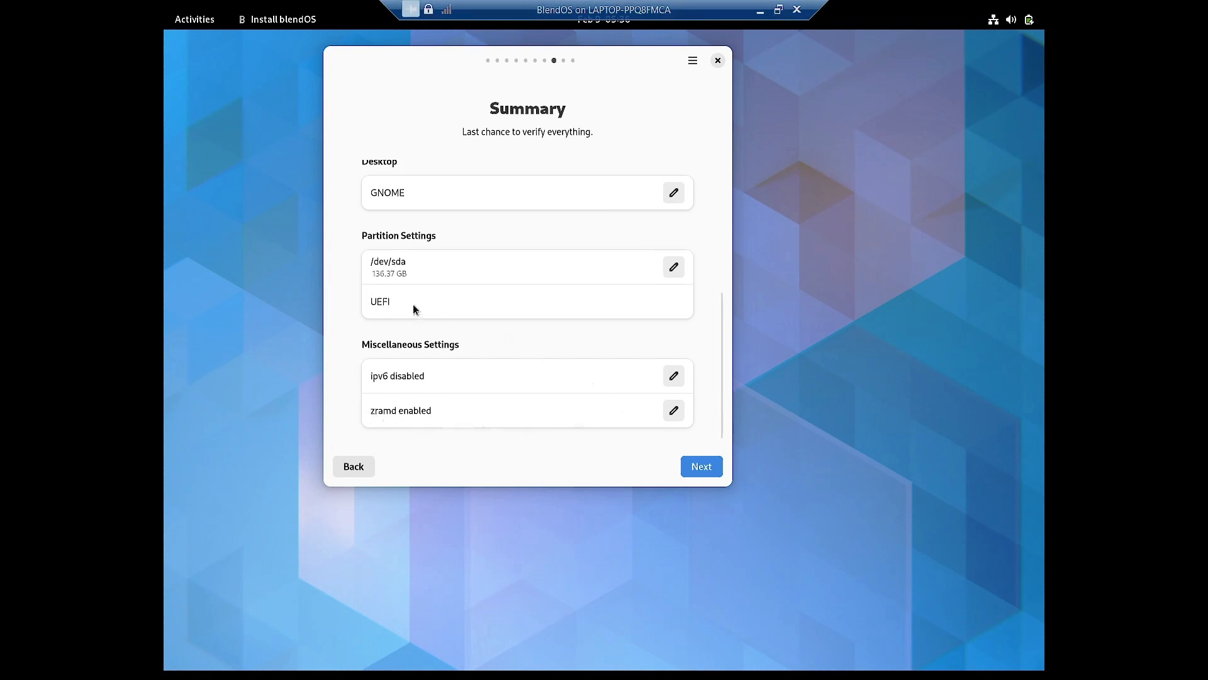
Step: Start the blendOS installation from the Summary page
left_click(700, 466)
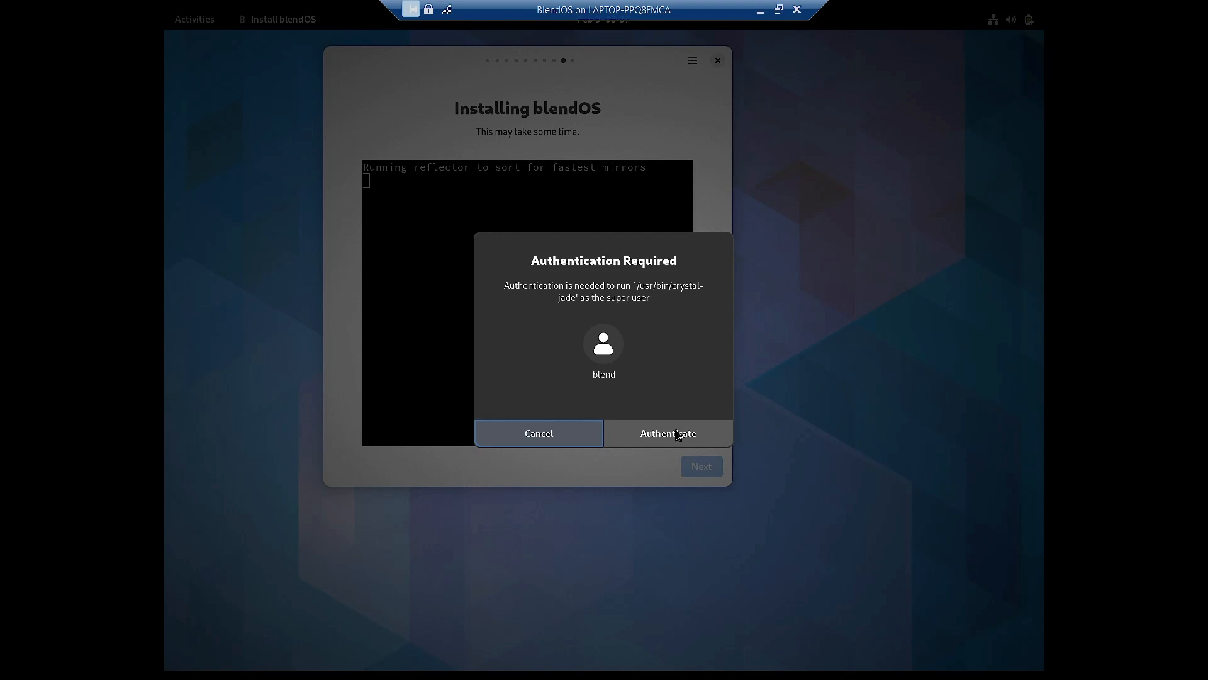
Step: Authenticate as super user so the installer downloads the 315 base packages
left_click(667, 433)
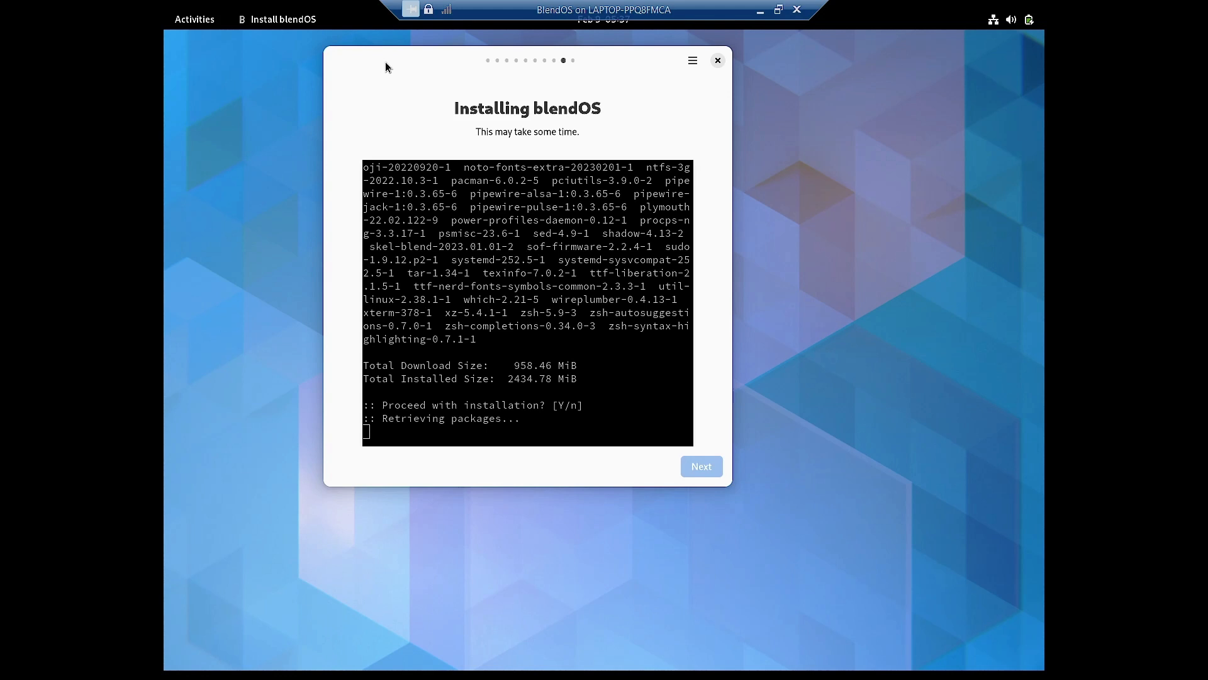
mouse_move(738, 373)
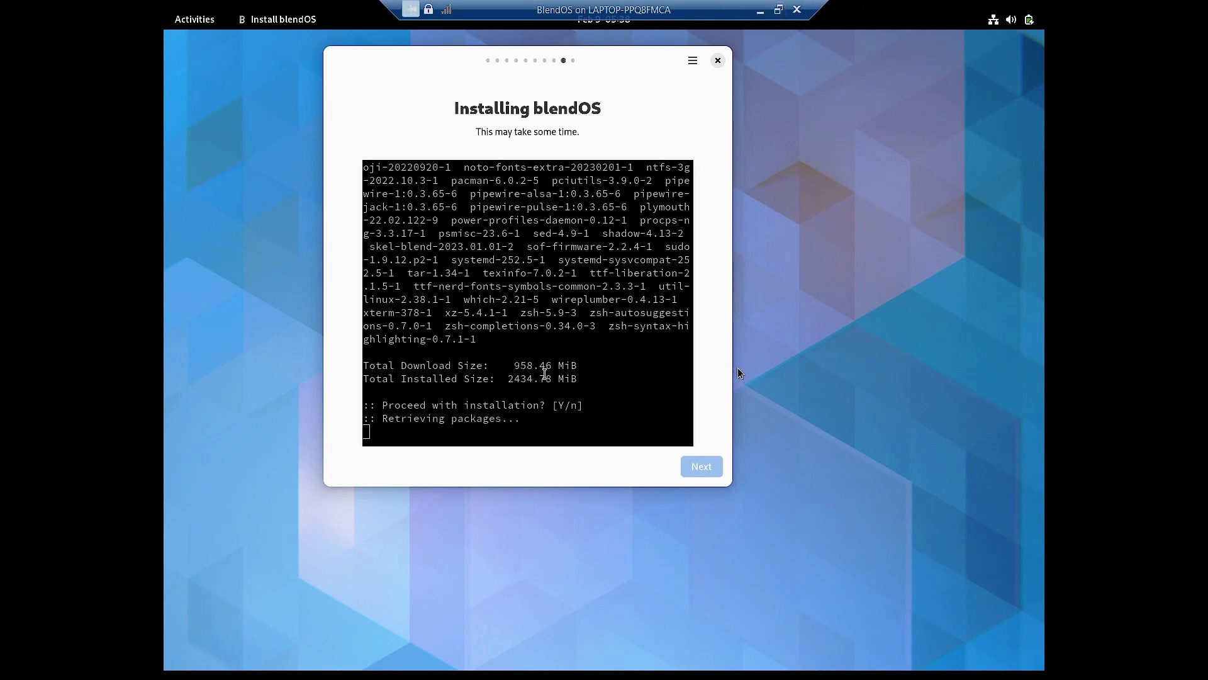
mouse_move(489, 383)
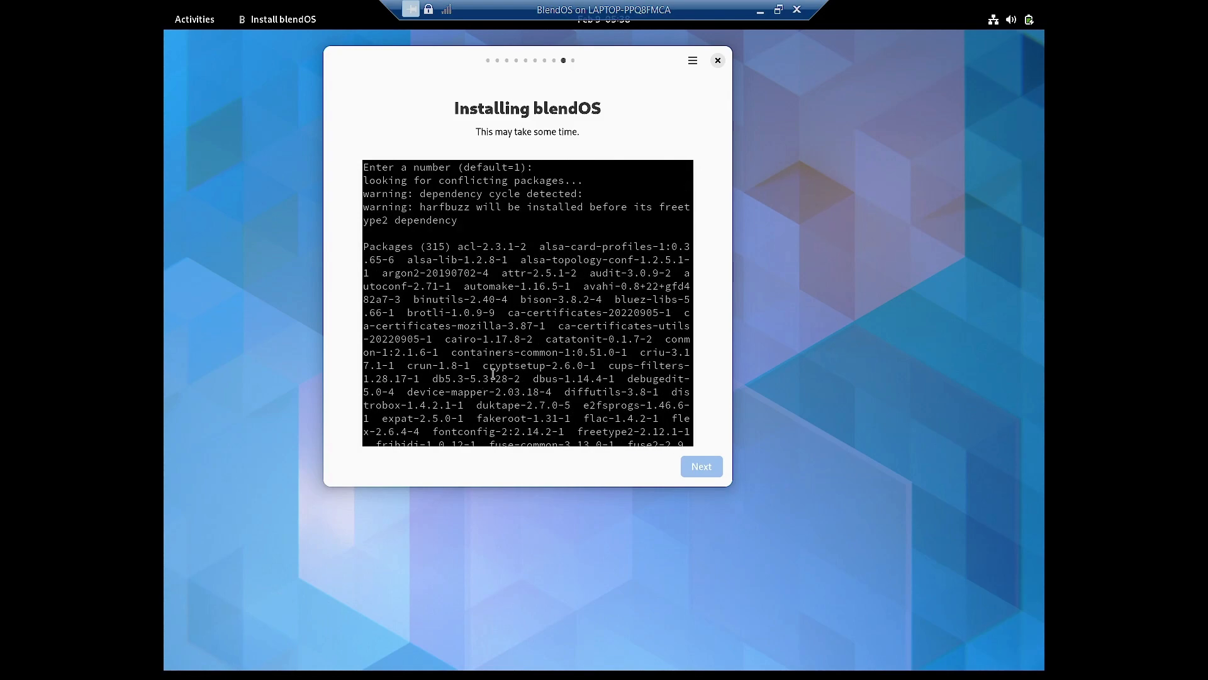
scroll("down", 3)
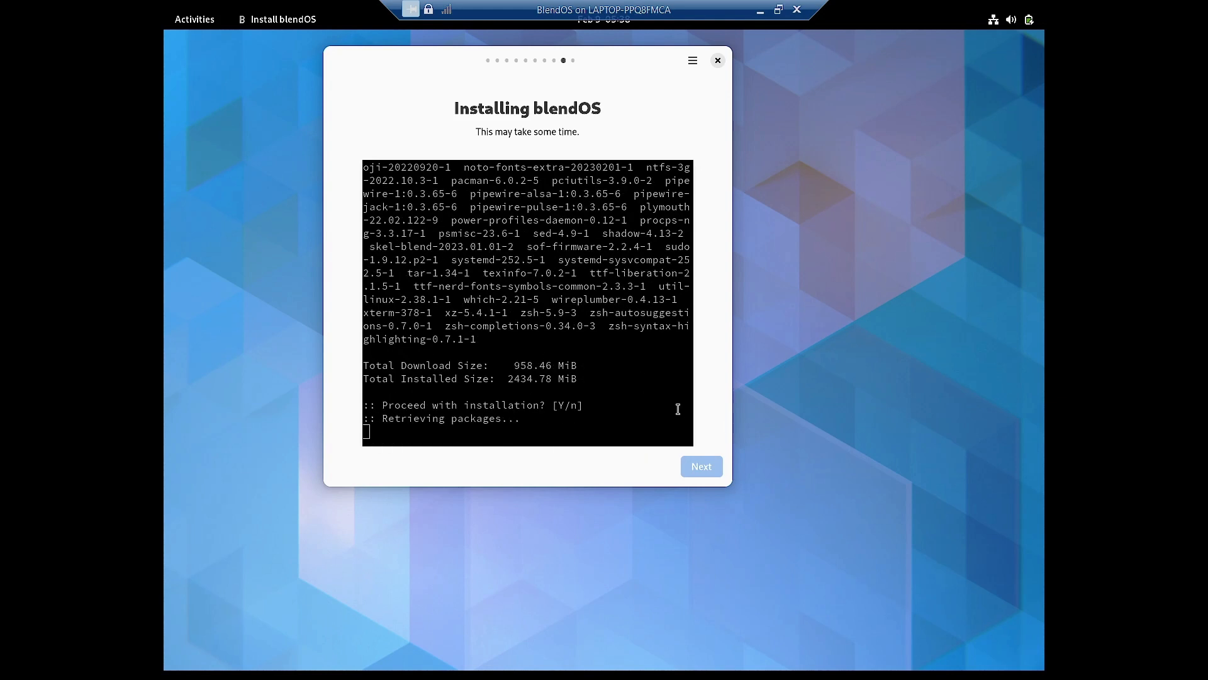
mouse_move(615, 392)
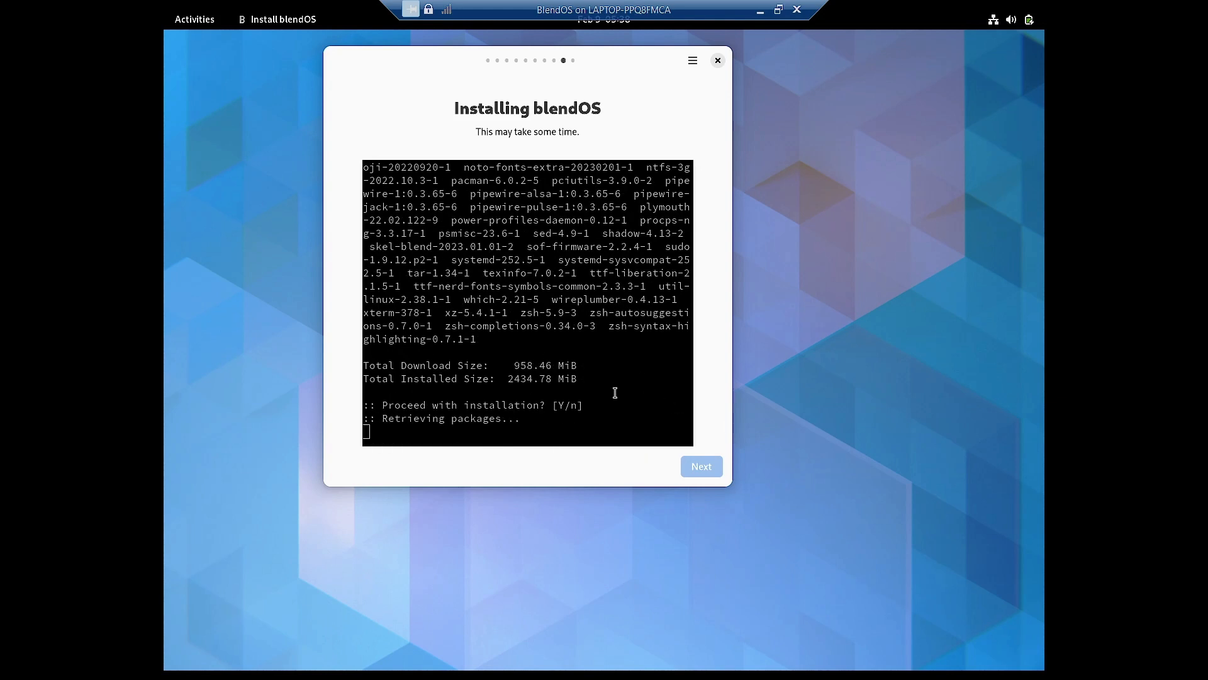
mouse_move(599, 377)
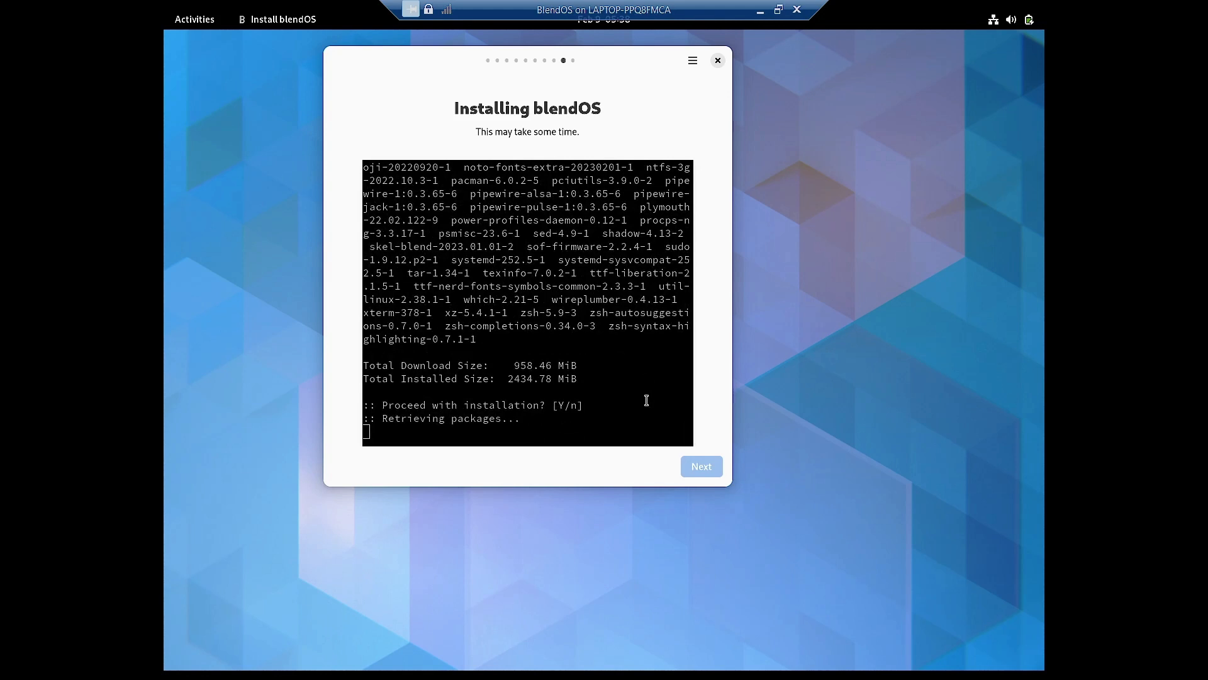
mouse_move(487, 364)
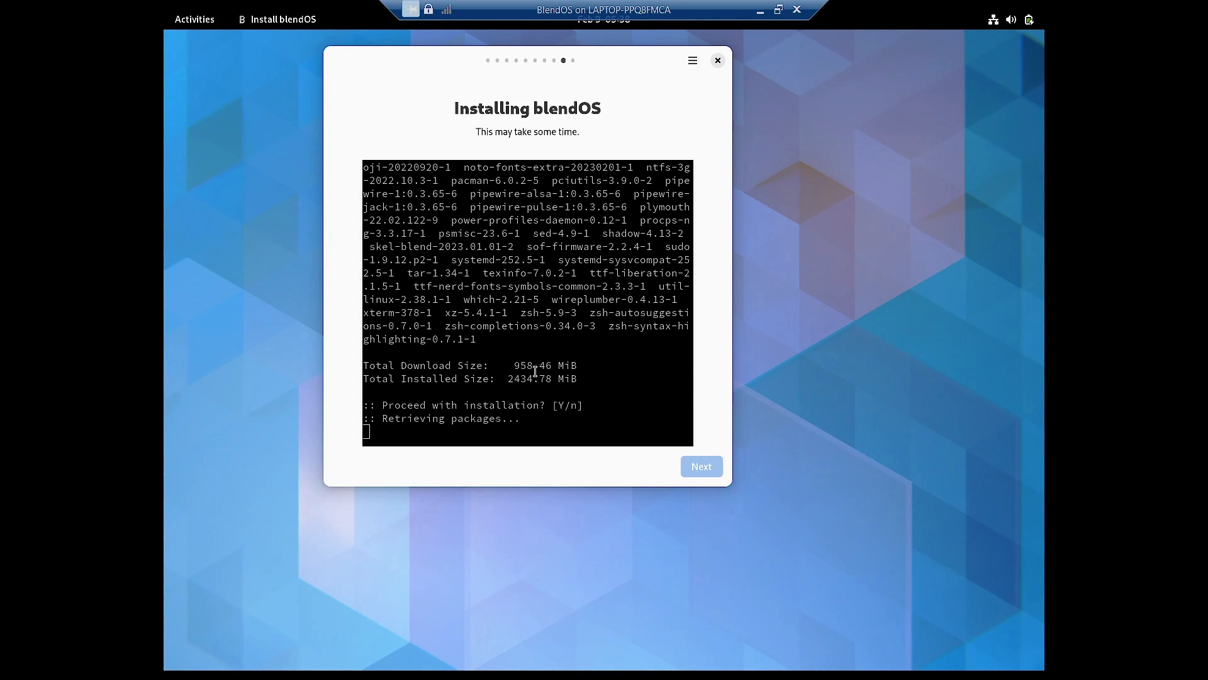
mouse_move(497, 378)
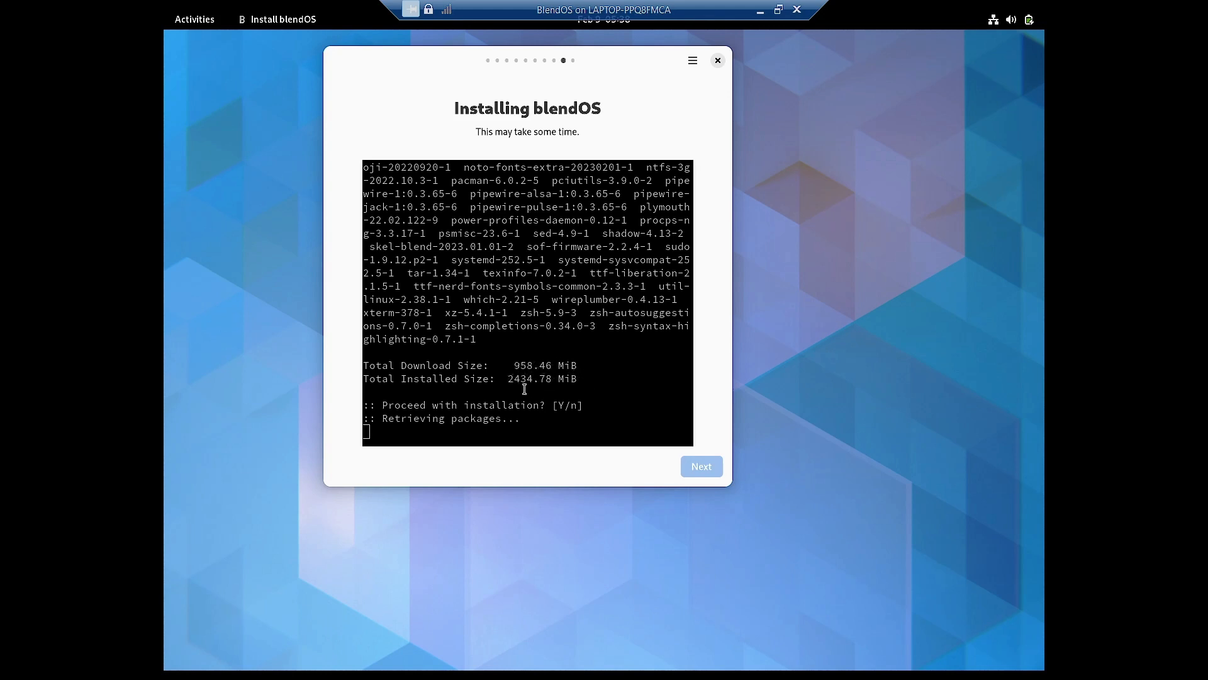
mouse_move(351, 385)
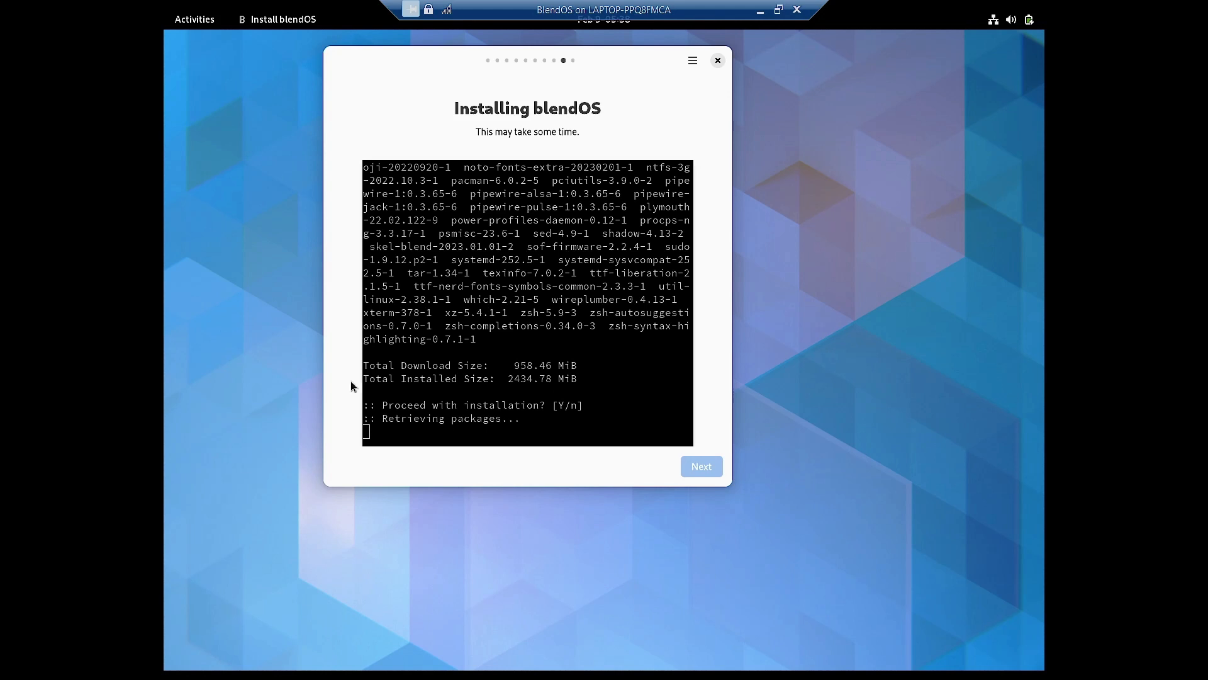
mouse_move(508, 379)
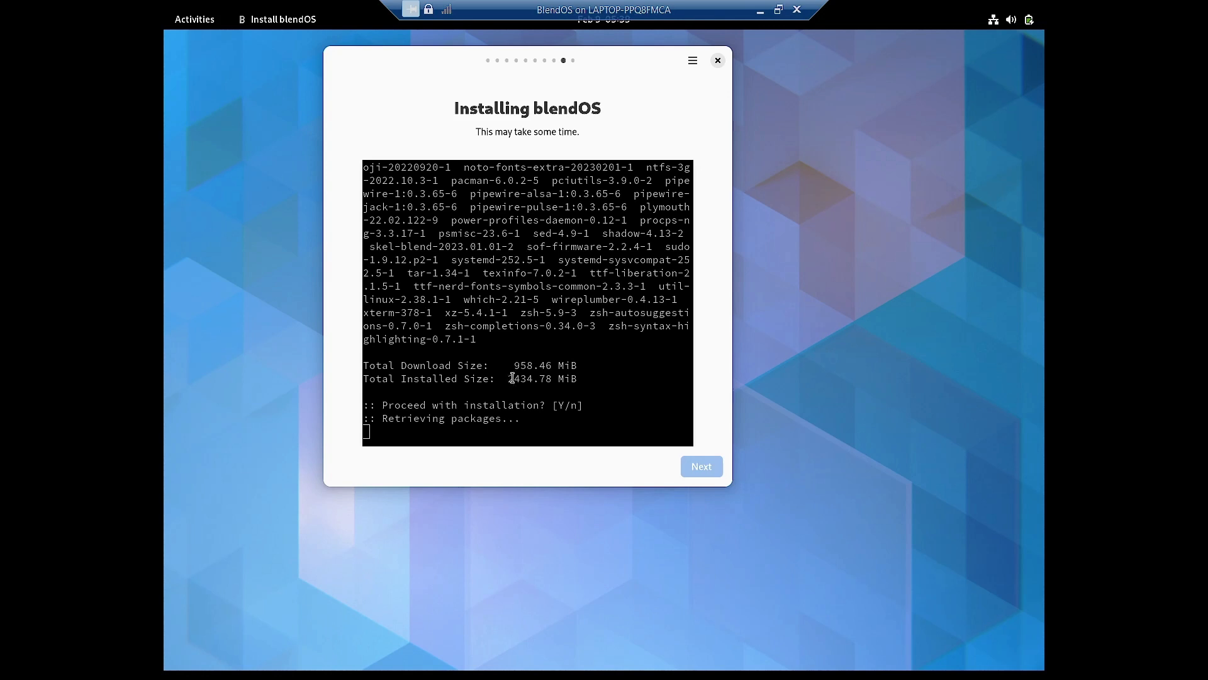
mouse_move(510, 379)
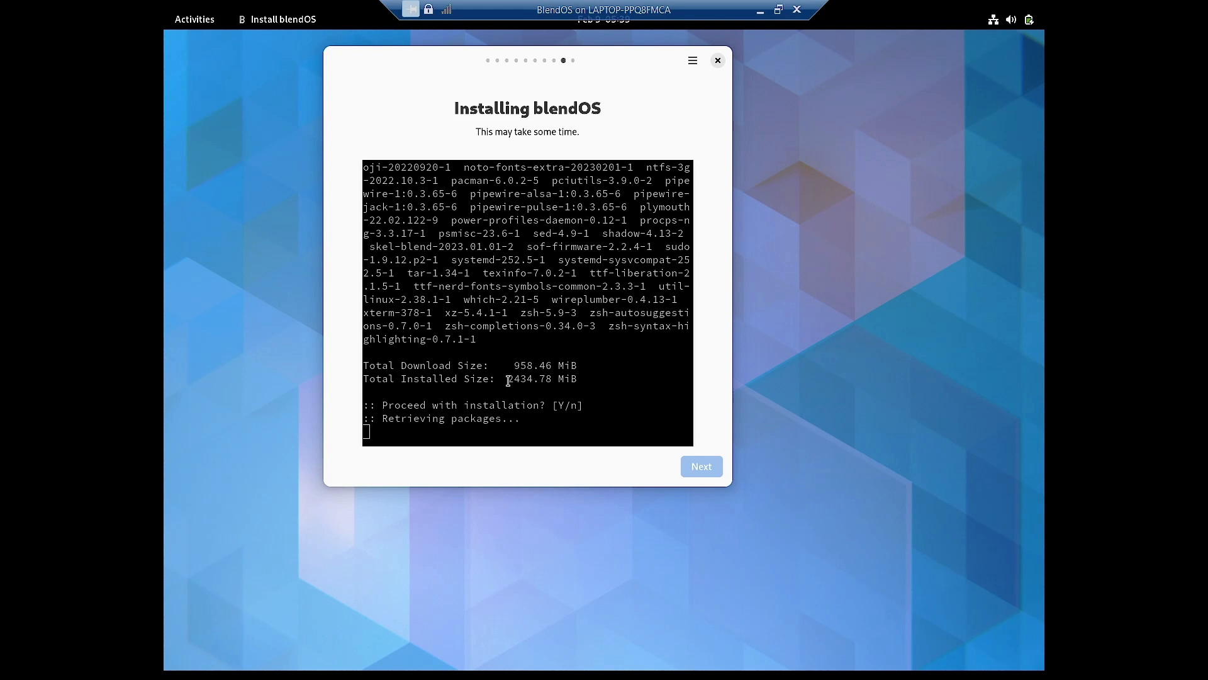
mouse_move(587, 364)
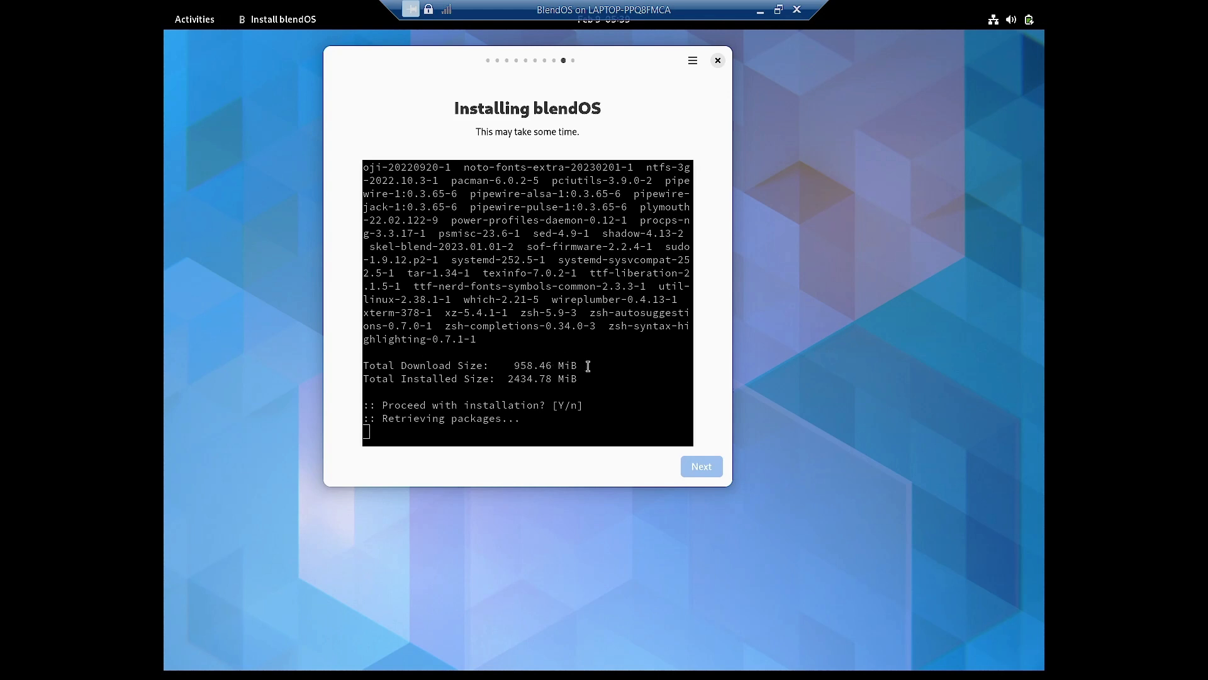
mouse_move(639, 384)
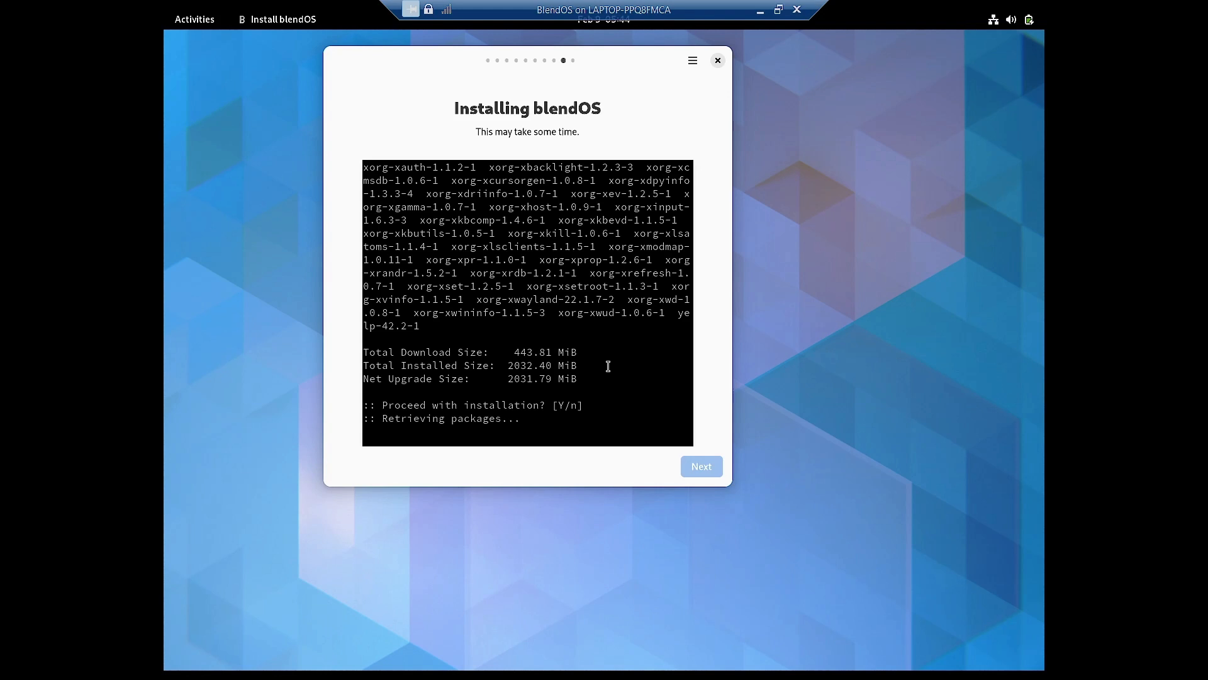
mouse_move(407, 95)
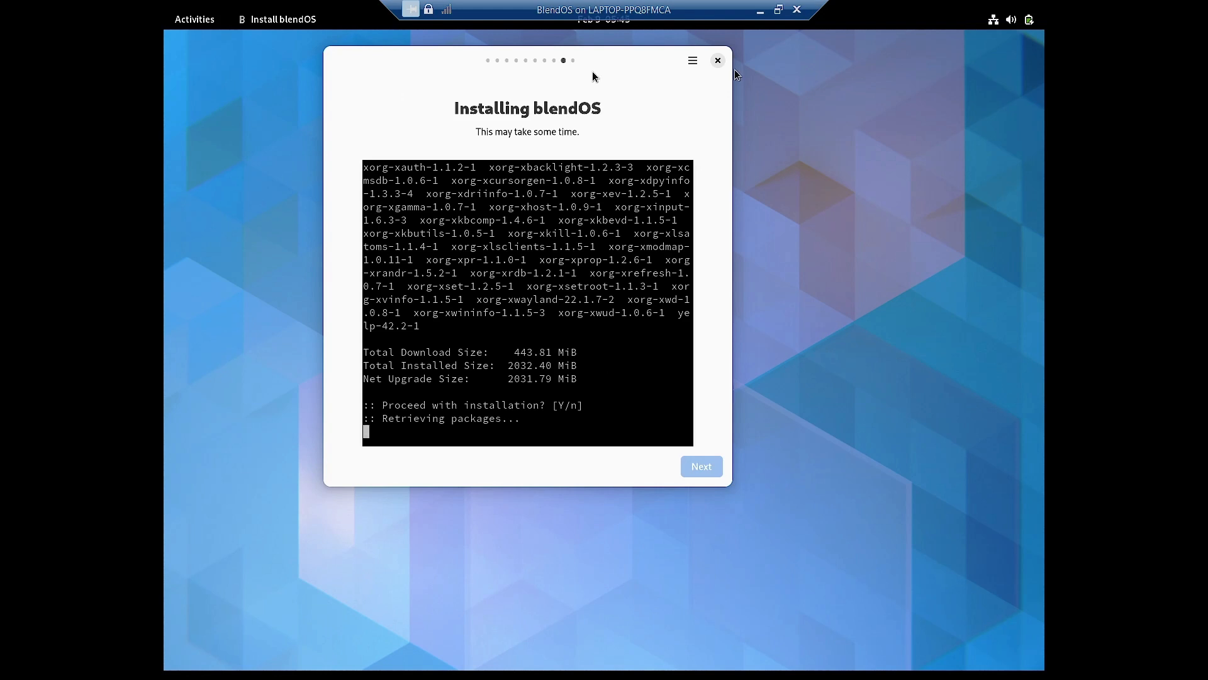
mouse_move(601, 85)
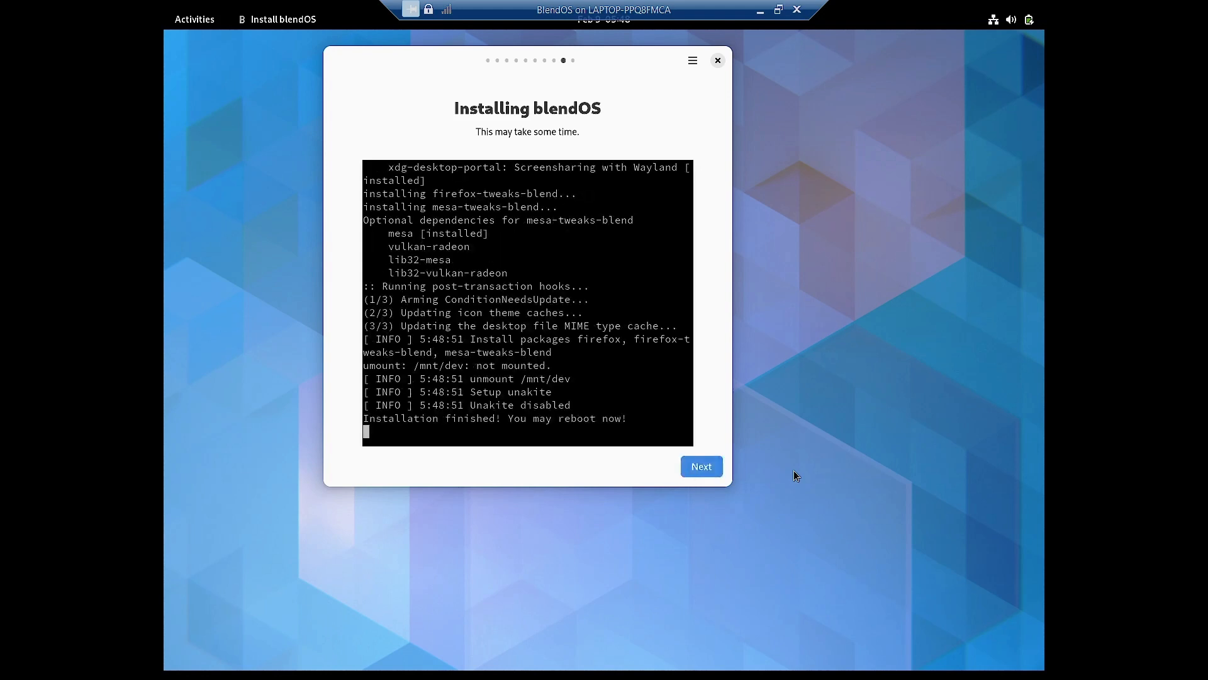
mouse_move(579, 181)
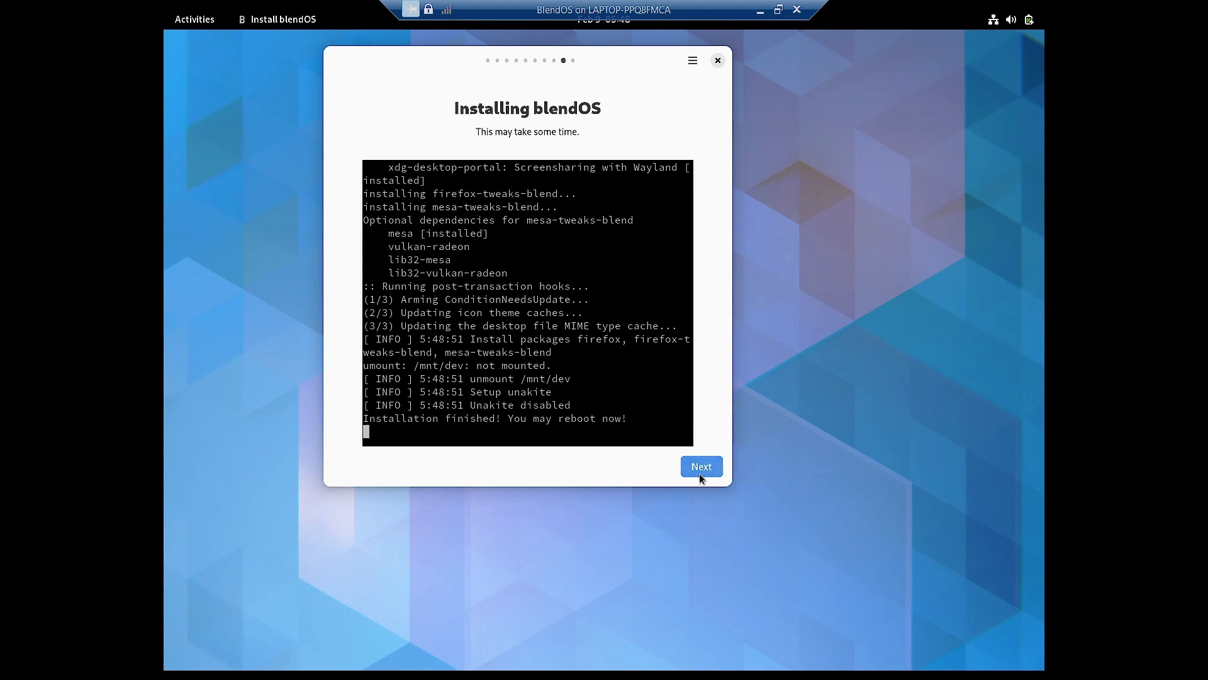
mouse_move(700, 467)
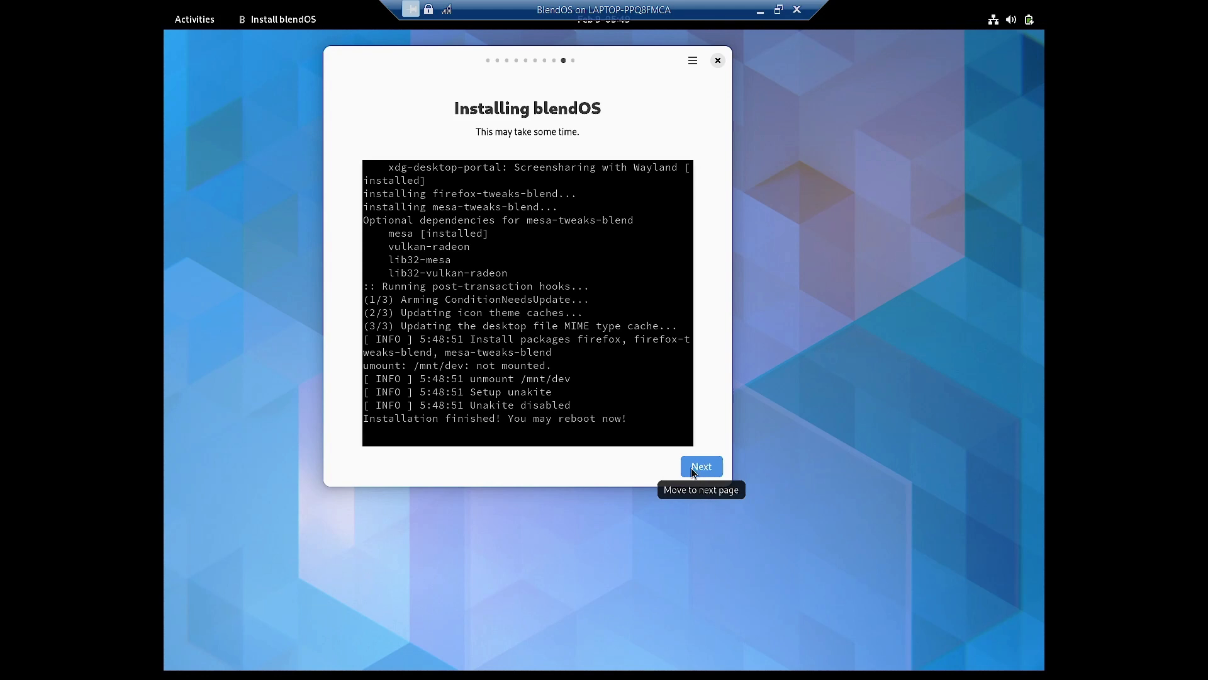
mouse_move(694, 473)
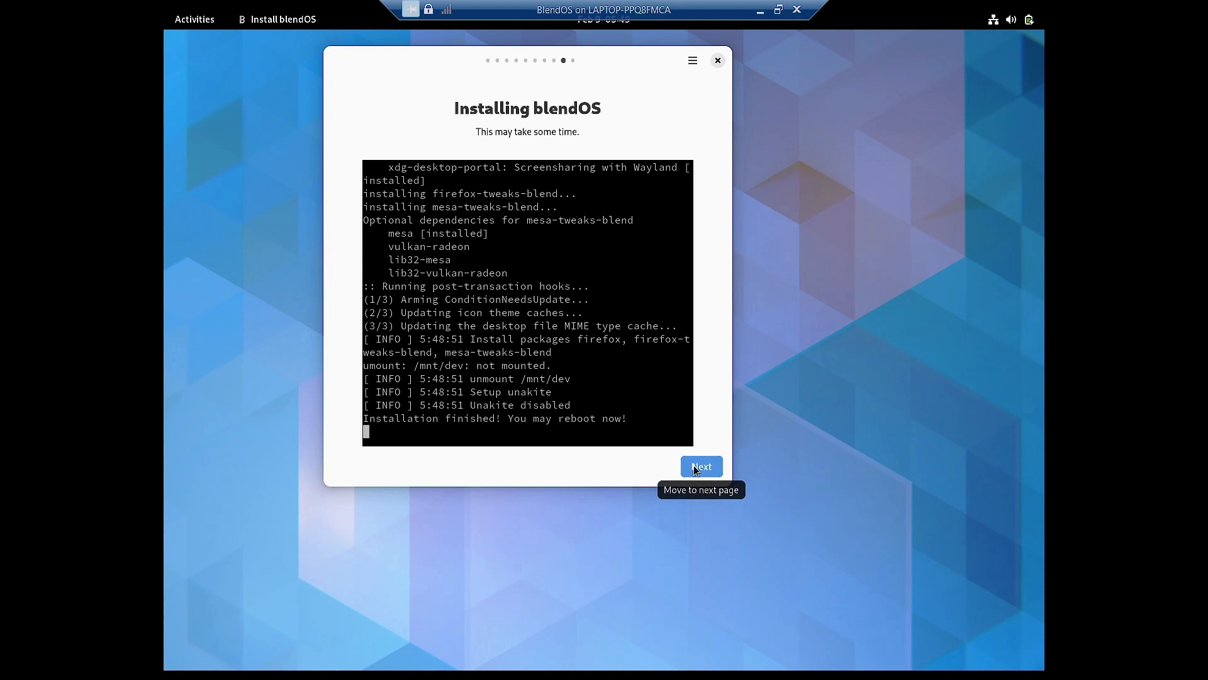
mouse_move(710, 478)
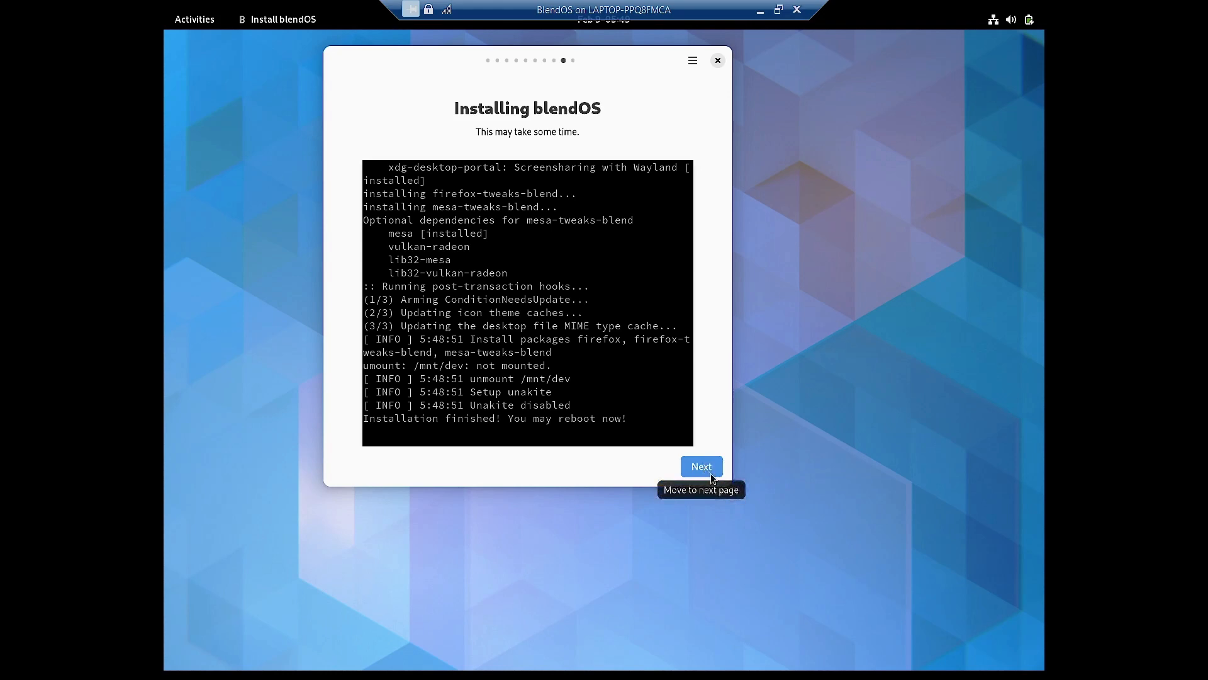